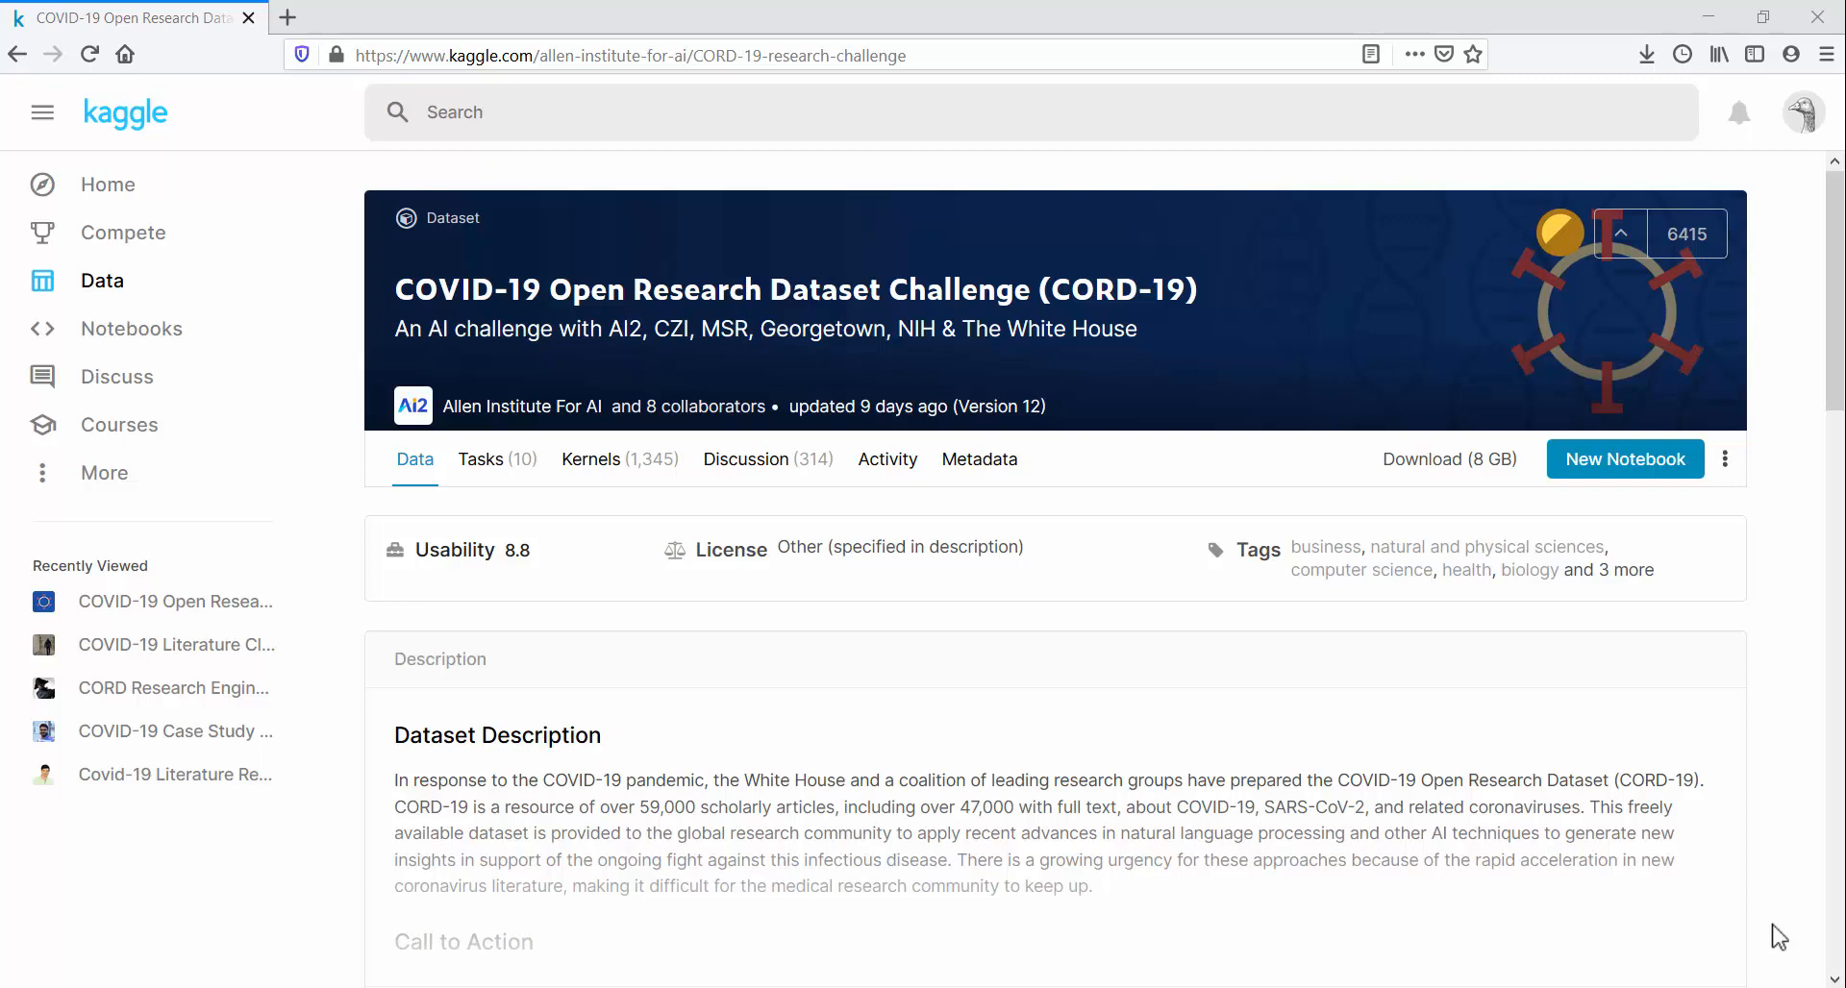
pyautogui.moveTo(1357, 779)
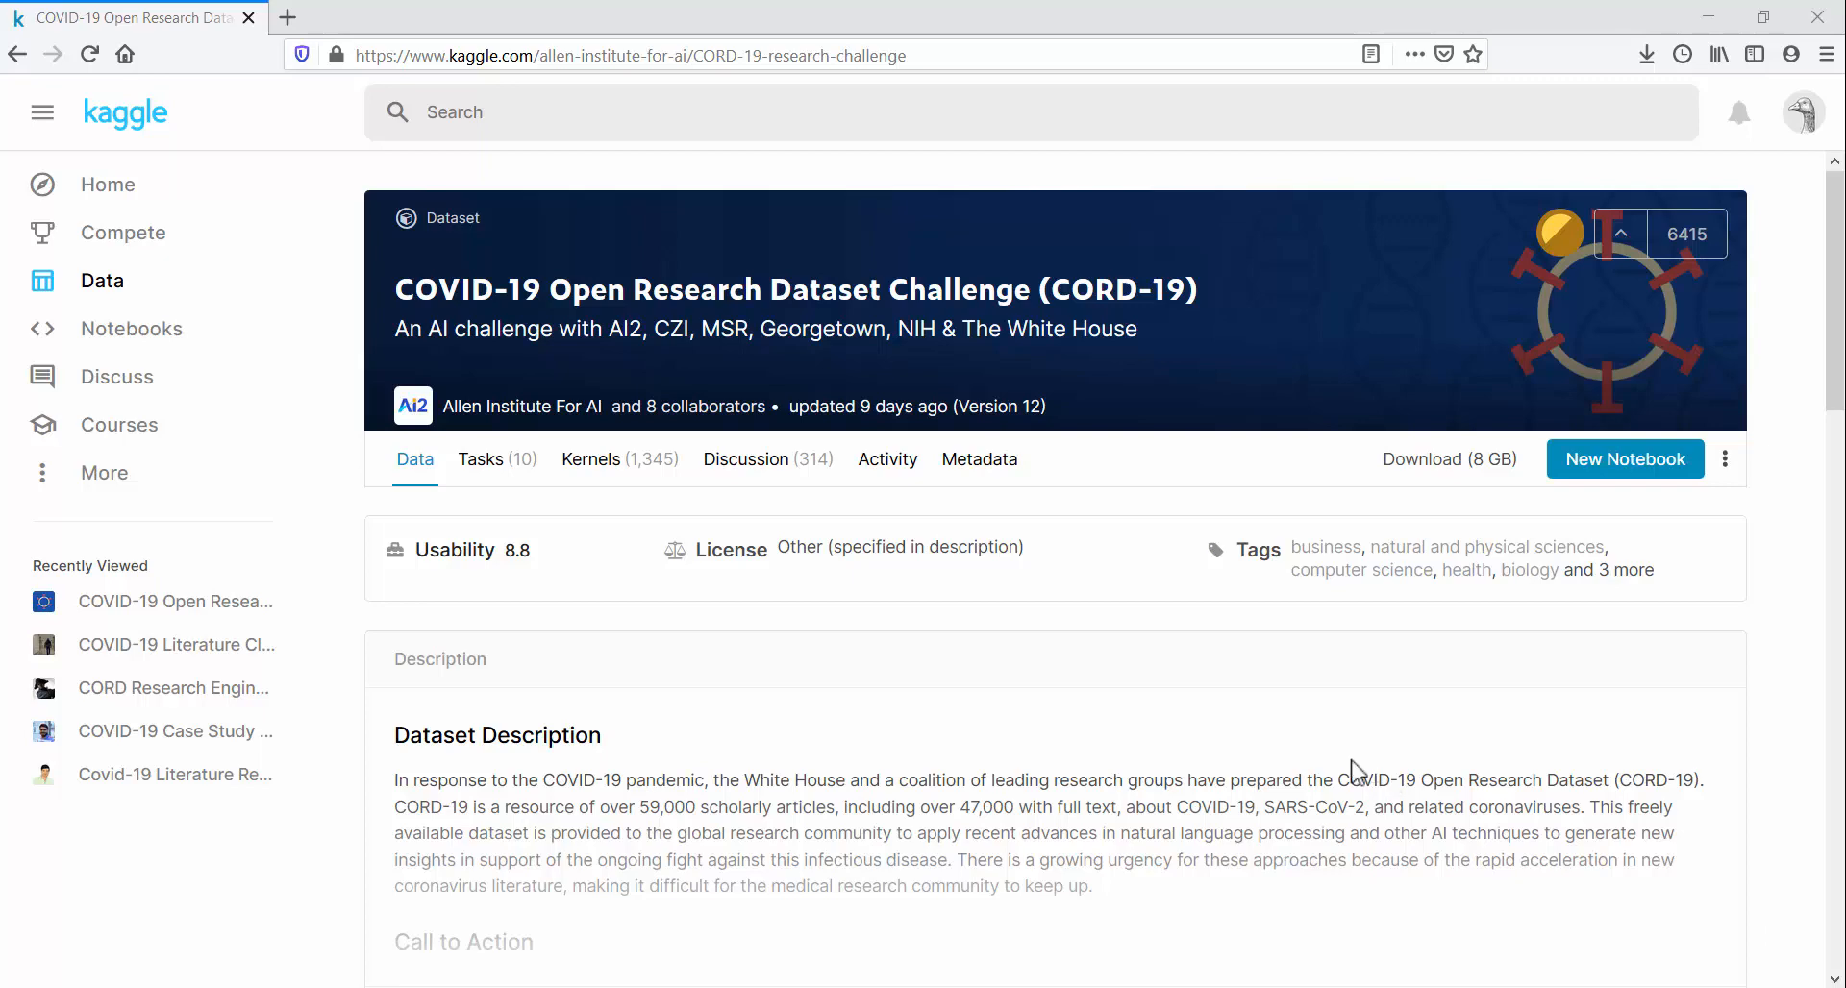
# Step: Scroll through the CORD-19 dataset description, then open its list of 1,345 public notebooks
pyautogui.scroll(-3)
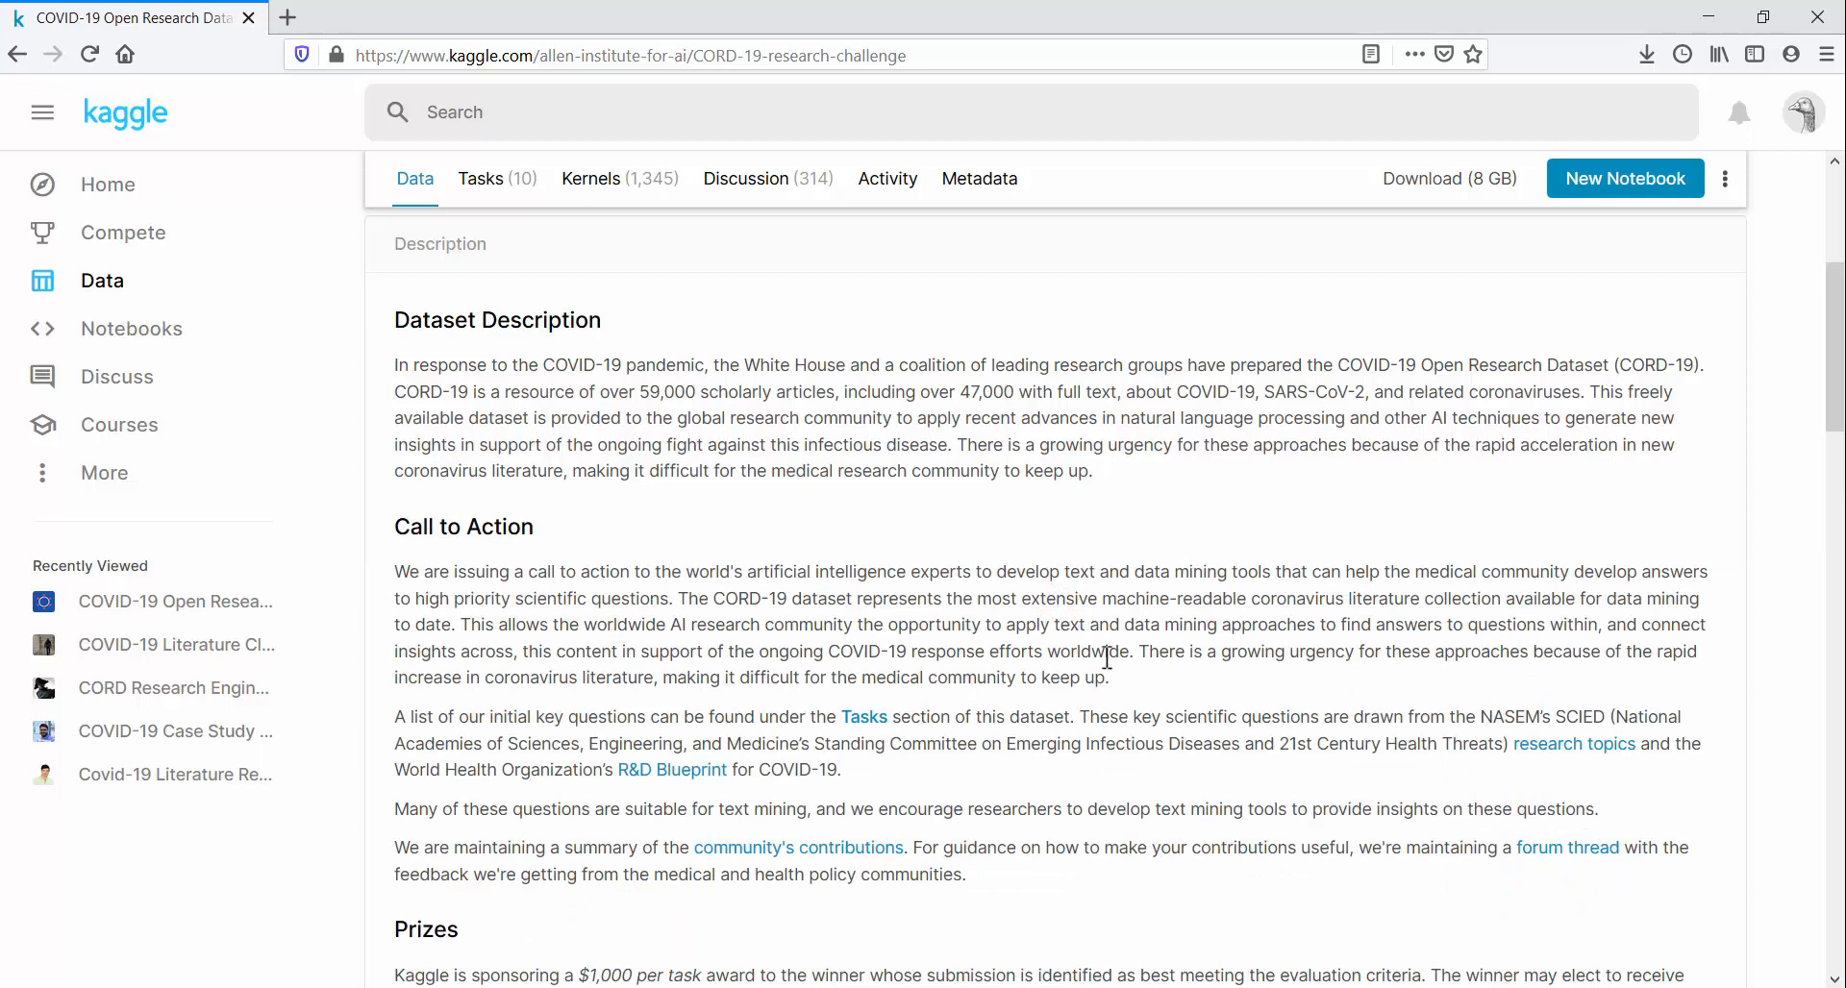
pyautogui.moveTo(1238, 929)
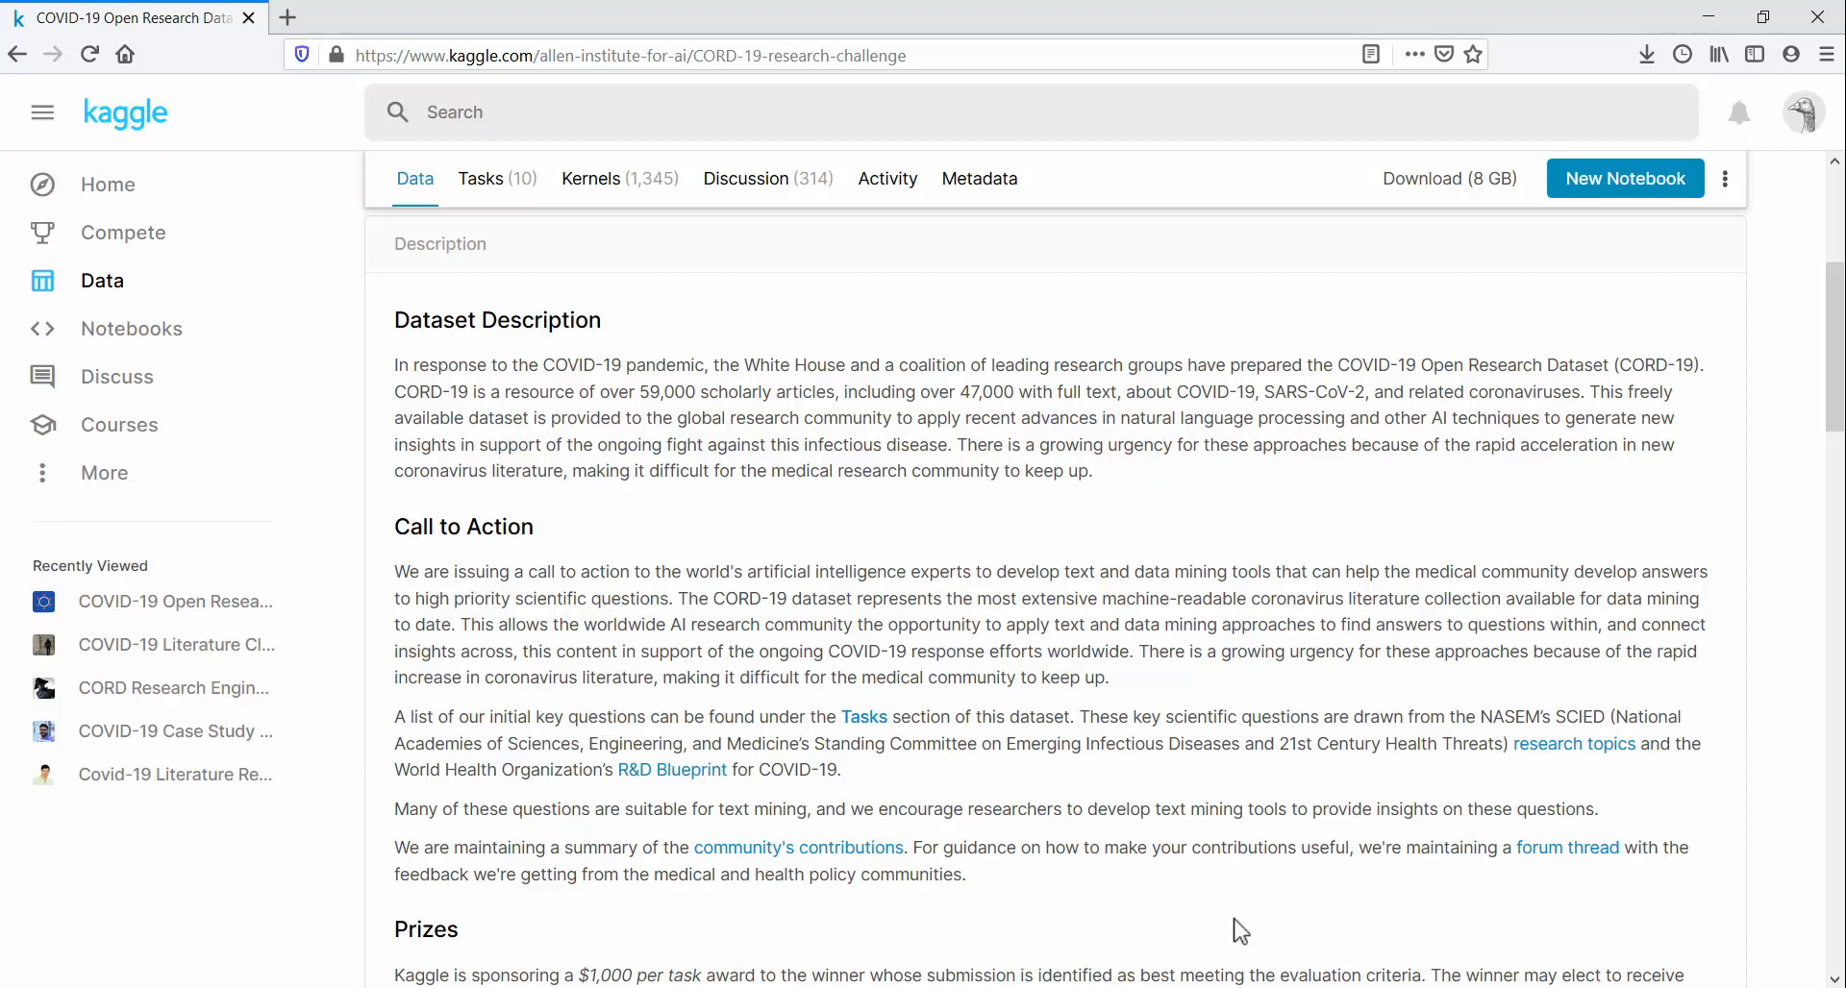
pyautogui.scroll(-3)
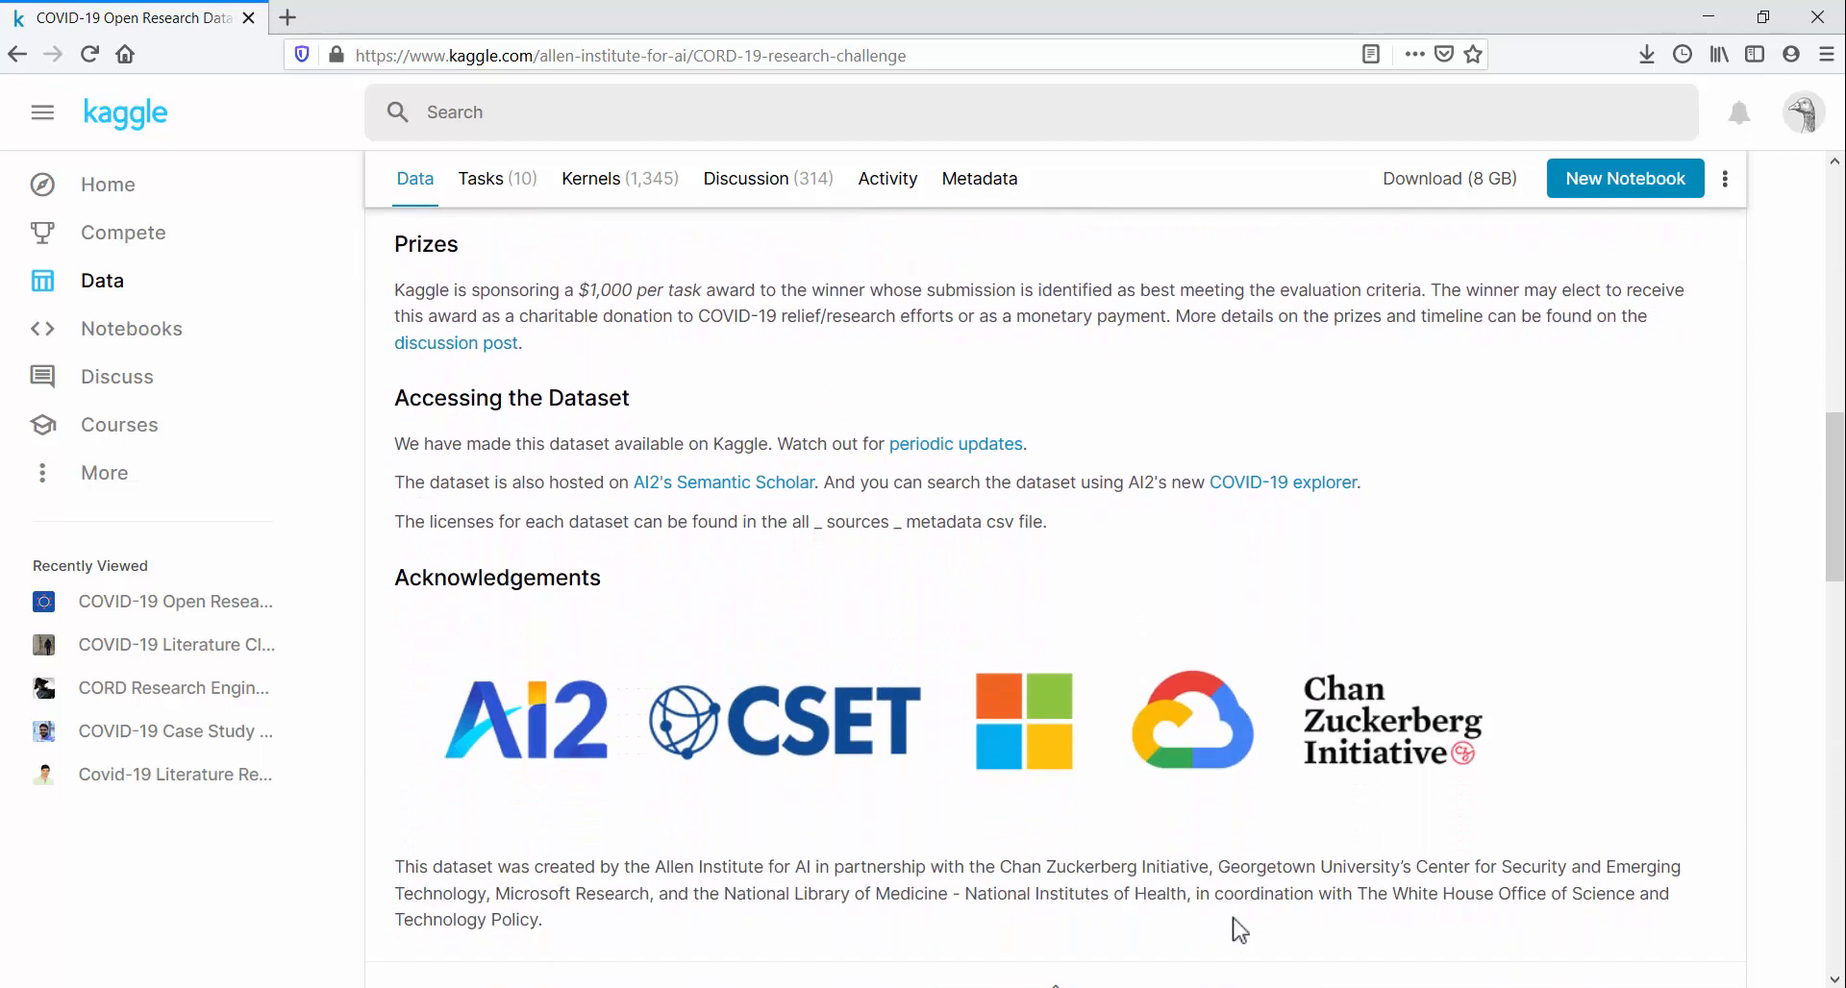
pyautogui.scroll(-3)
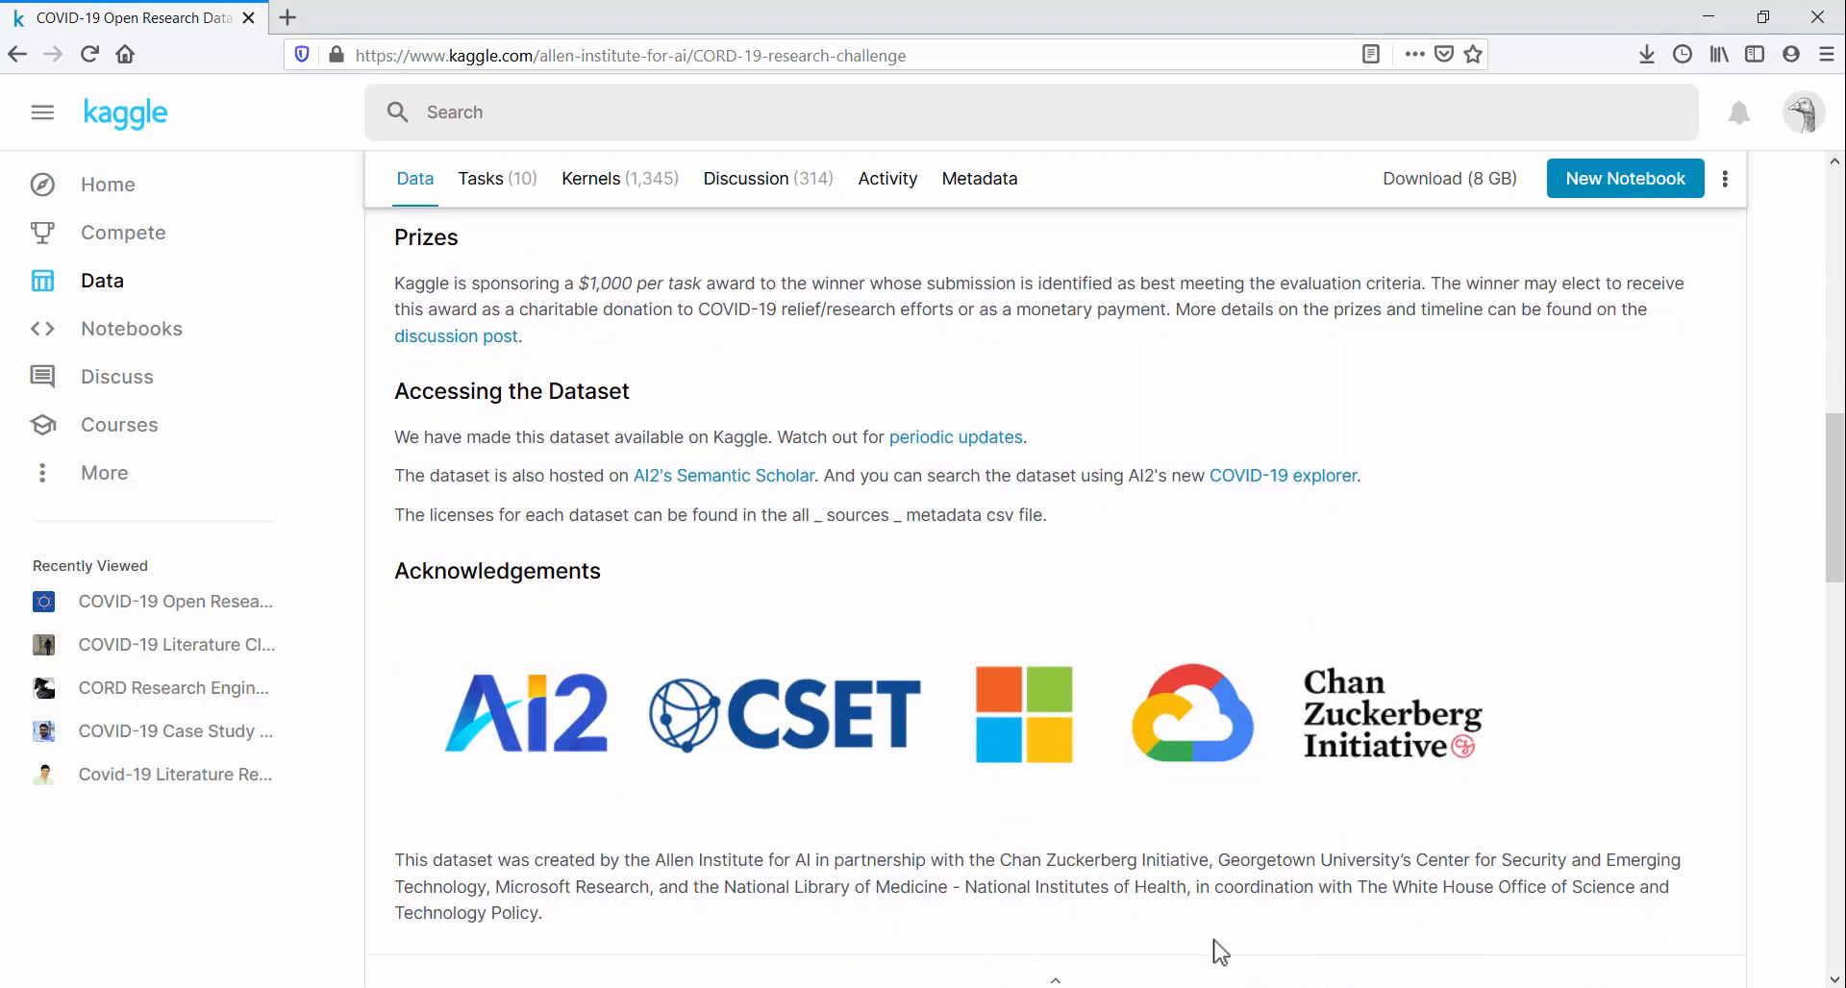
pyautogui.click(591, 179)
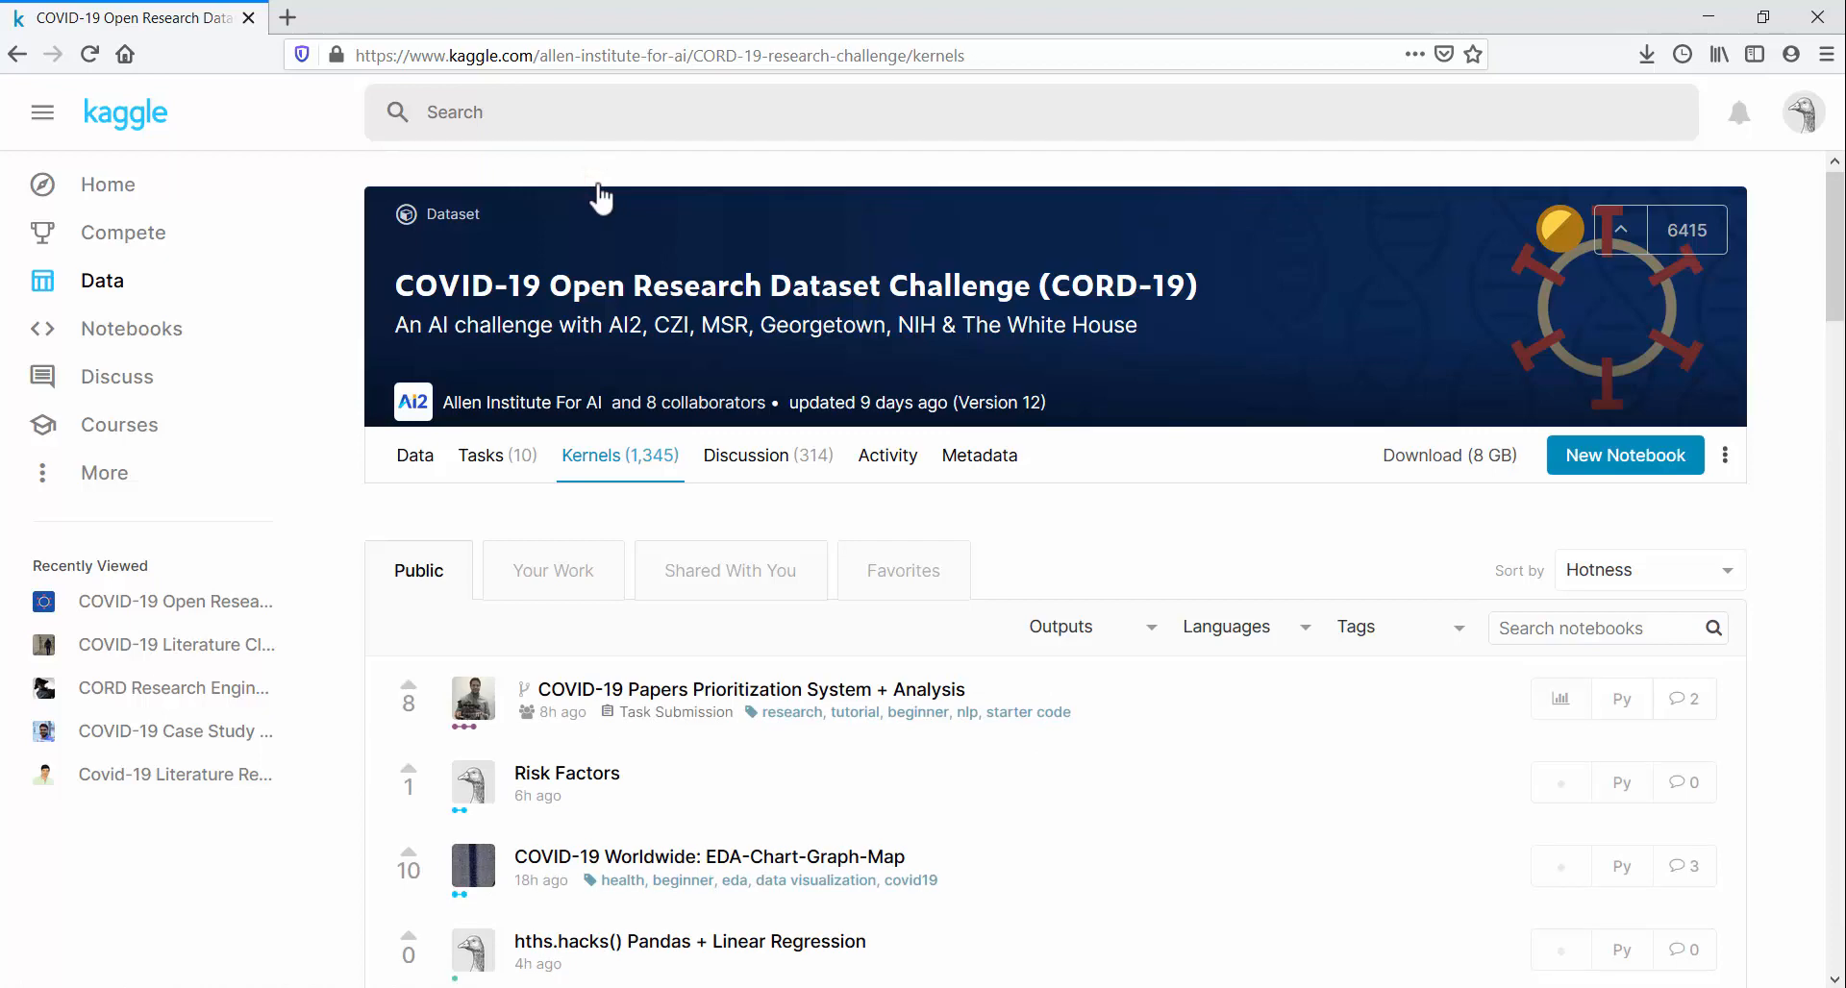
pyautogui.moveTo(1563, 558)
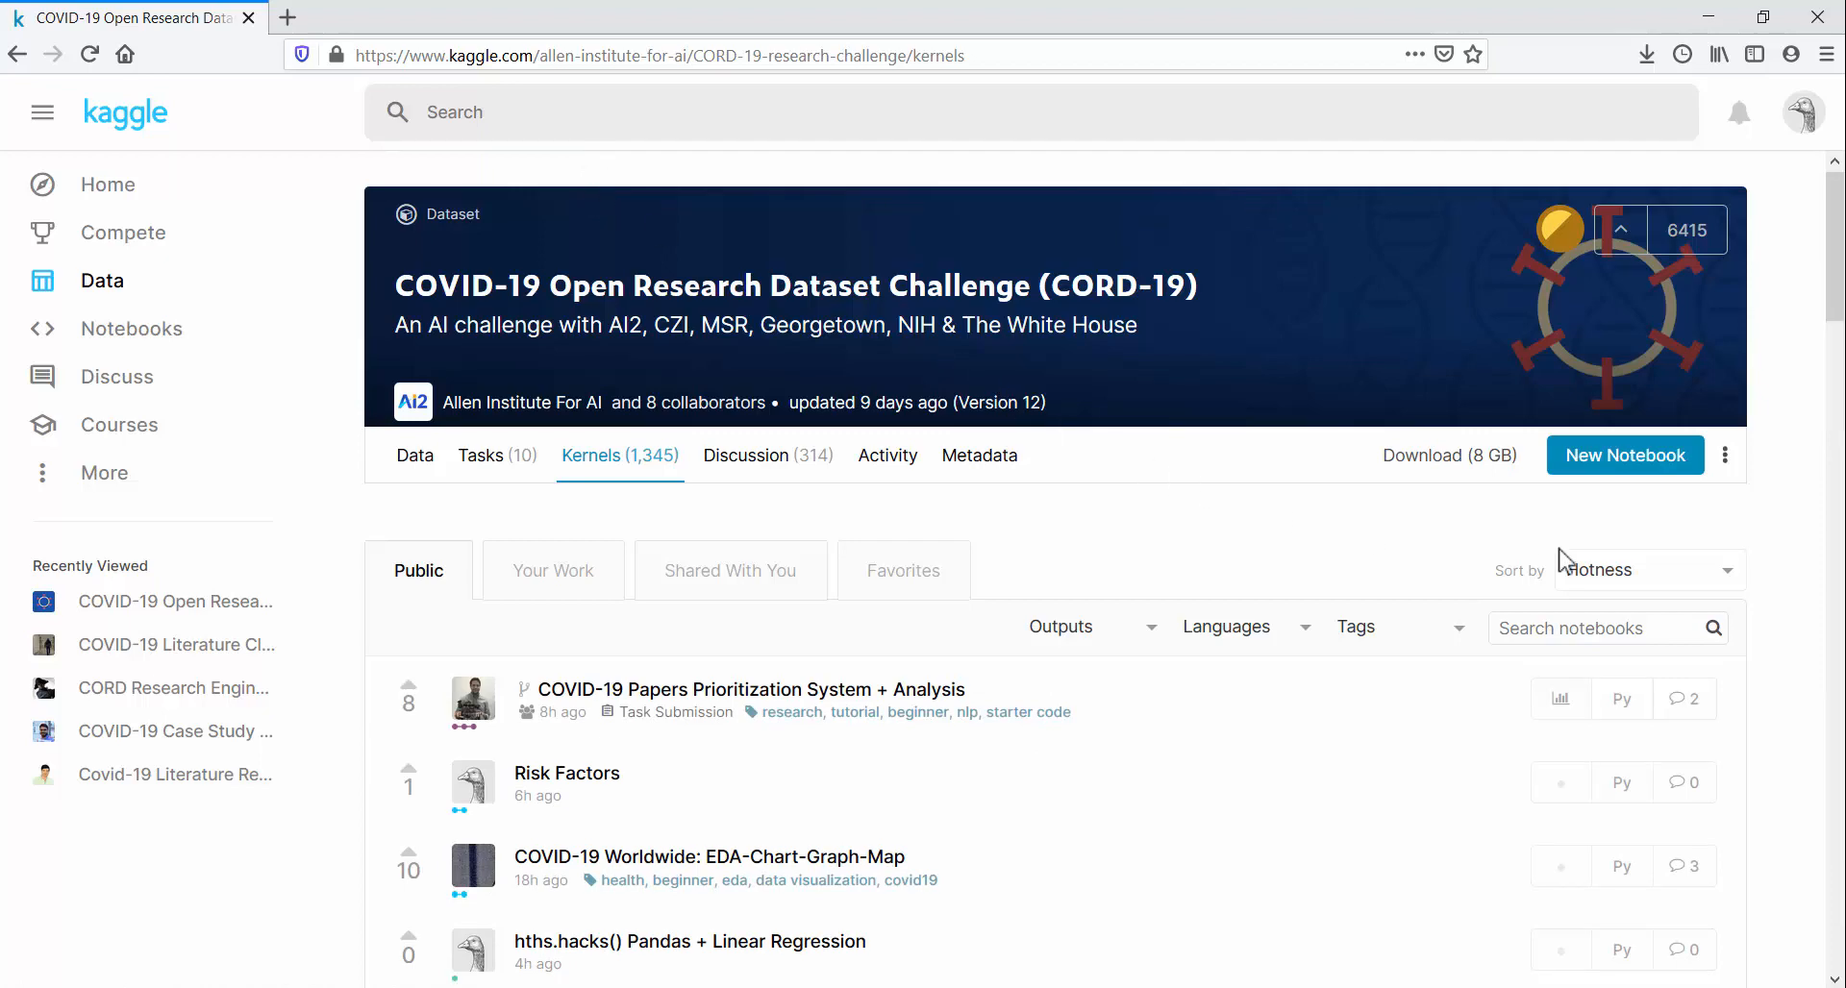
# Step: Sort the notebooks by Most Votes and open 'COVID-19 Literature Clustering' (721 votes)
pyautogui.click(1649, 570)
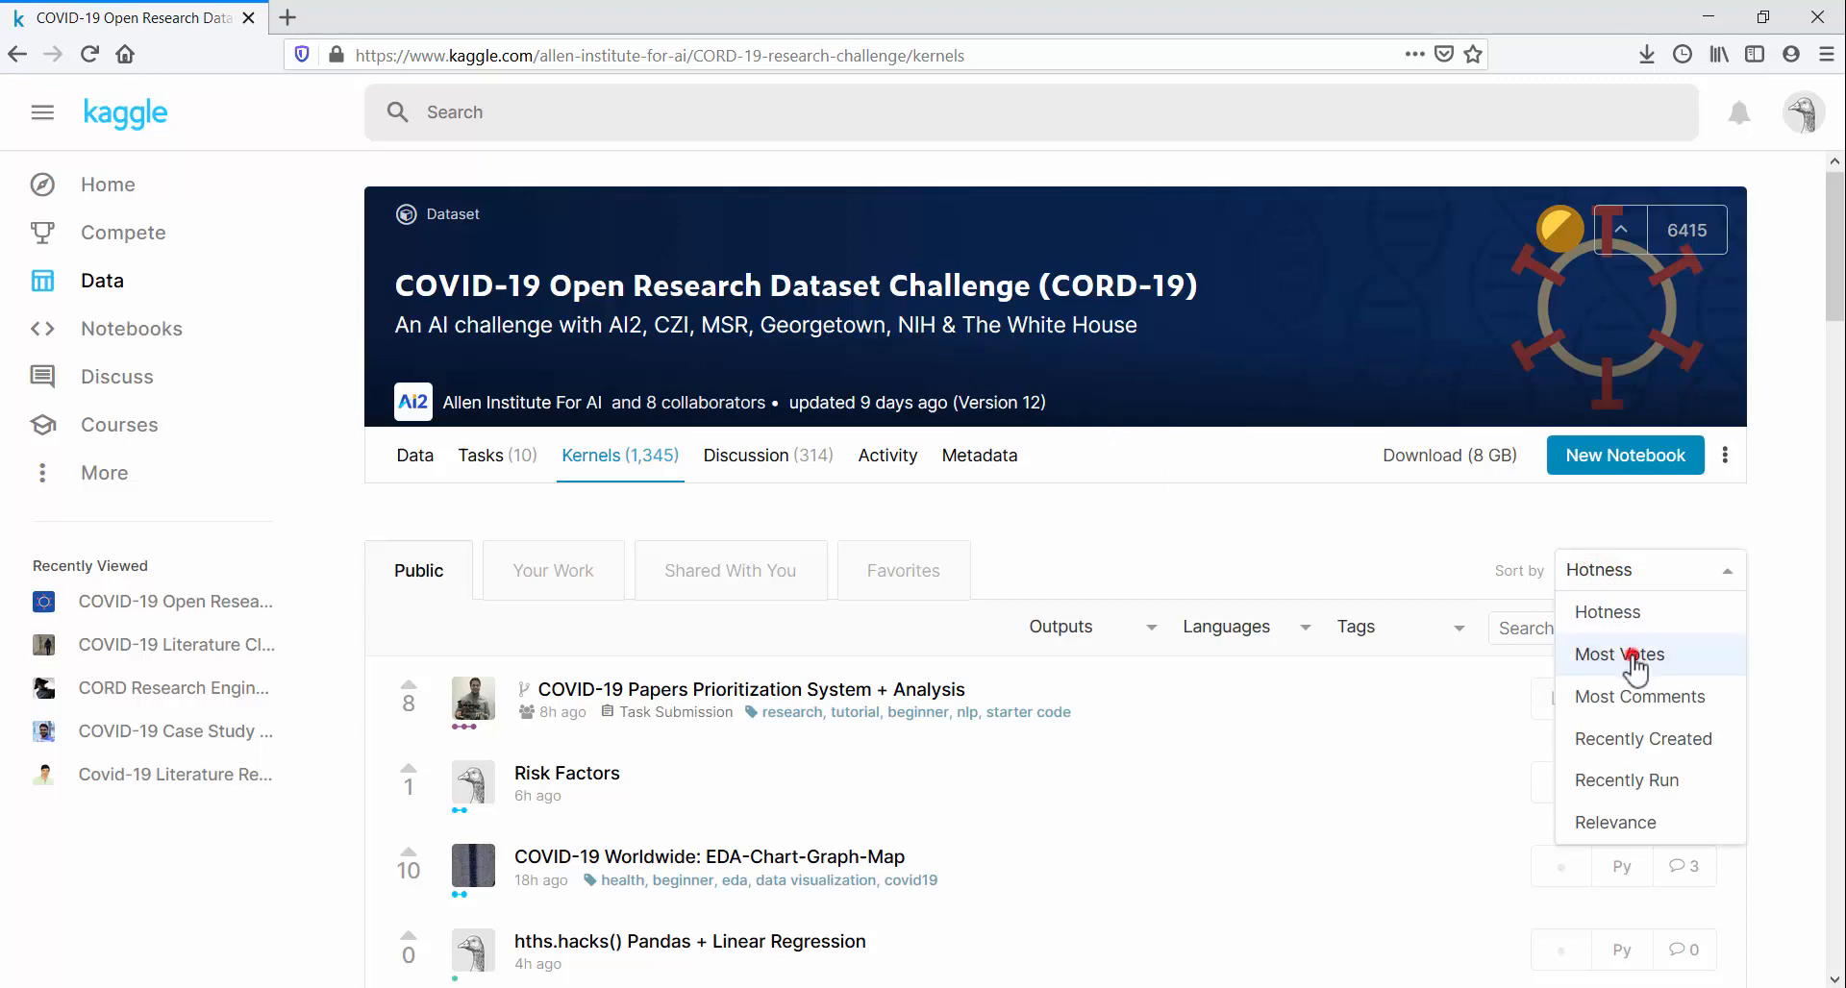
pyautogui.click(1619, 655)
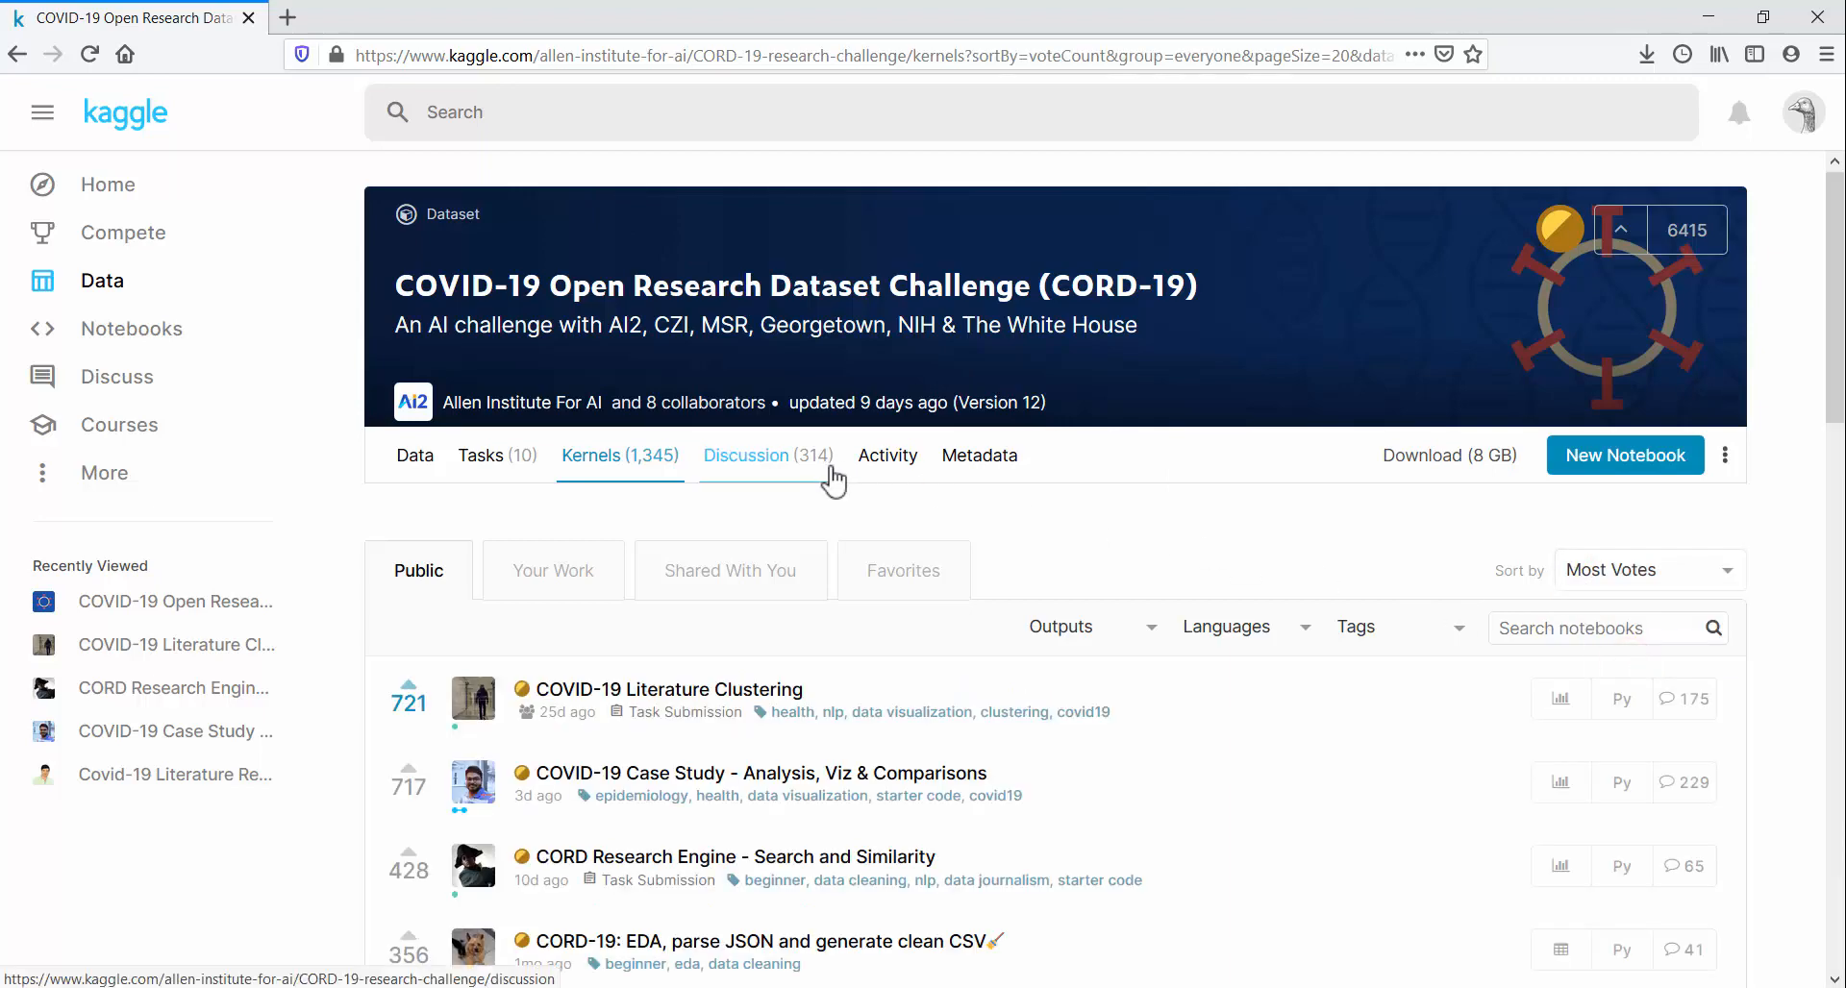
pyautogui.click(690, 691)
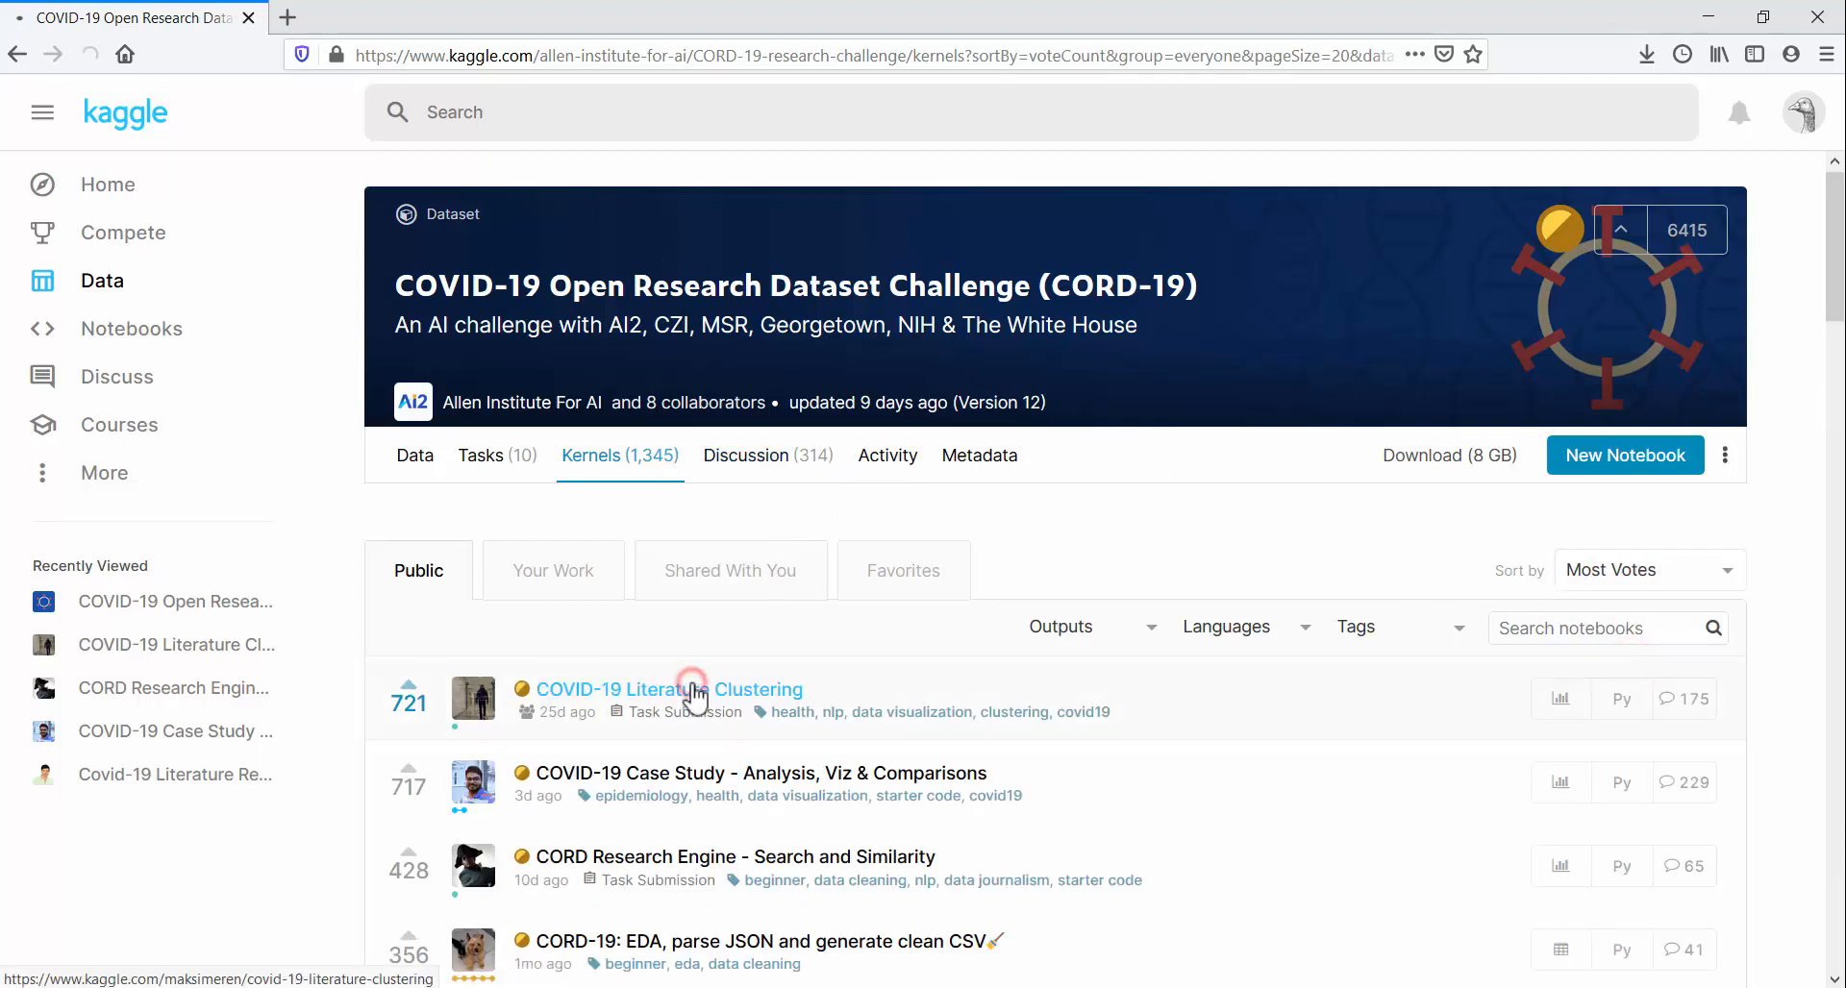
pyautogui.click(691, 690)
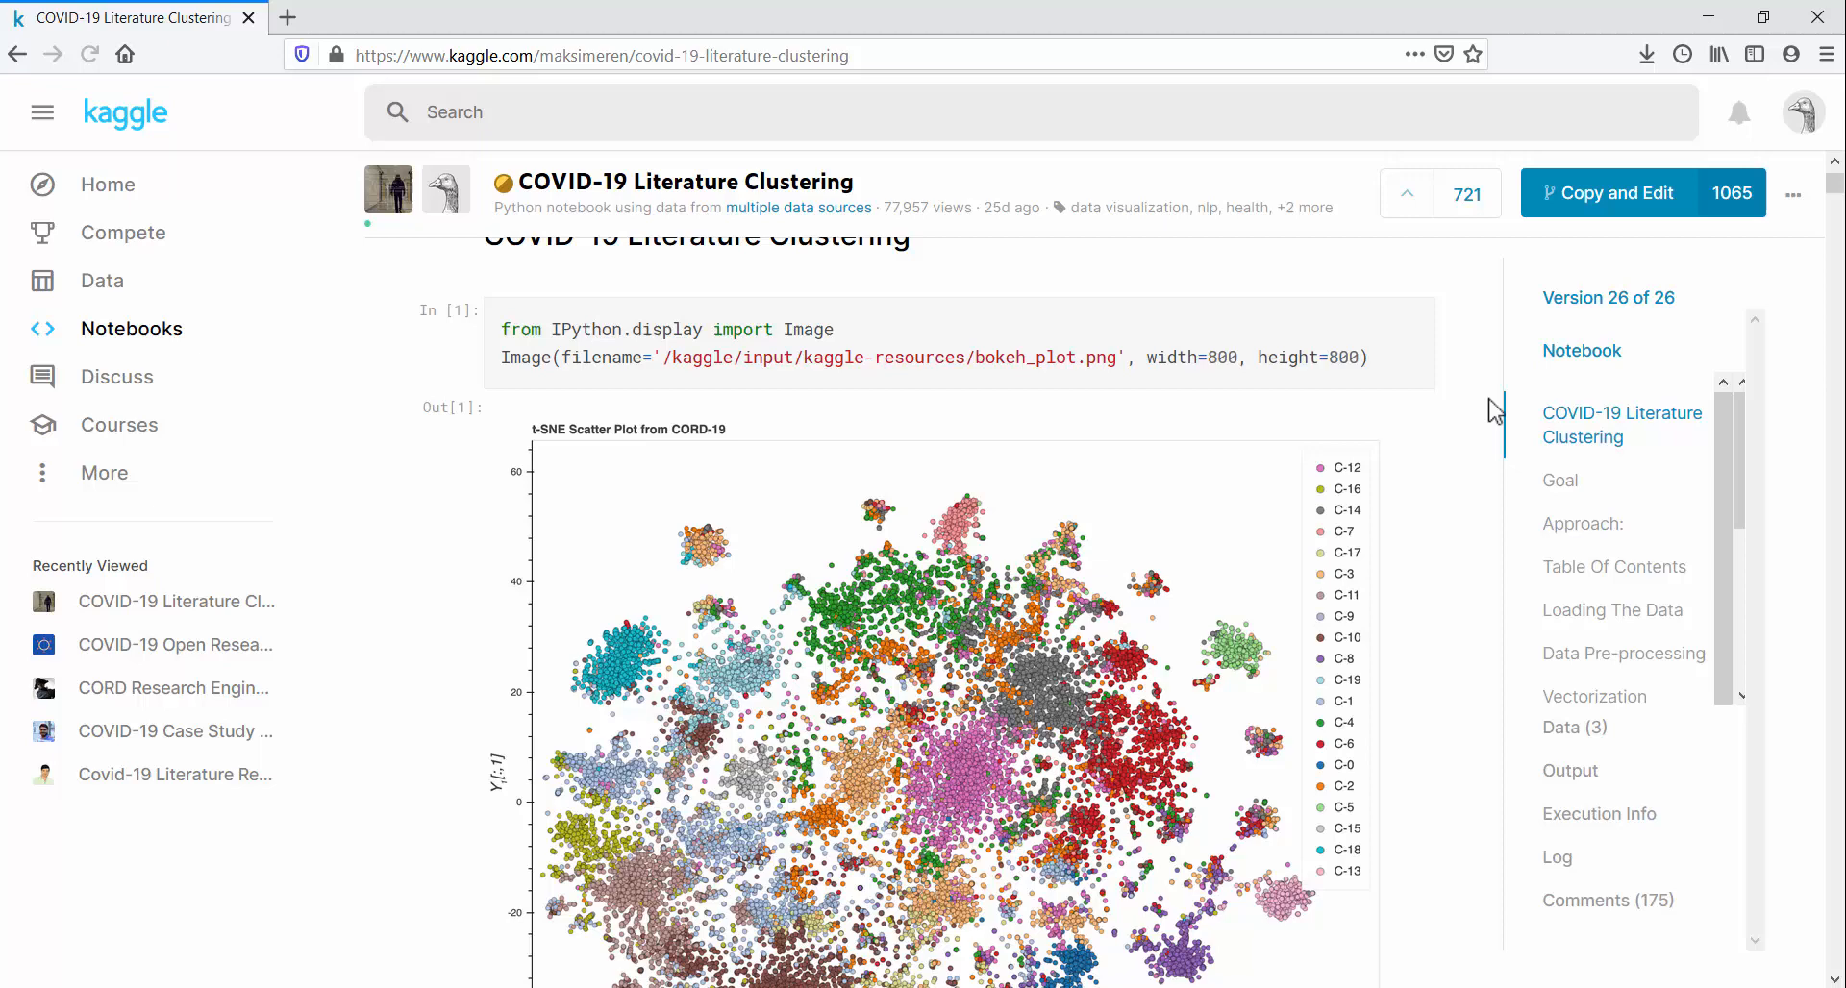
# Step: Scroll past the scatter plot image and follow the GitHub link to the interactive t-SNE plot
pyautogui.scroll(-3)
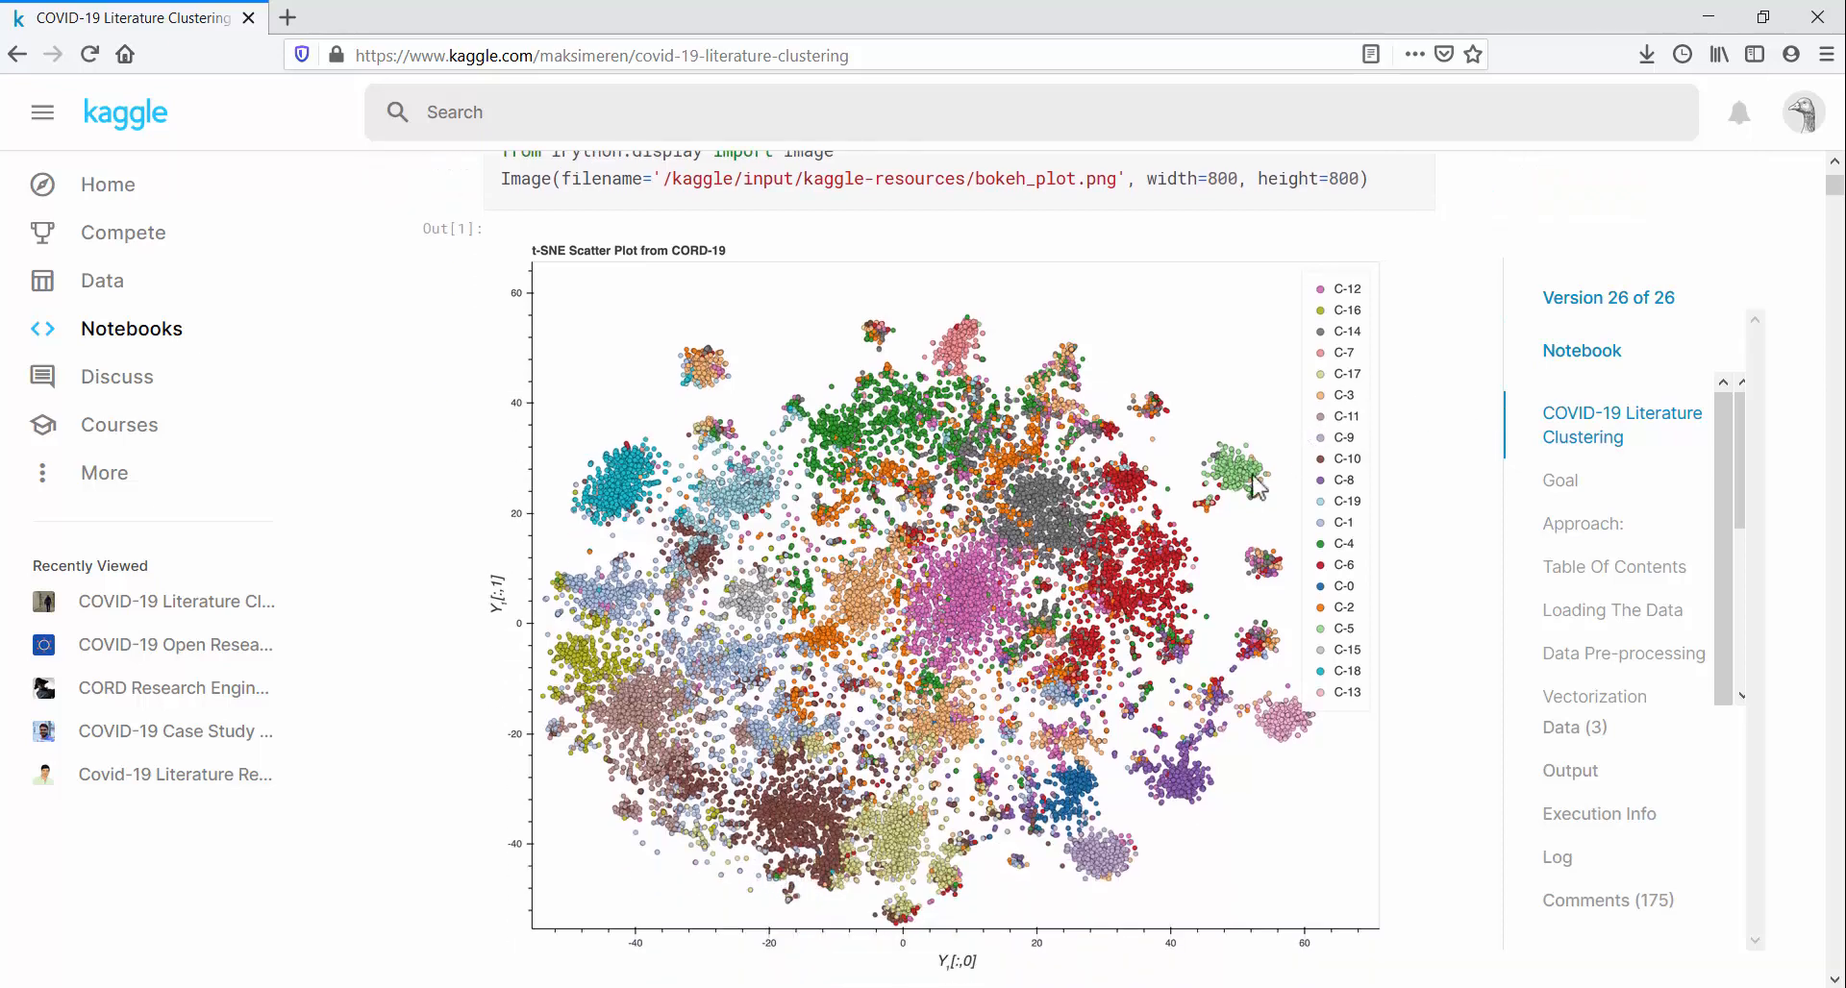
pyautogui.scroll(-3)
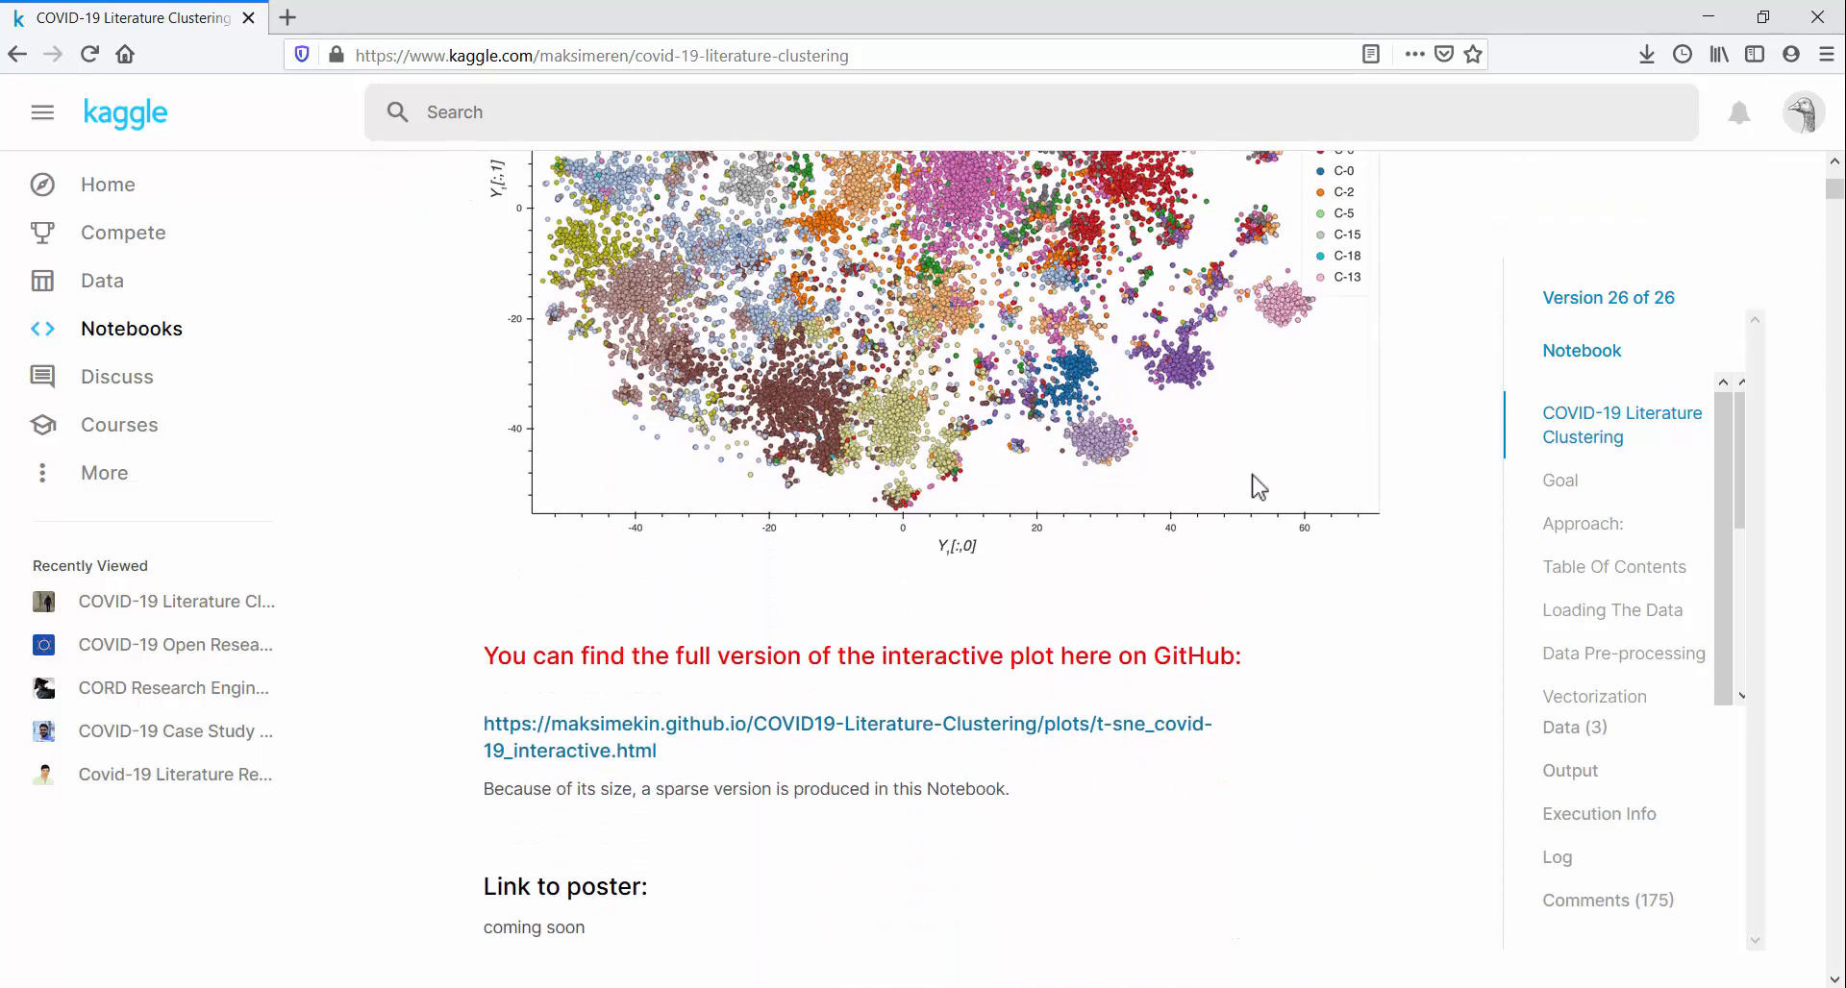
pyautogui.moveTo(878, 729)
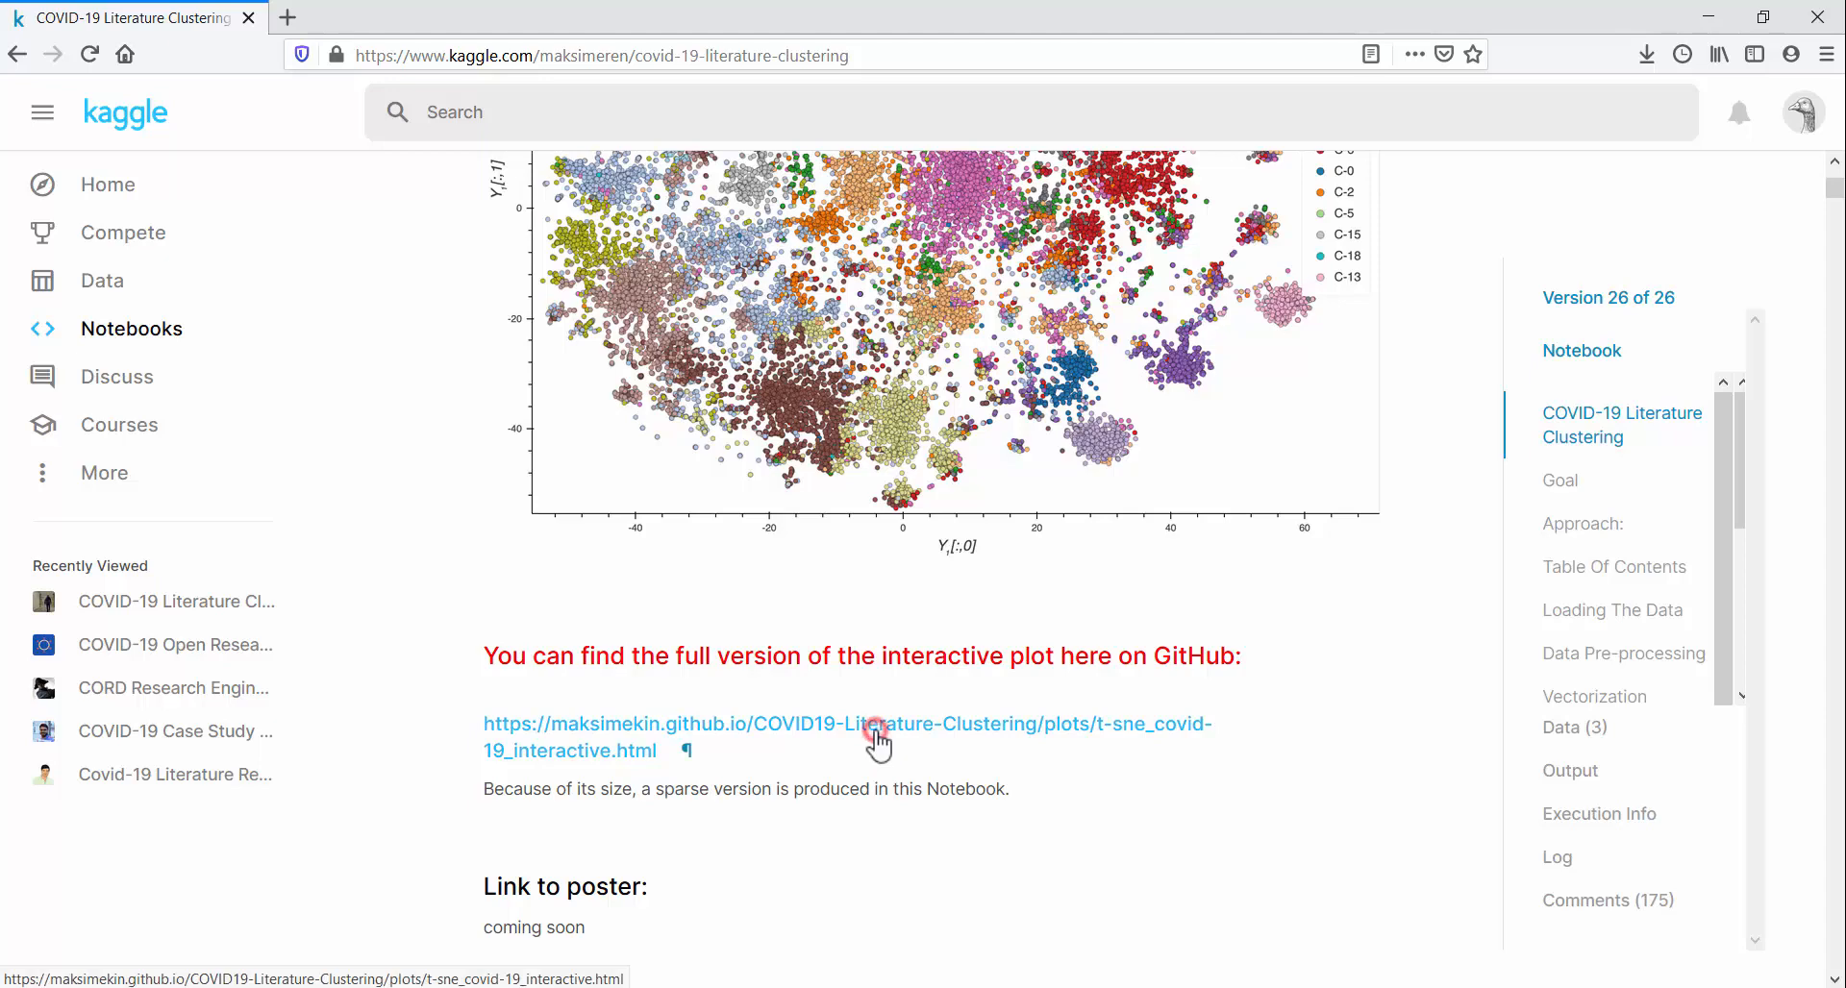
pyautogui.click(874, 723)
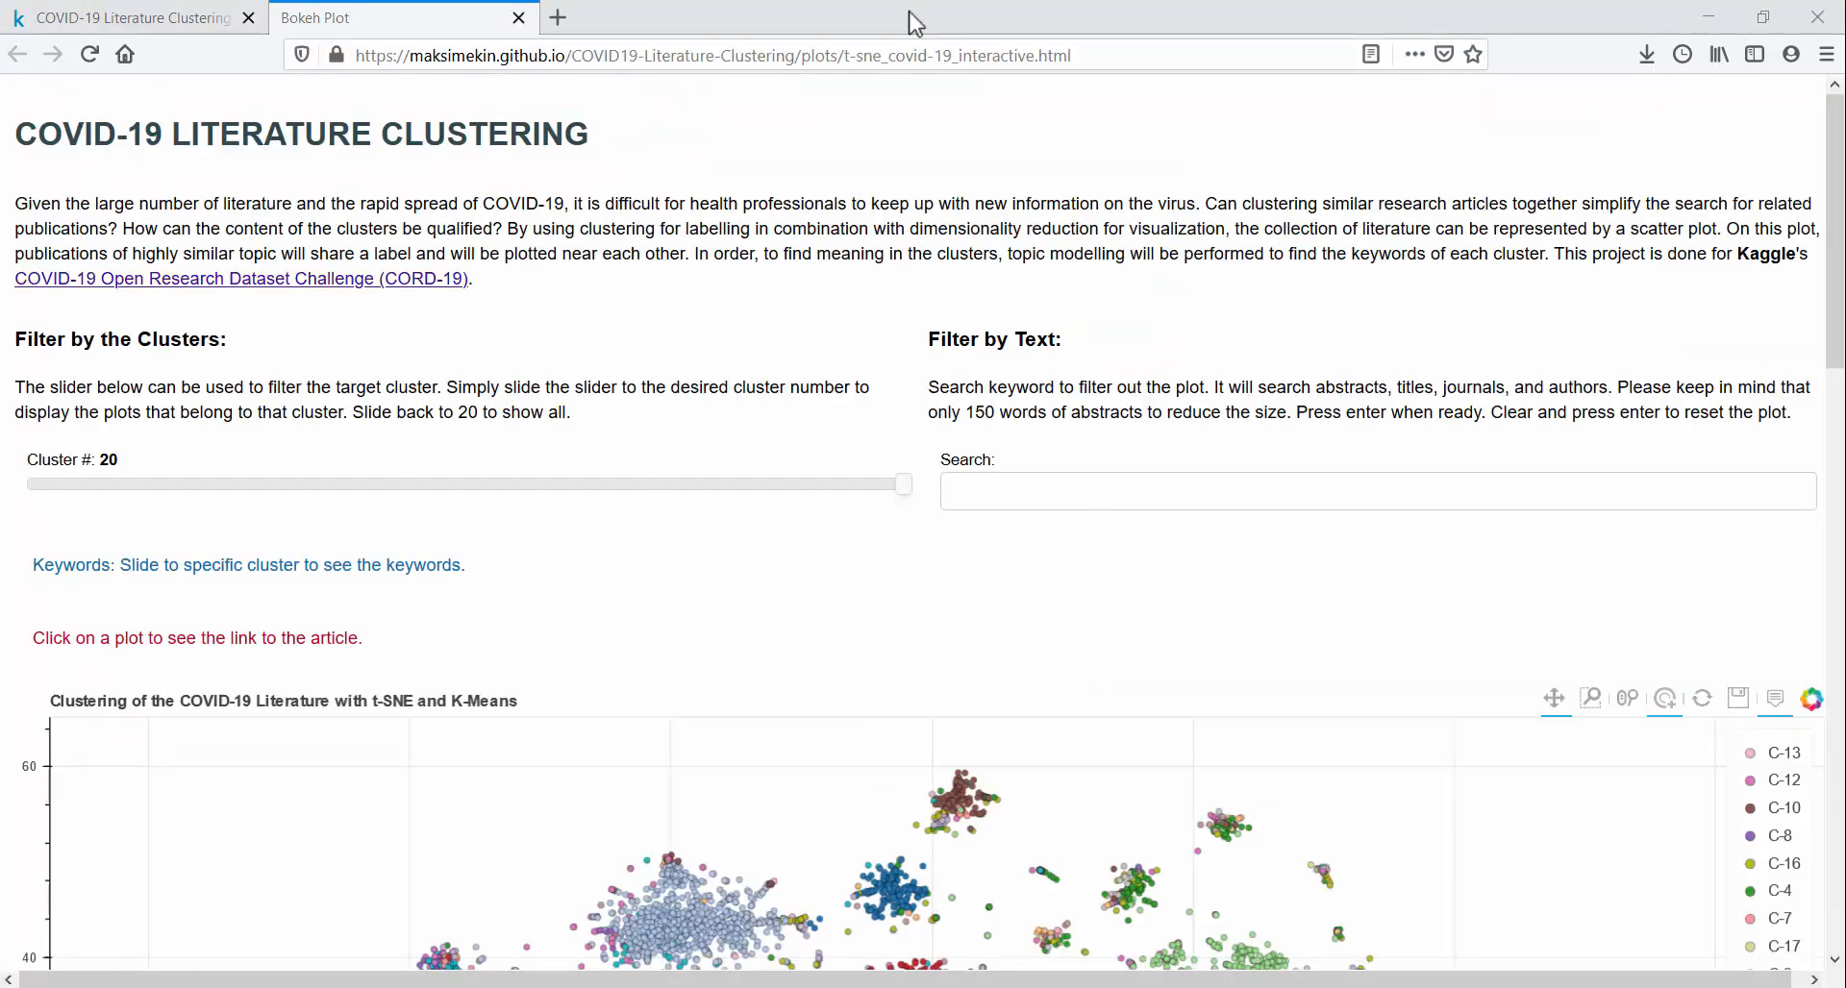
pyautogui.moveTo(1385, 456)
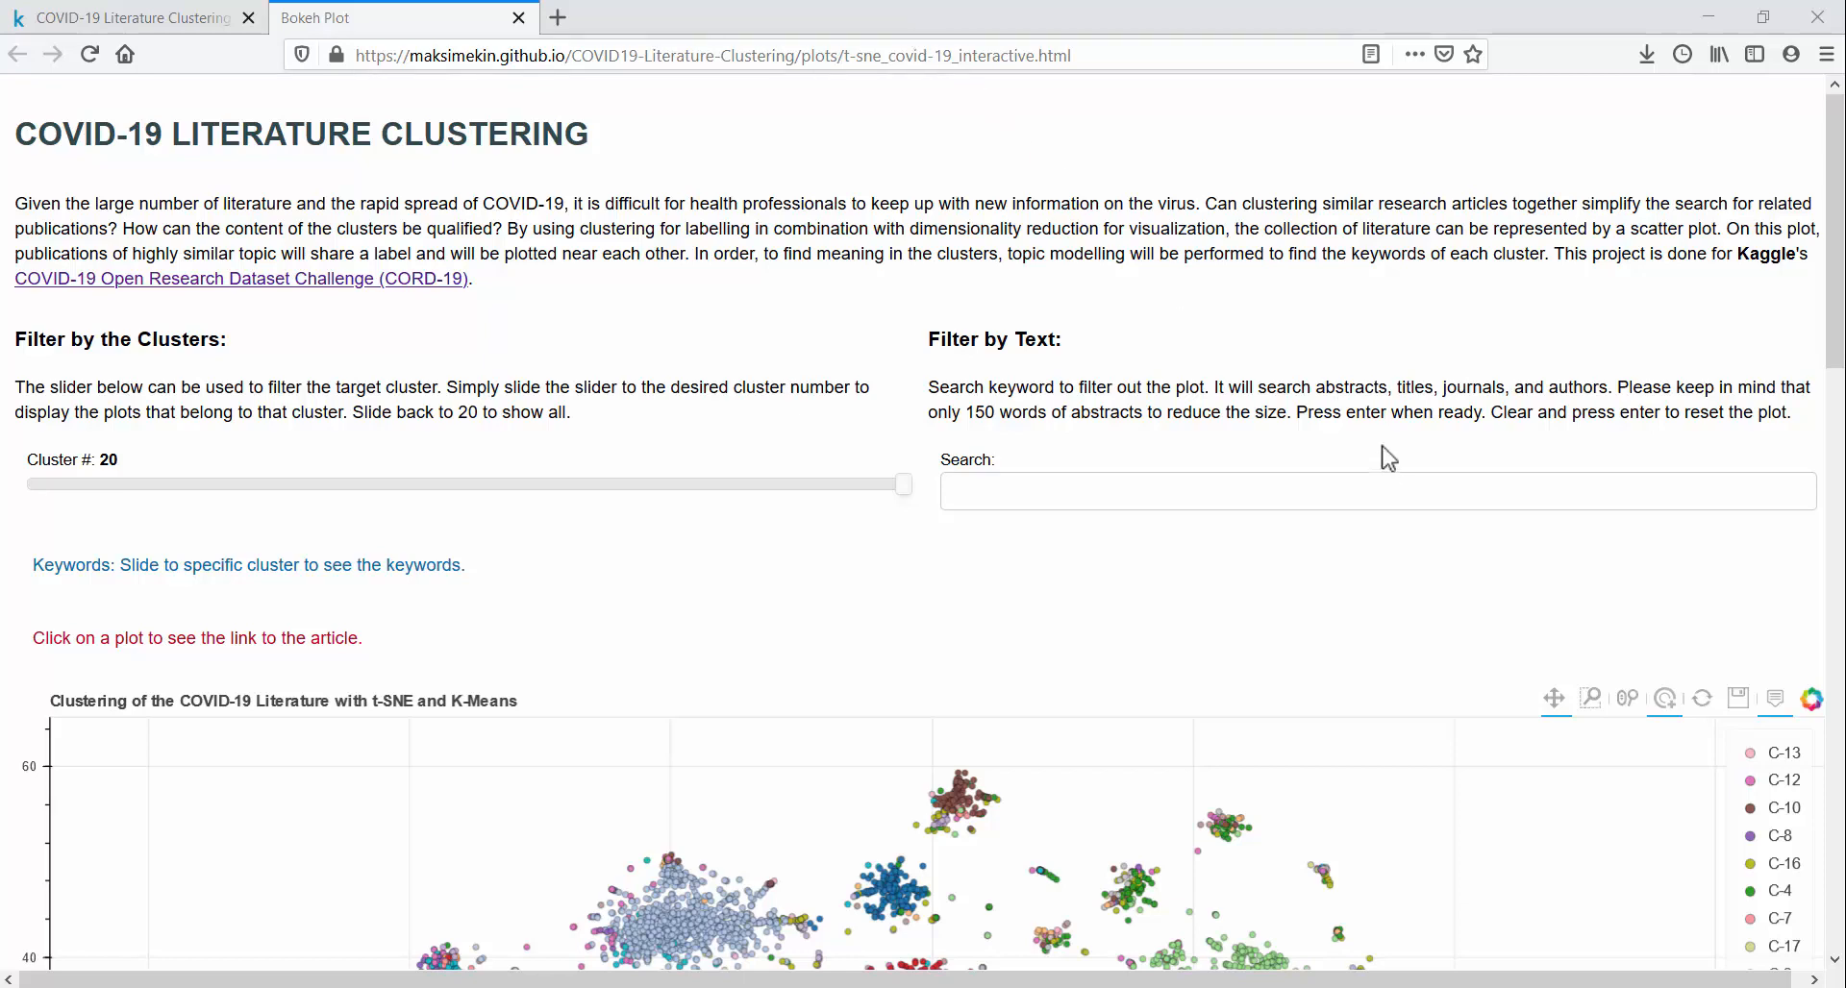
pyautogui.scroll(-3)
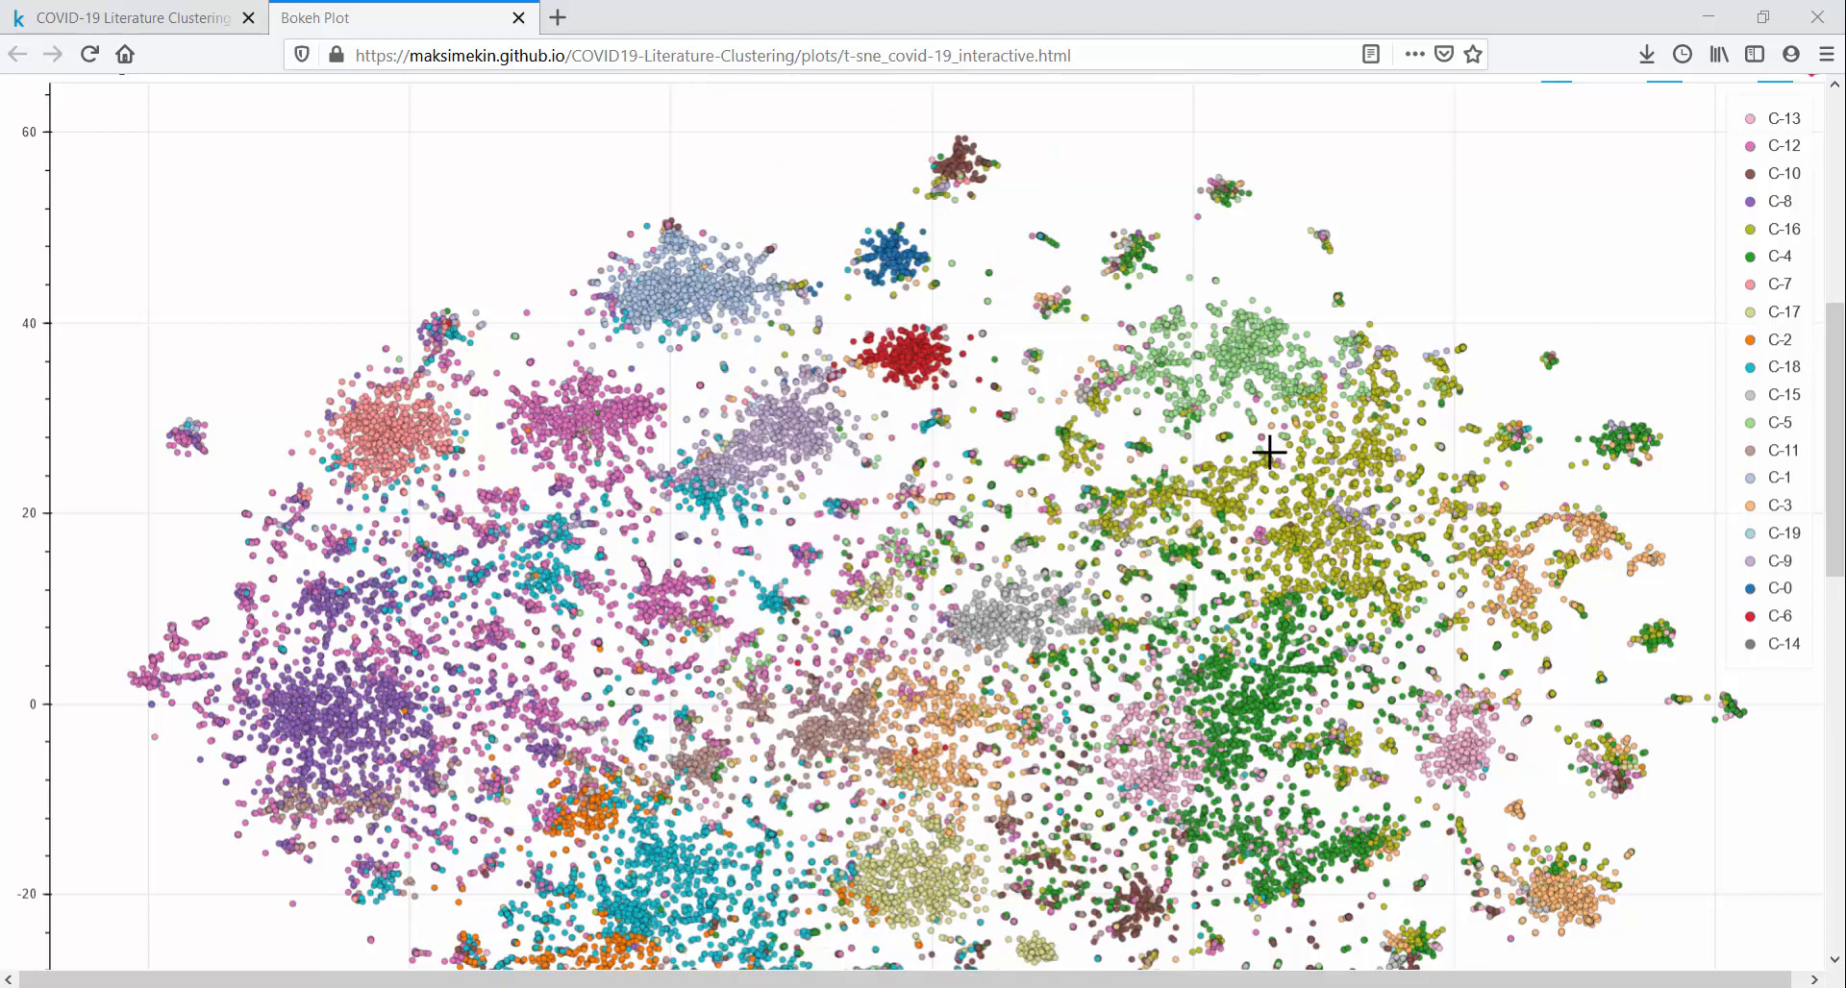
pyautogui.moveTo(1266, 470)
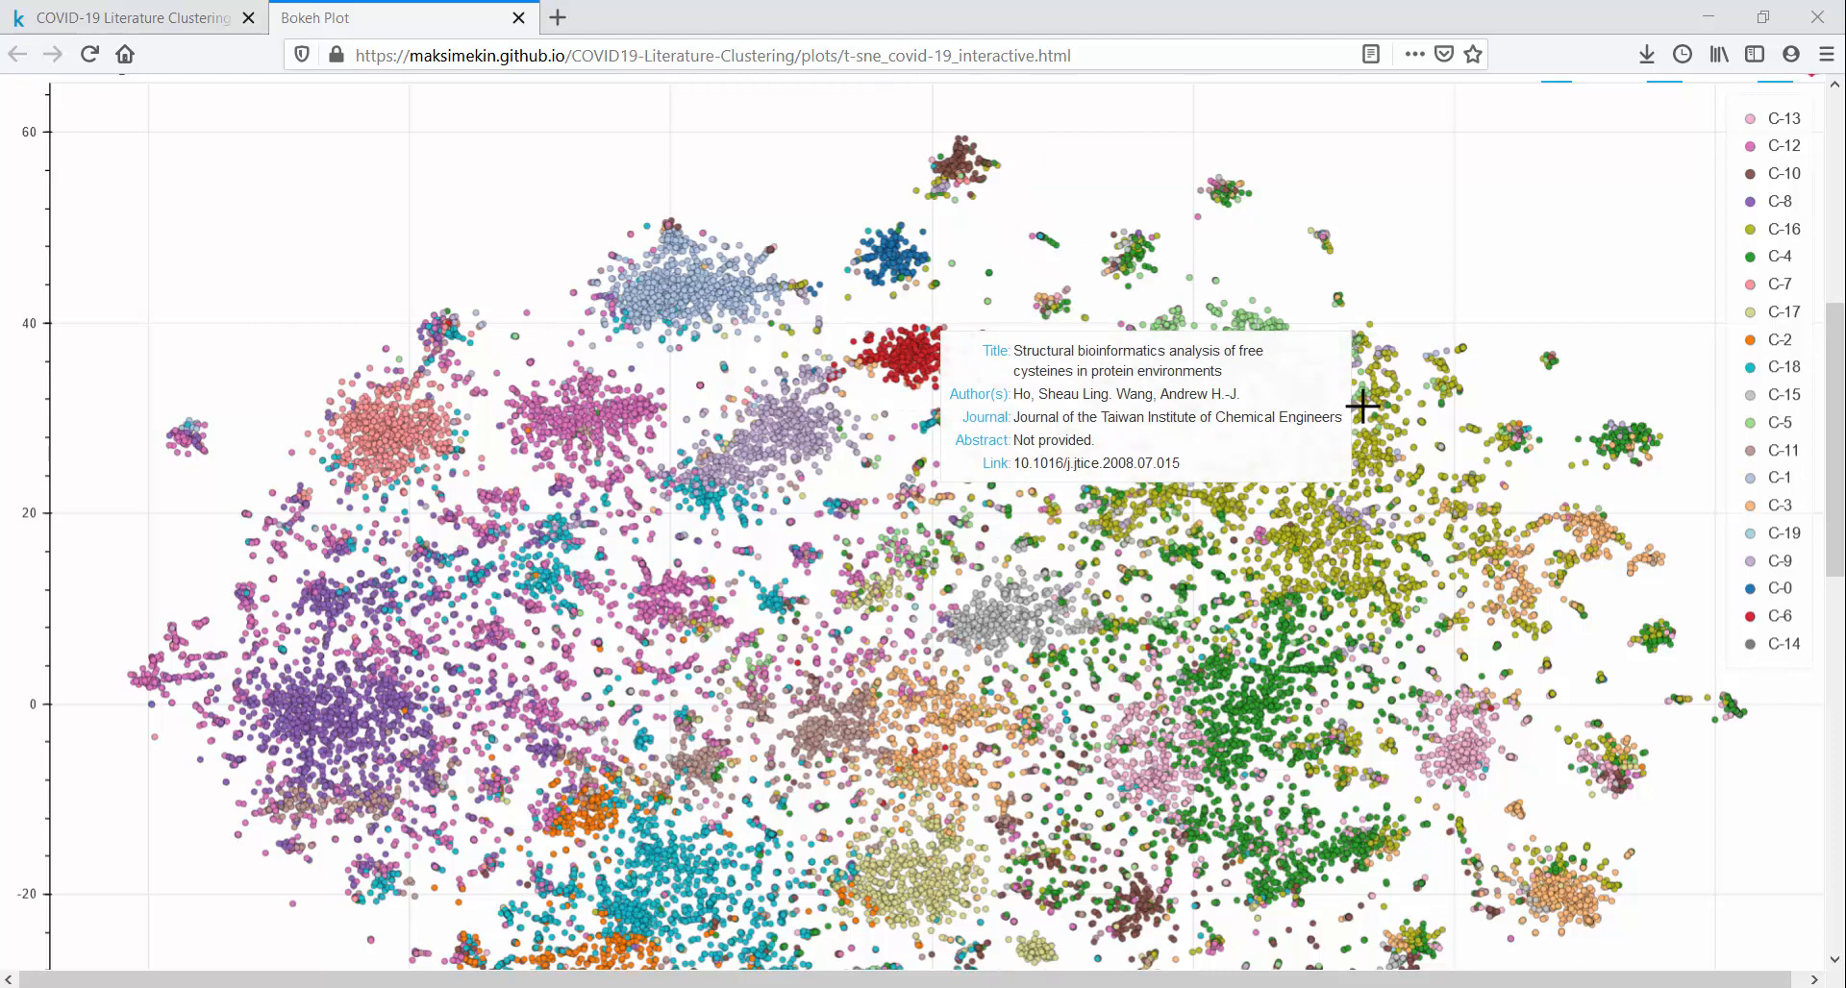
pyautogui.moveTo(1464, 352)
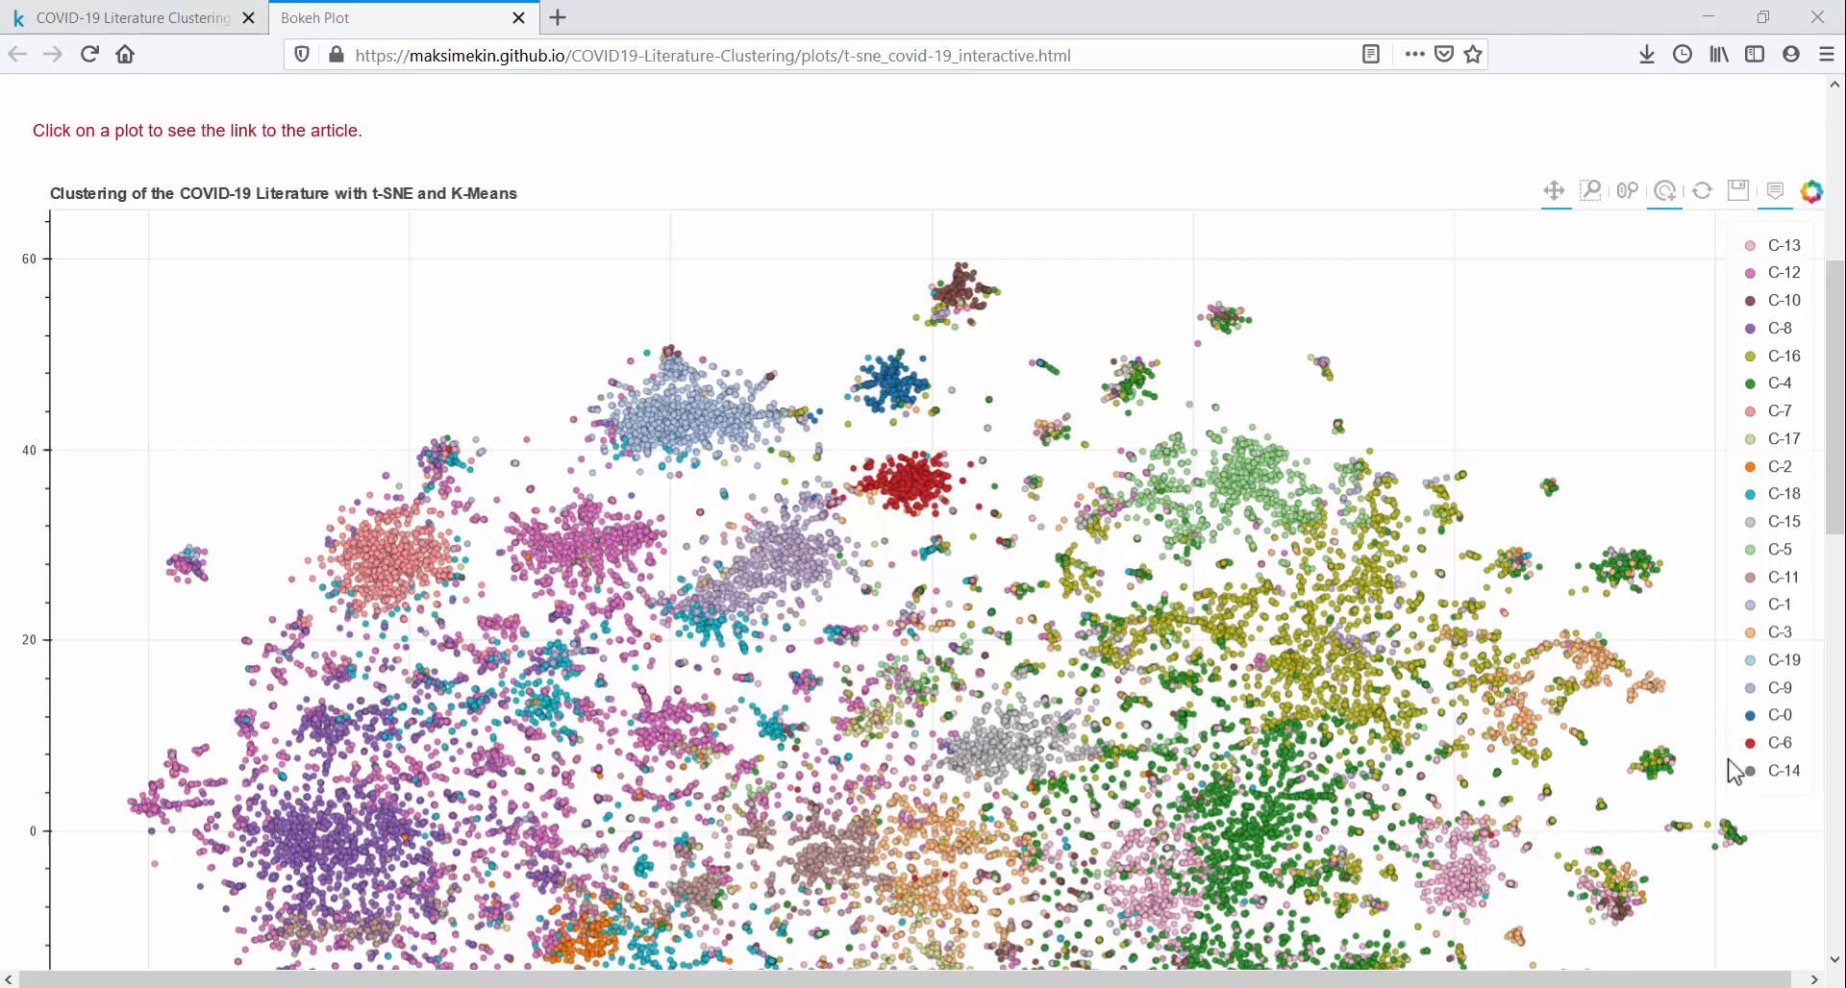
pyautogui.scroll(-3)
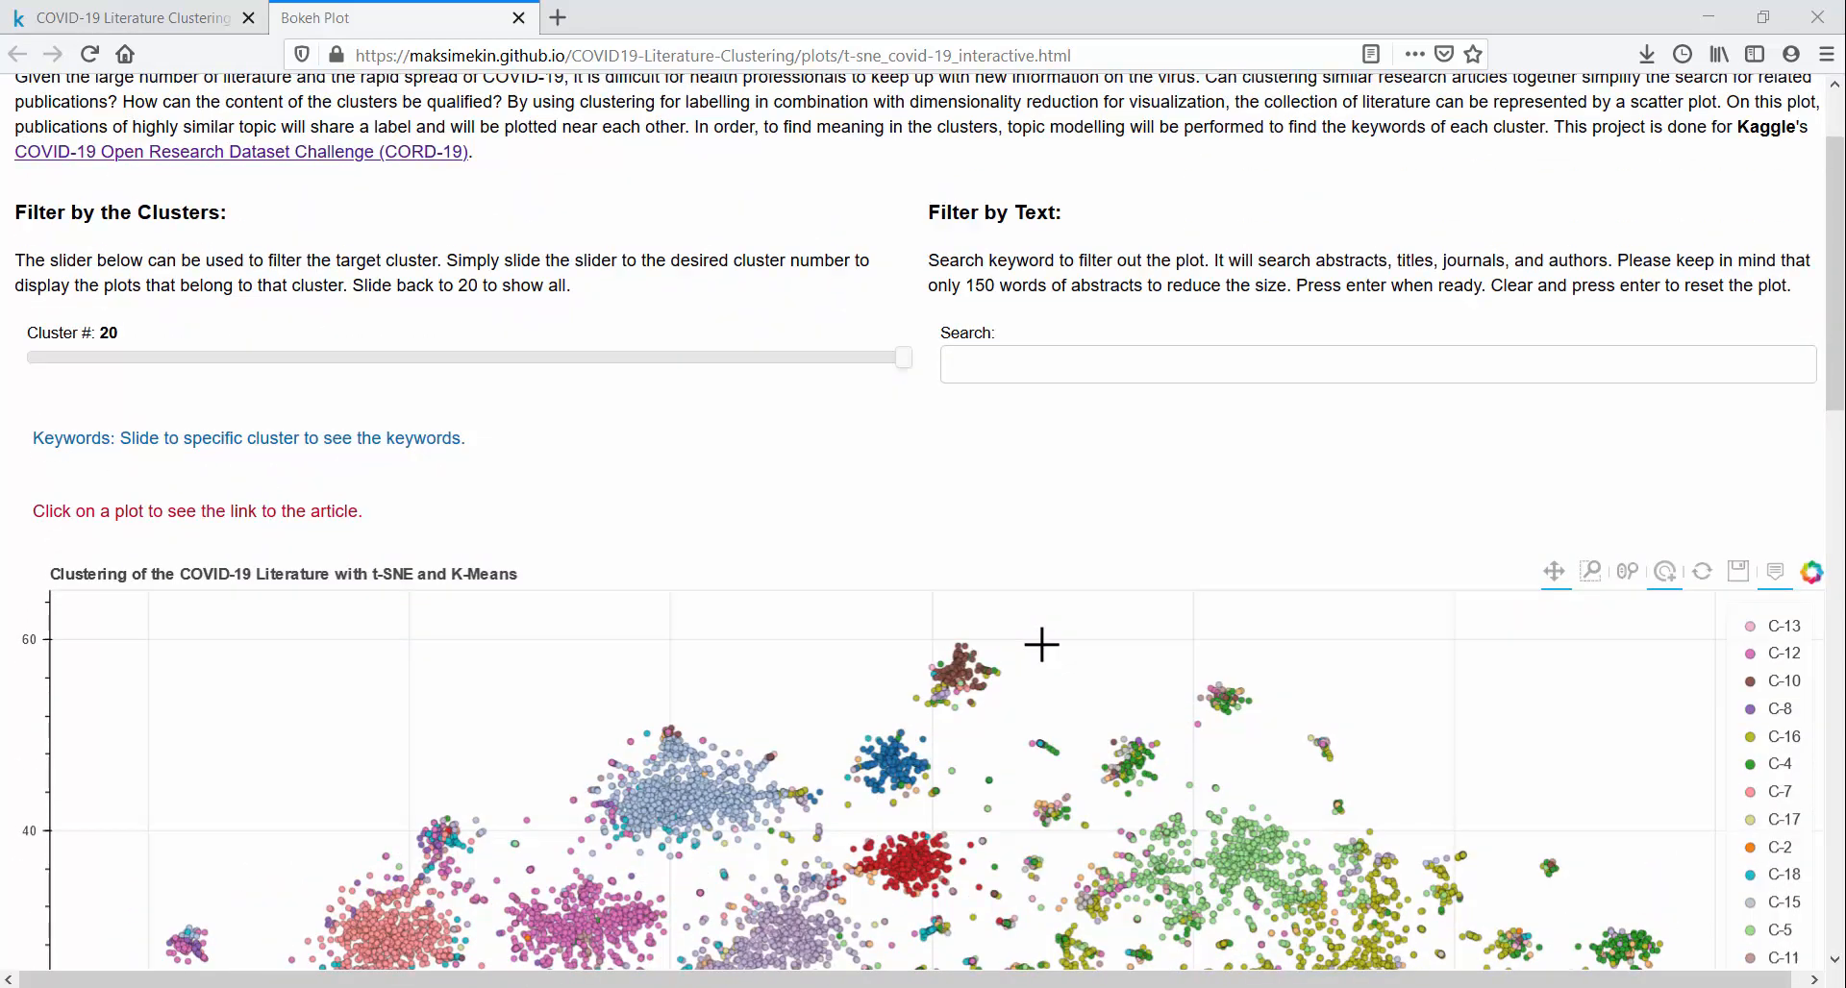
# Step: Move the Cluster # slider to 19, then 0, and settle on cluster 1
pyautogui.moveTo(901, 357); pyautogui.dragTo(860, 484)
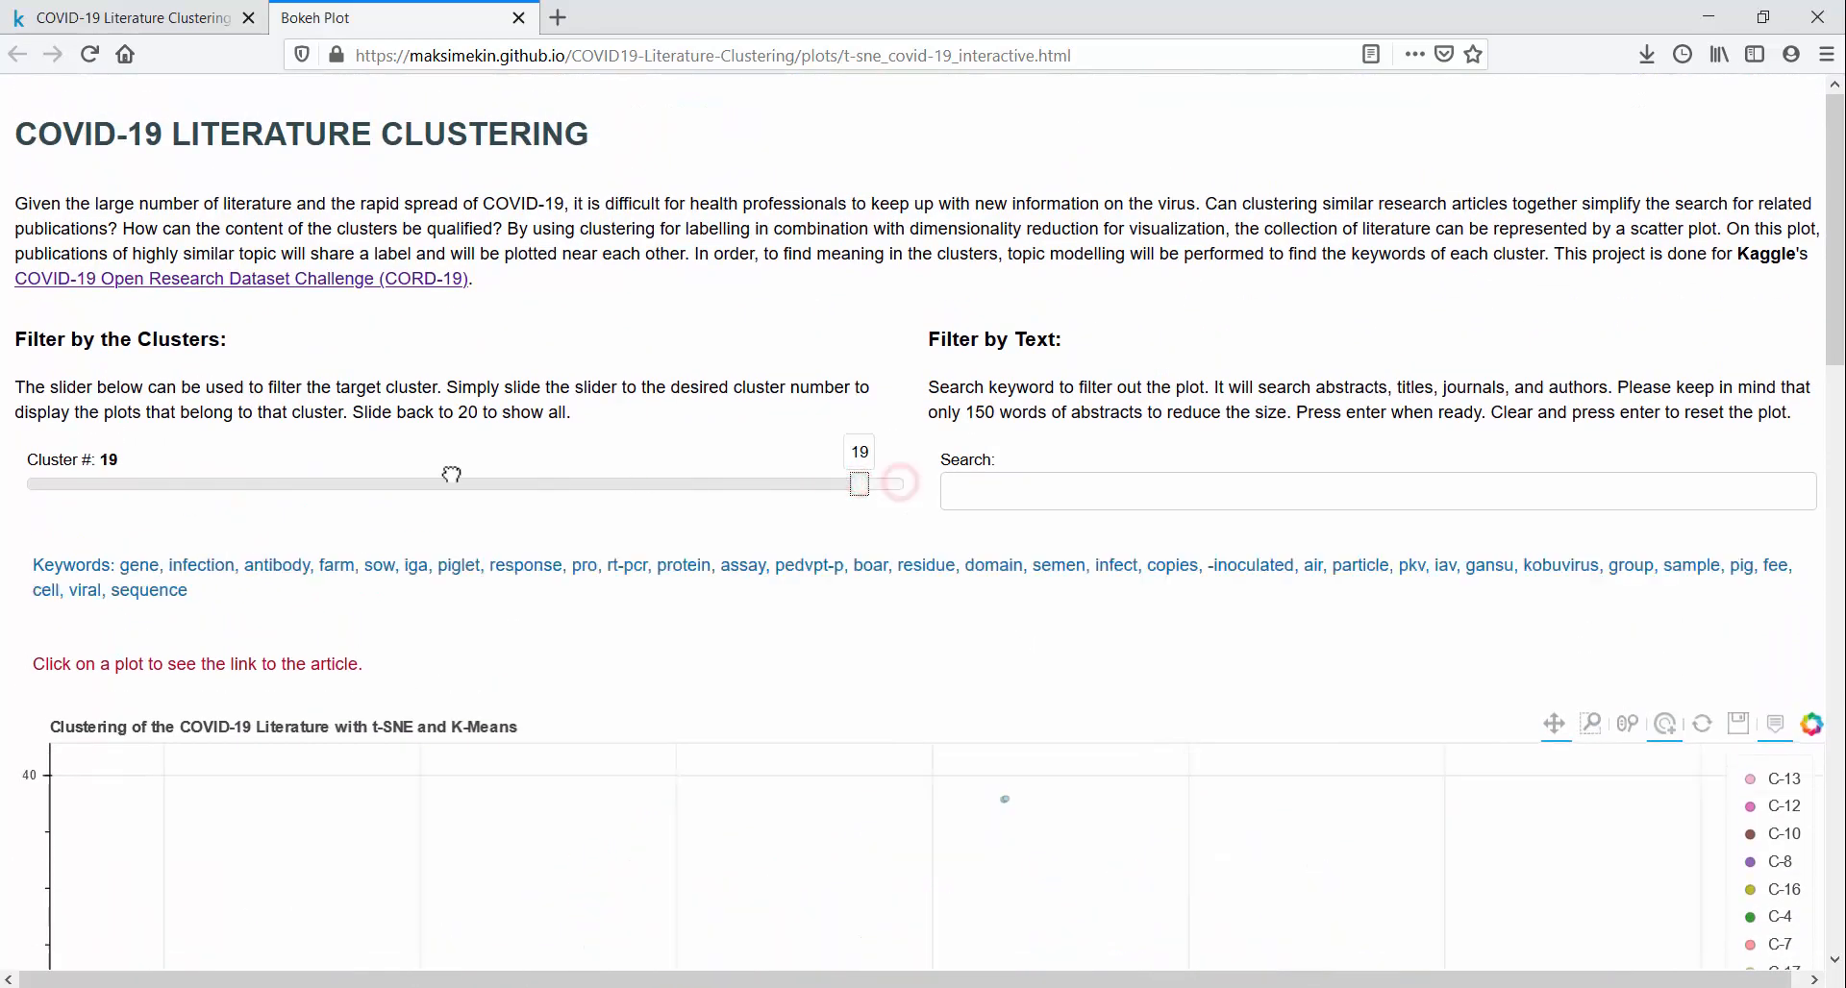
pyautogui.moveTo(858, 484); pyautogui.dragTo(26, 484)
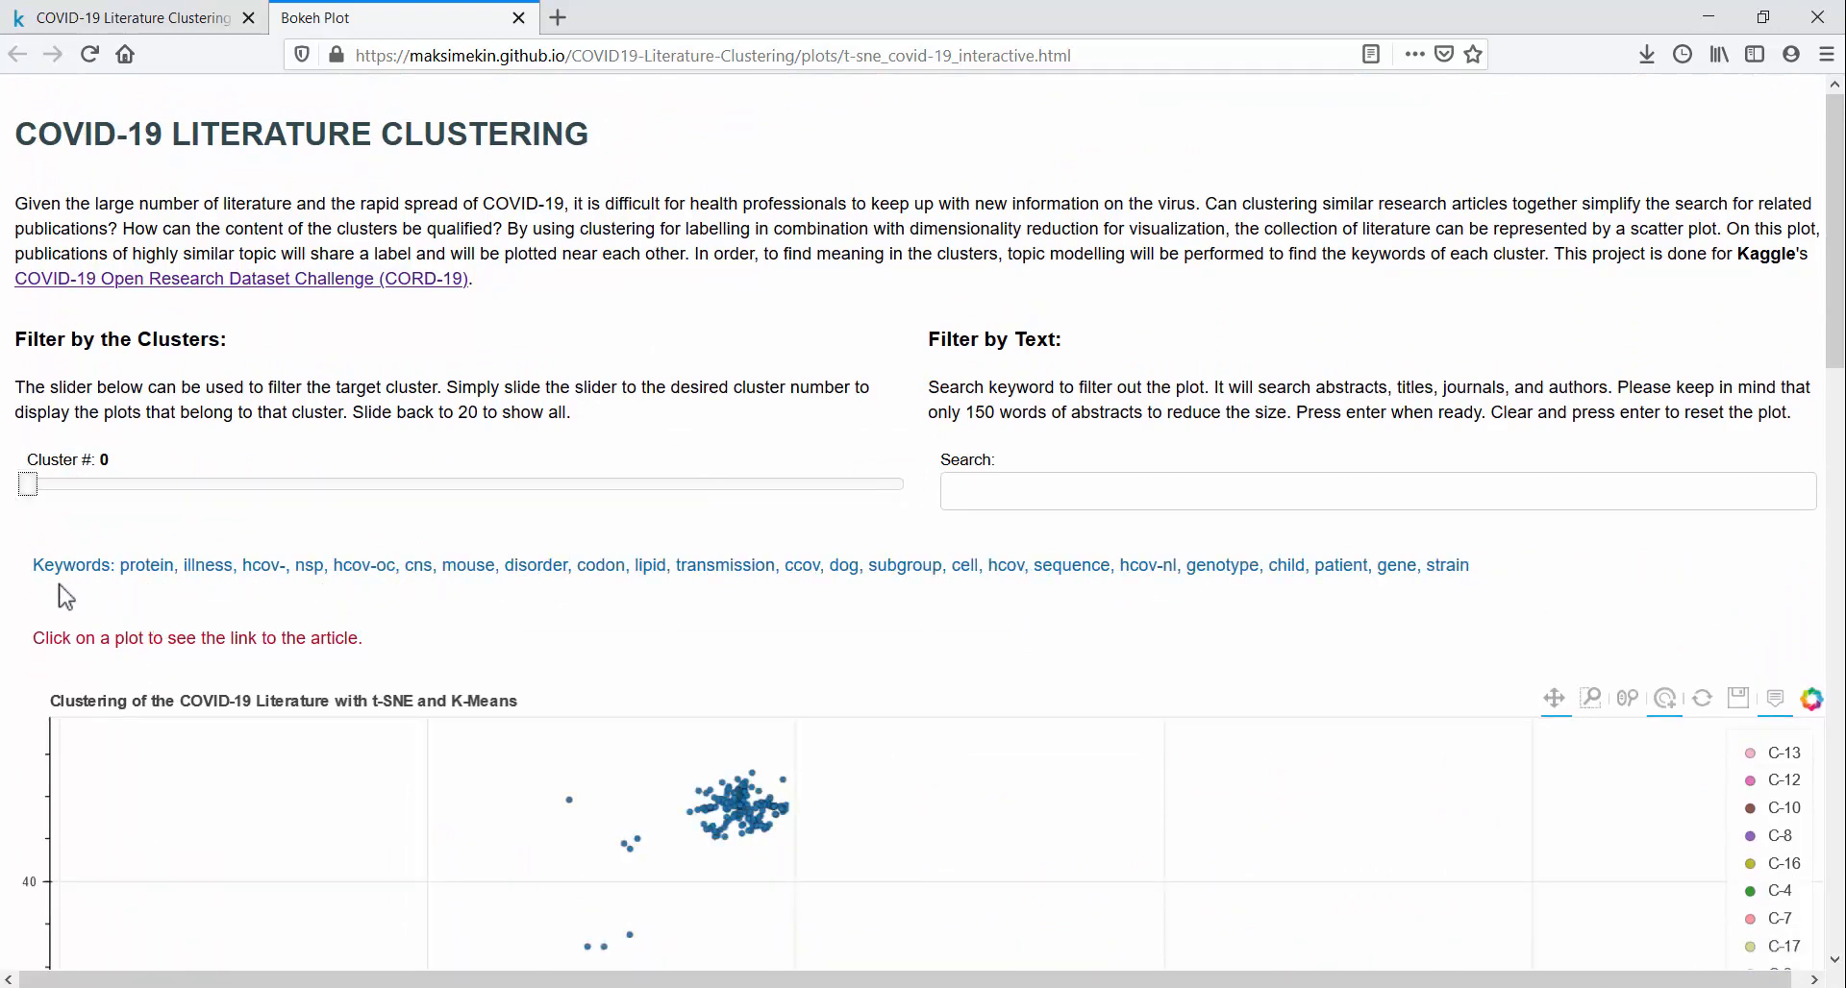
pyautogui.moveTo(263, 604)
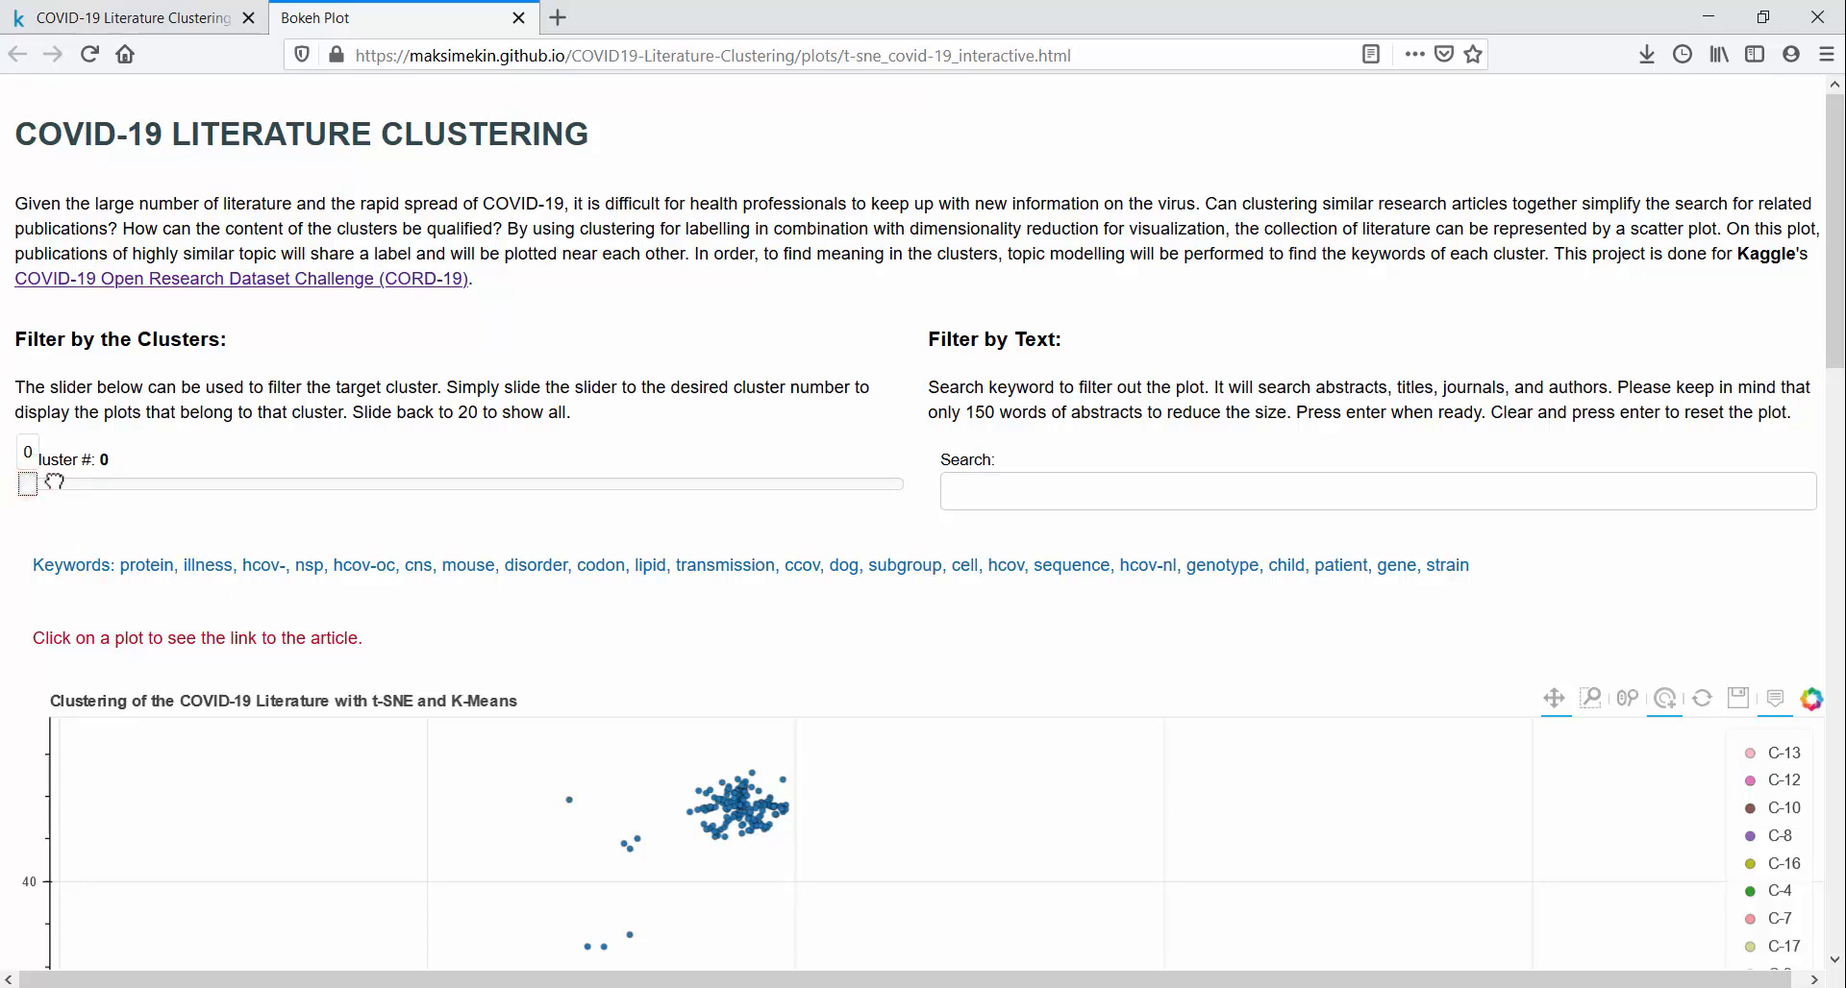
pyautogui.moveTo(28, 484); pyautogui.dragTo(70, 484)
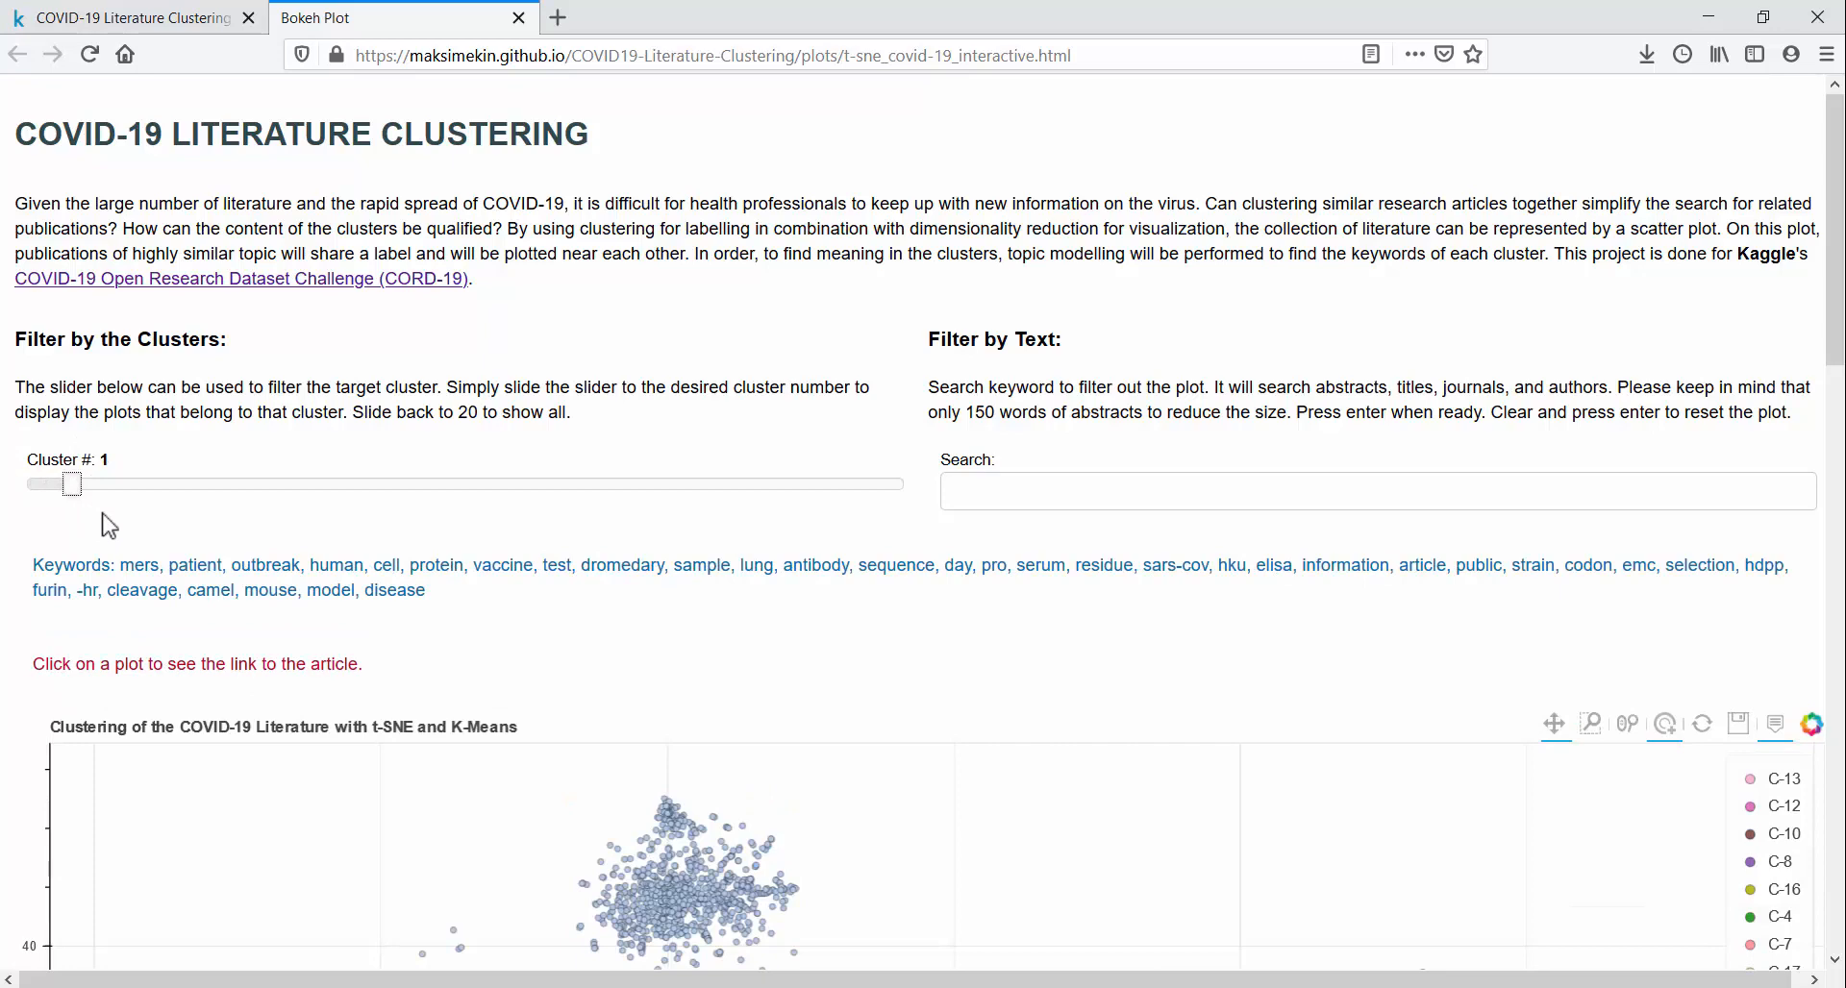
pyautogui.click(406, 18)
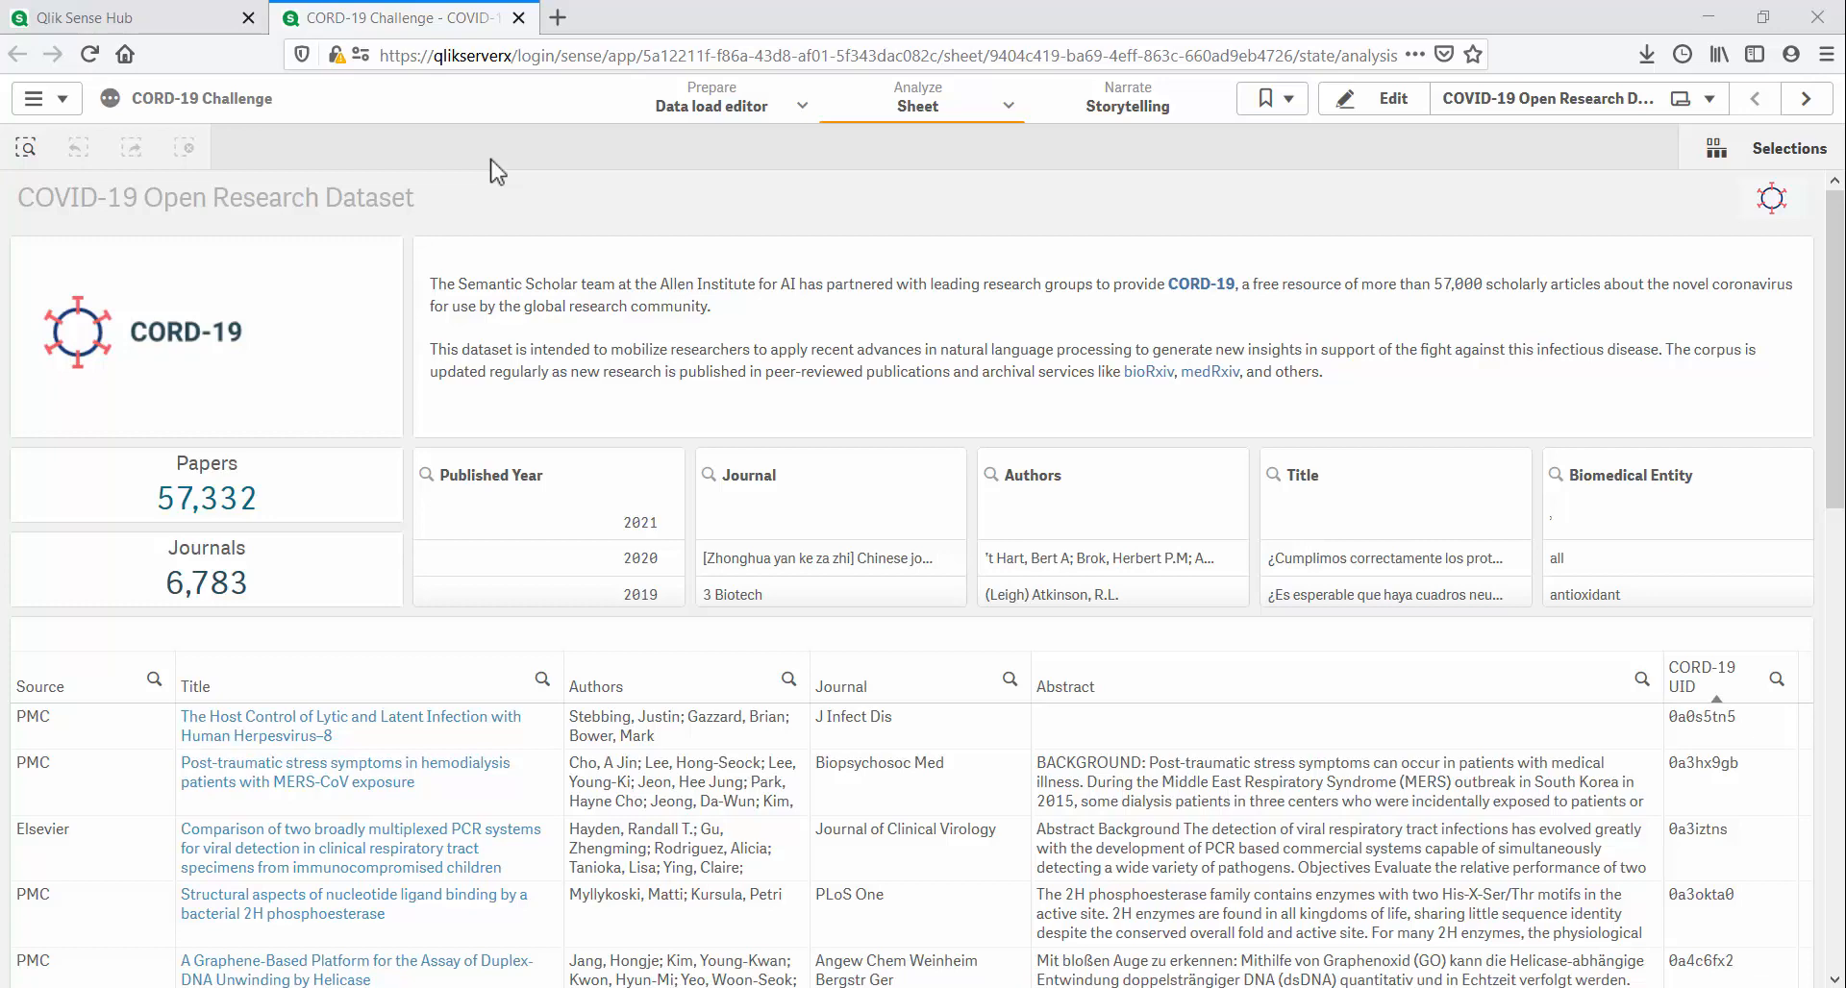
# Step: Search all the app's data for '2020' using Smart Search
pyautogui.click(26, 147)
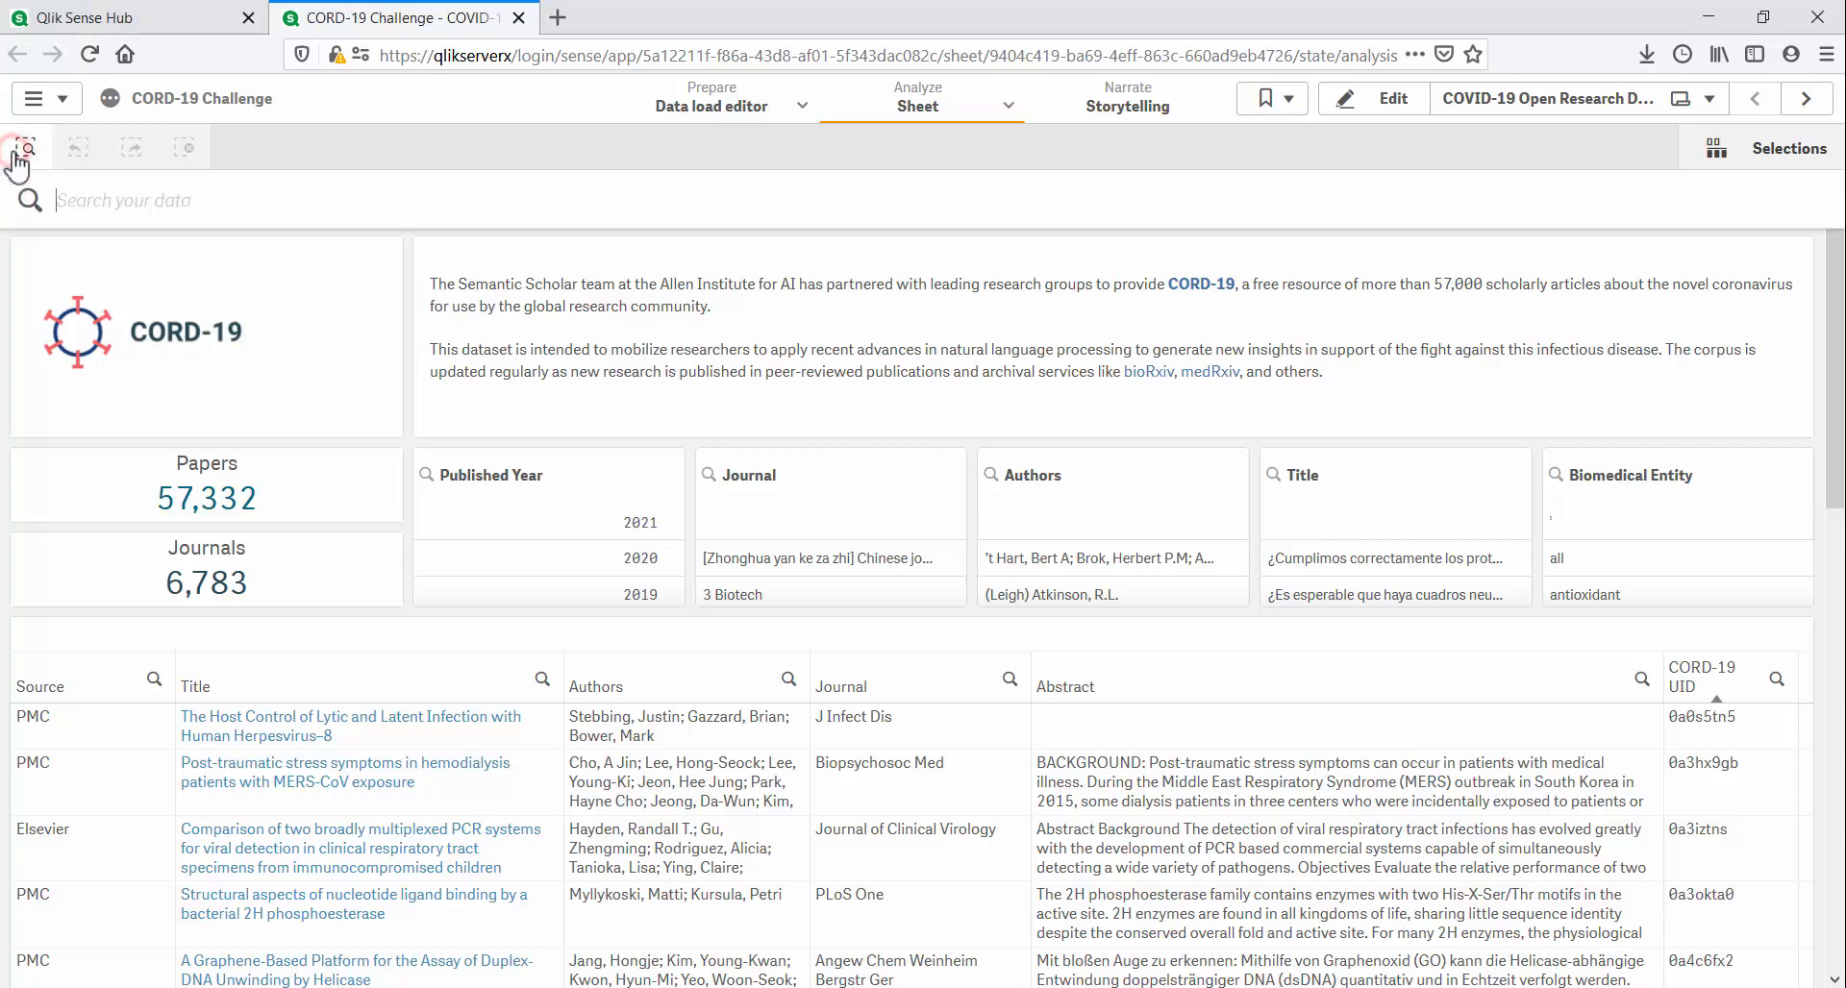
pyautogui.write('2020')
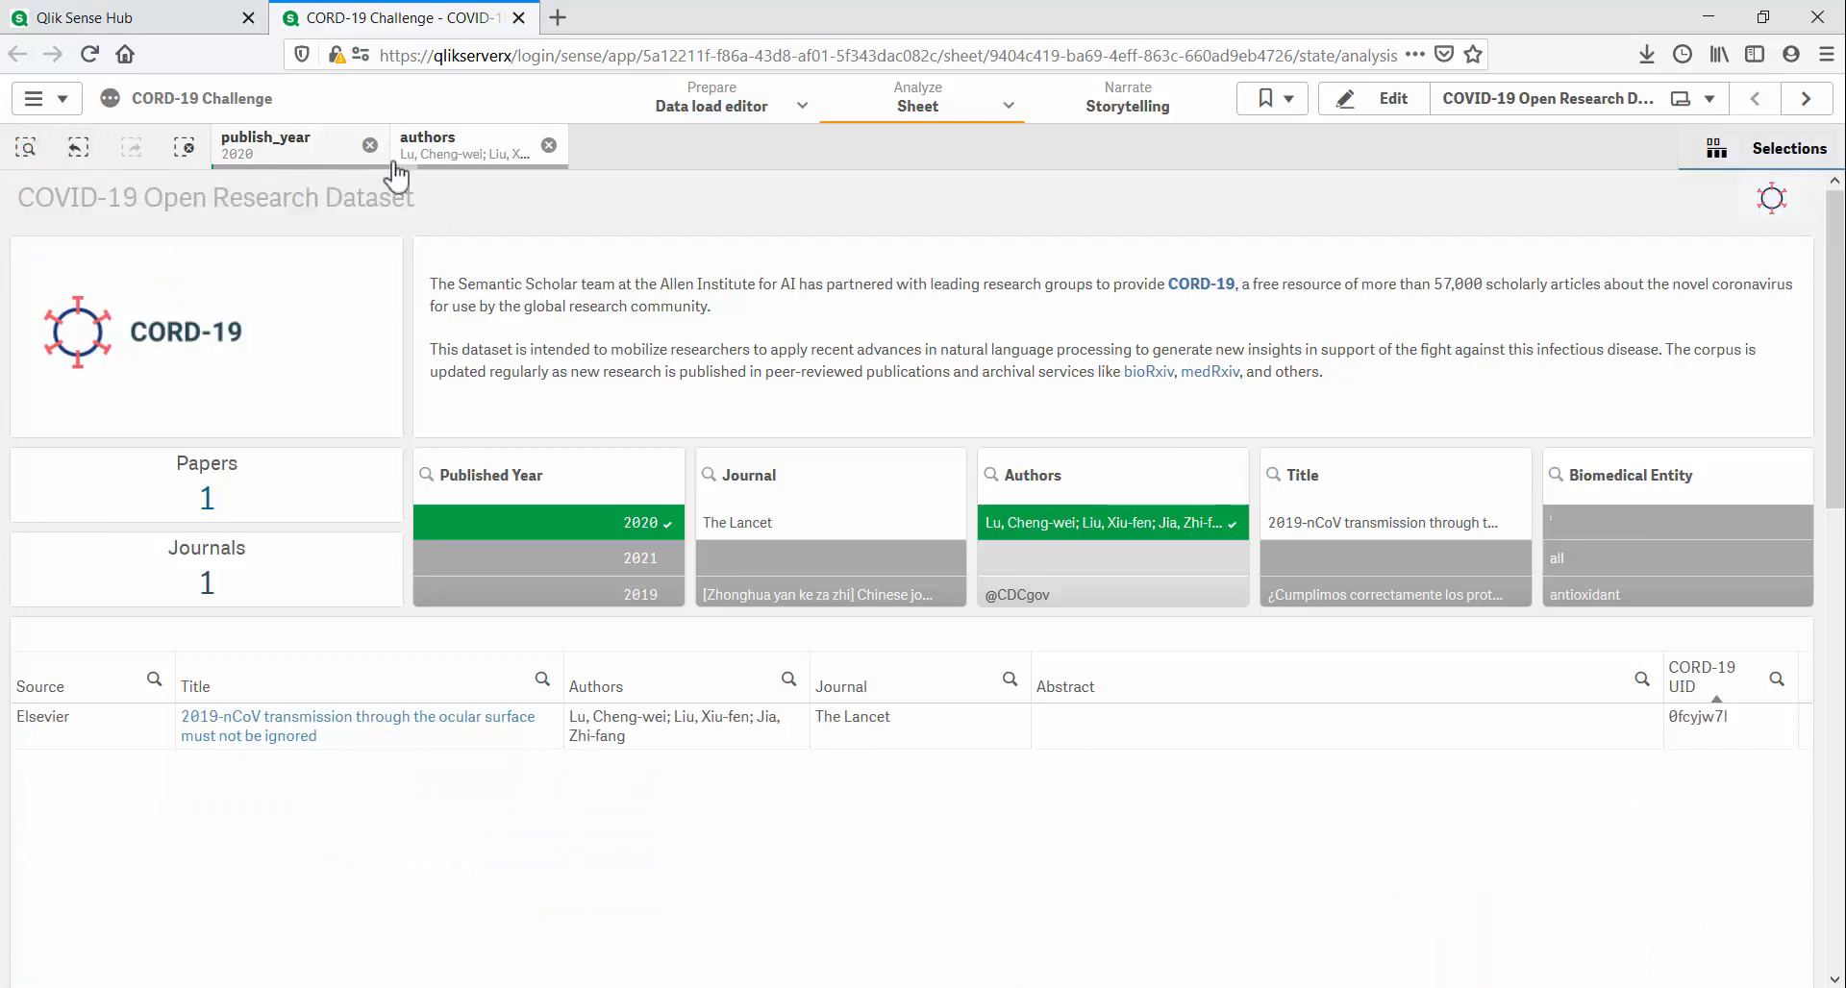
pyautogui.moveTo(412, 738)
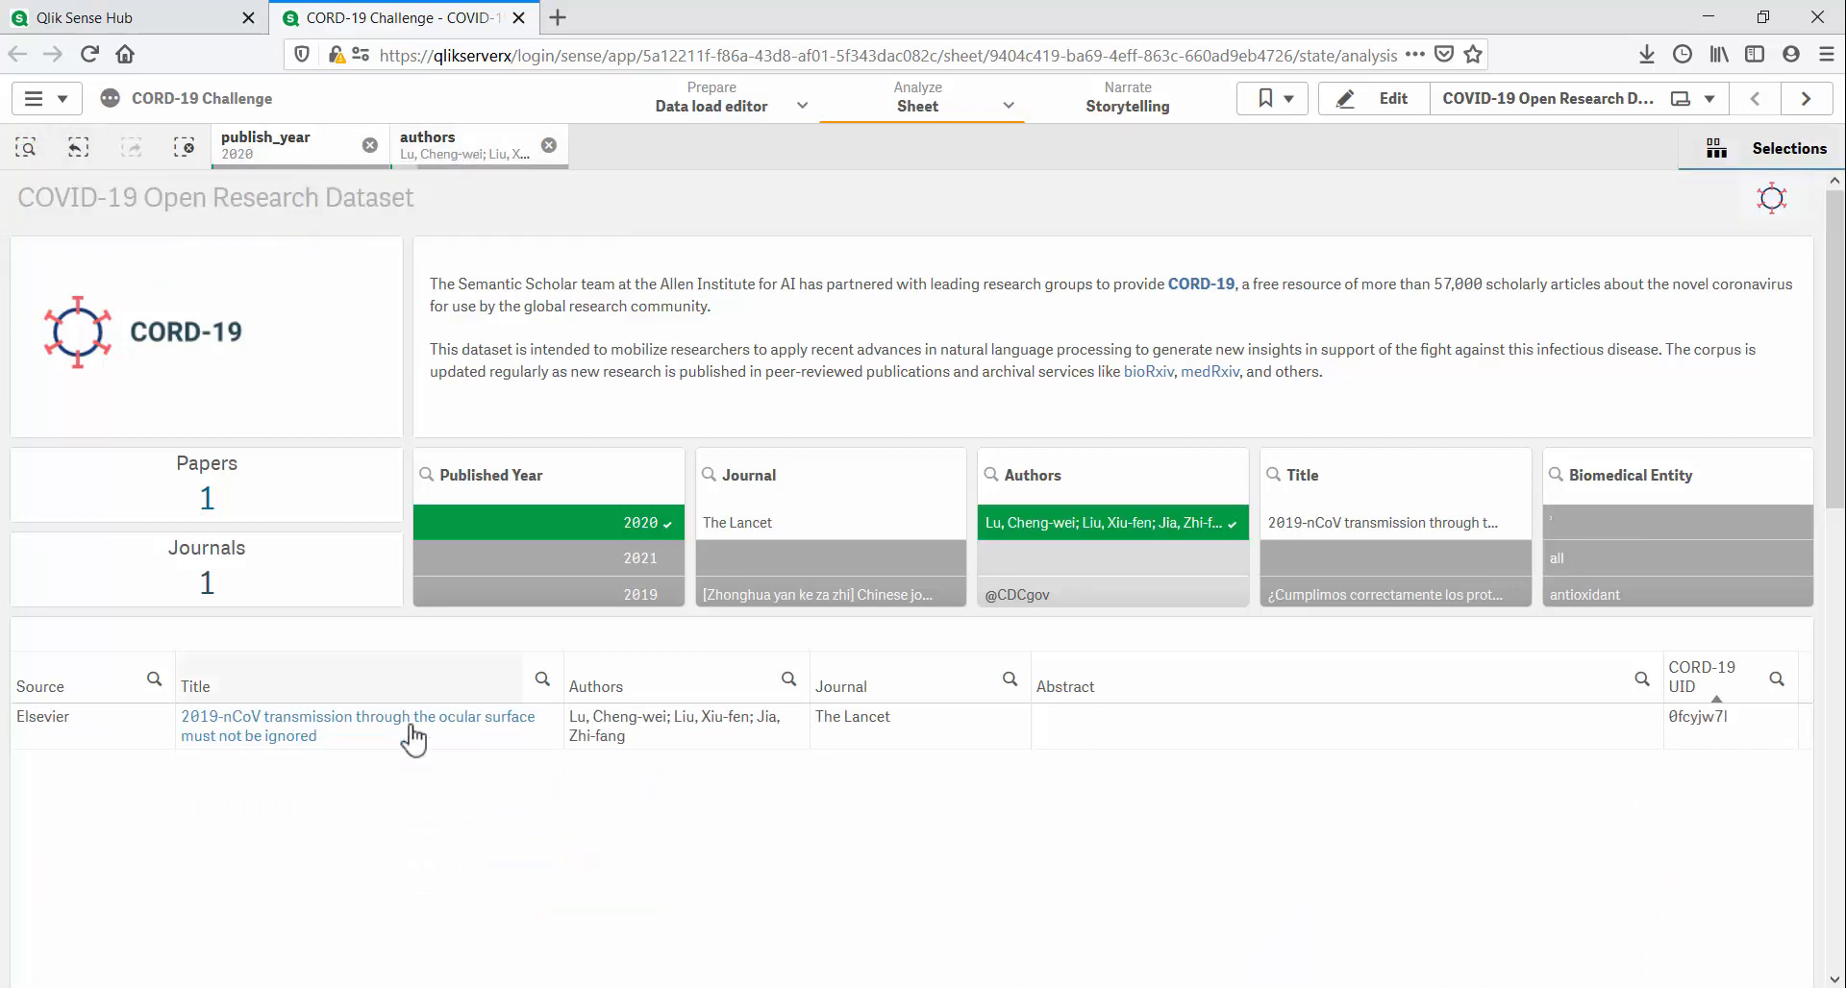
pyautogui.moveTo(412, 749)
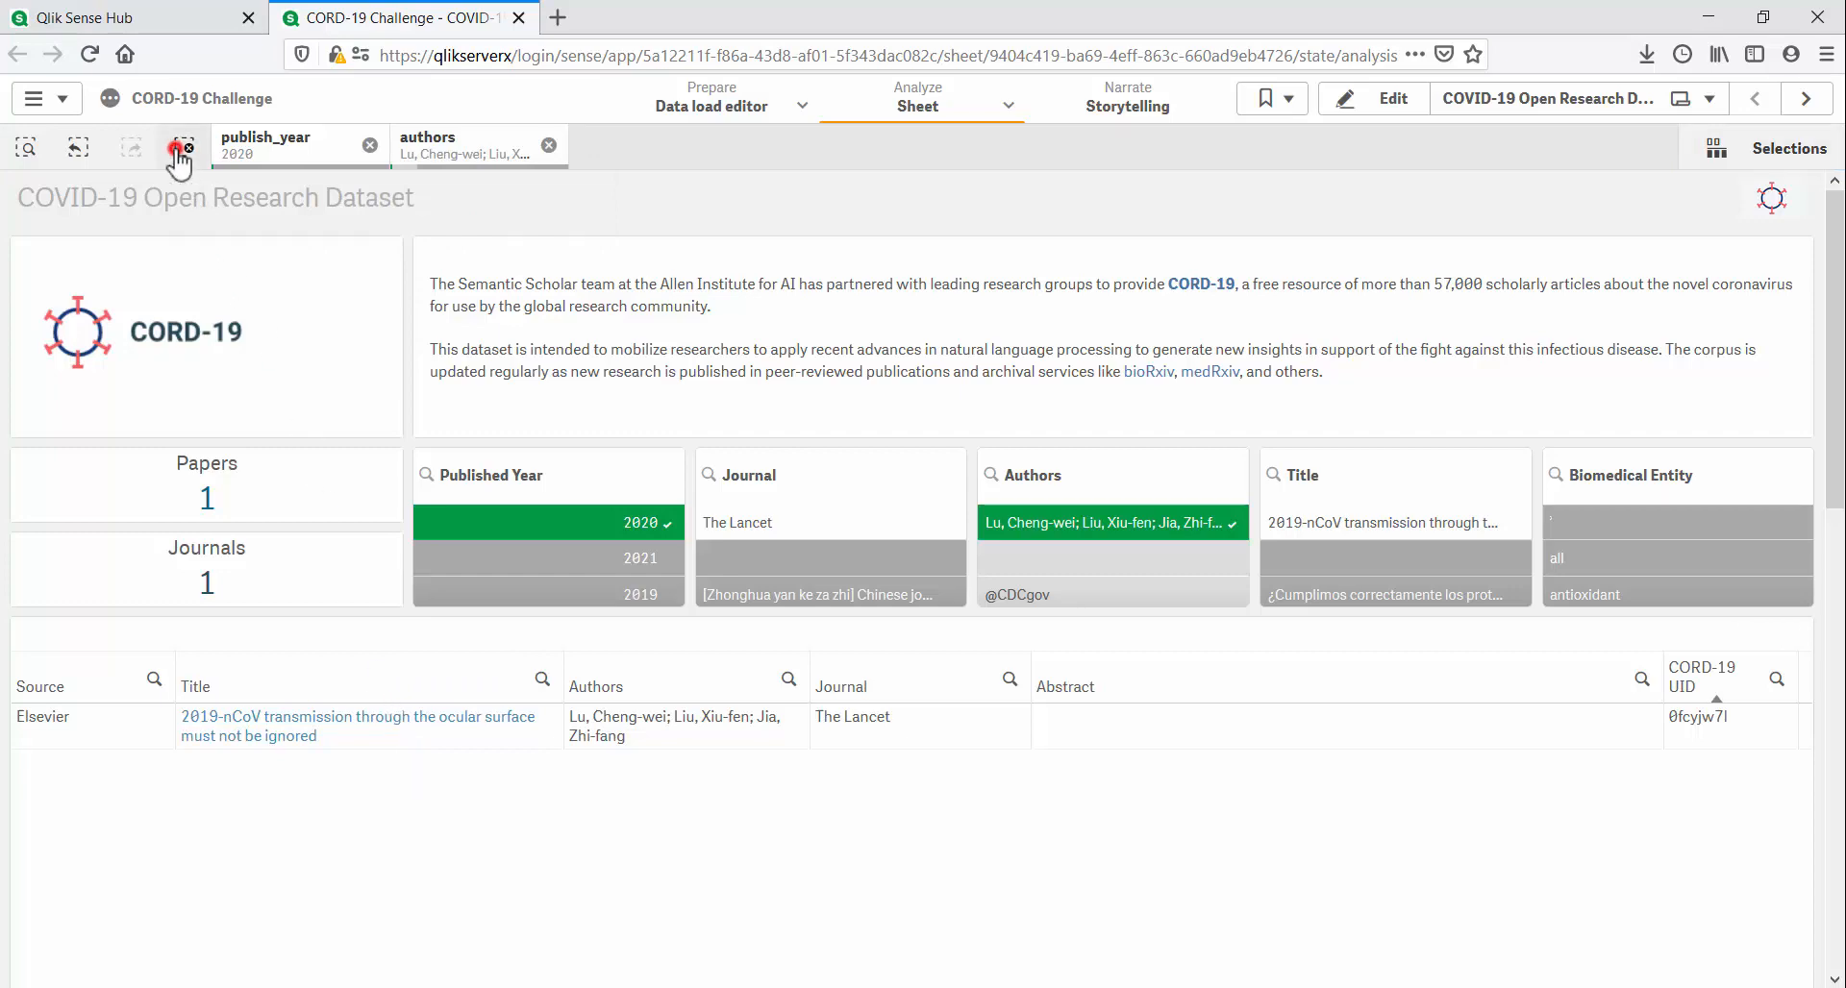
# Step: Clear selections, select '2019 cov' titles and 2020, then open the social distancing paper
pyautogui.click(179, 147)
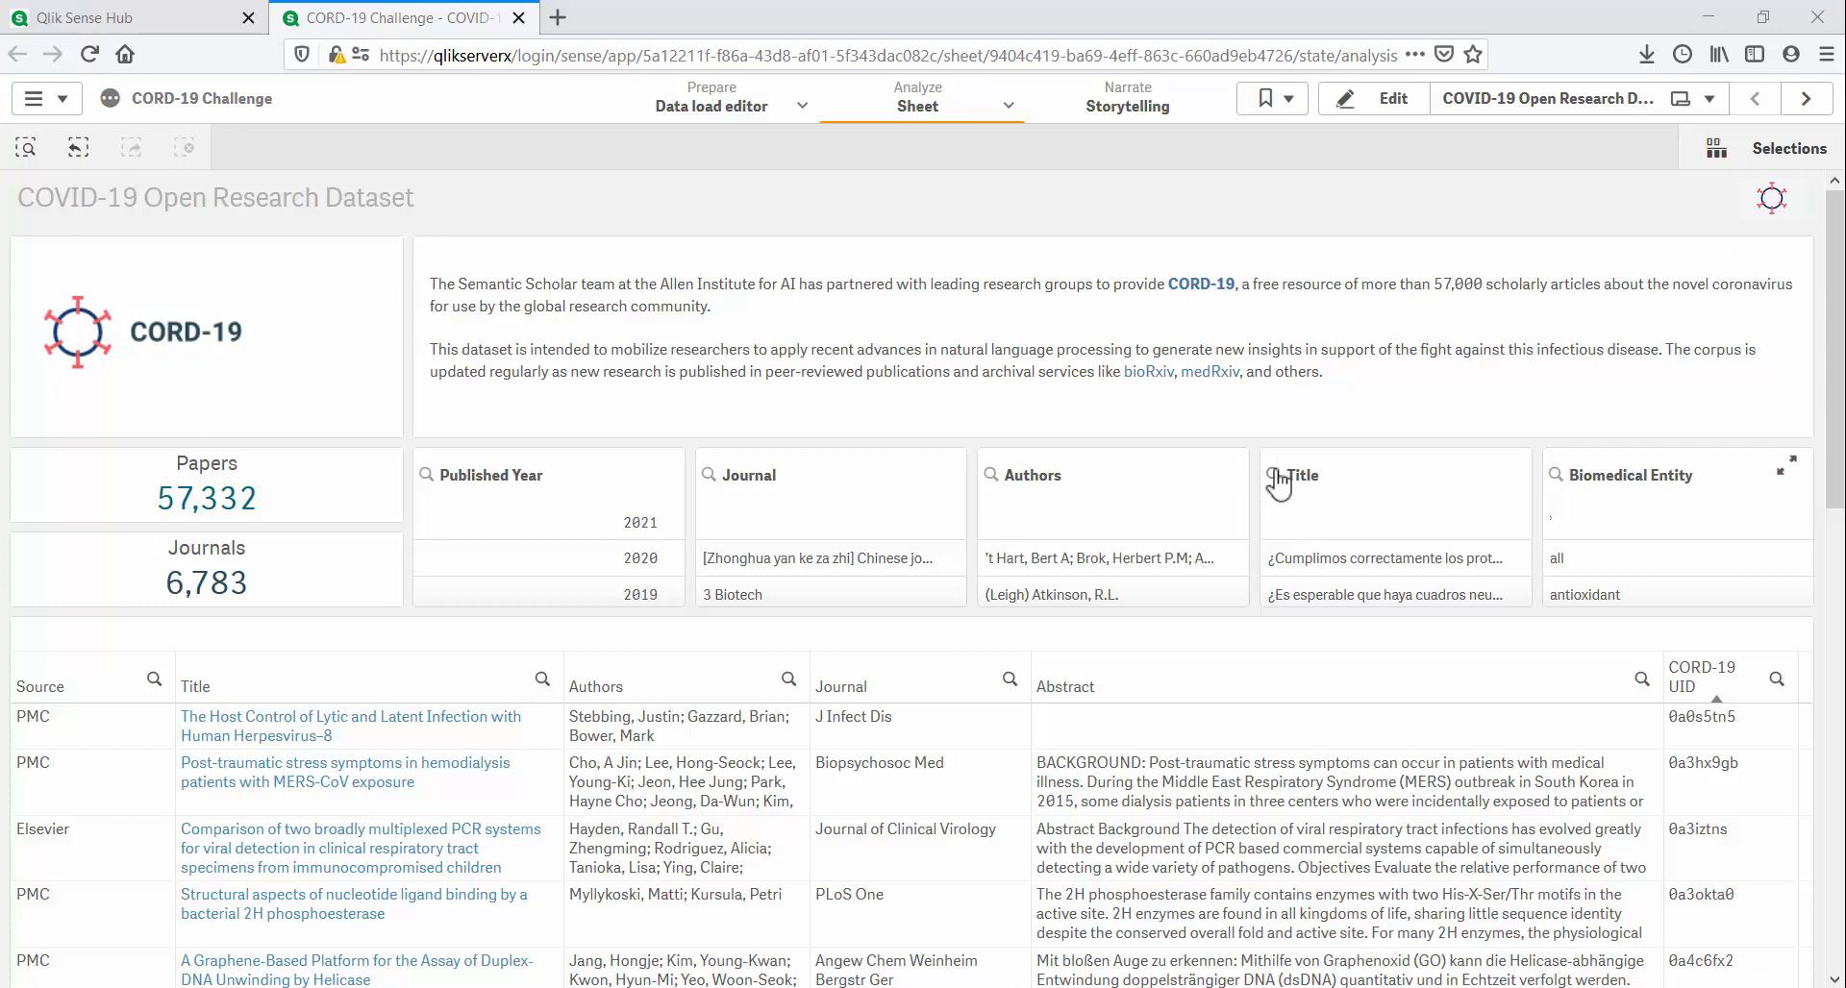
pyautogui.click(1303, 475)
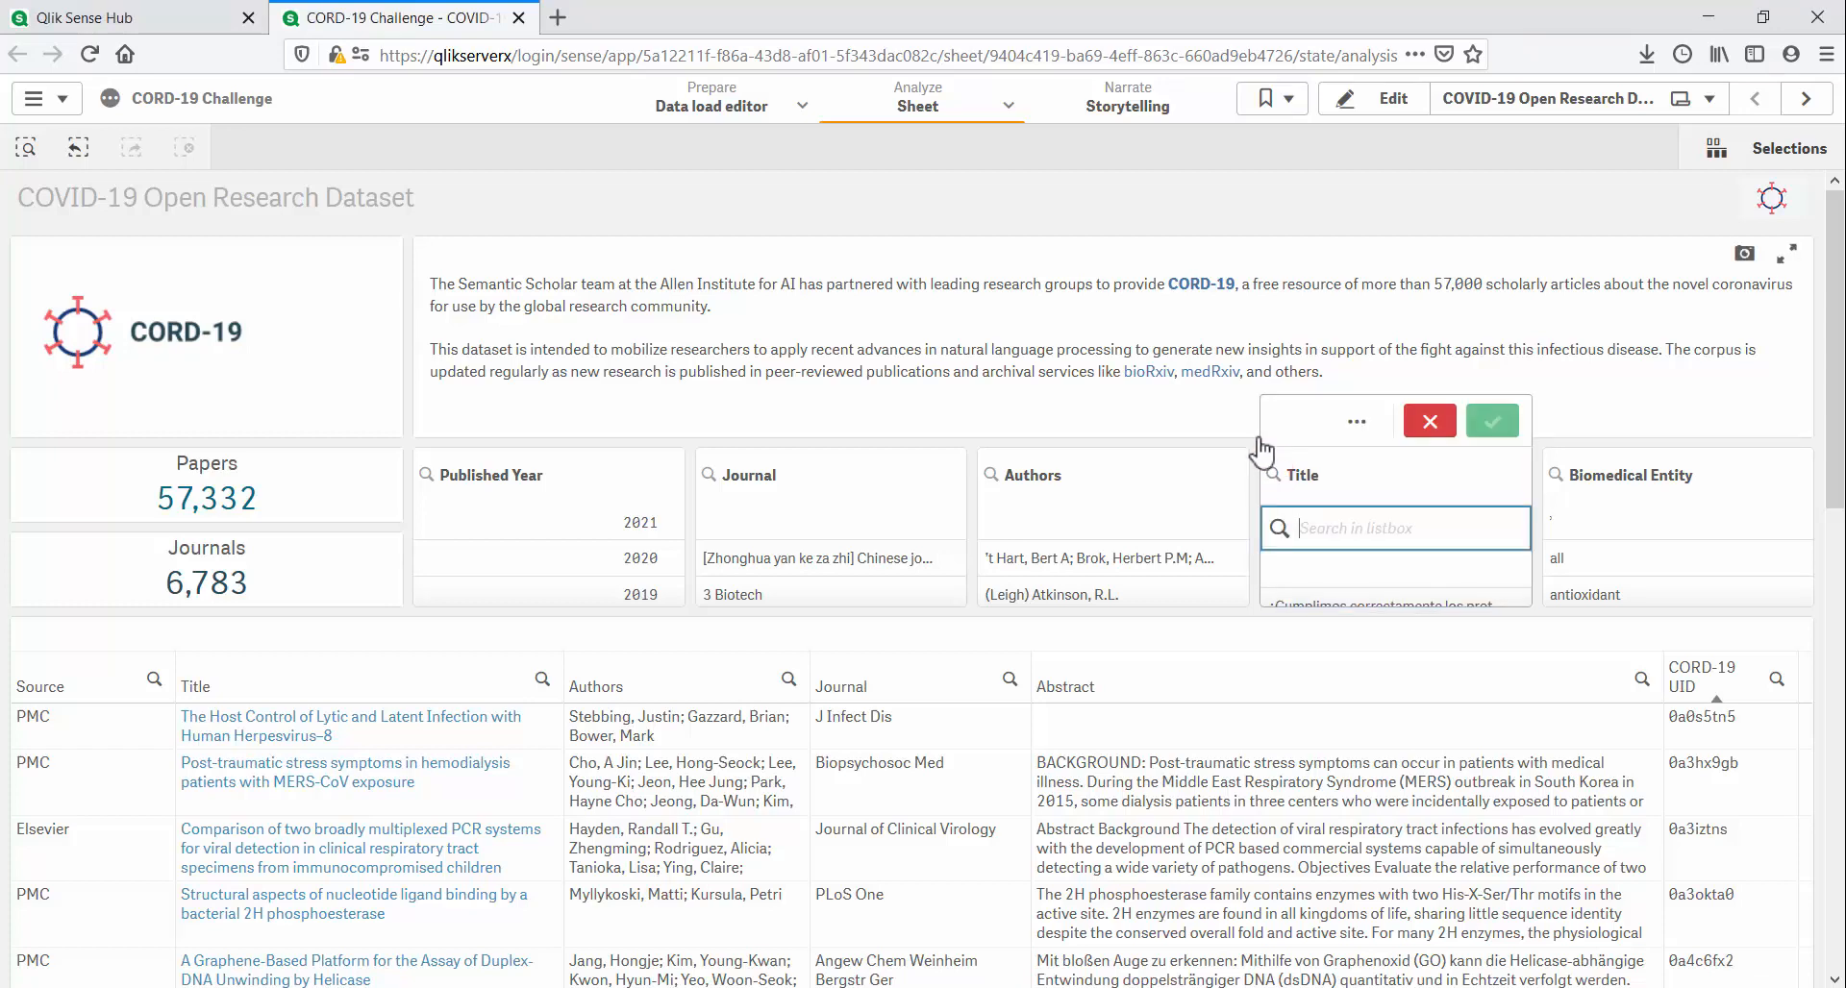
pyautogui.write('2019 cov')
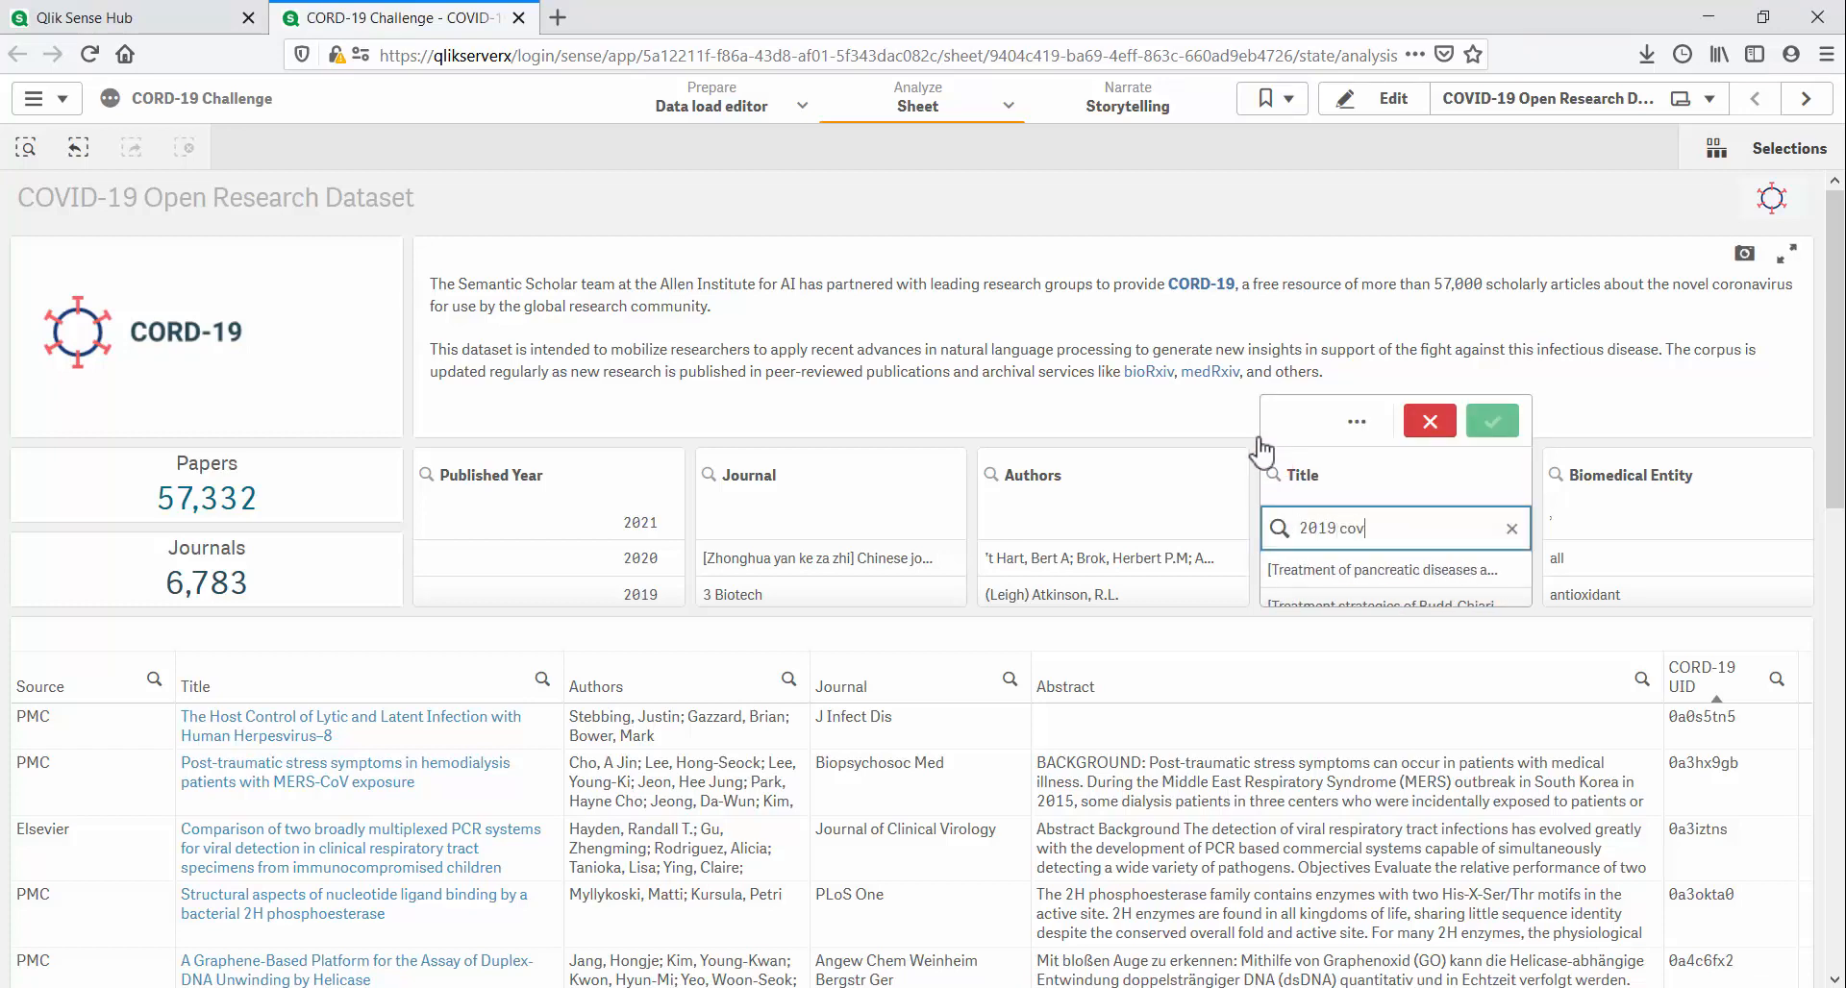
pyautogui.click(1491, 421)
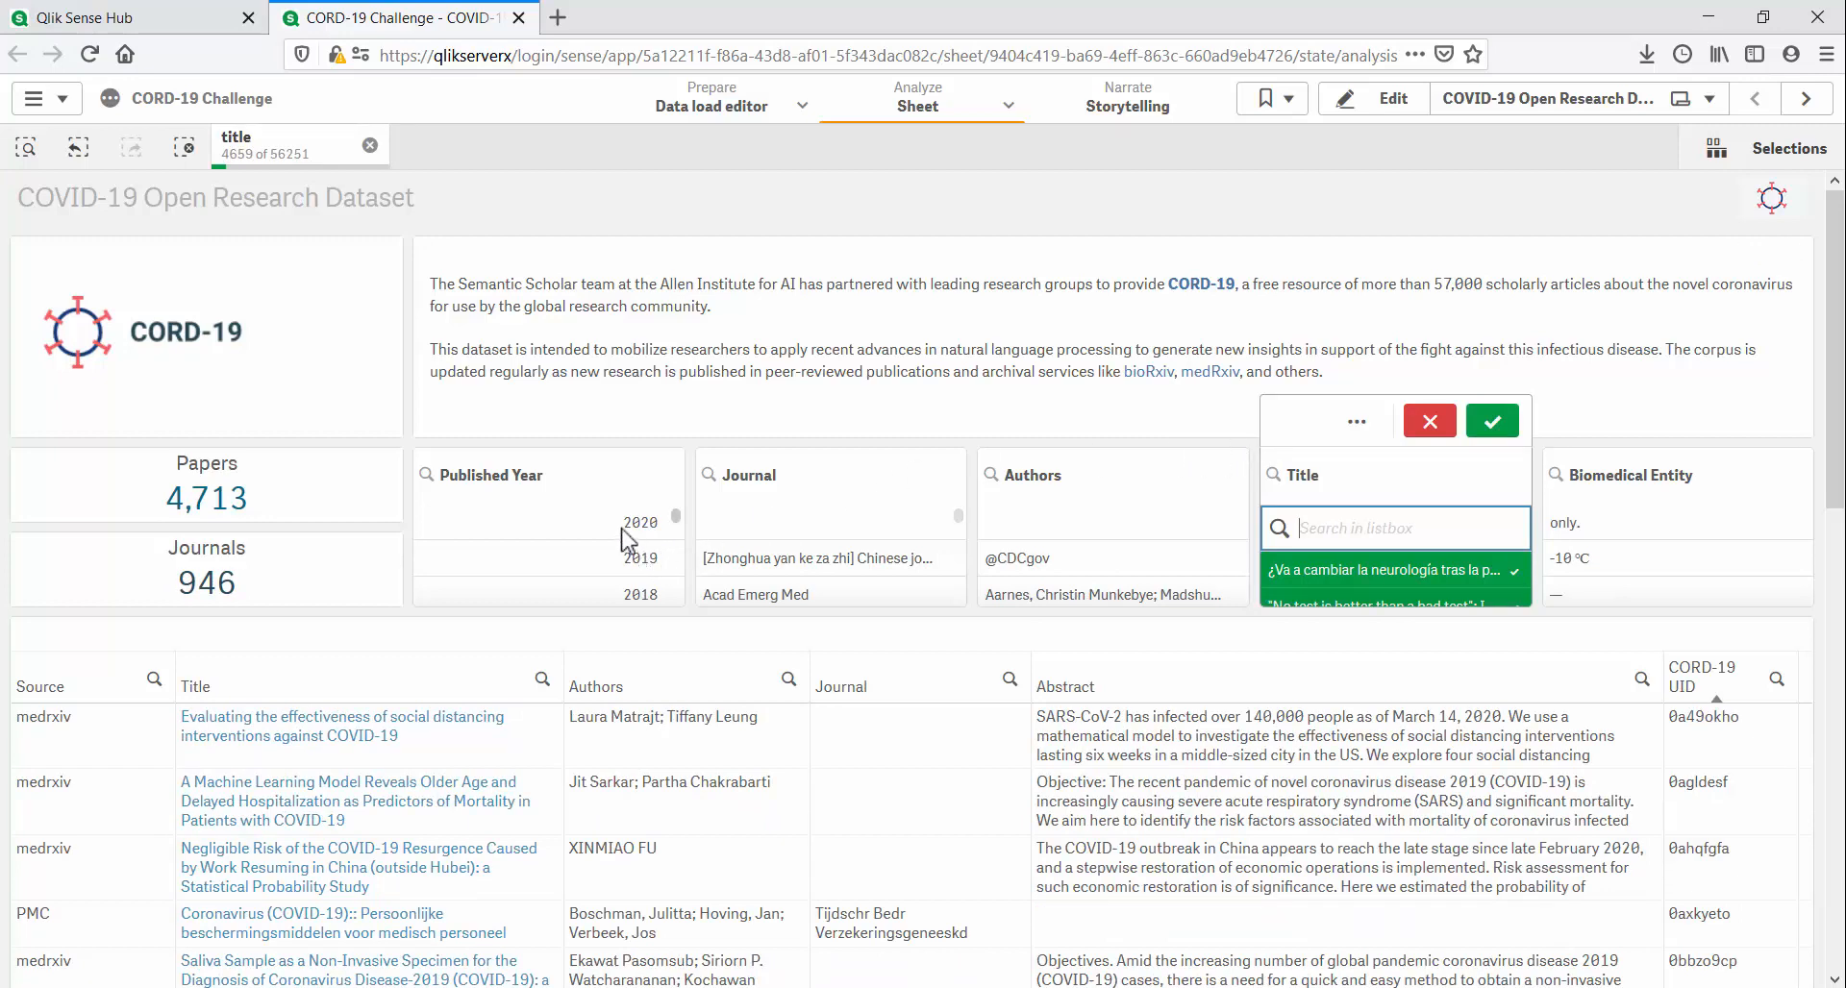
pyautogui.click(639, 522)
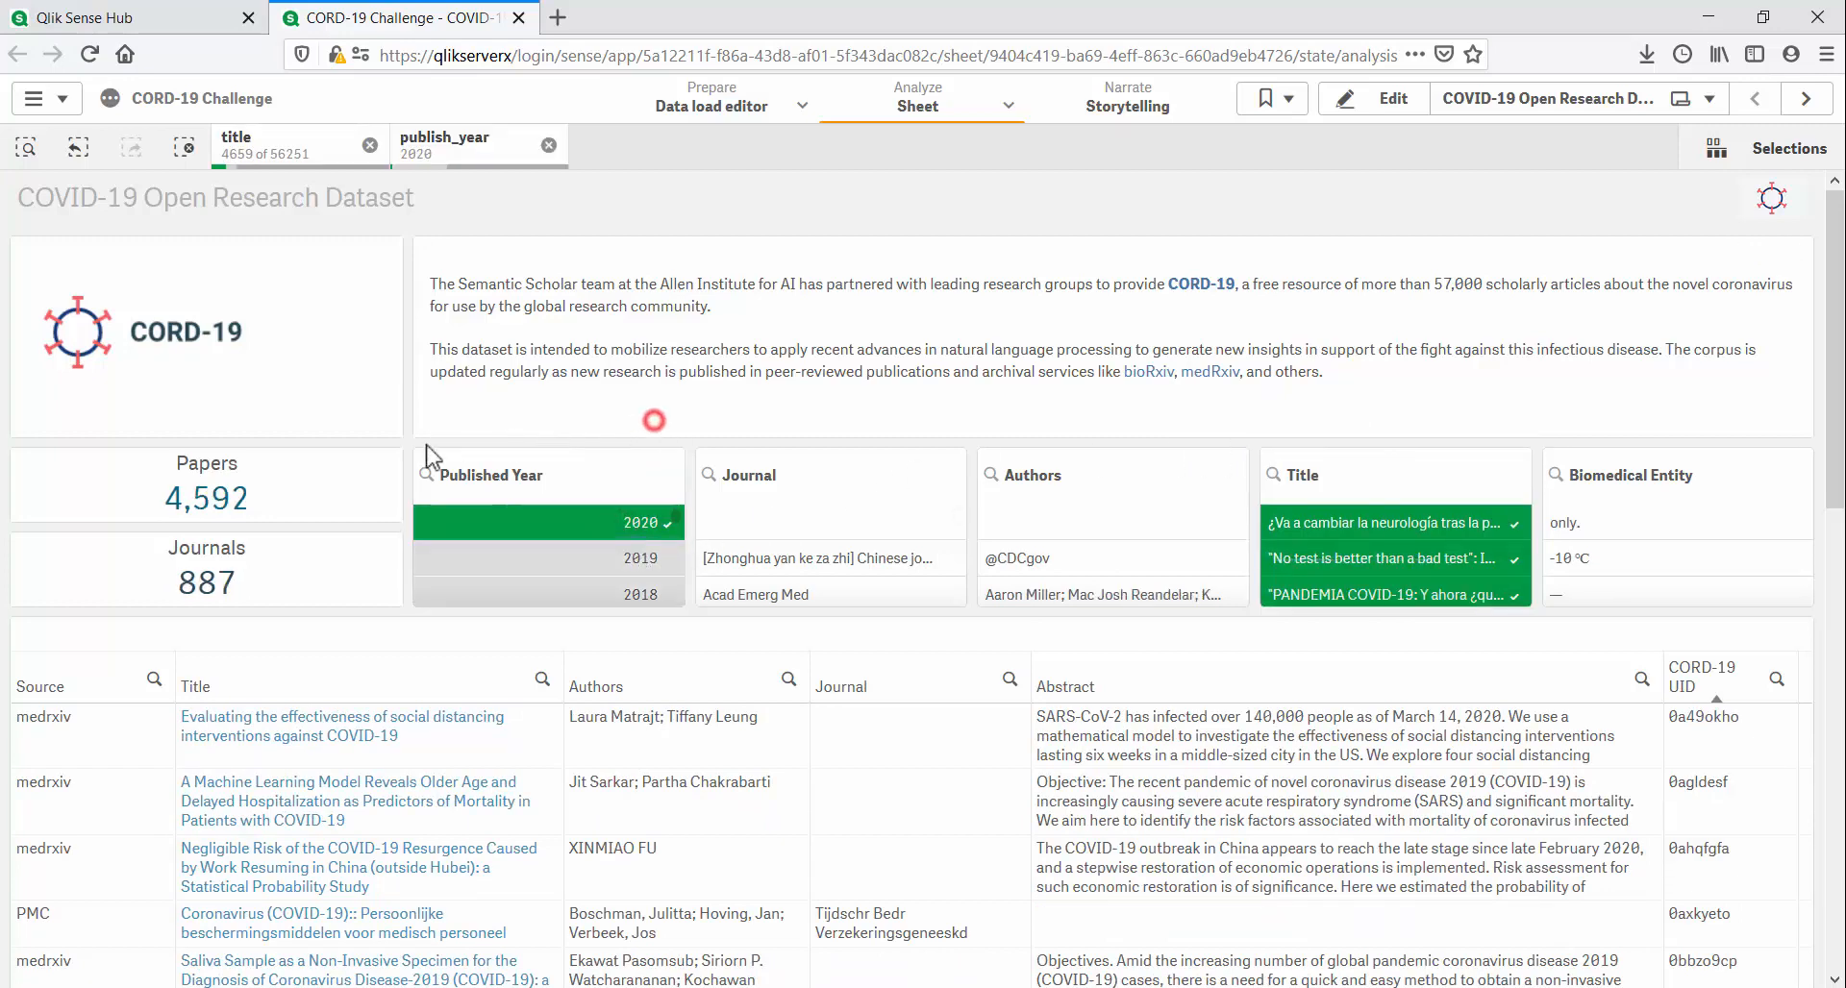
pyautogui.moveTo(460, 787)
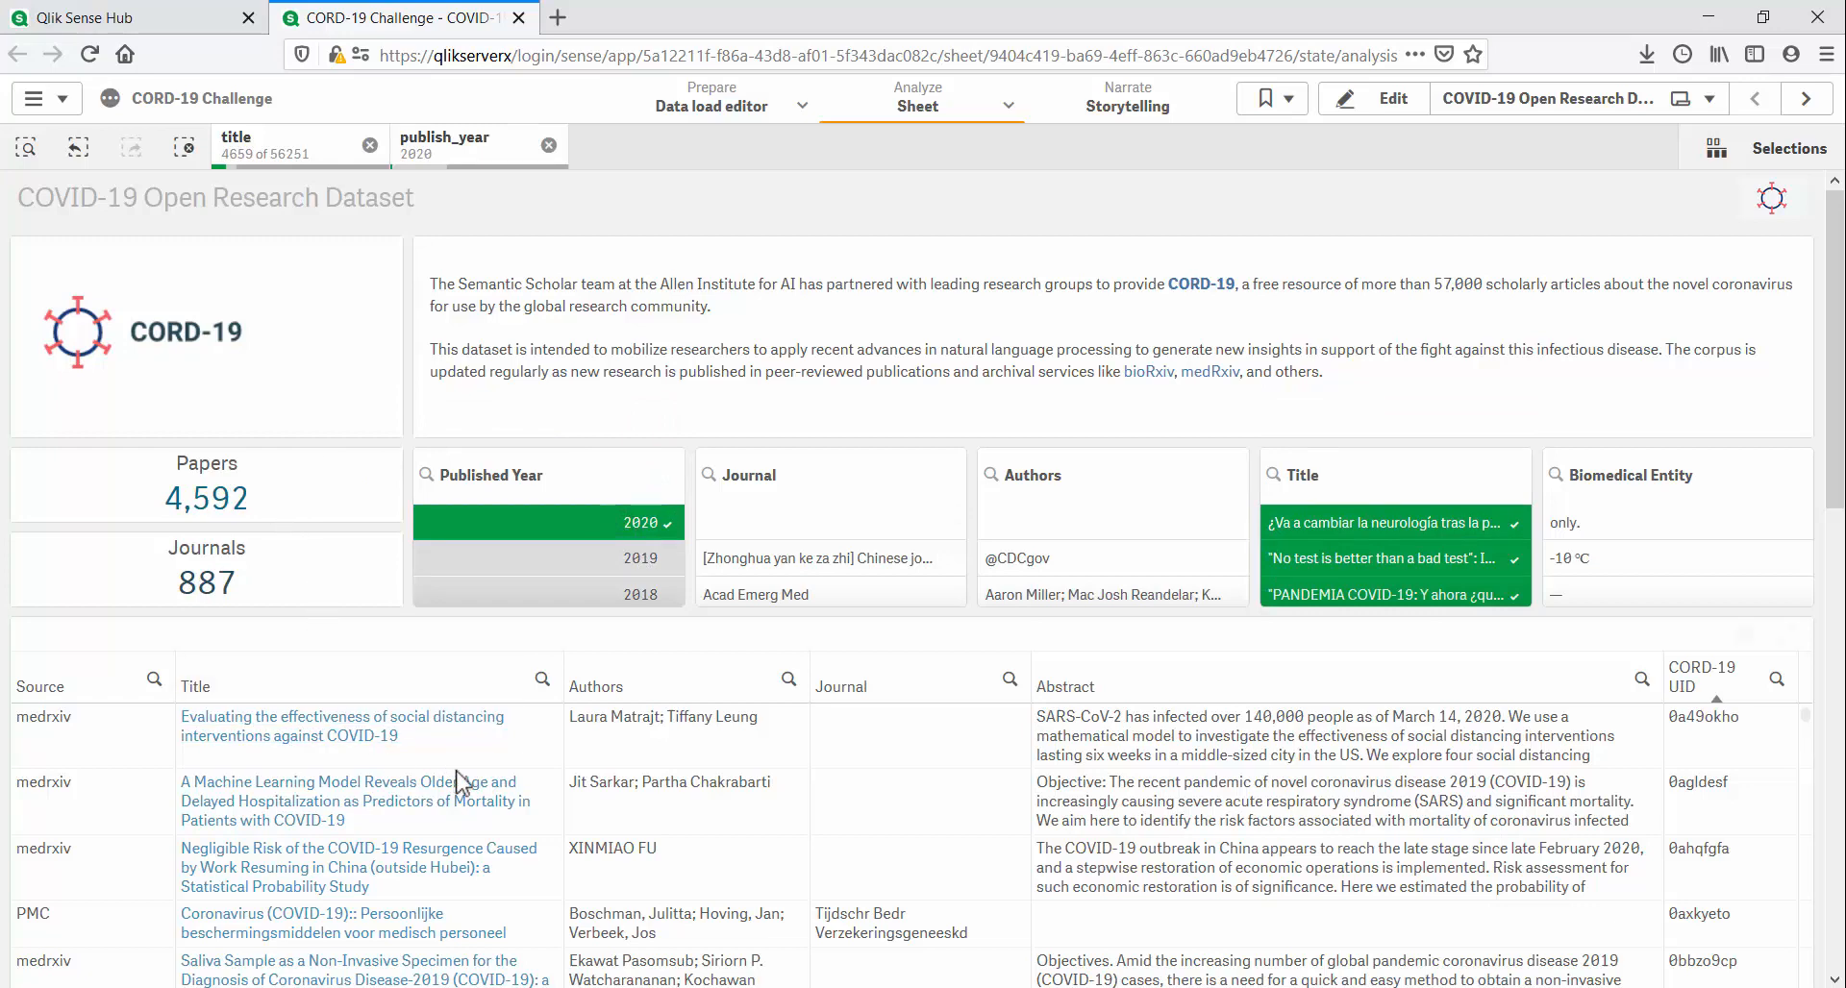
pyautogui.click(341, 727)
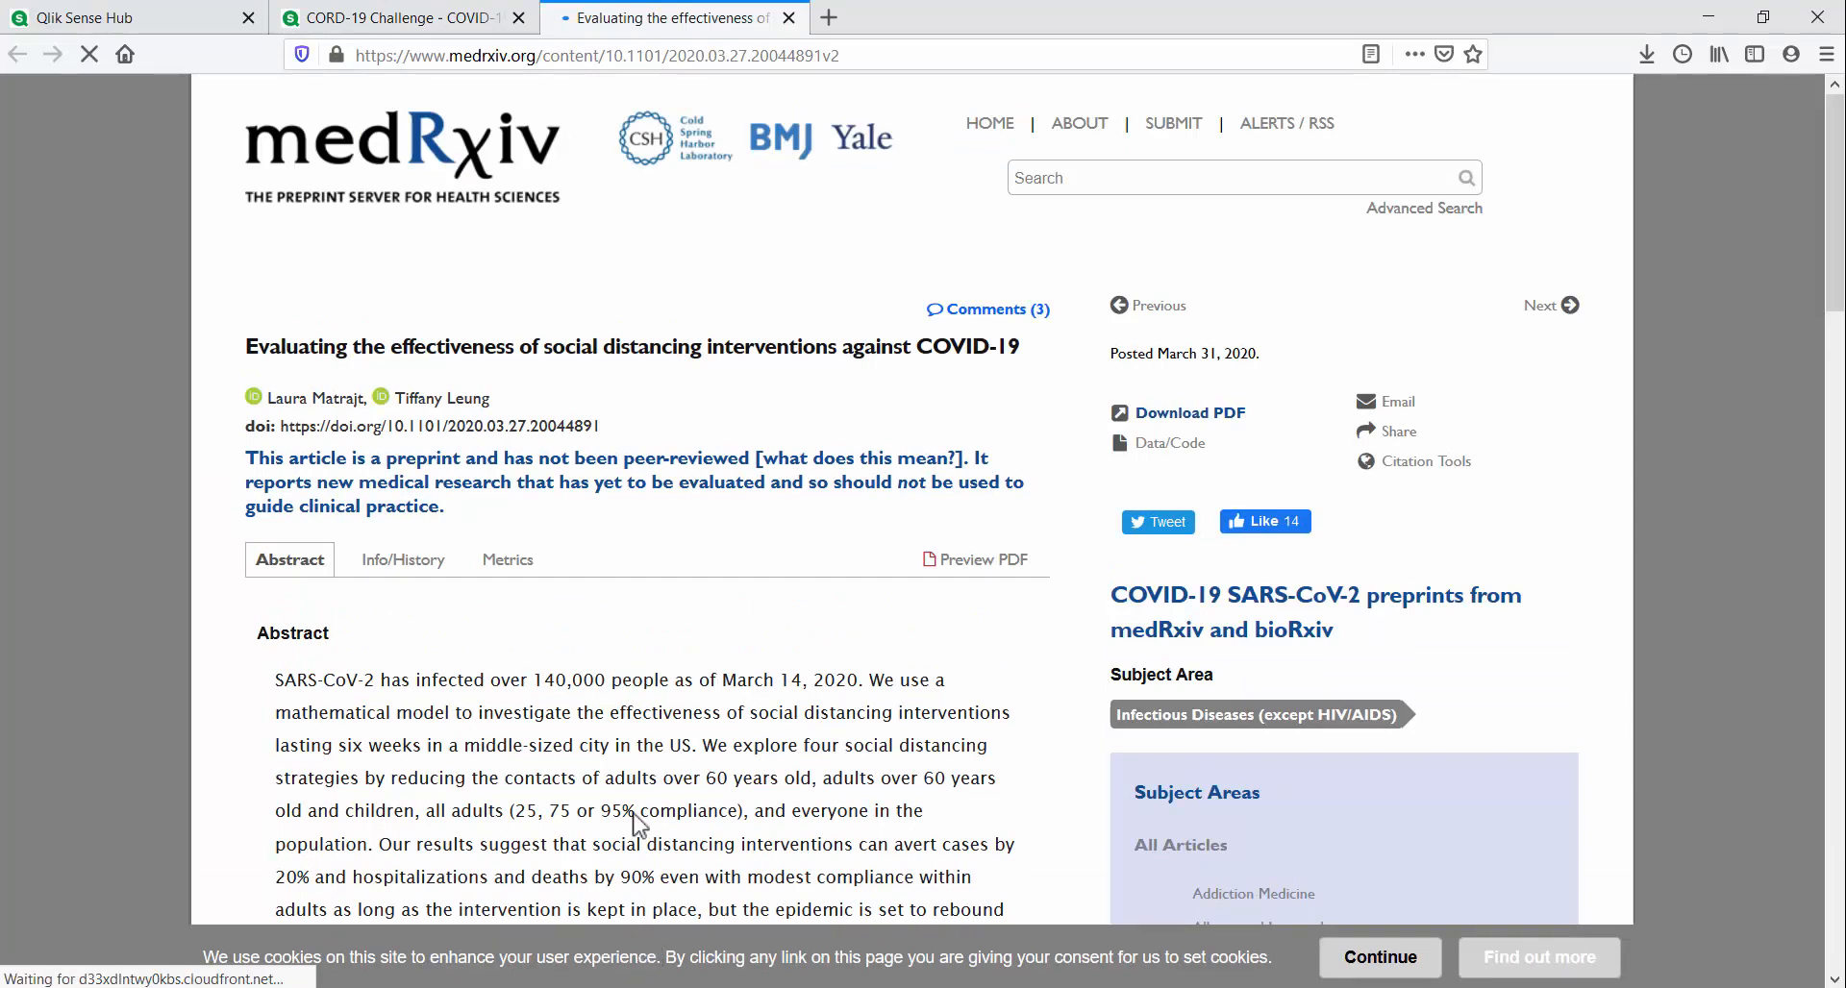
# Step: Return to the CORD-19 app, clear all selections, and advance to the next sheet
pyautogui.click(404, 19)
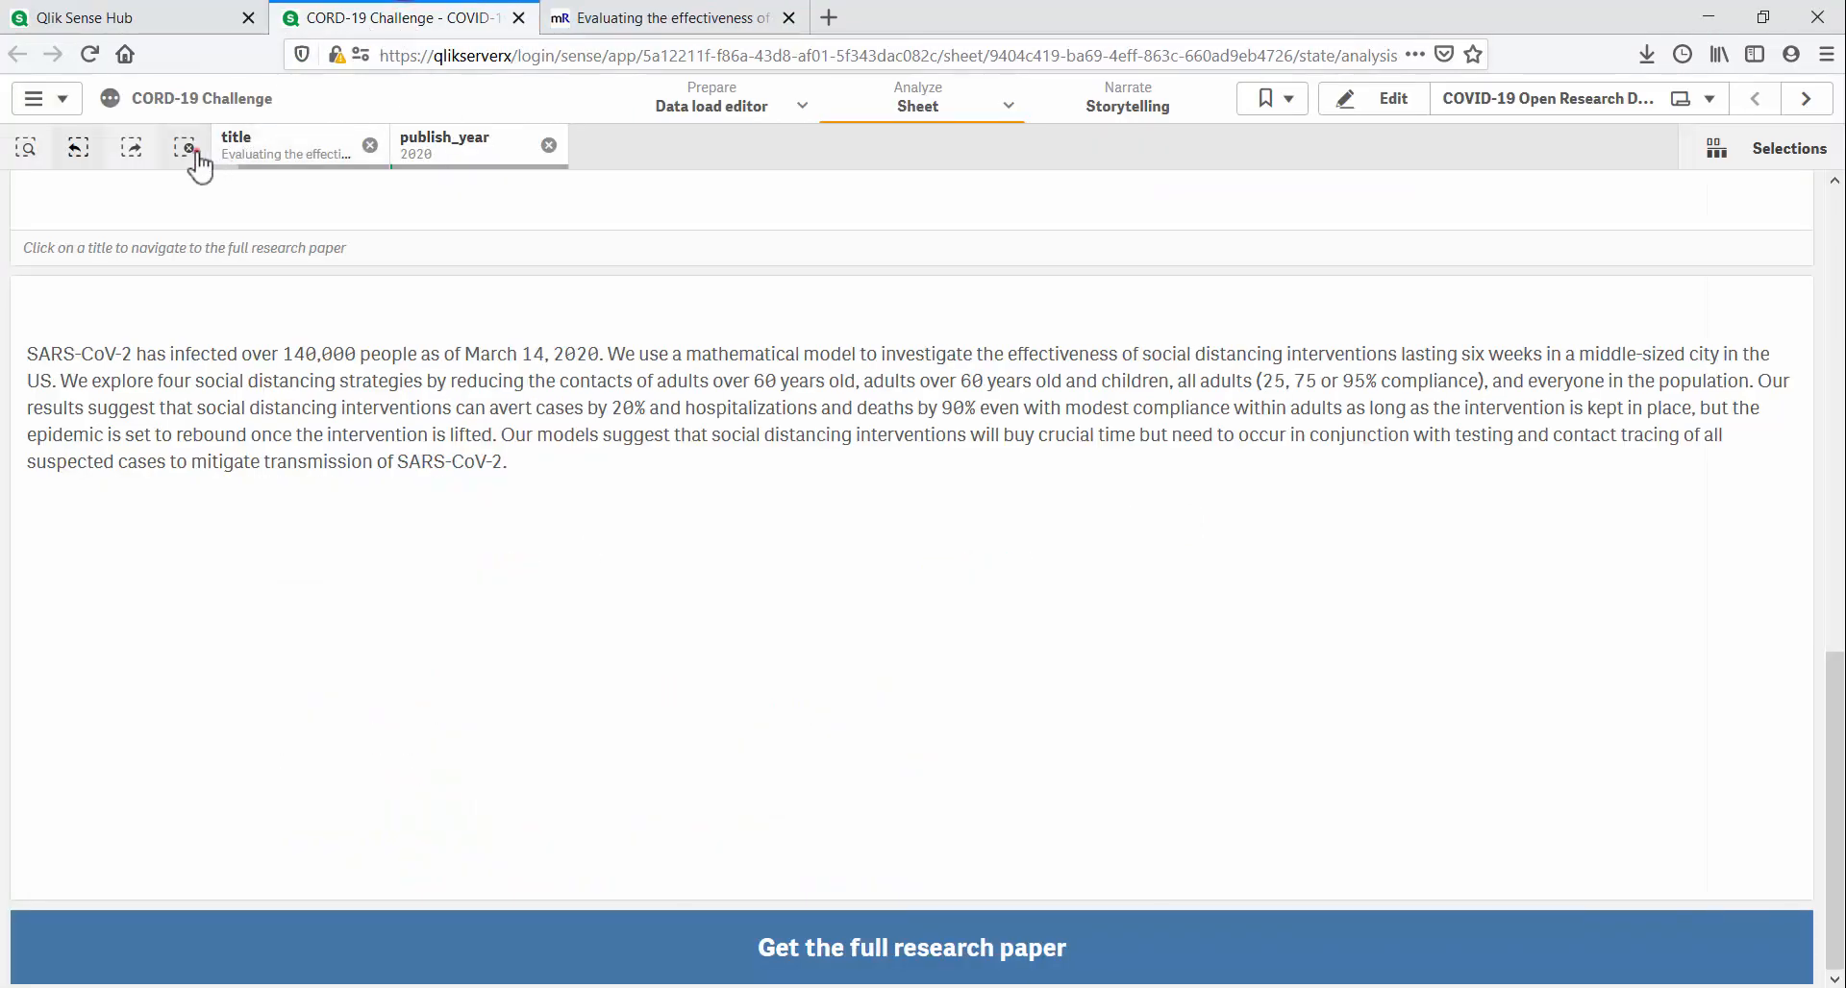
pyautogui.click(183, 147)
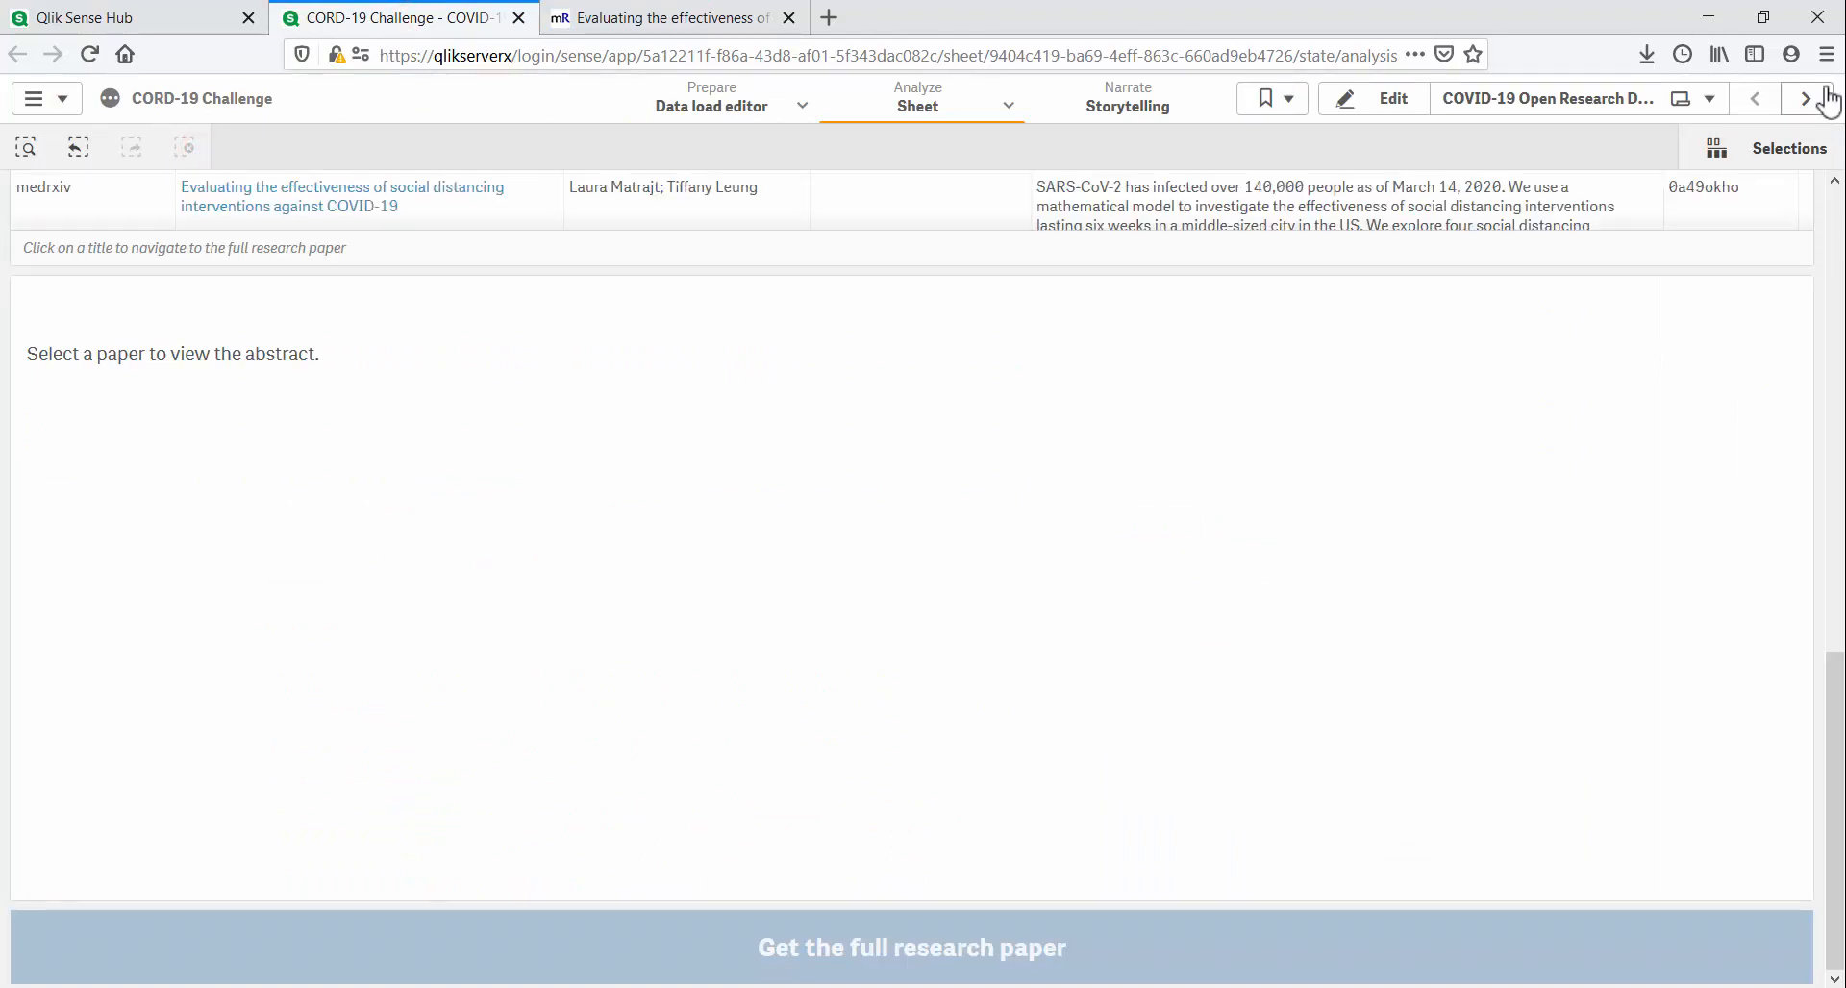
pyautogui.click(1810, 98)
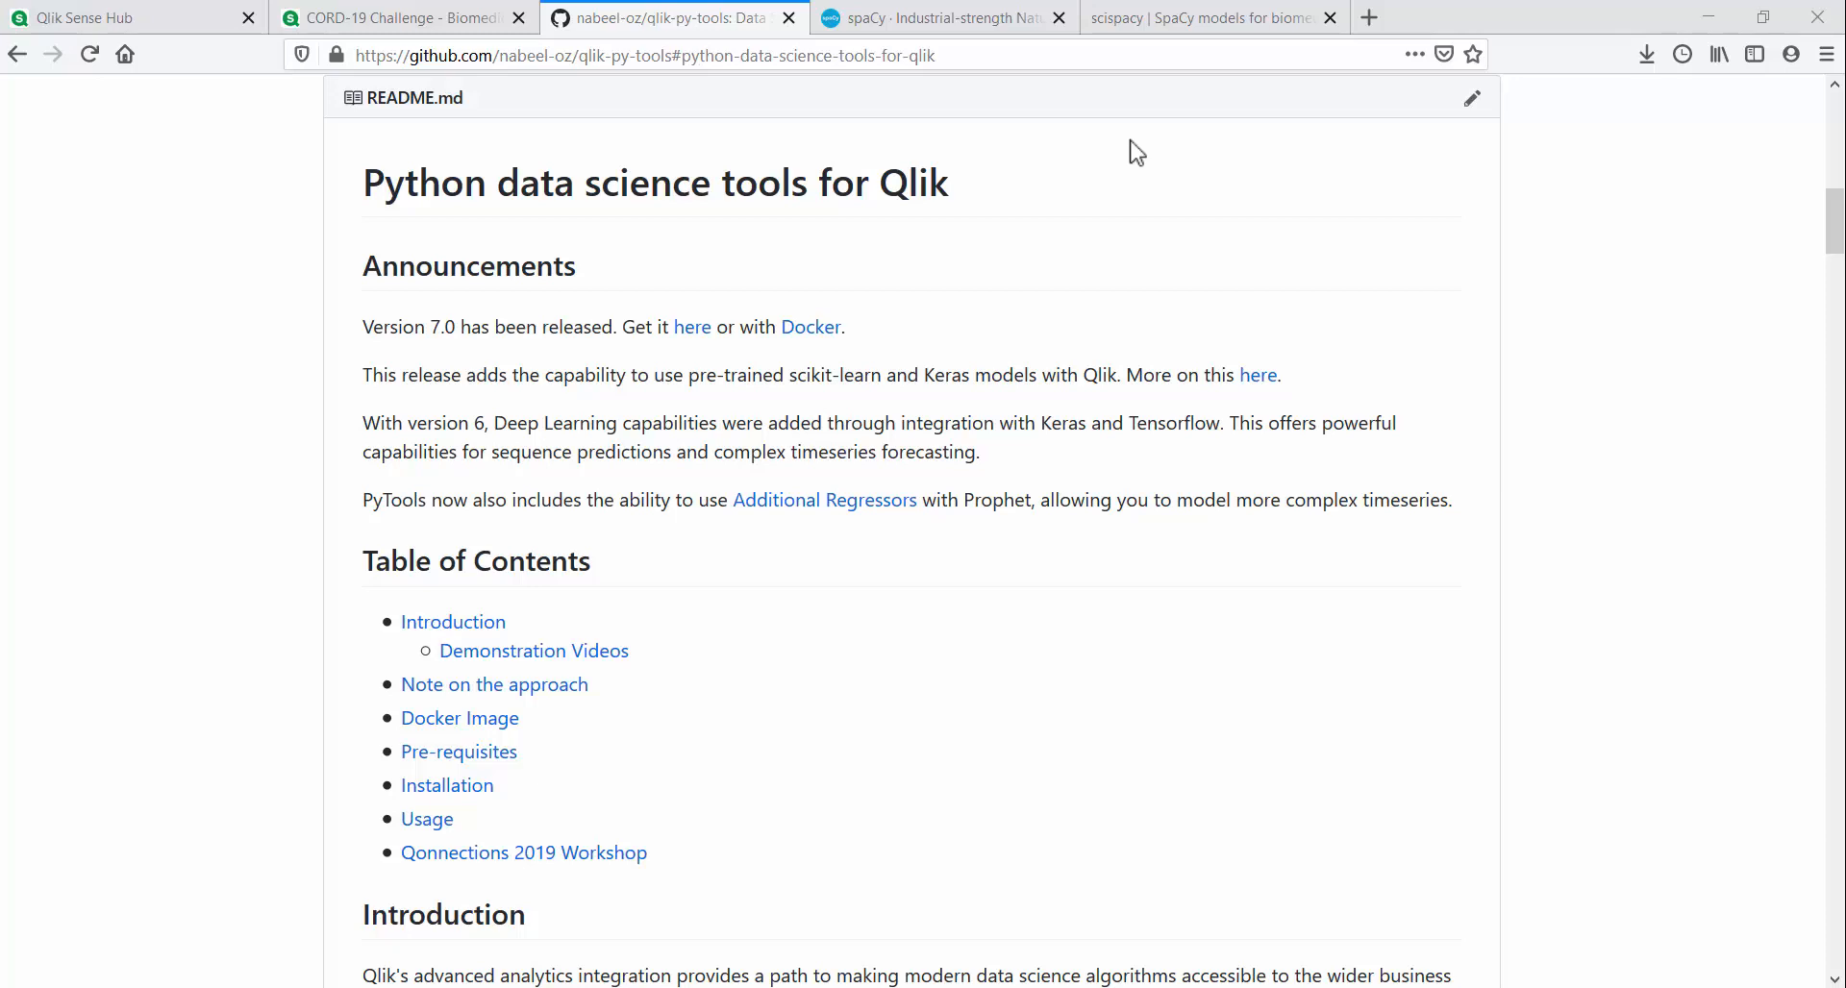
# Step: Scroll the qlik-py-tools README to the features list, from supervised learning to linear correlations
pyautogui.scroll(-3)
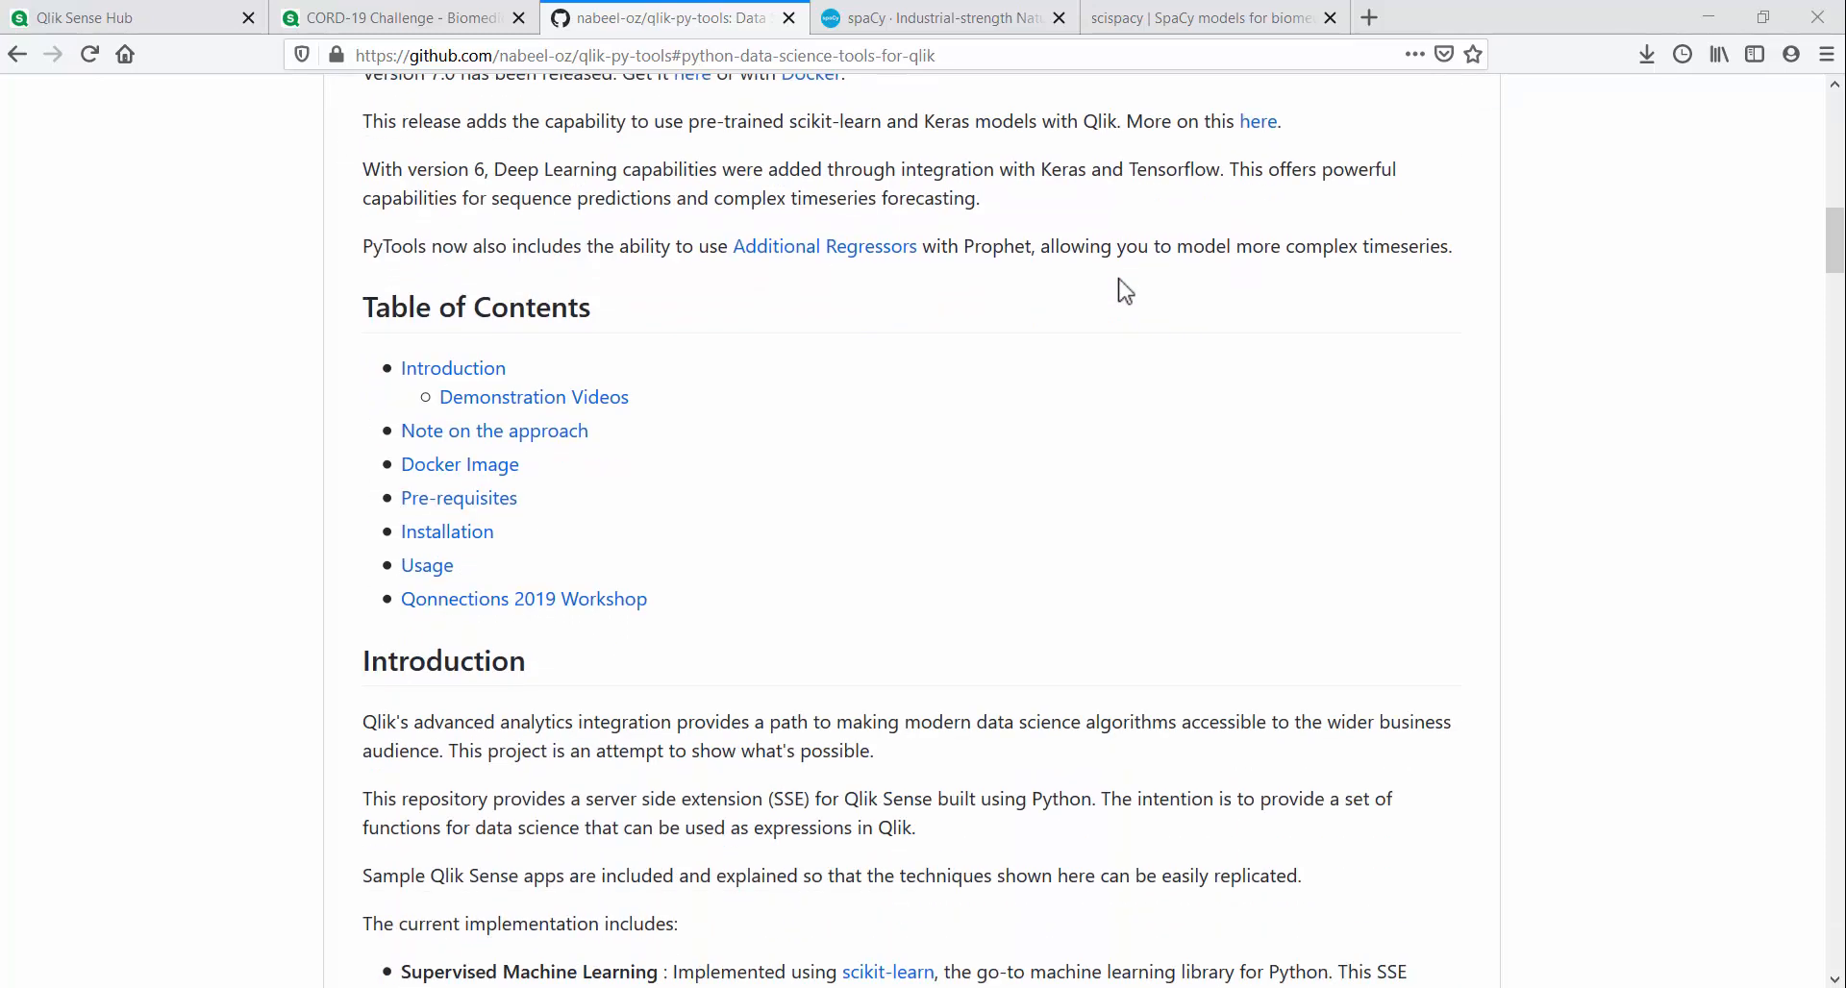
pyautogui.scroll(-3)
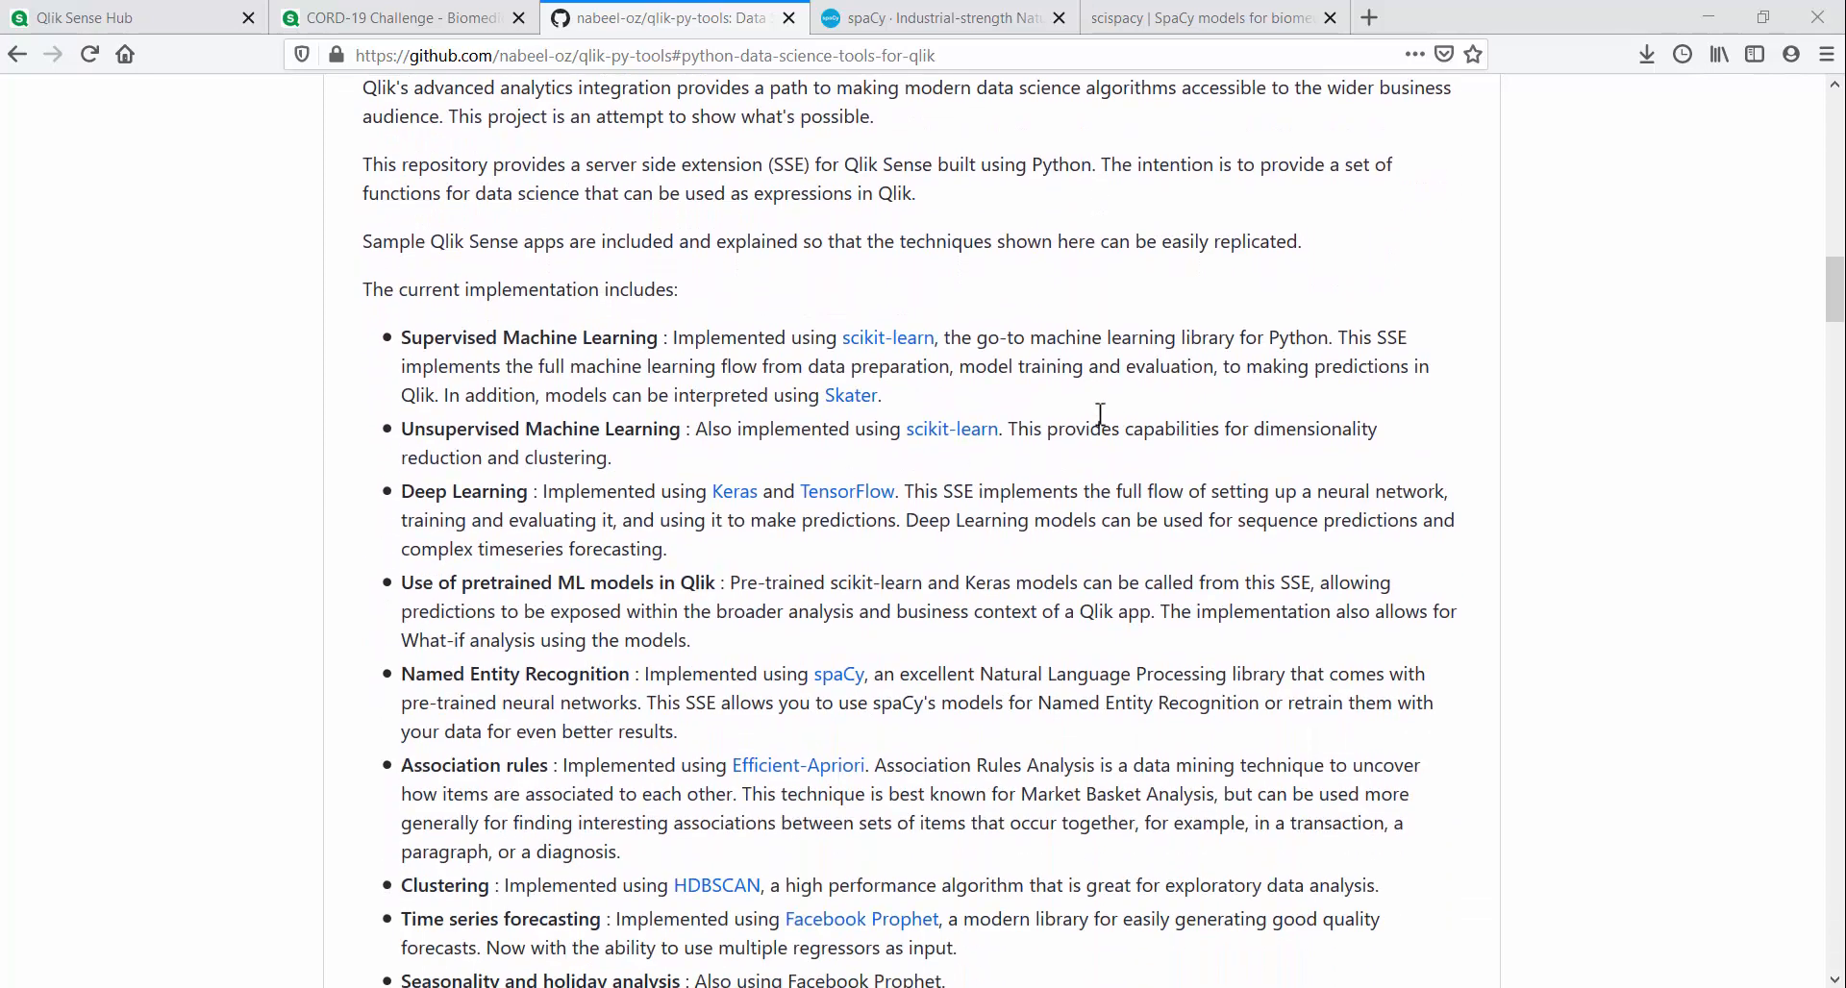
pyautogui.scroll(-3)
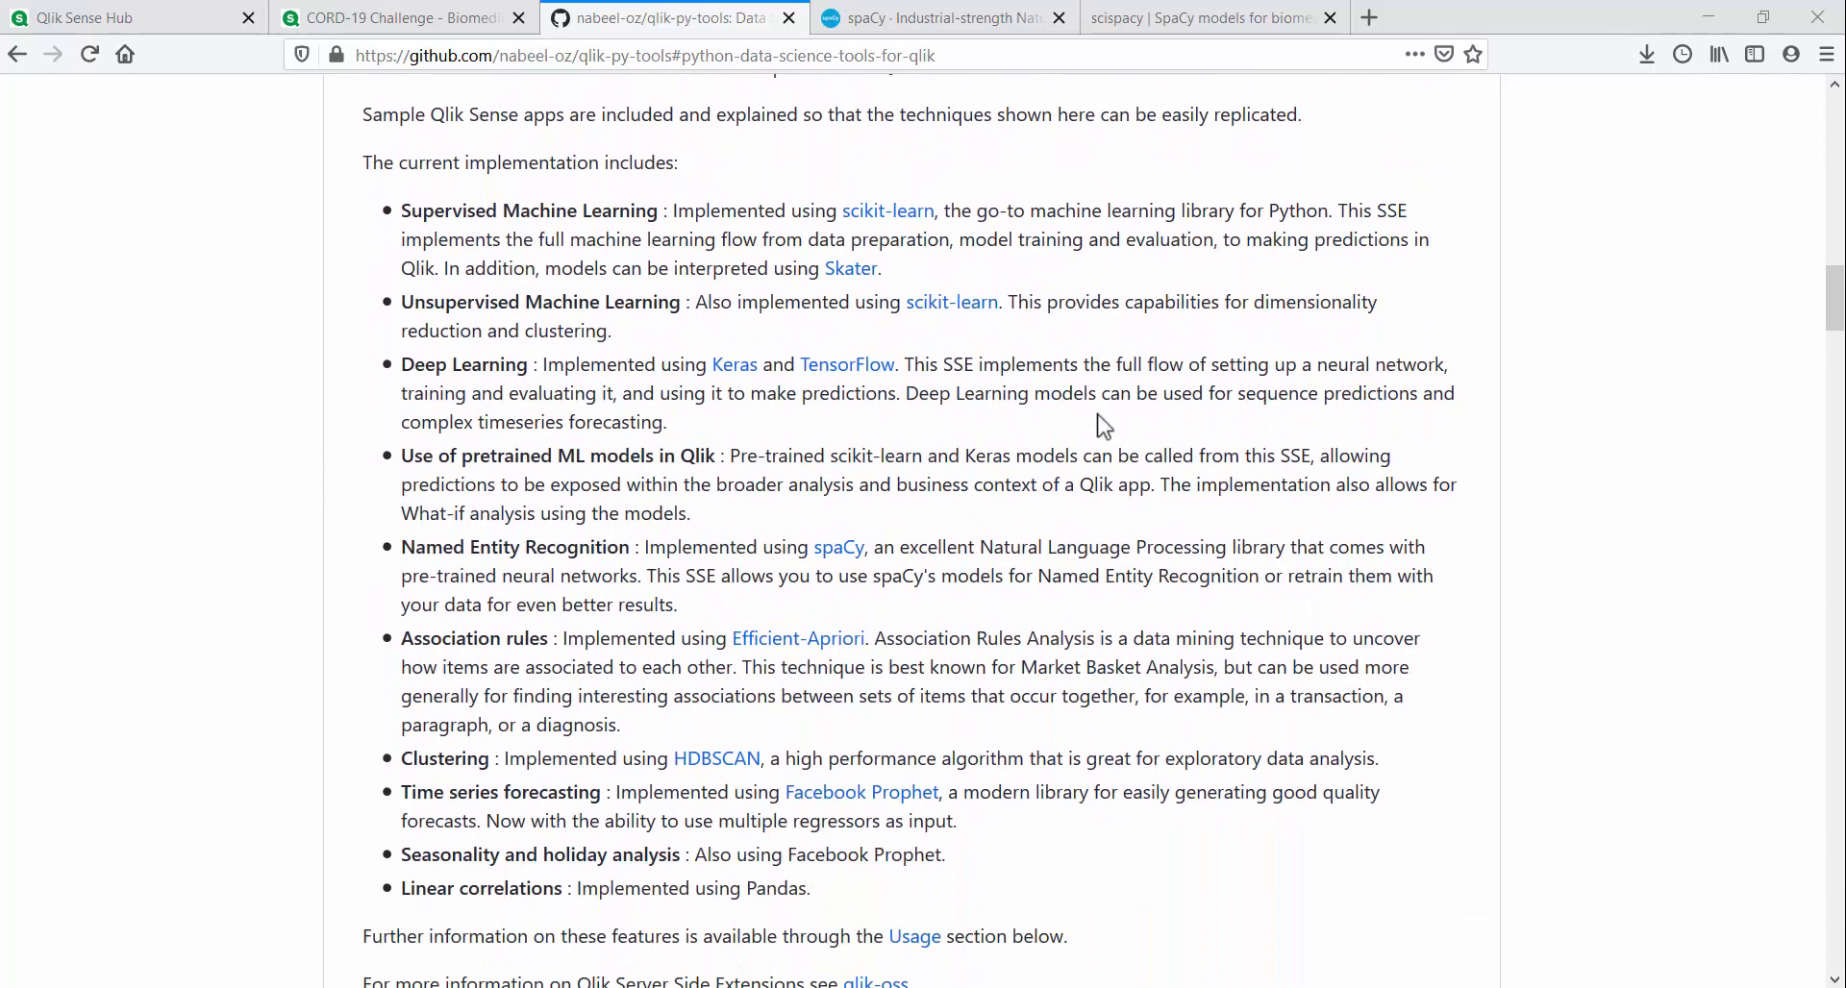
pyautogui.moveTo(834, 604)
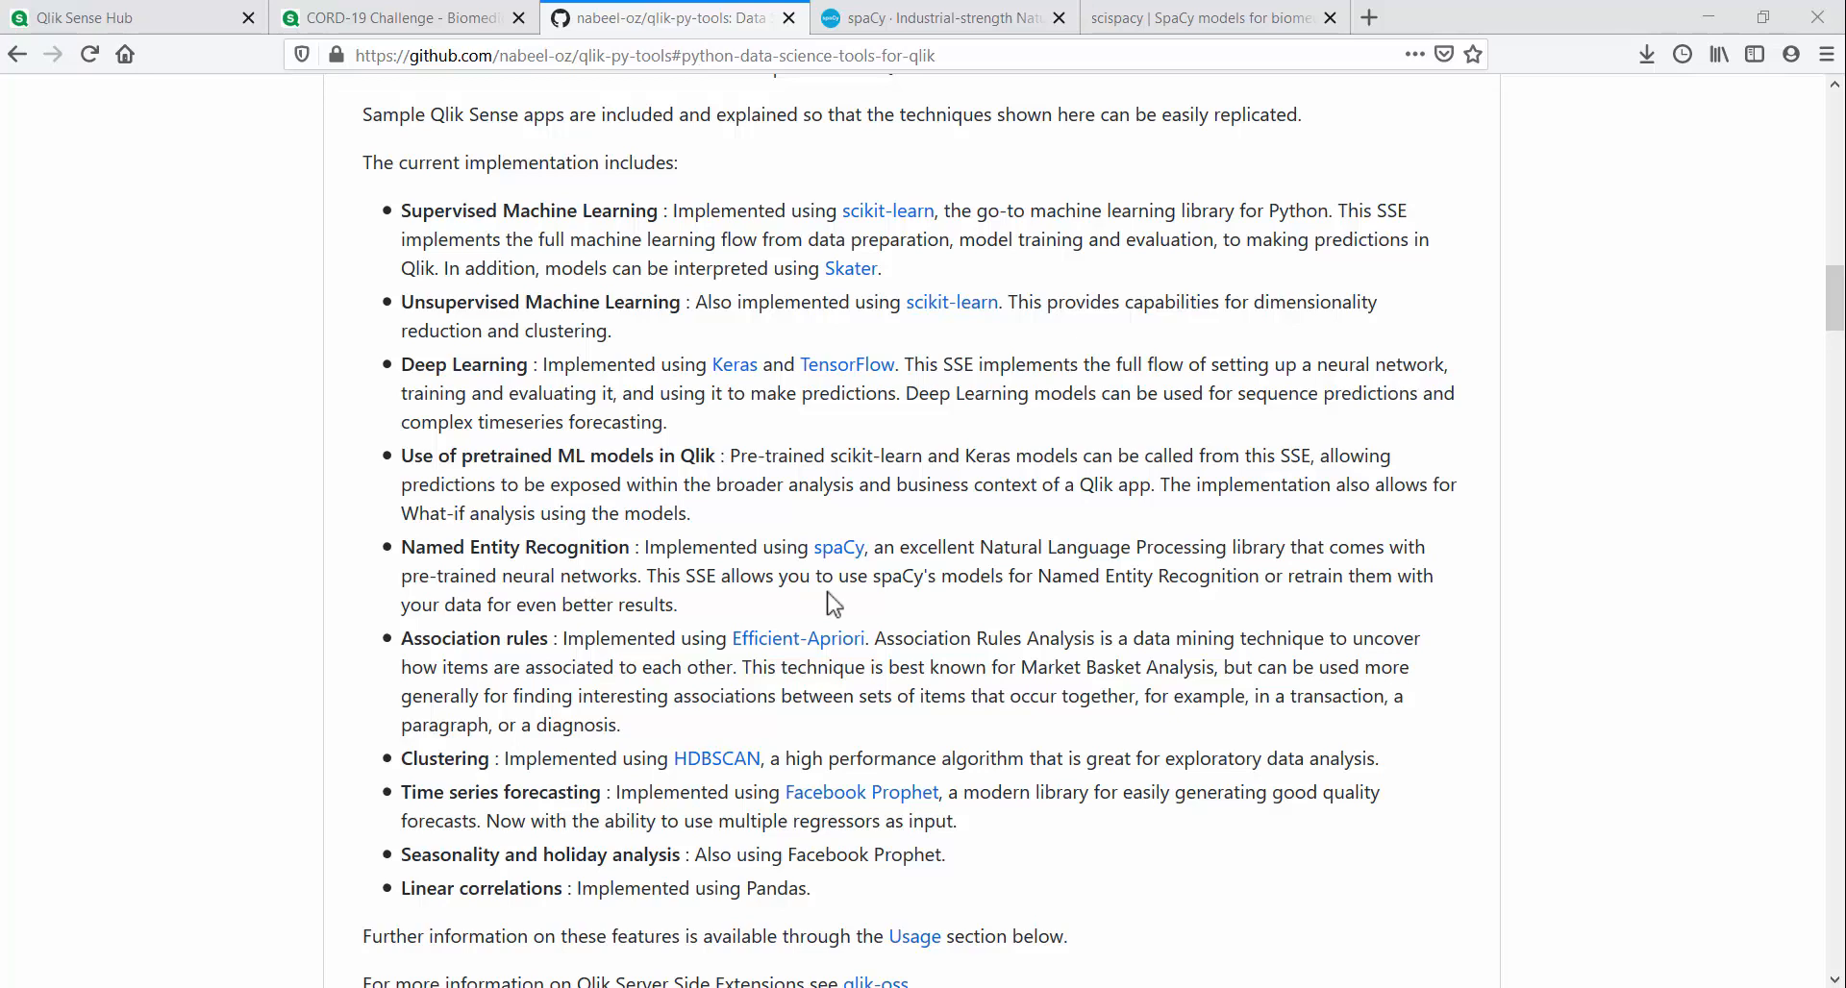
pyautogui.moveTo(1043, 565)
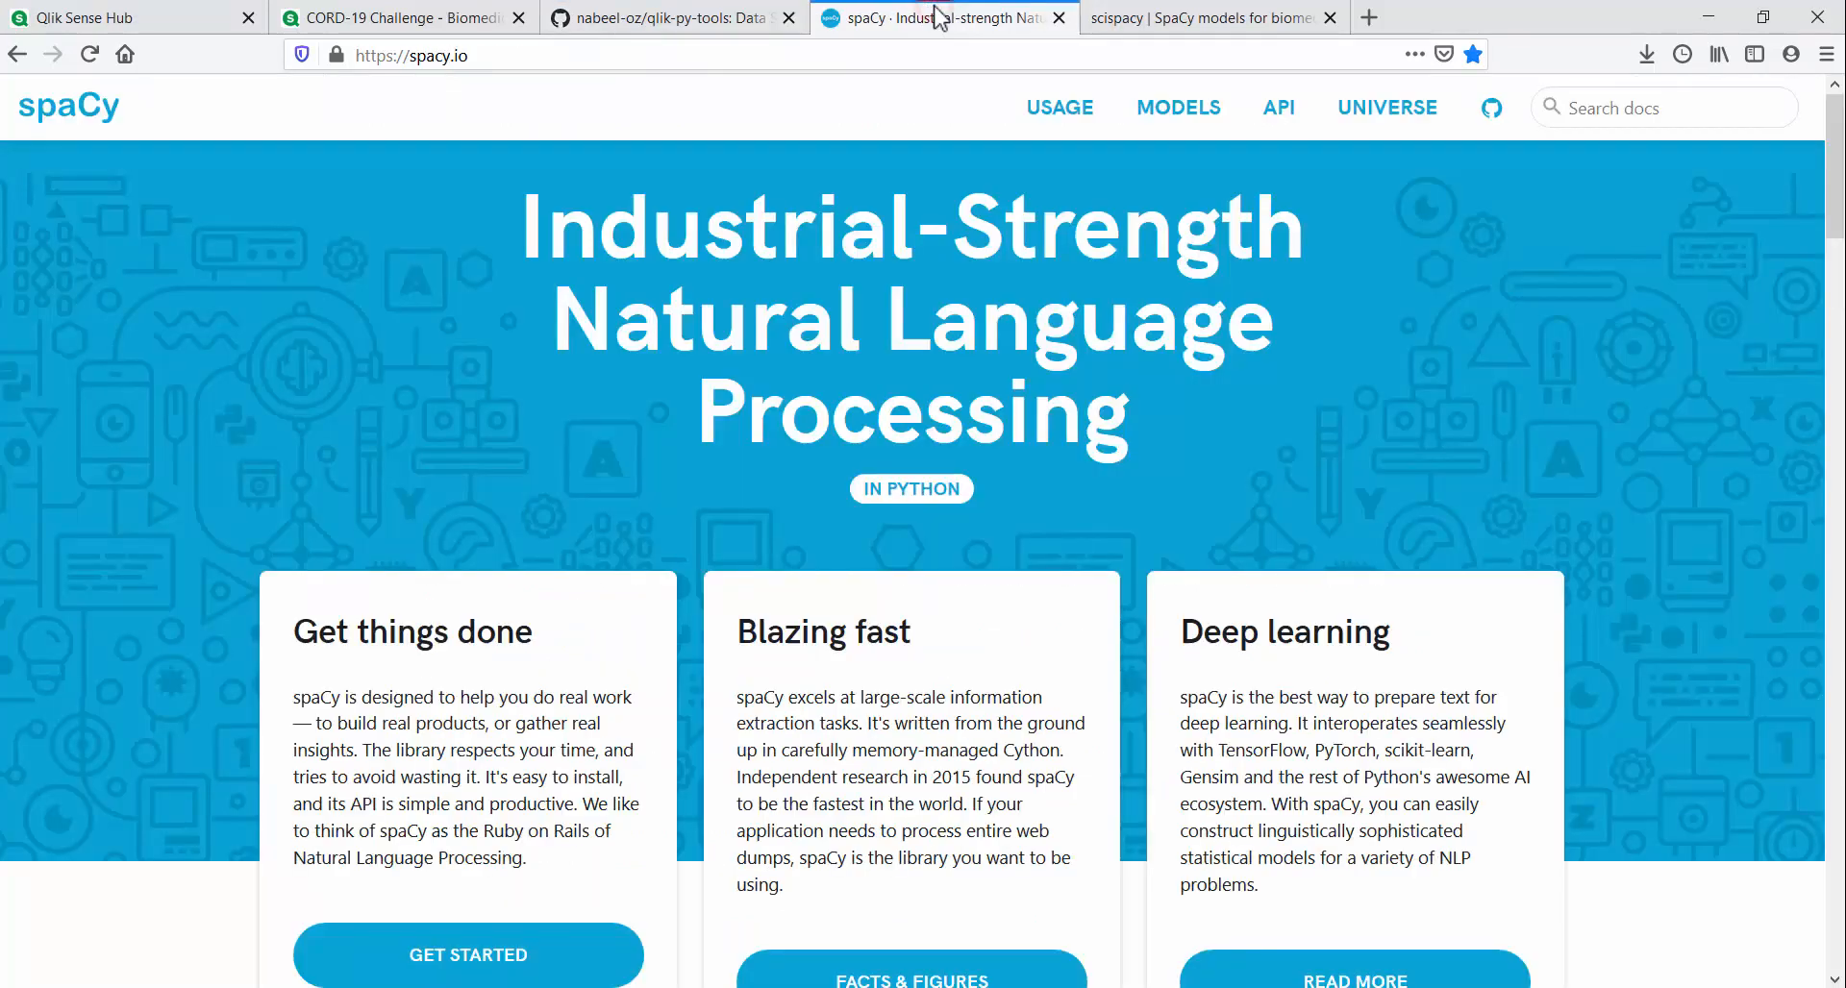
pyautogui.moveTo(1601, 449)
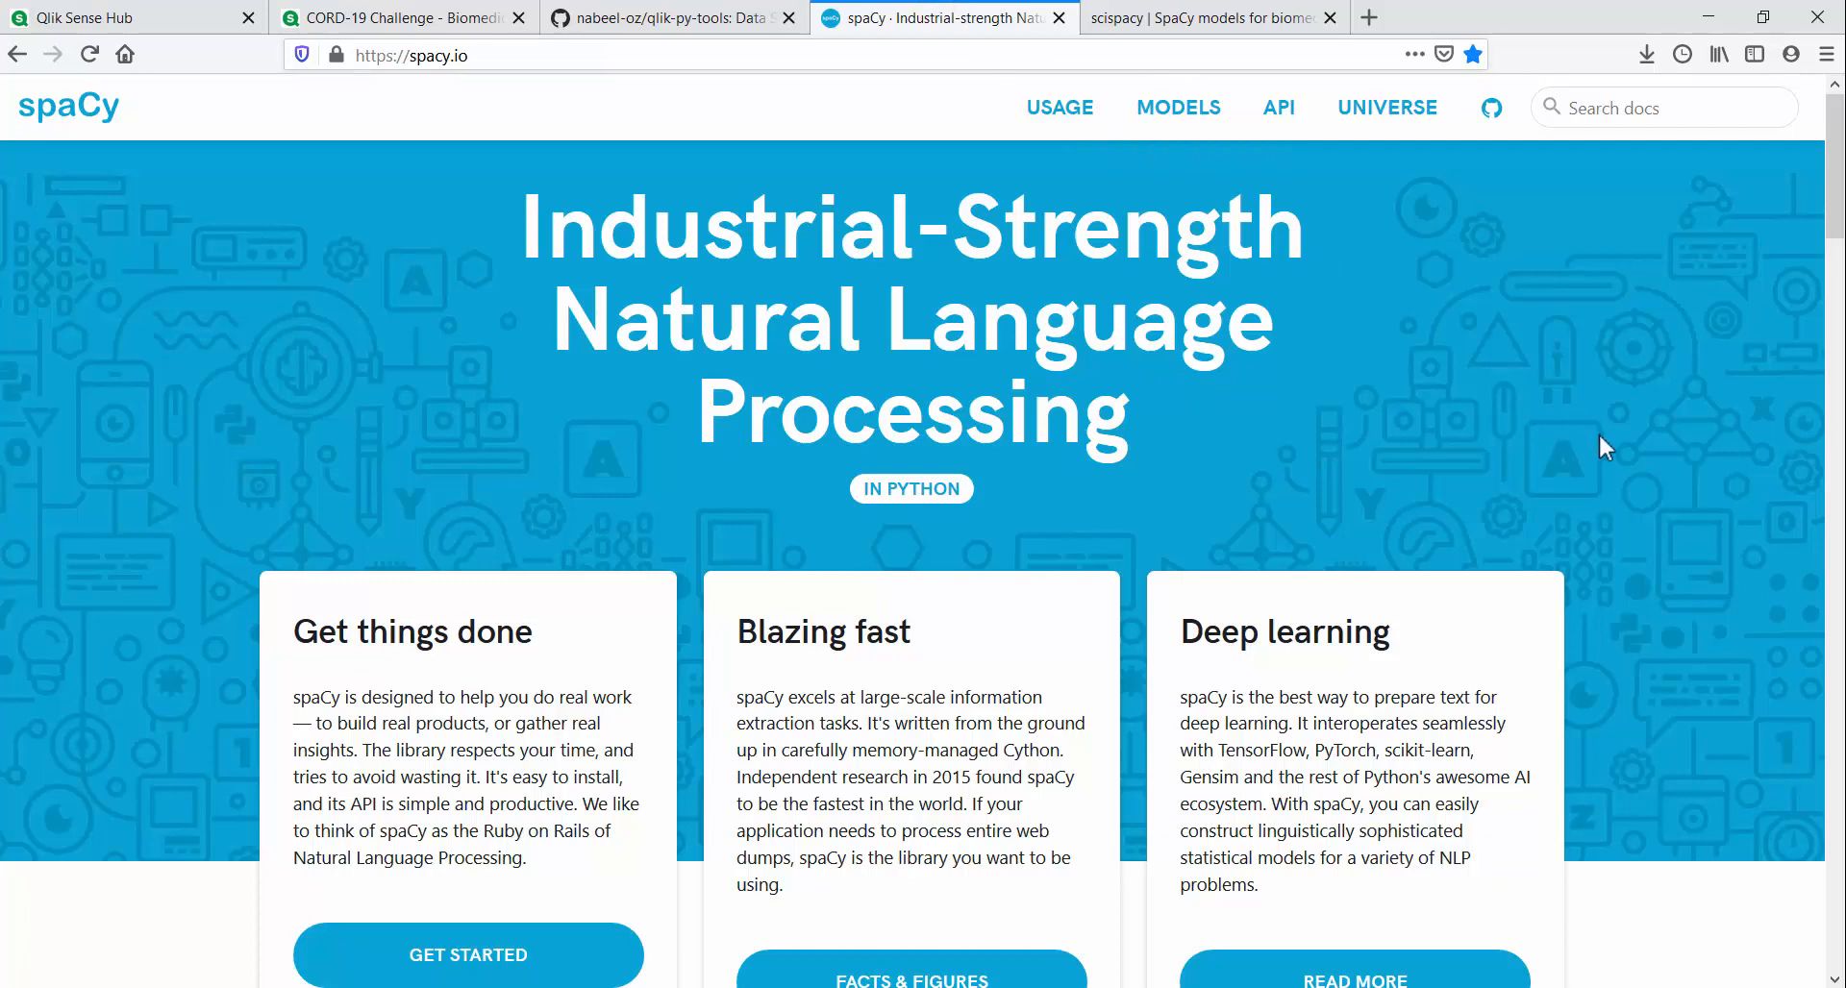
# Step: Scroll the spaCy homepage about industrial-strength natural language processing
pyautogui.scroll(-3)
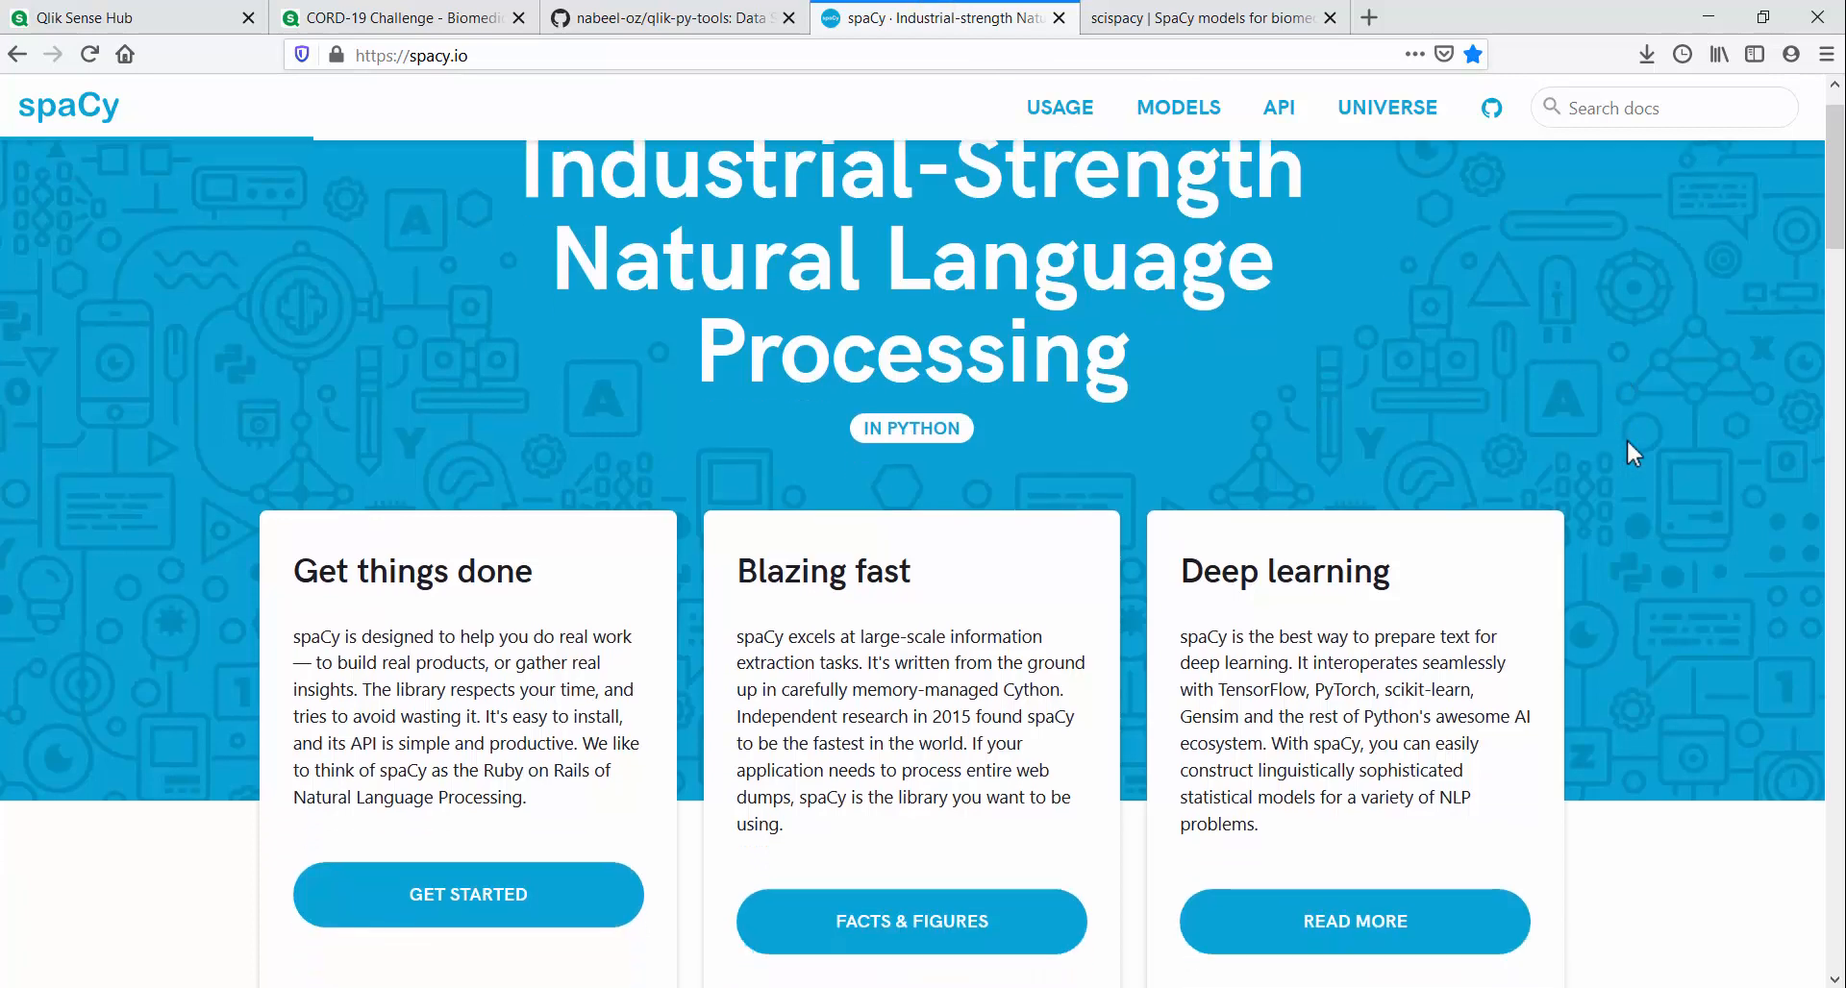
pyautogui.scroll(-3)
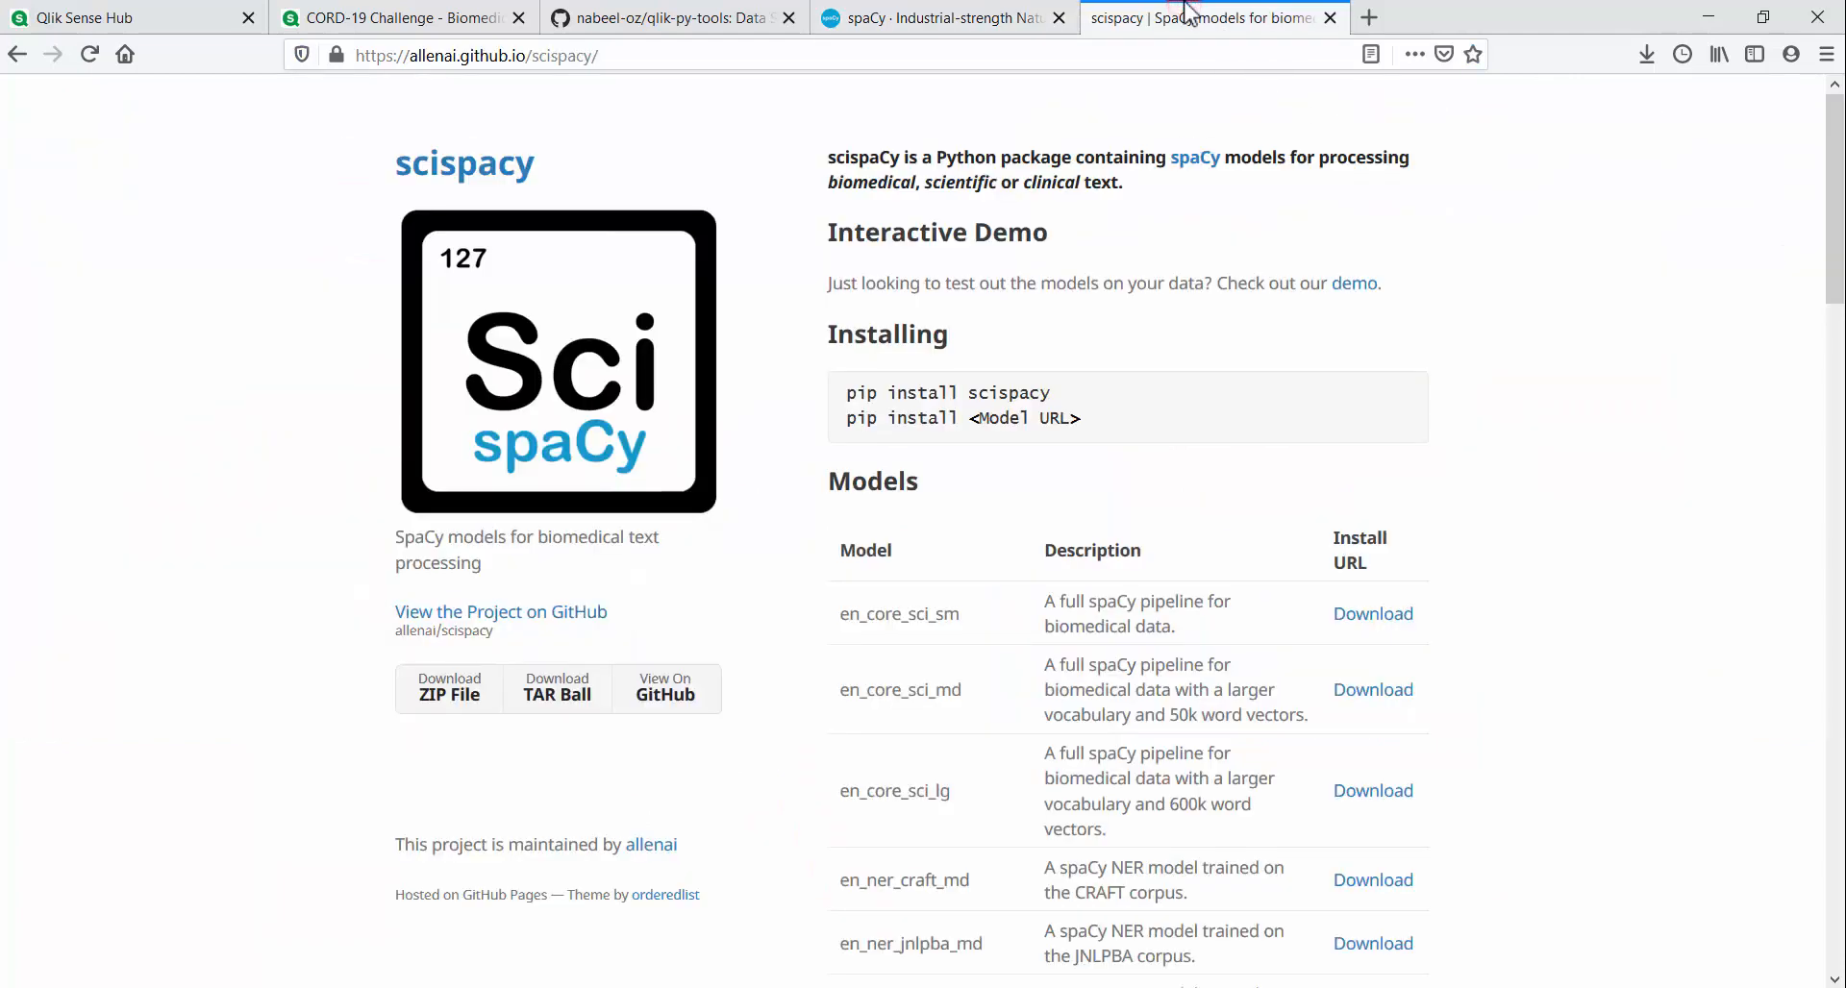
pyautogui.moveTo(1643, 506)
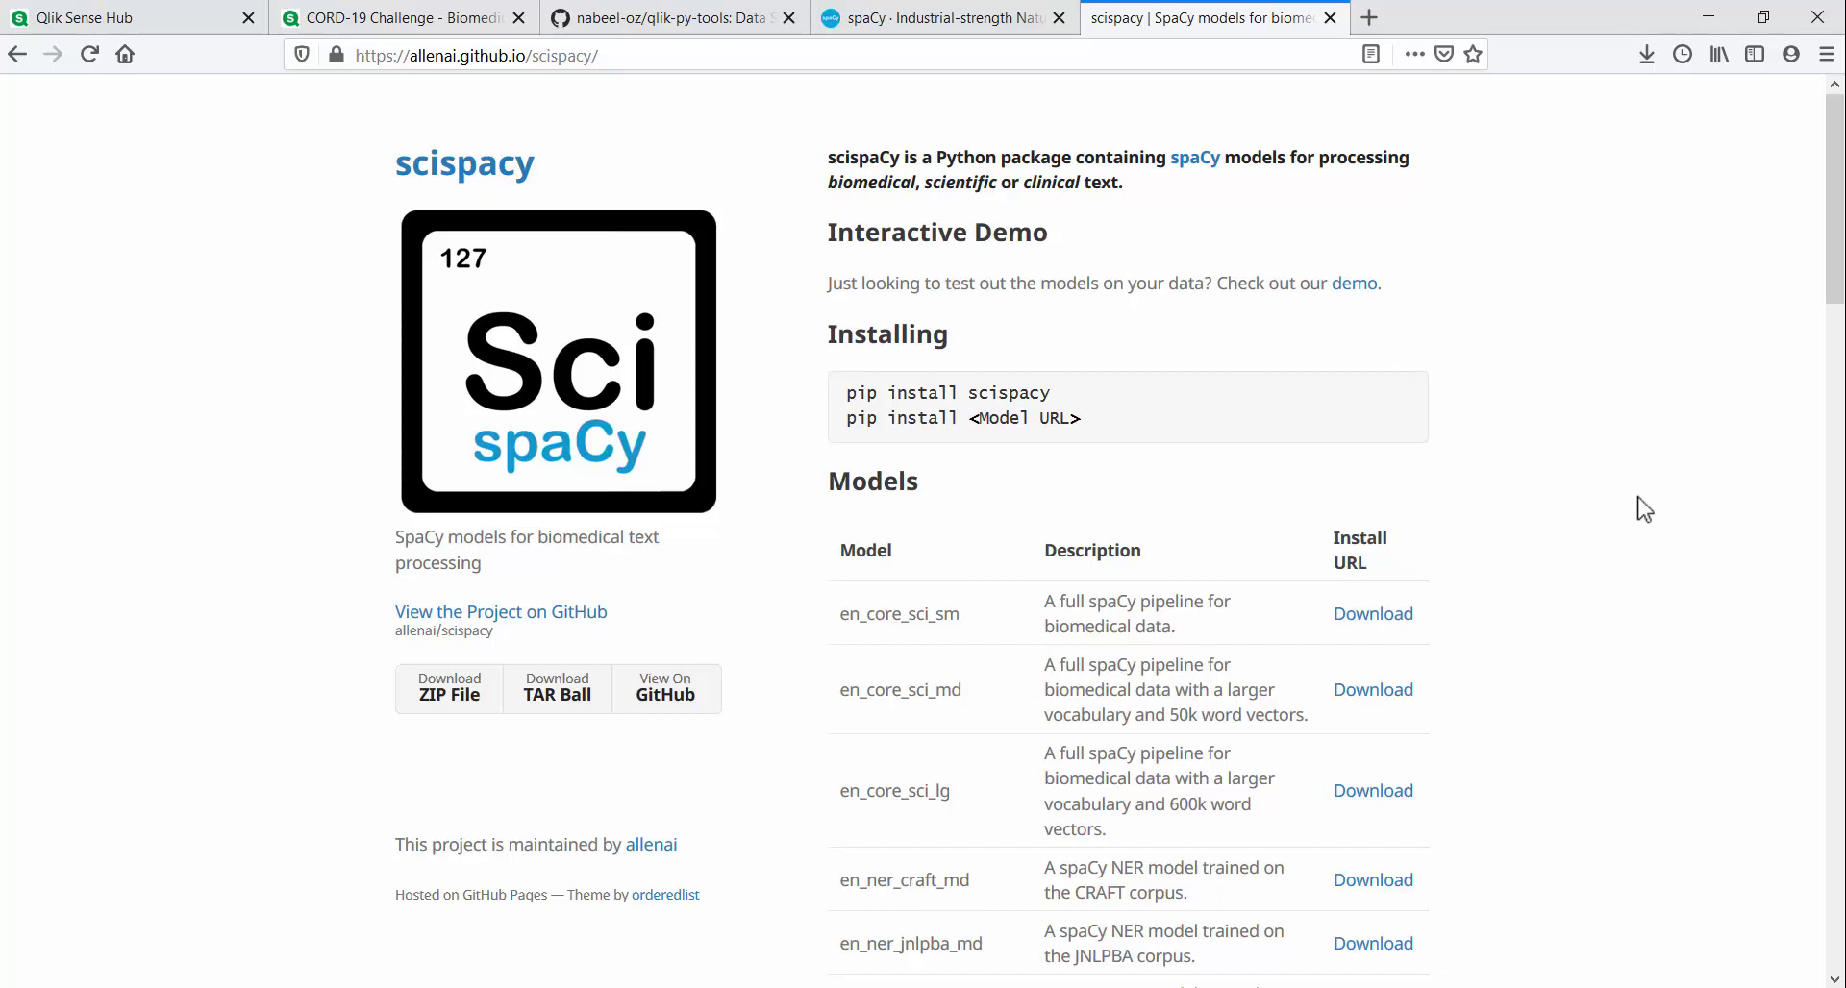
# Step: Scroll down to the scispaCy Models table and highlight the en_core_sci_lg model name
pyautogui.scroll(-3)
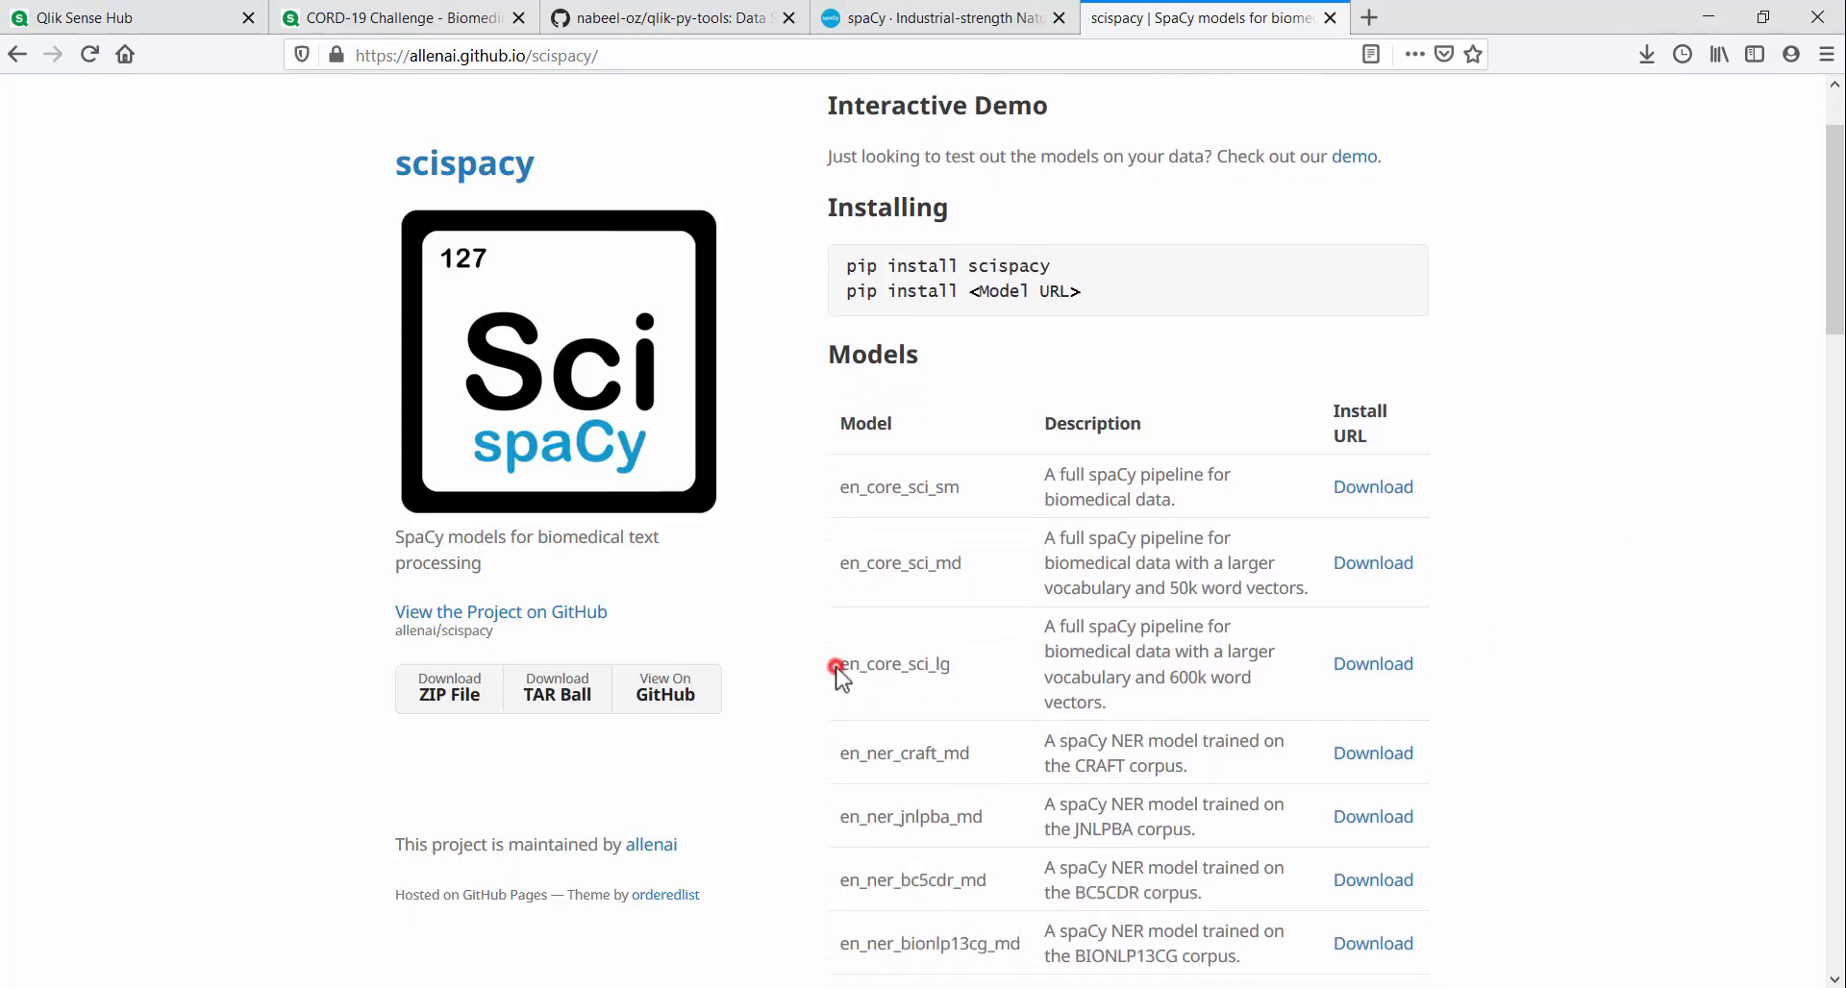
pyautogui.doubleClick(894, 664)
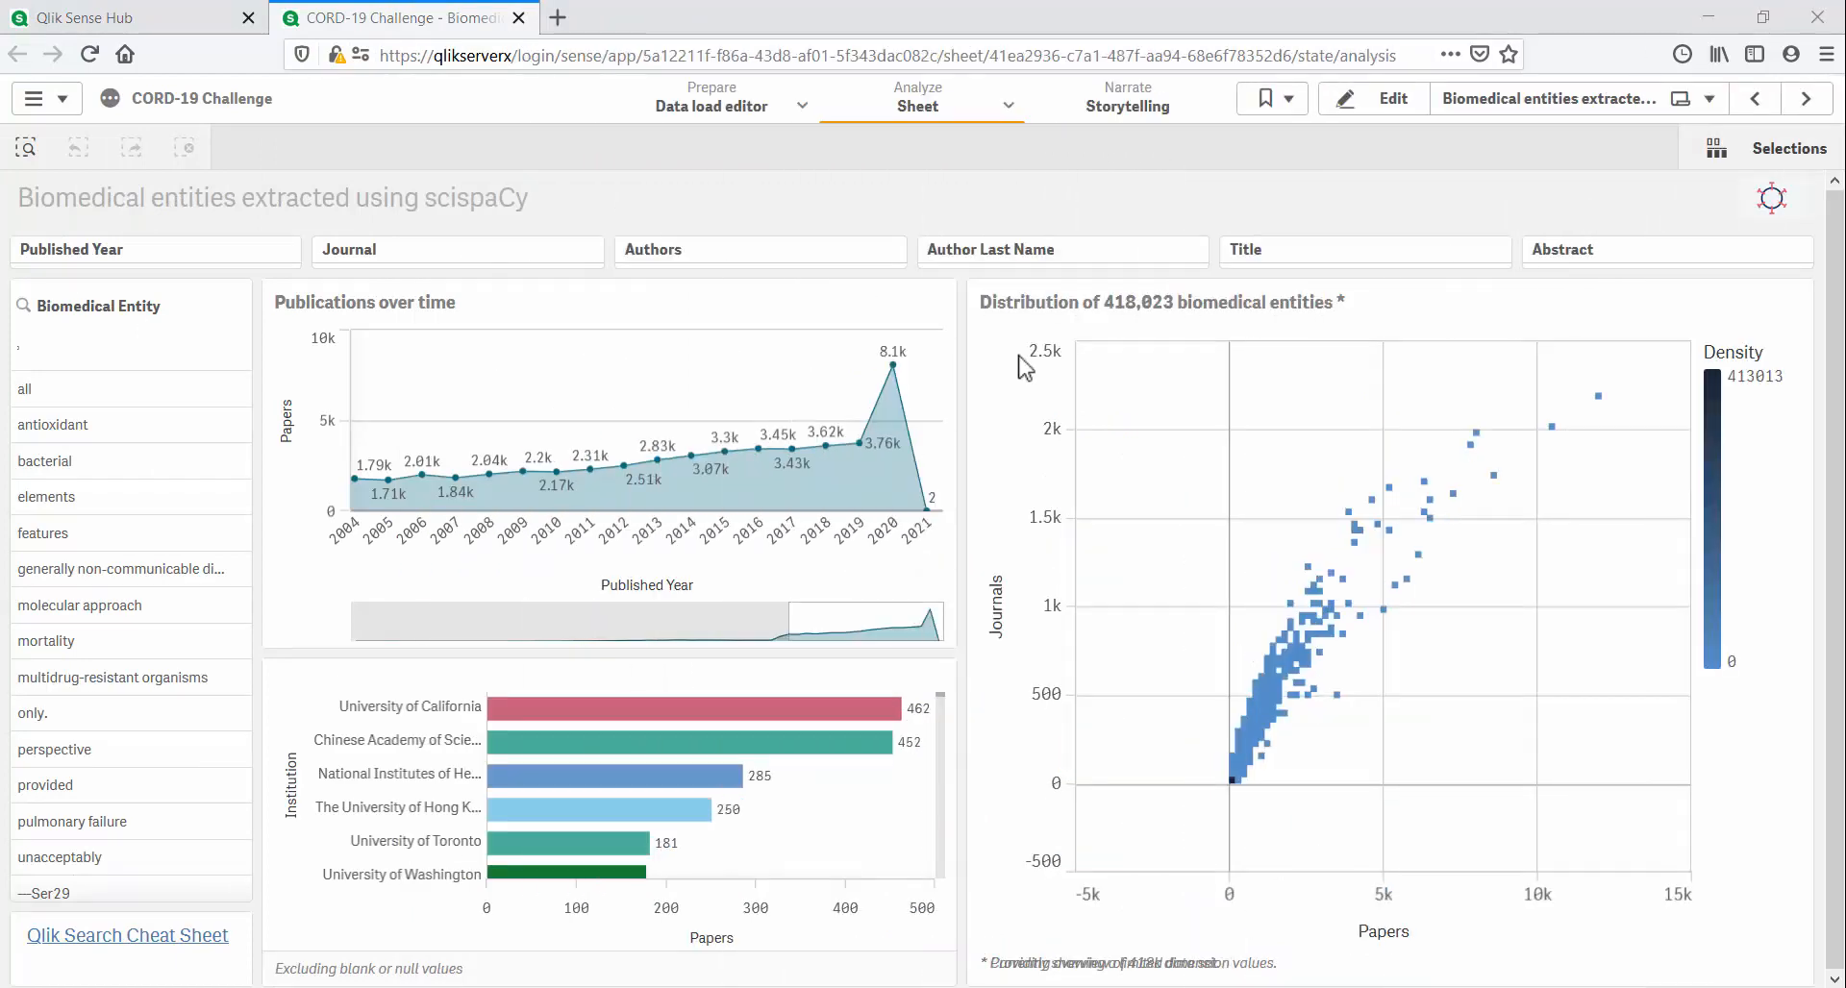
pyautogui.moveTo(1138, 333)
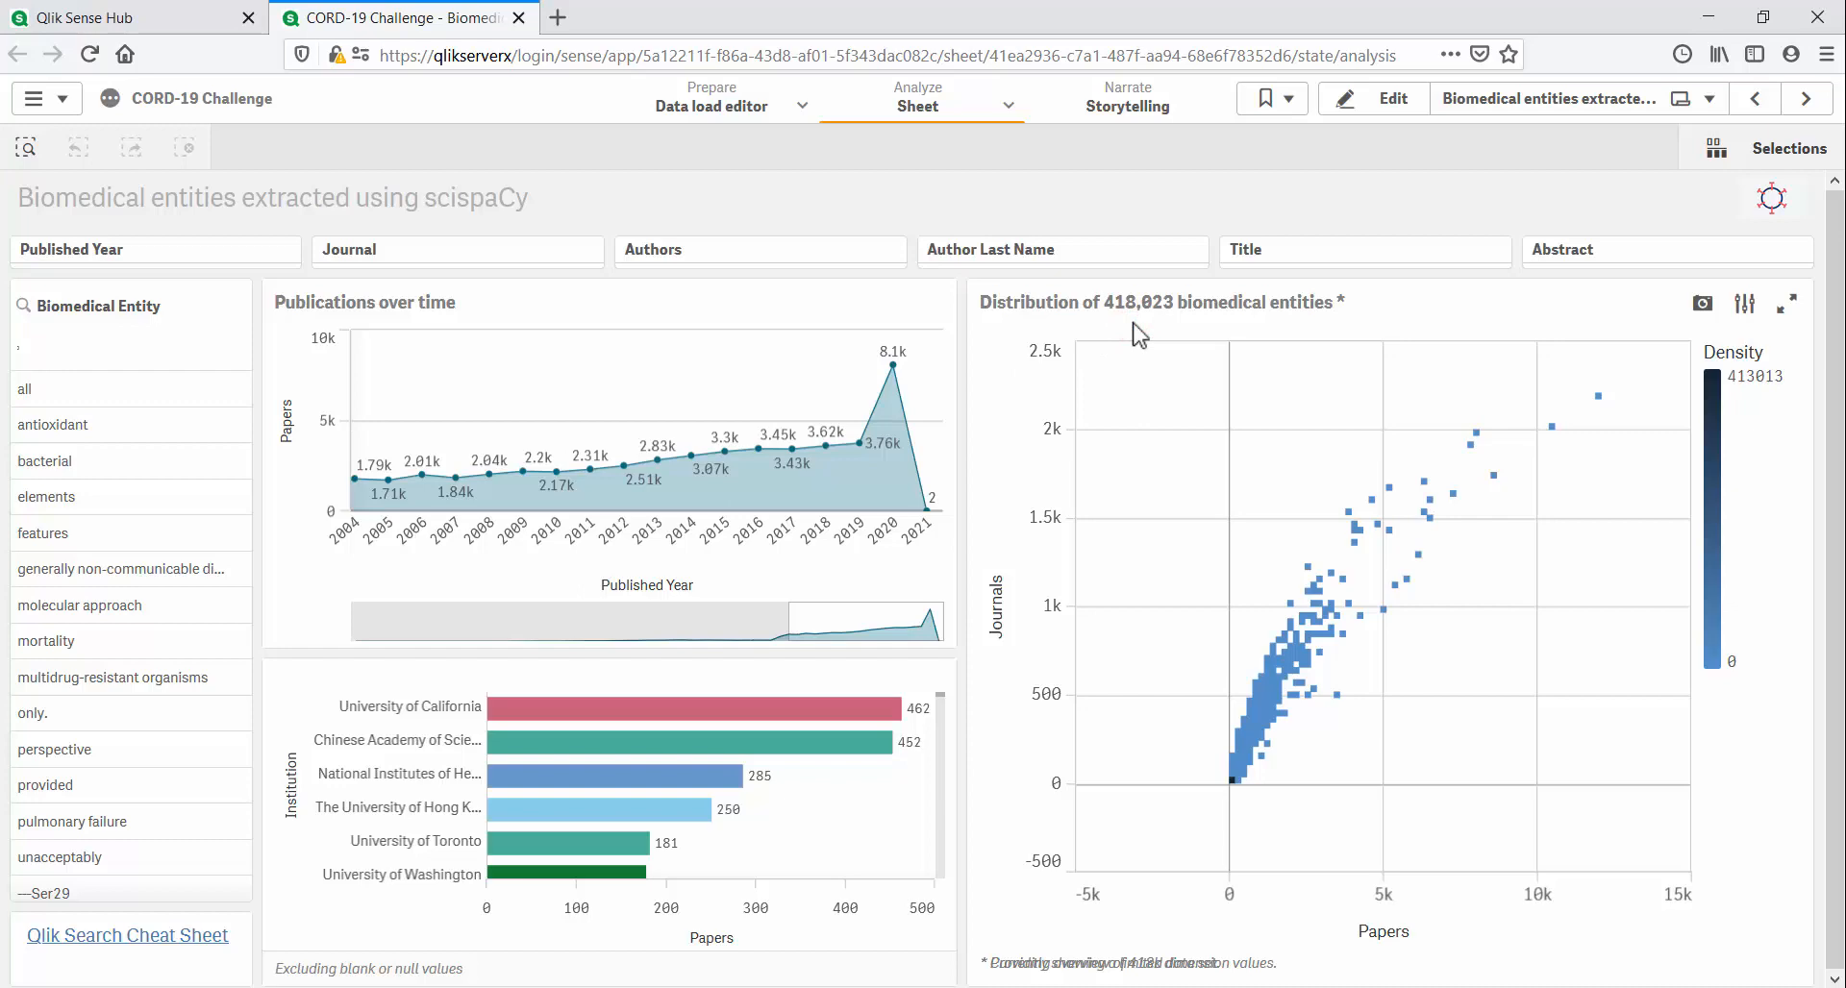
pyautogui.moveTo(175, 323)
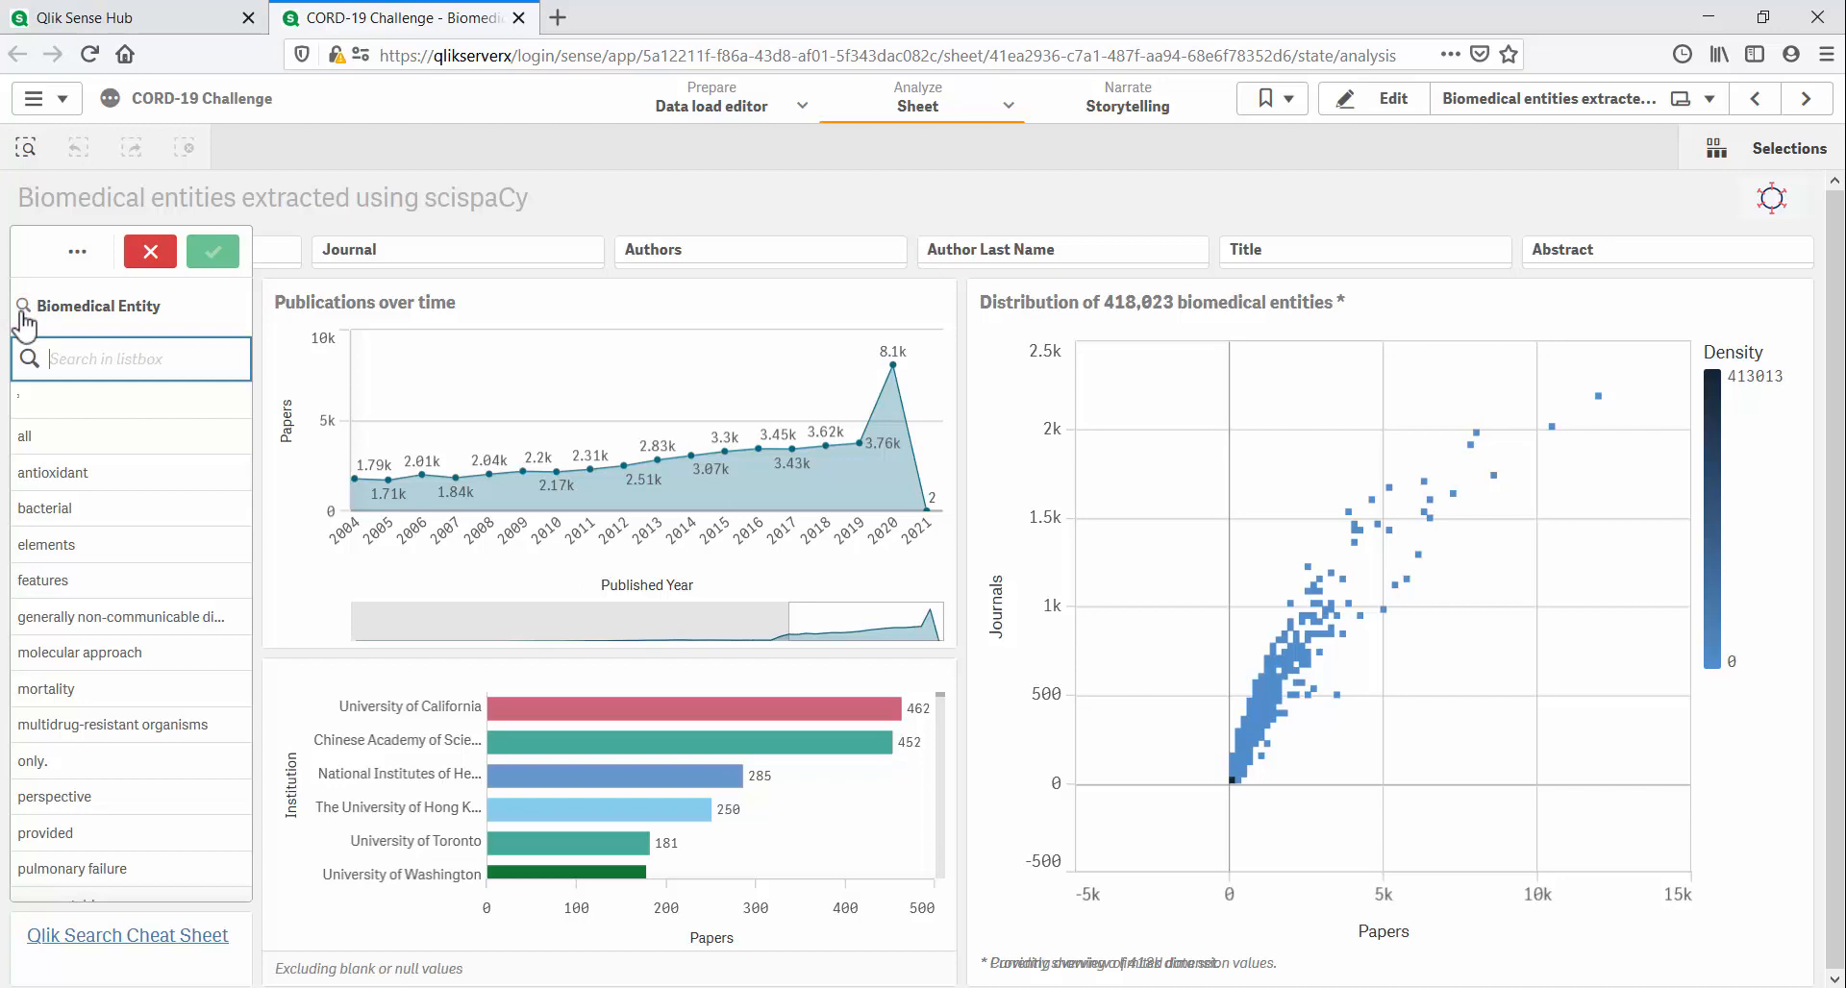
# Step: Search entities for 'bat -battery', select all matches and confirm the 843 entities
pyautogui.write('bat -battery')
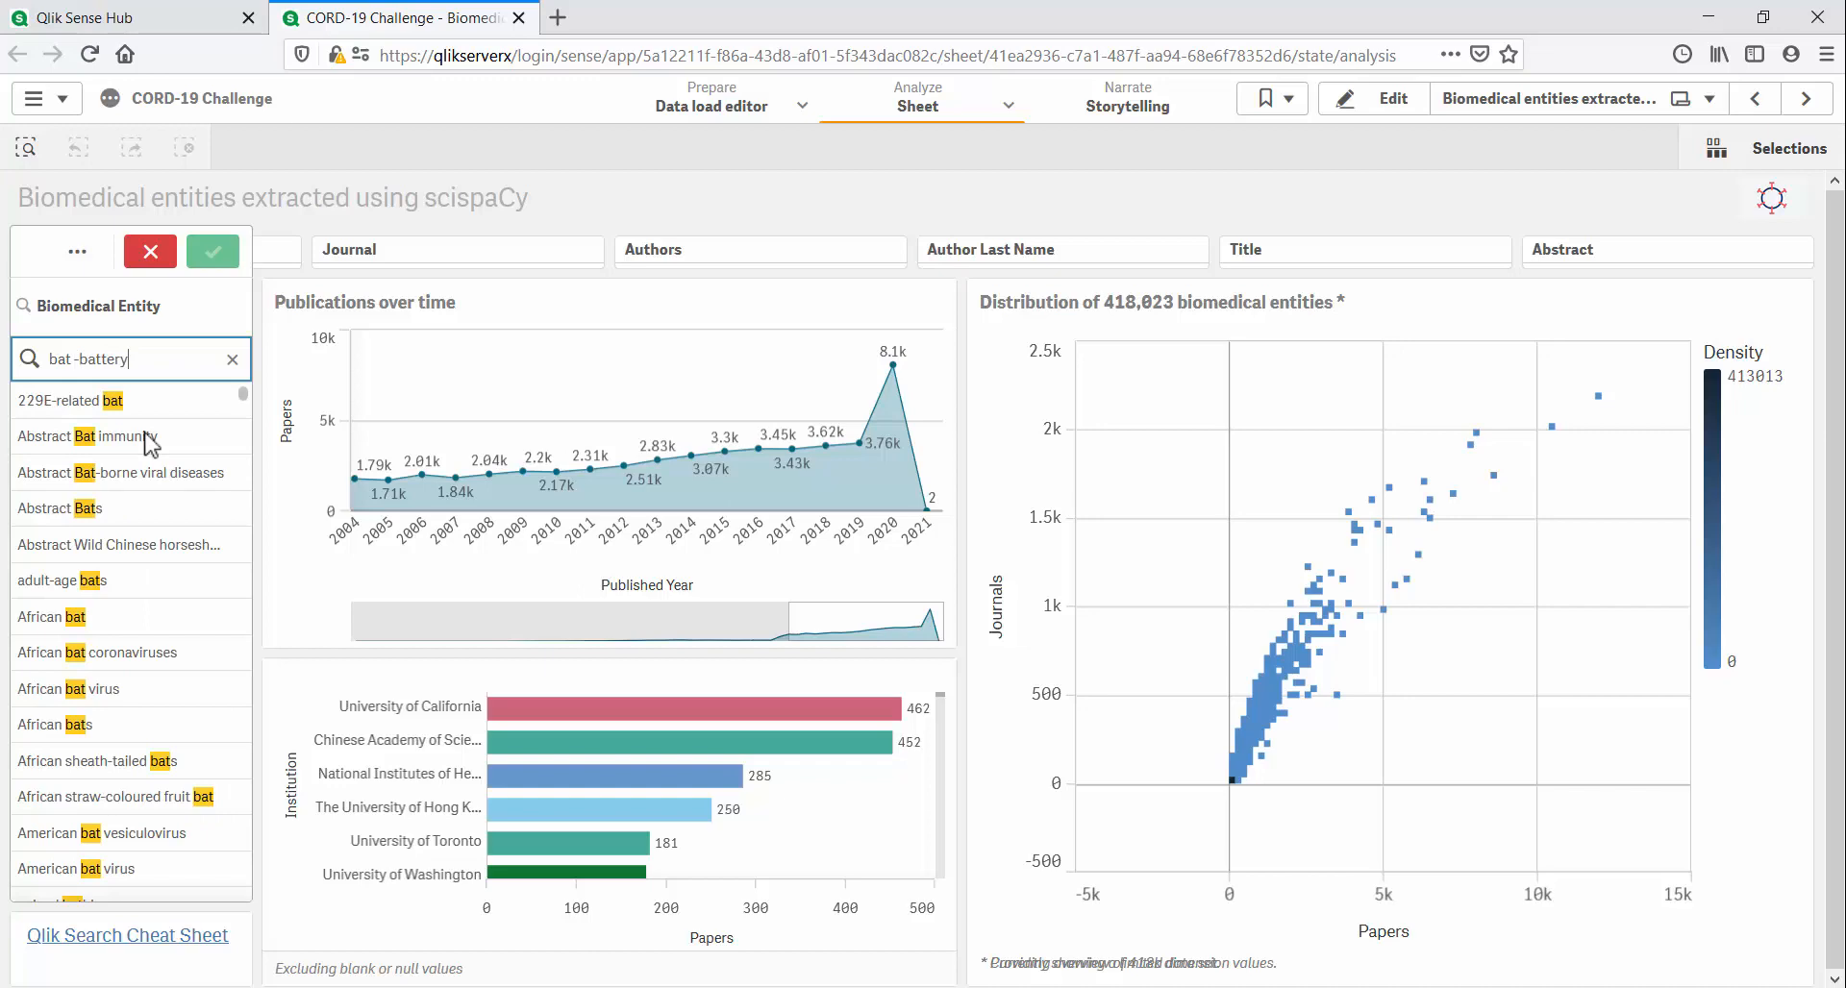
pyautogui.moveTo(188, 439)
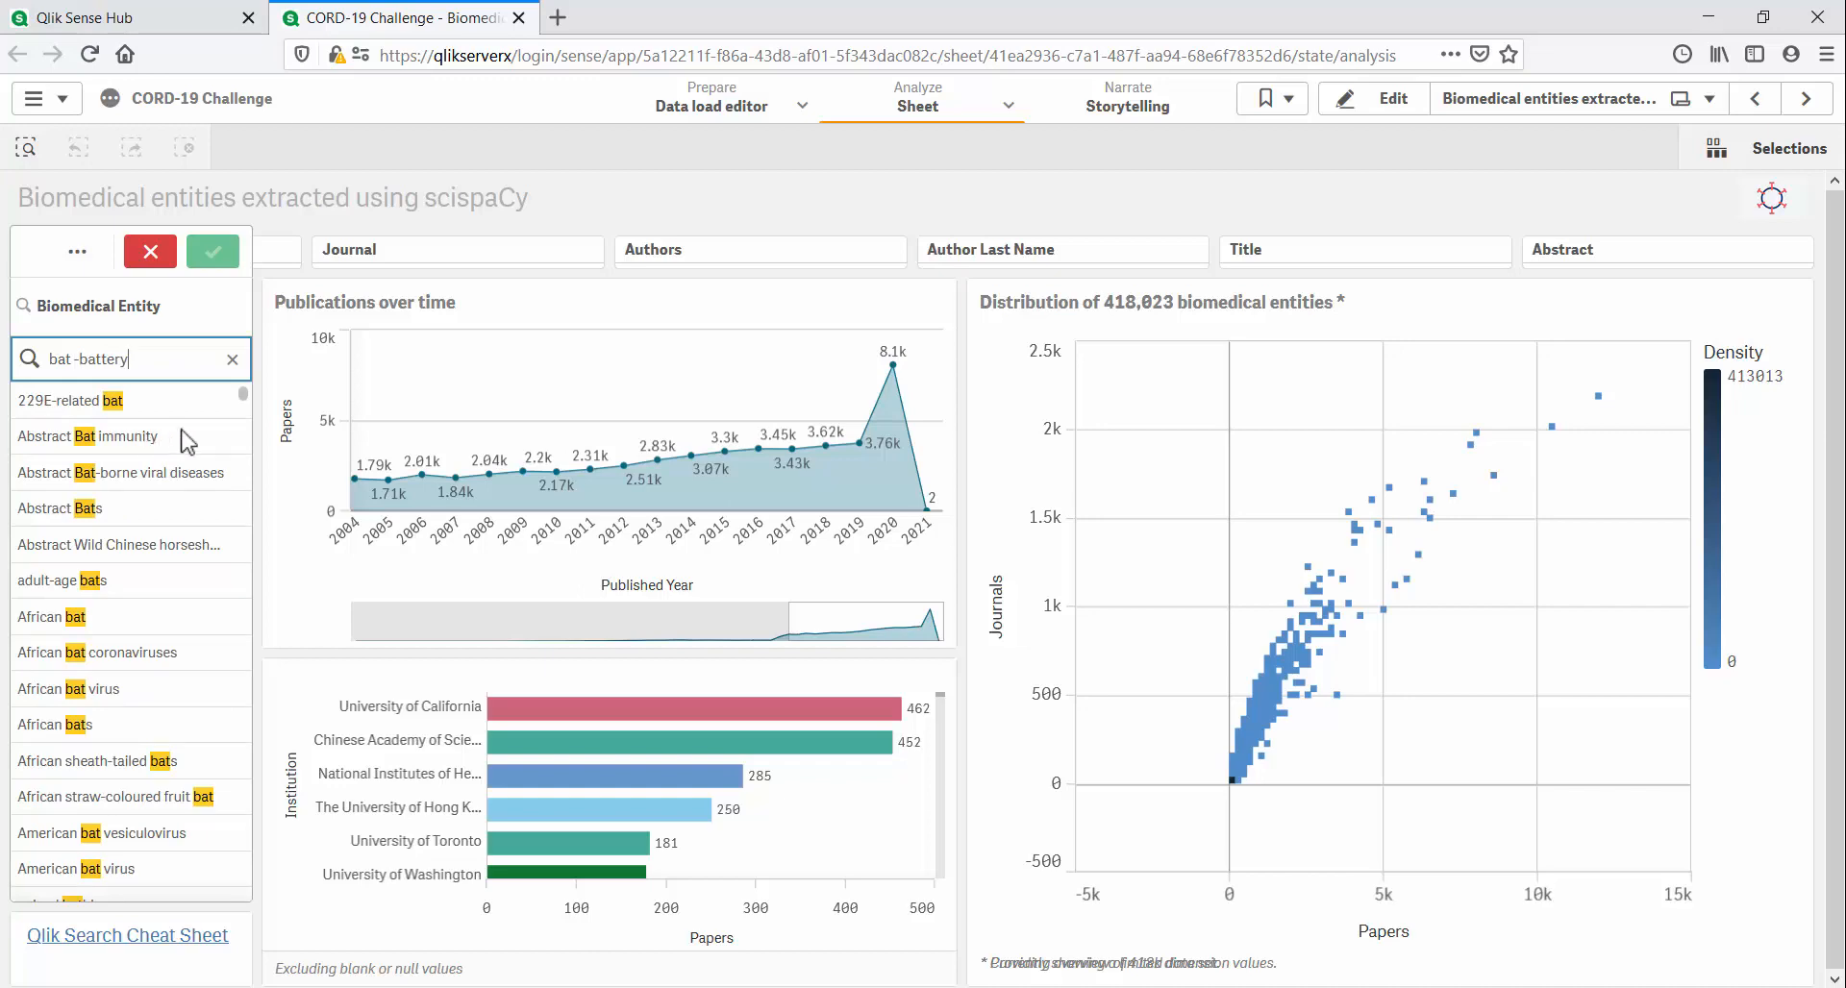
pyautogui.click(211, 251)
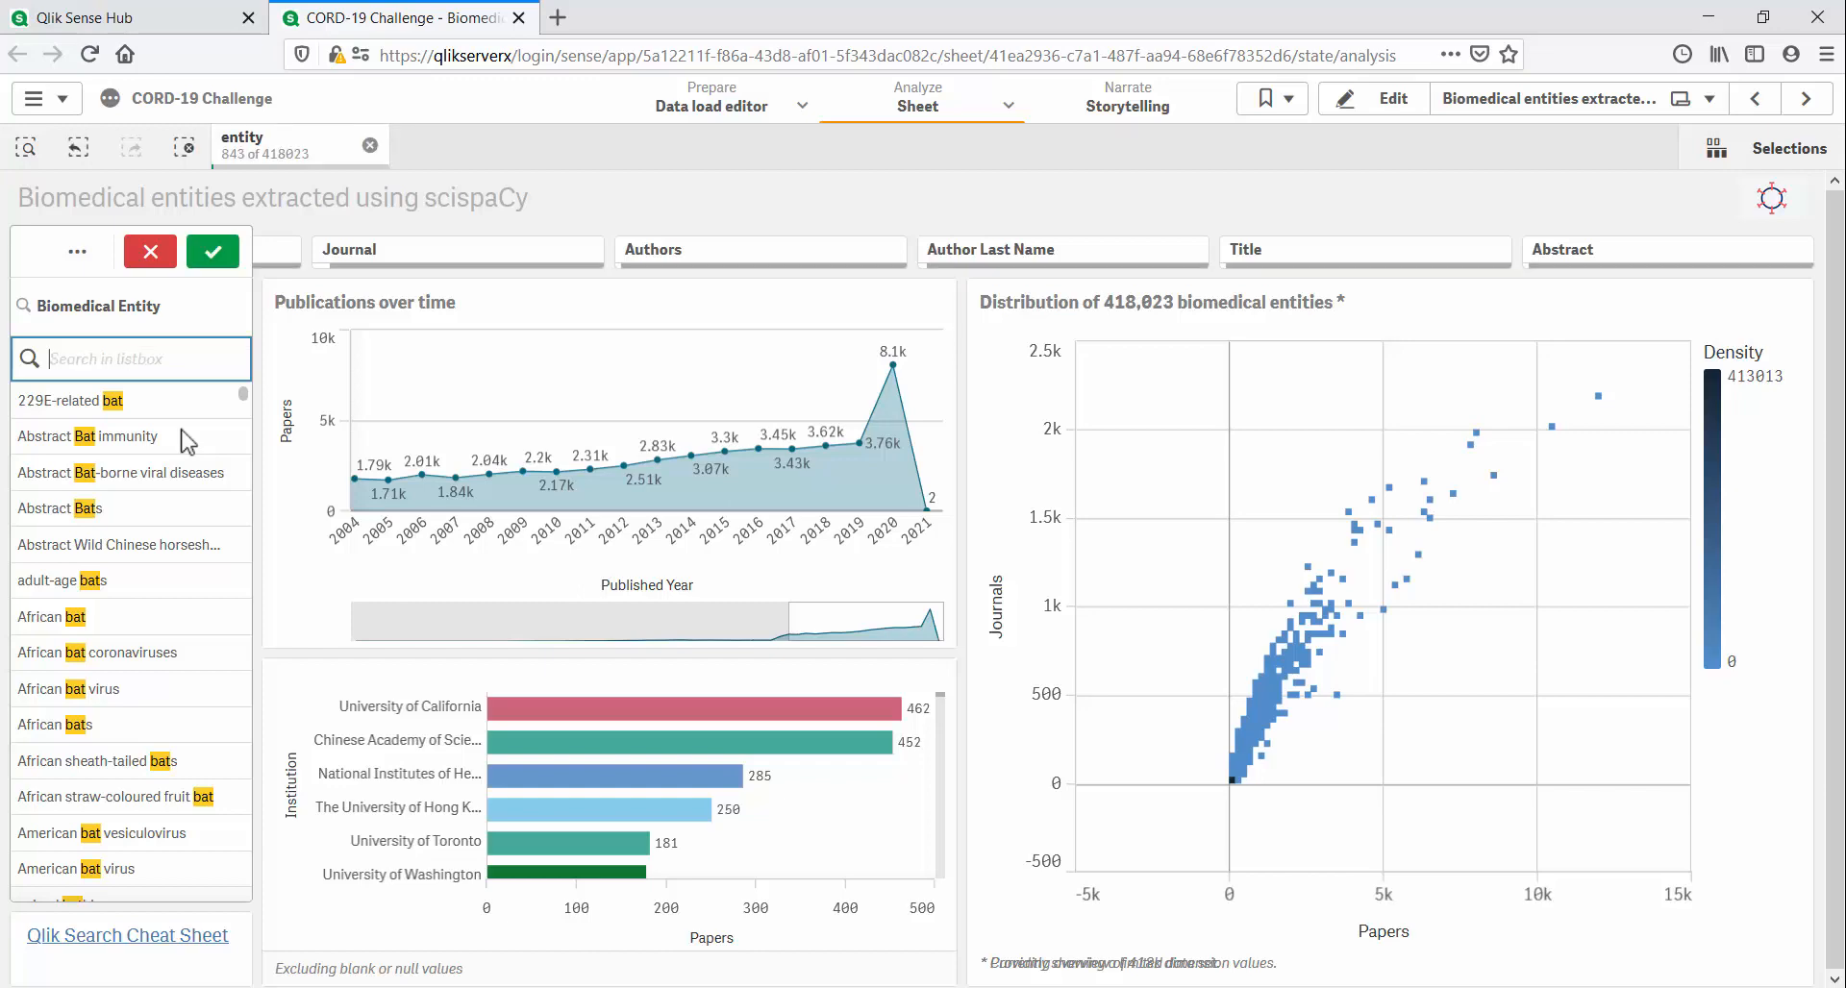
pyautogui.click(212, 251)
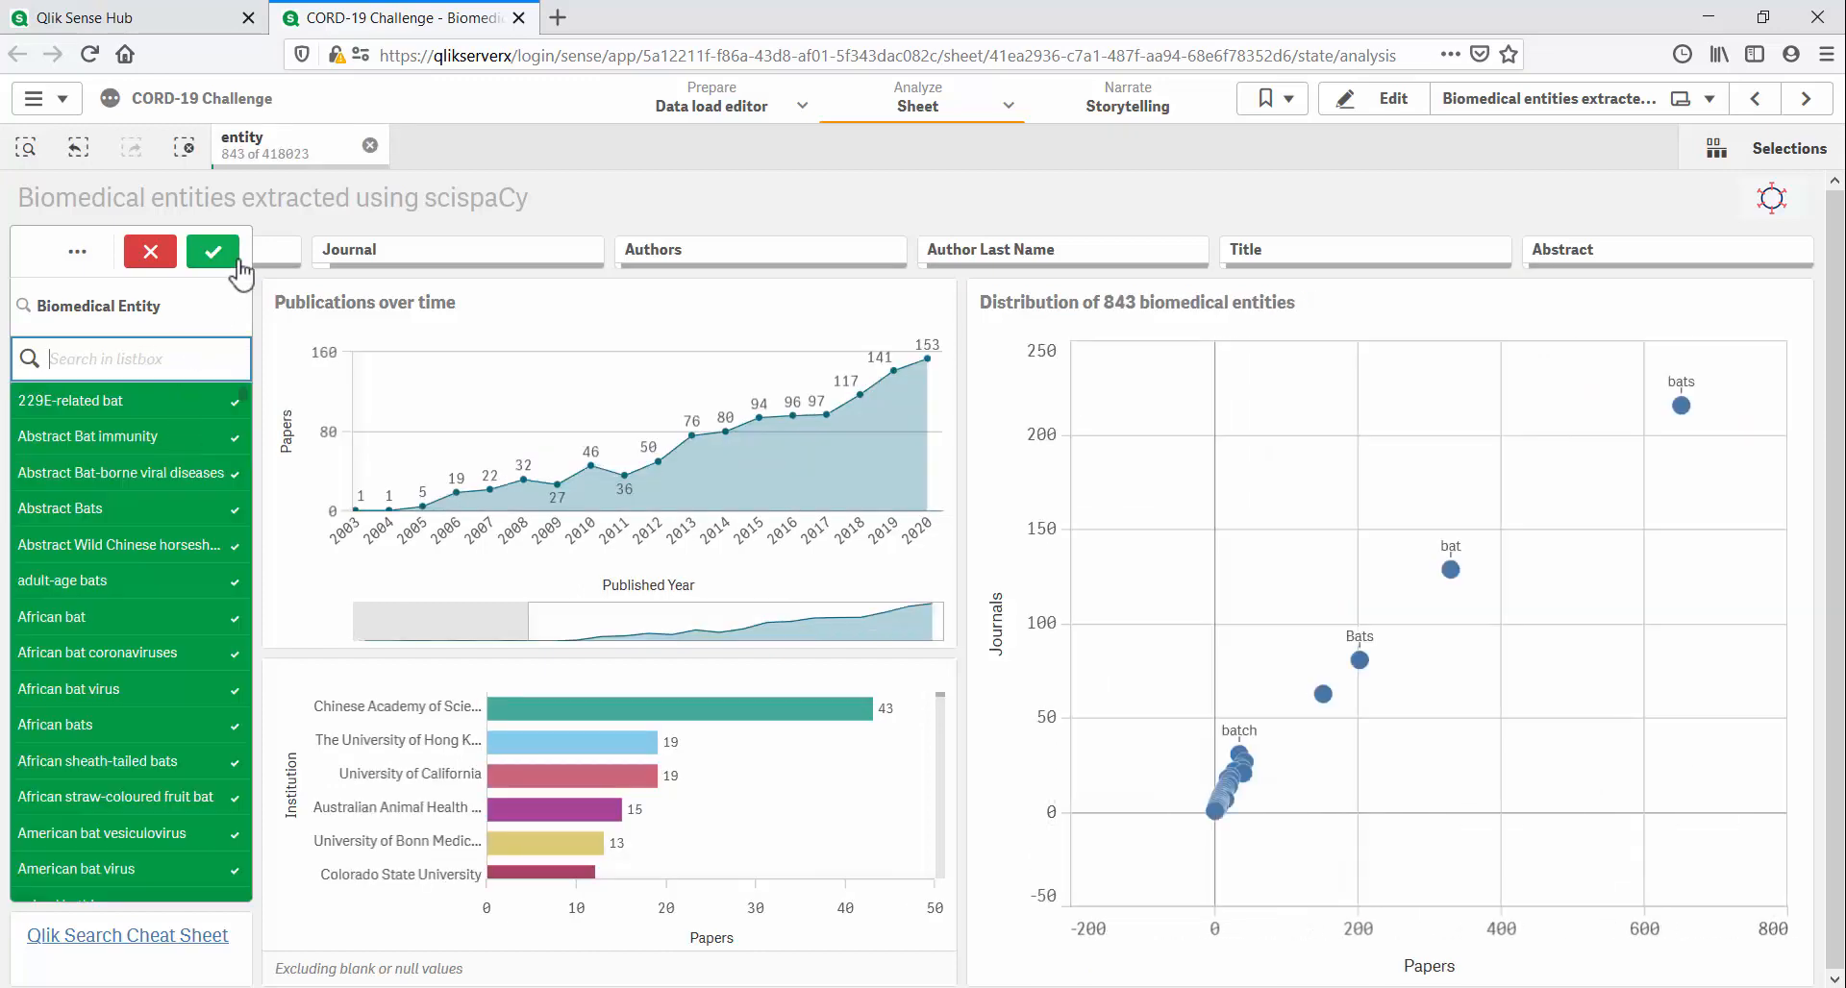
pyautogui.click(212, 251)
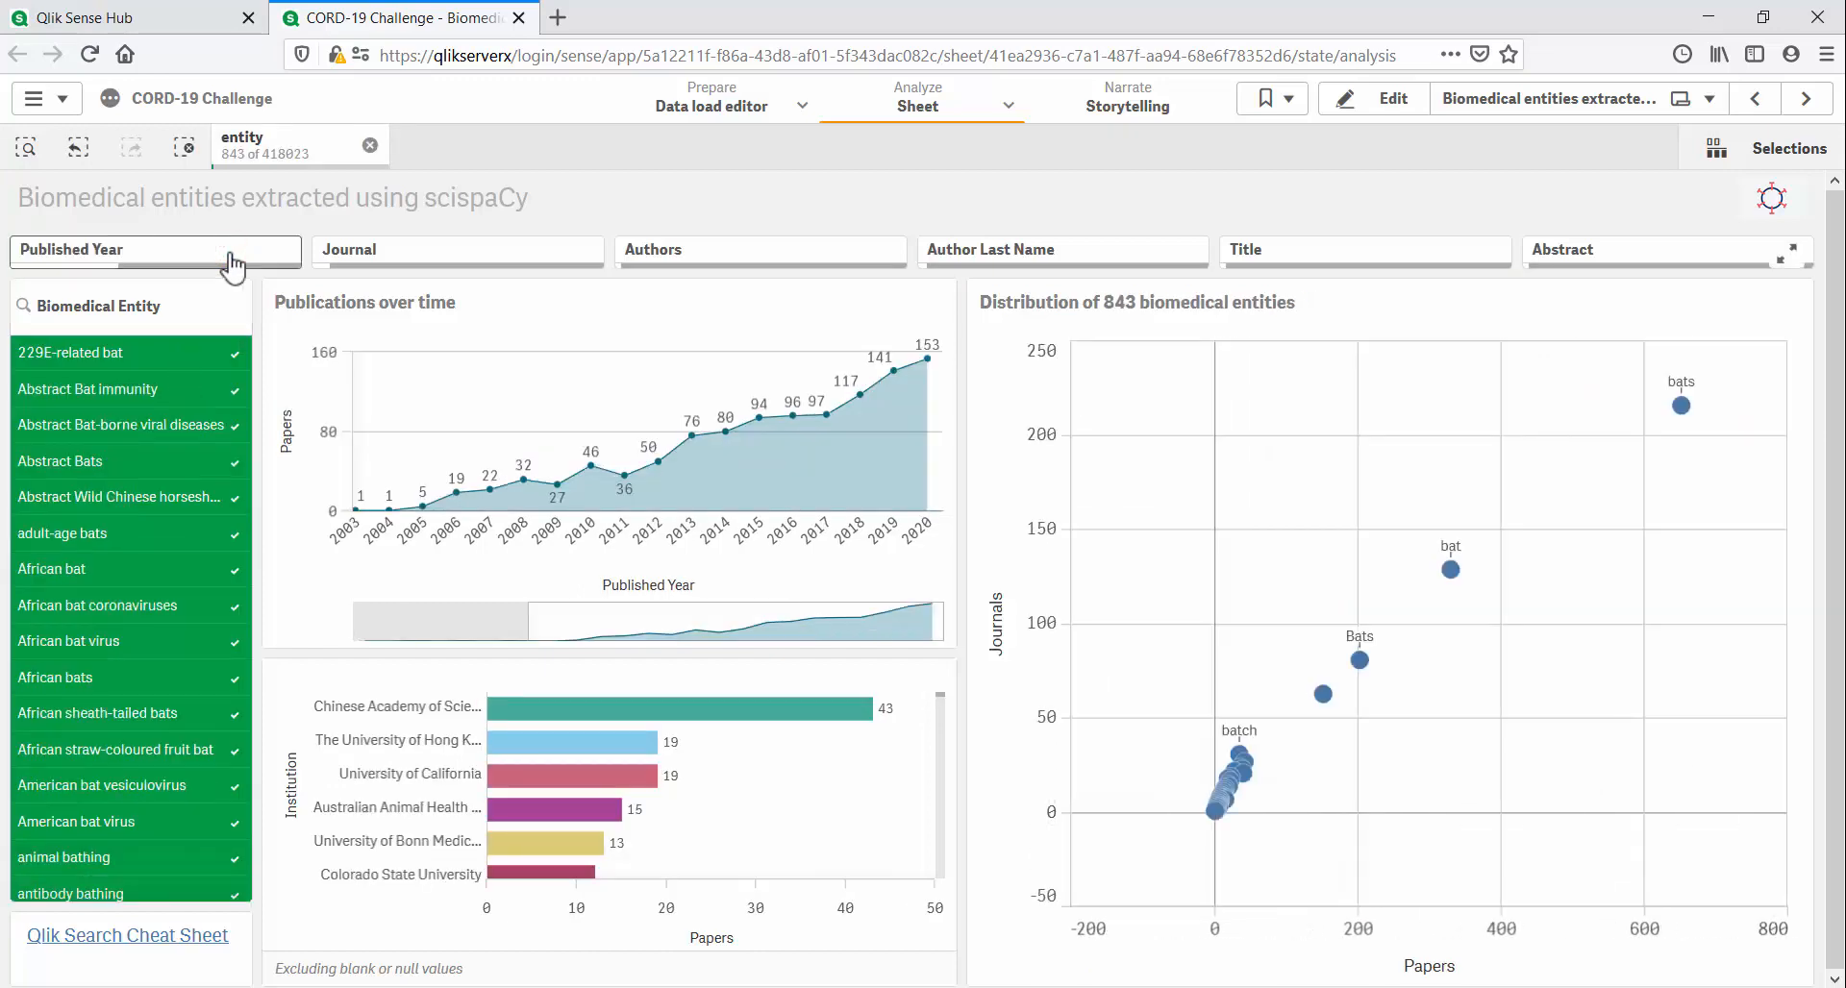
pyautogui.moveTo(739, 569)
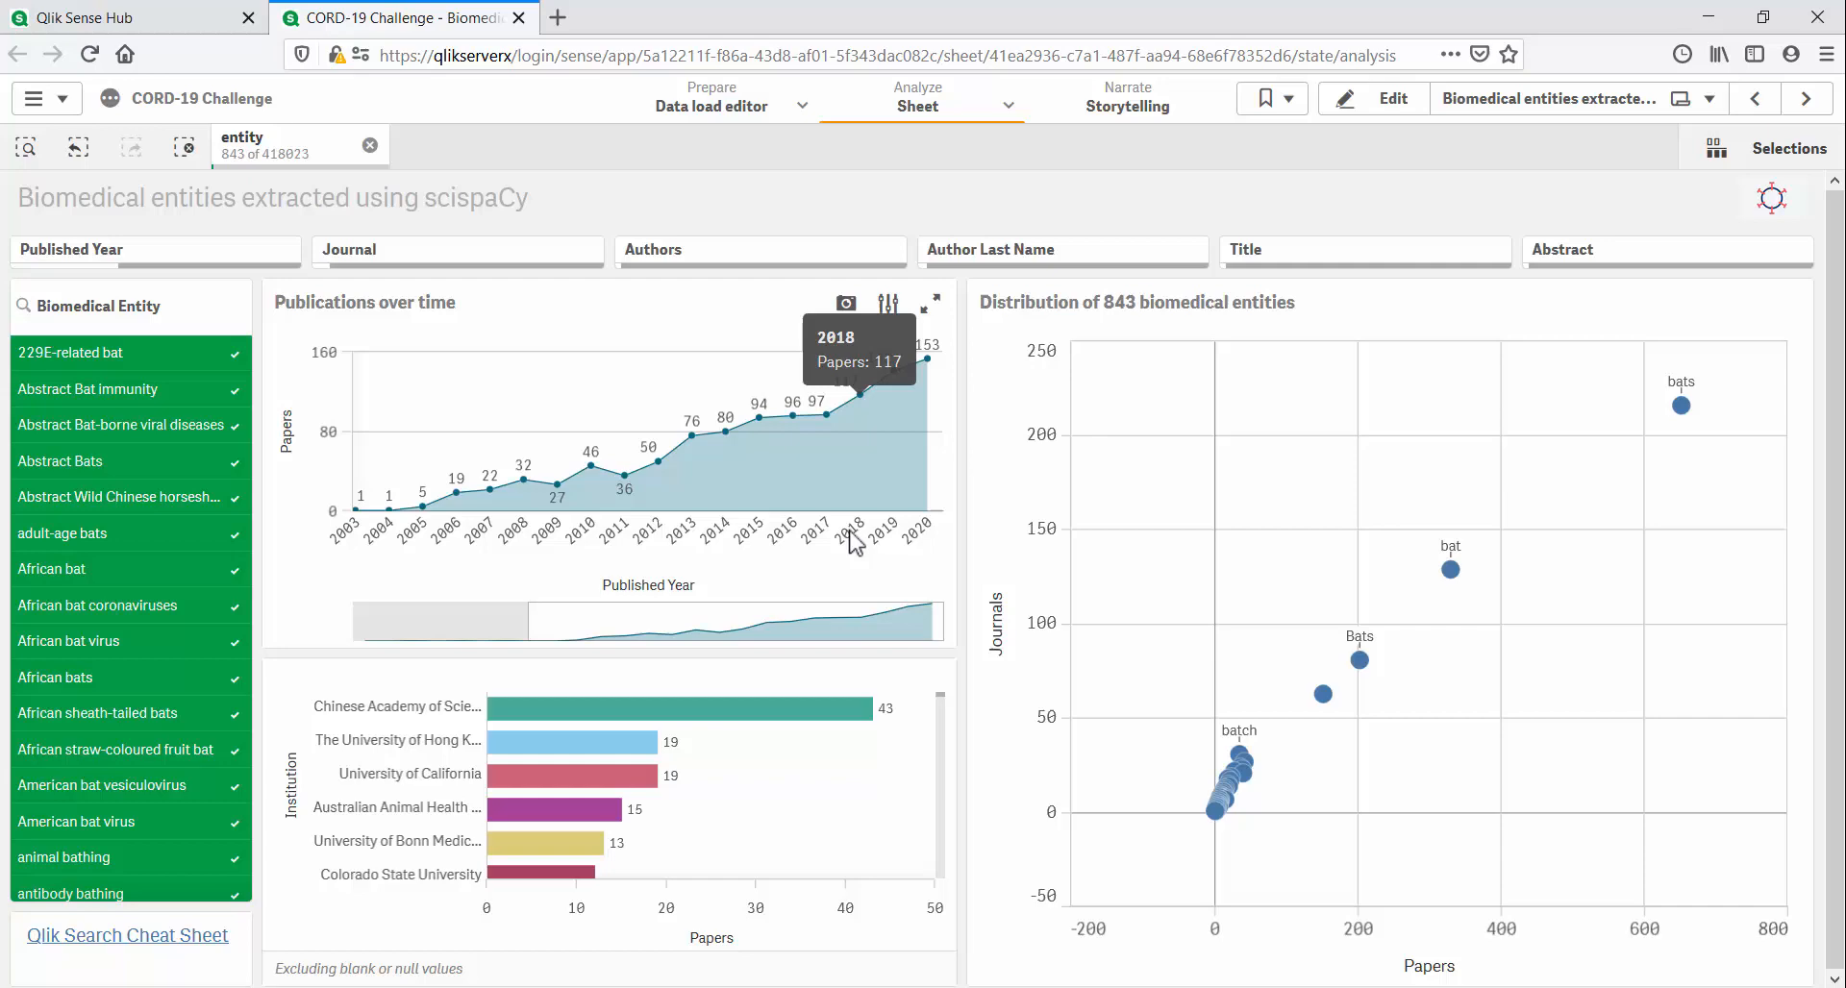
pyautogui.moveTo(922, 540)
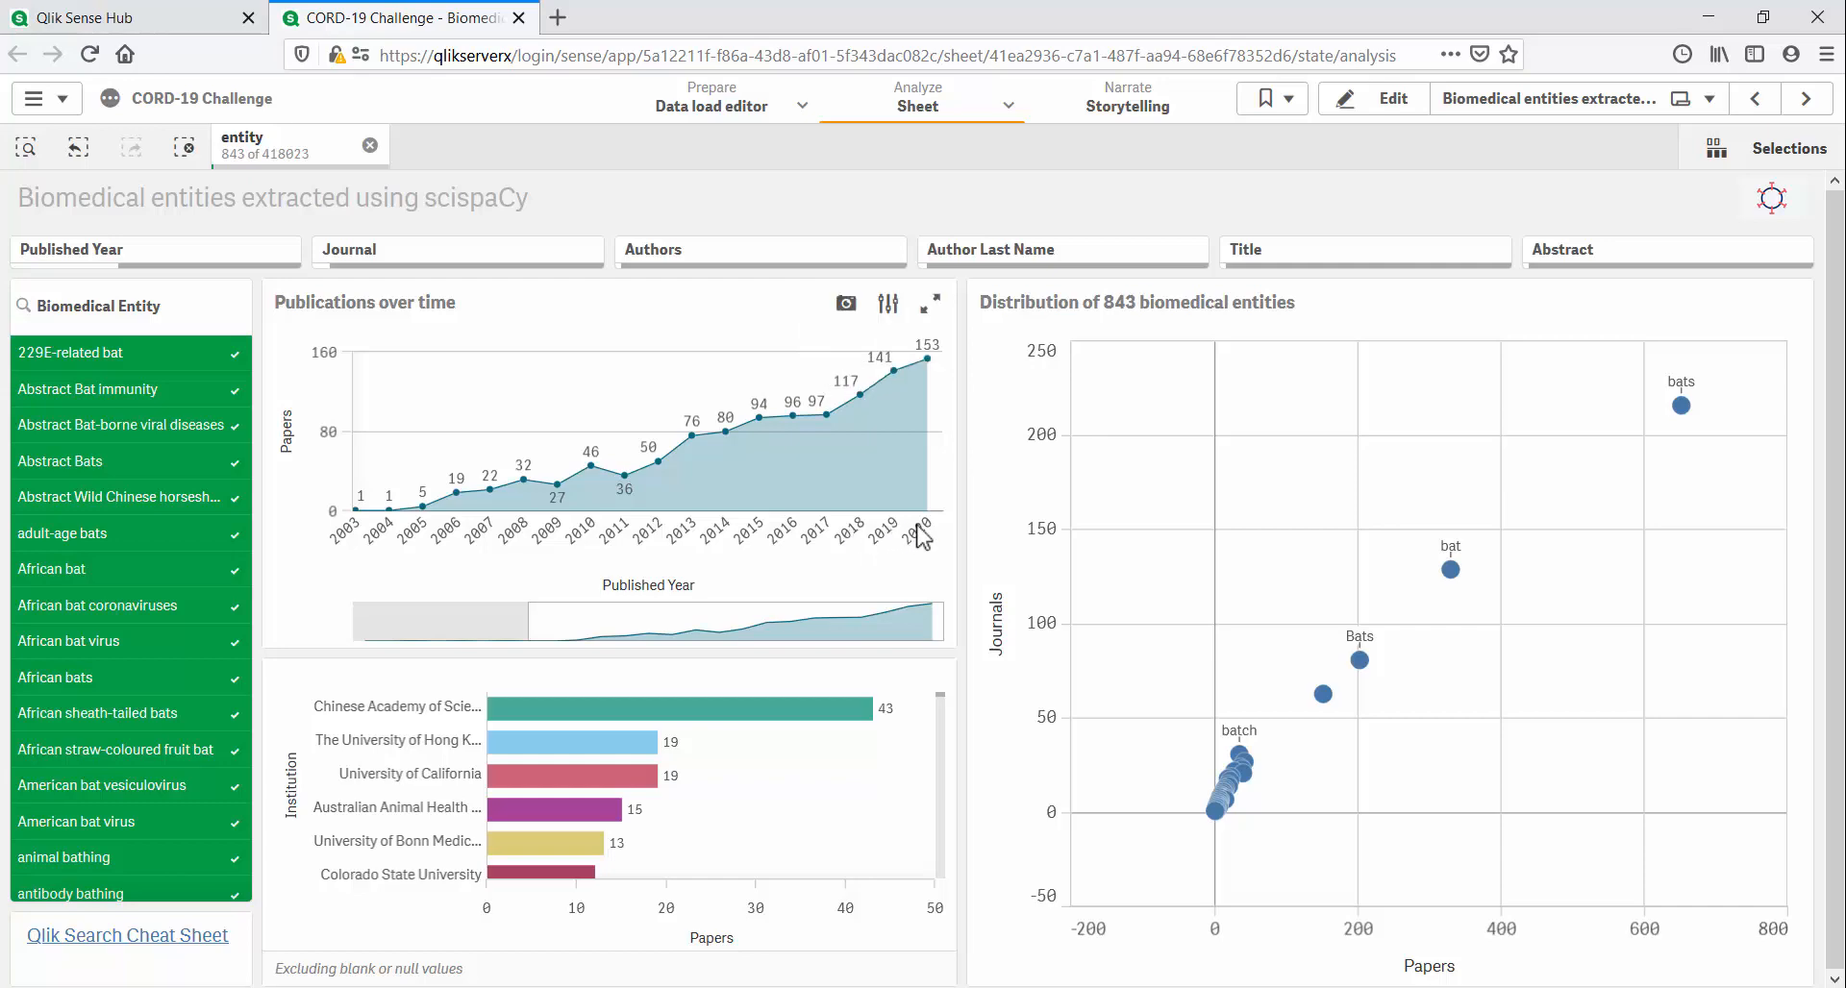
pyautogui.moveTo(930, 553)
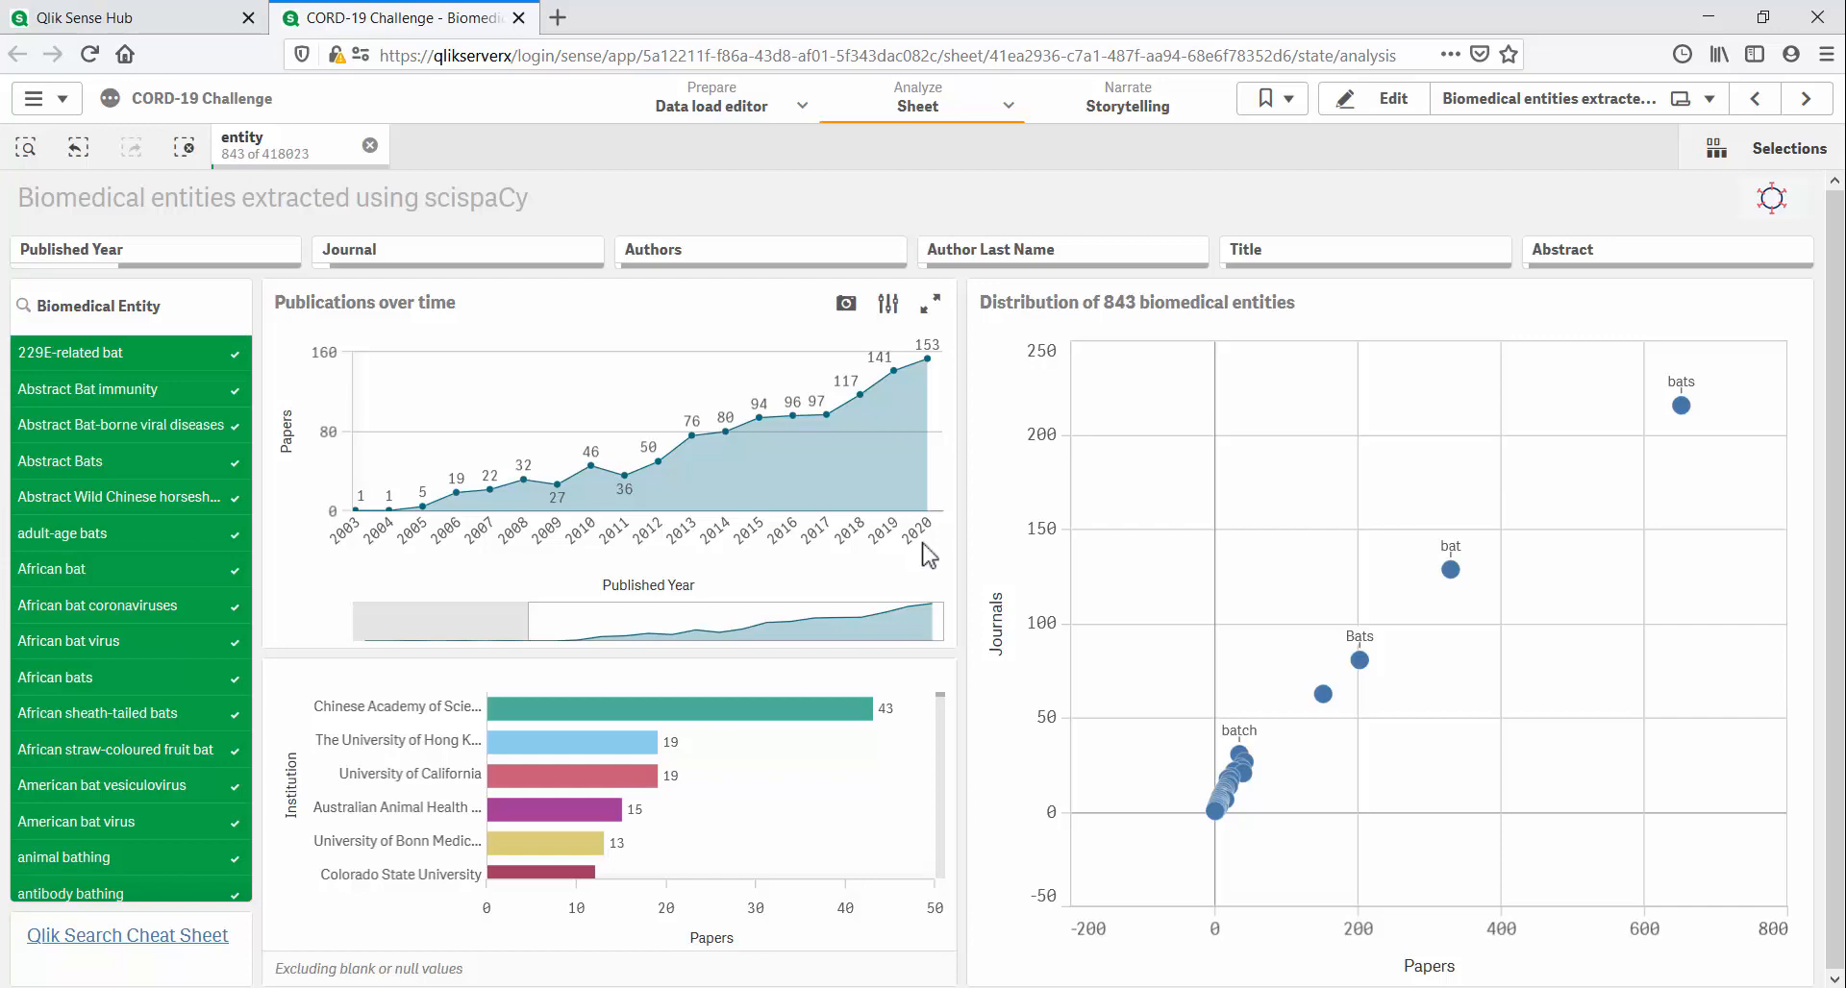
pyautogui.moveTo(365, 737)
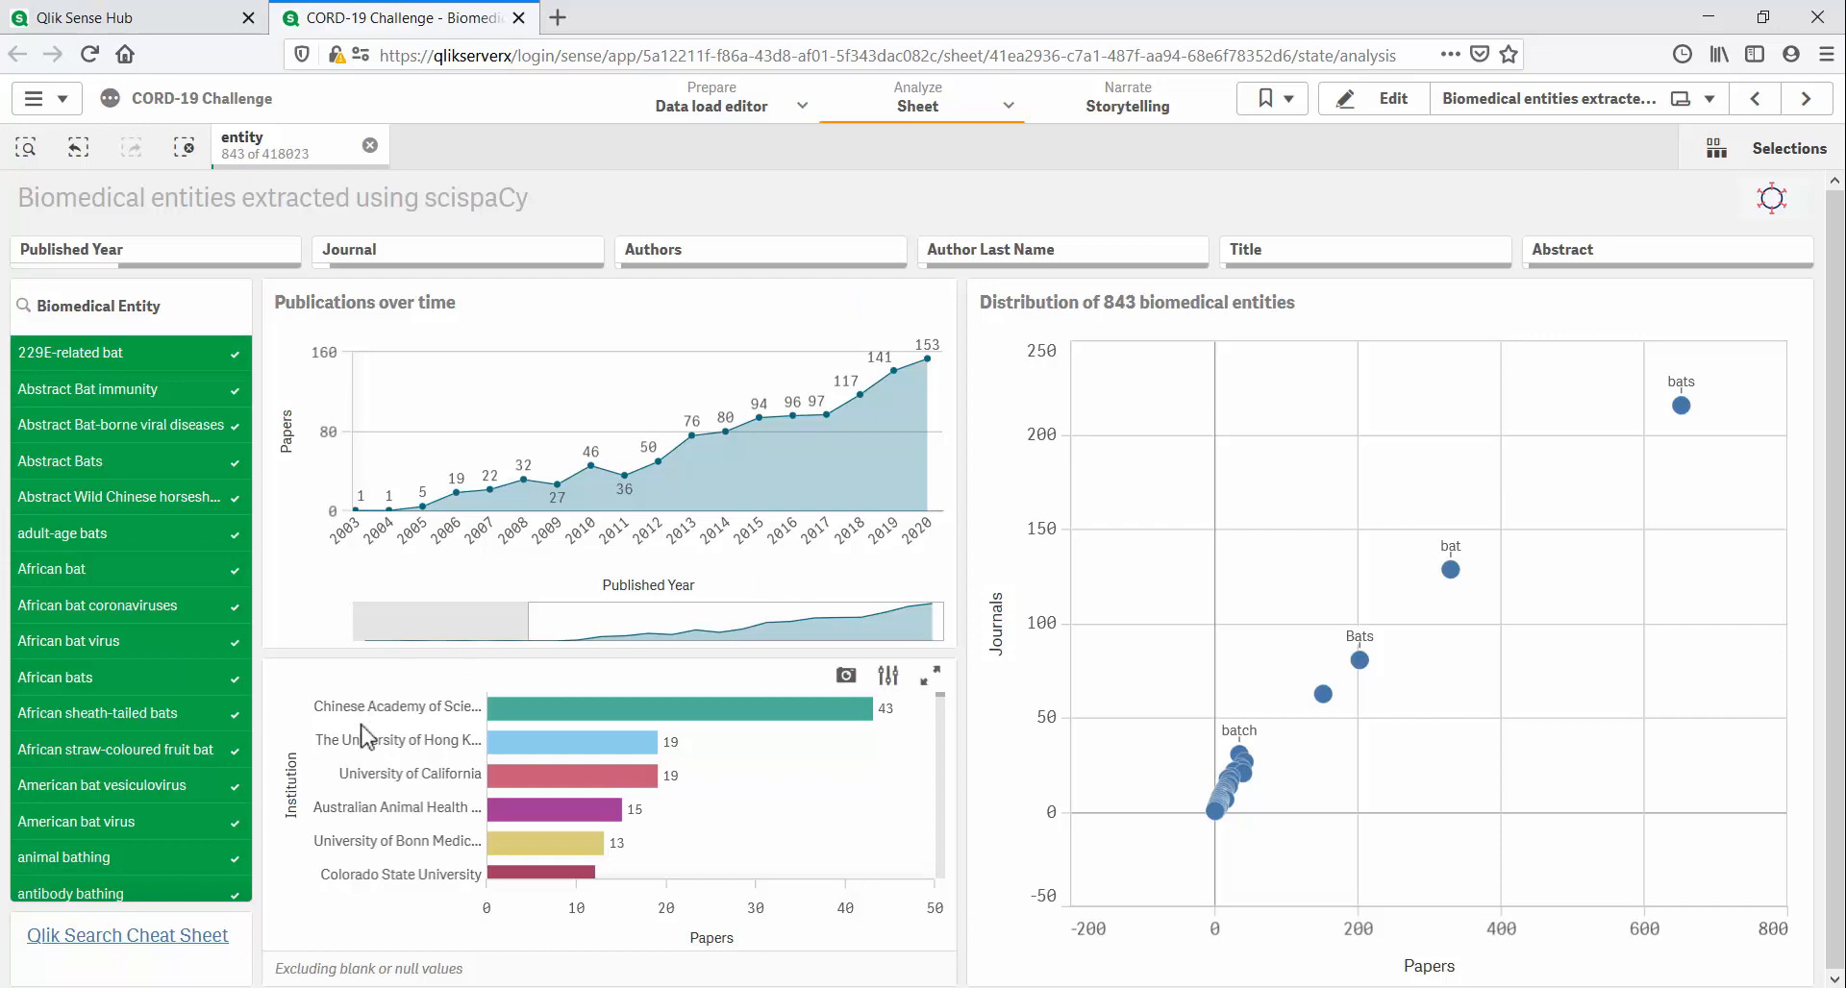
pyautogui.moveTo(376, 784)
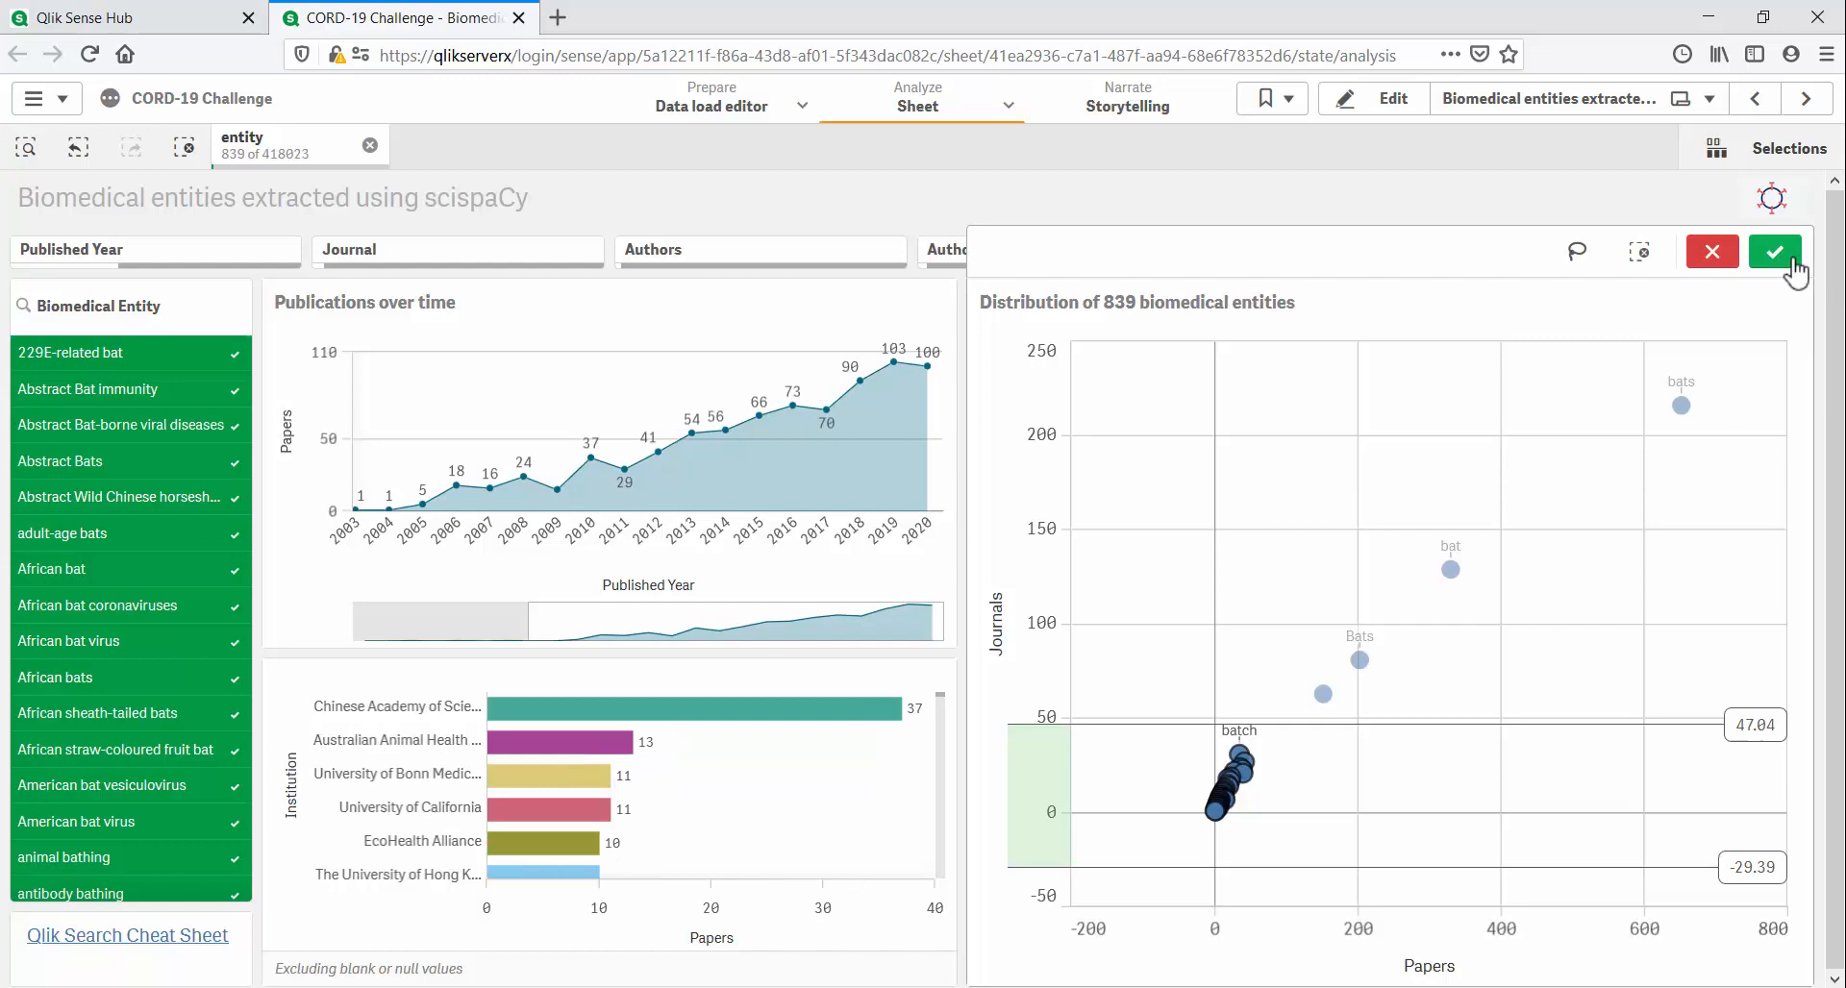
# Step: Confirm the about -29 to 47 Journals range selection and advance to the next sheet
pyautogui.click(1775, 251)
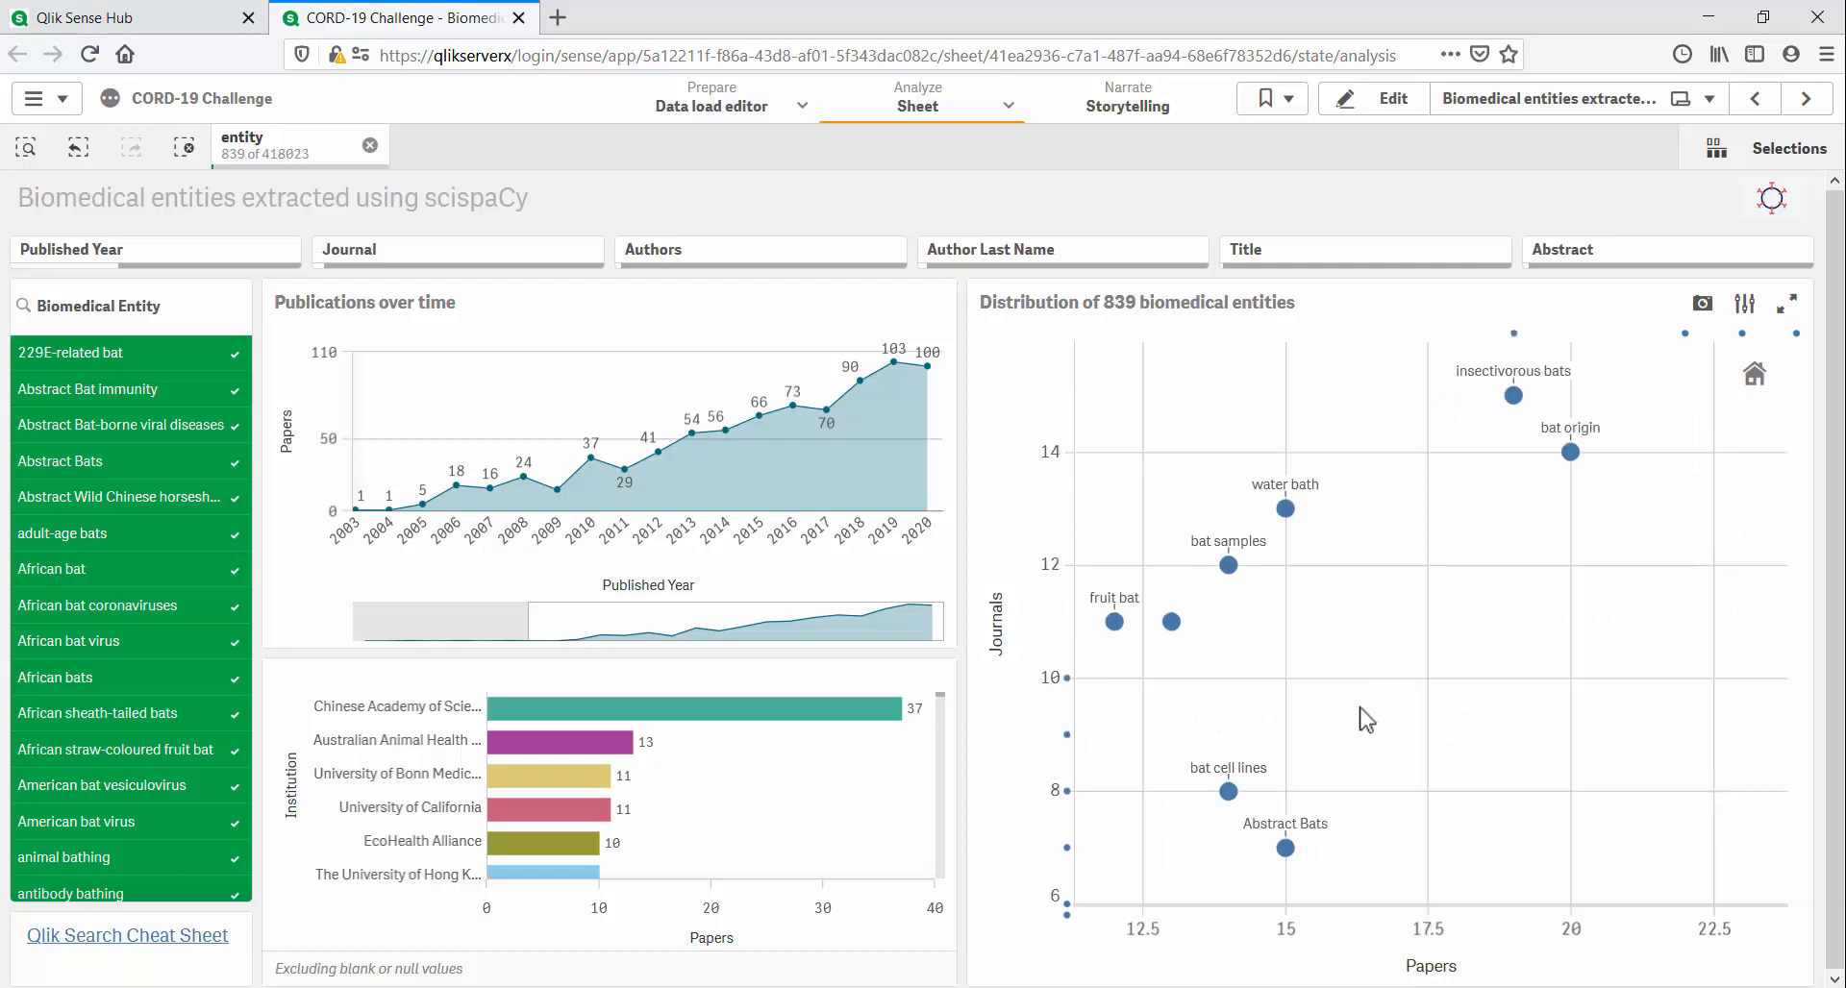
pyautogui.click(1807, 98)
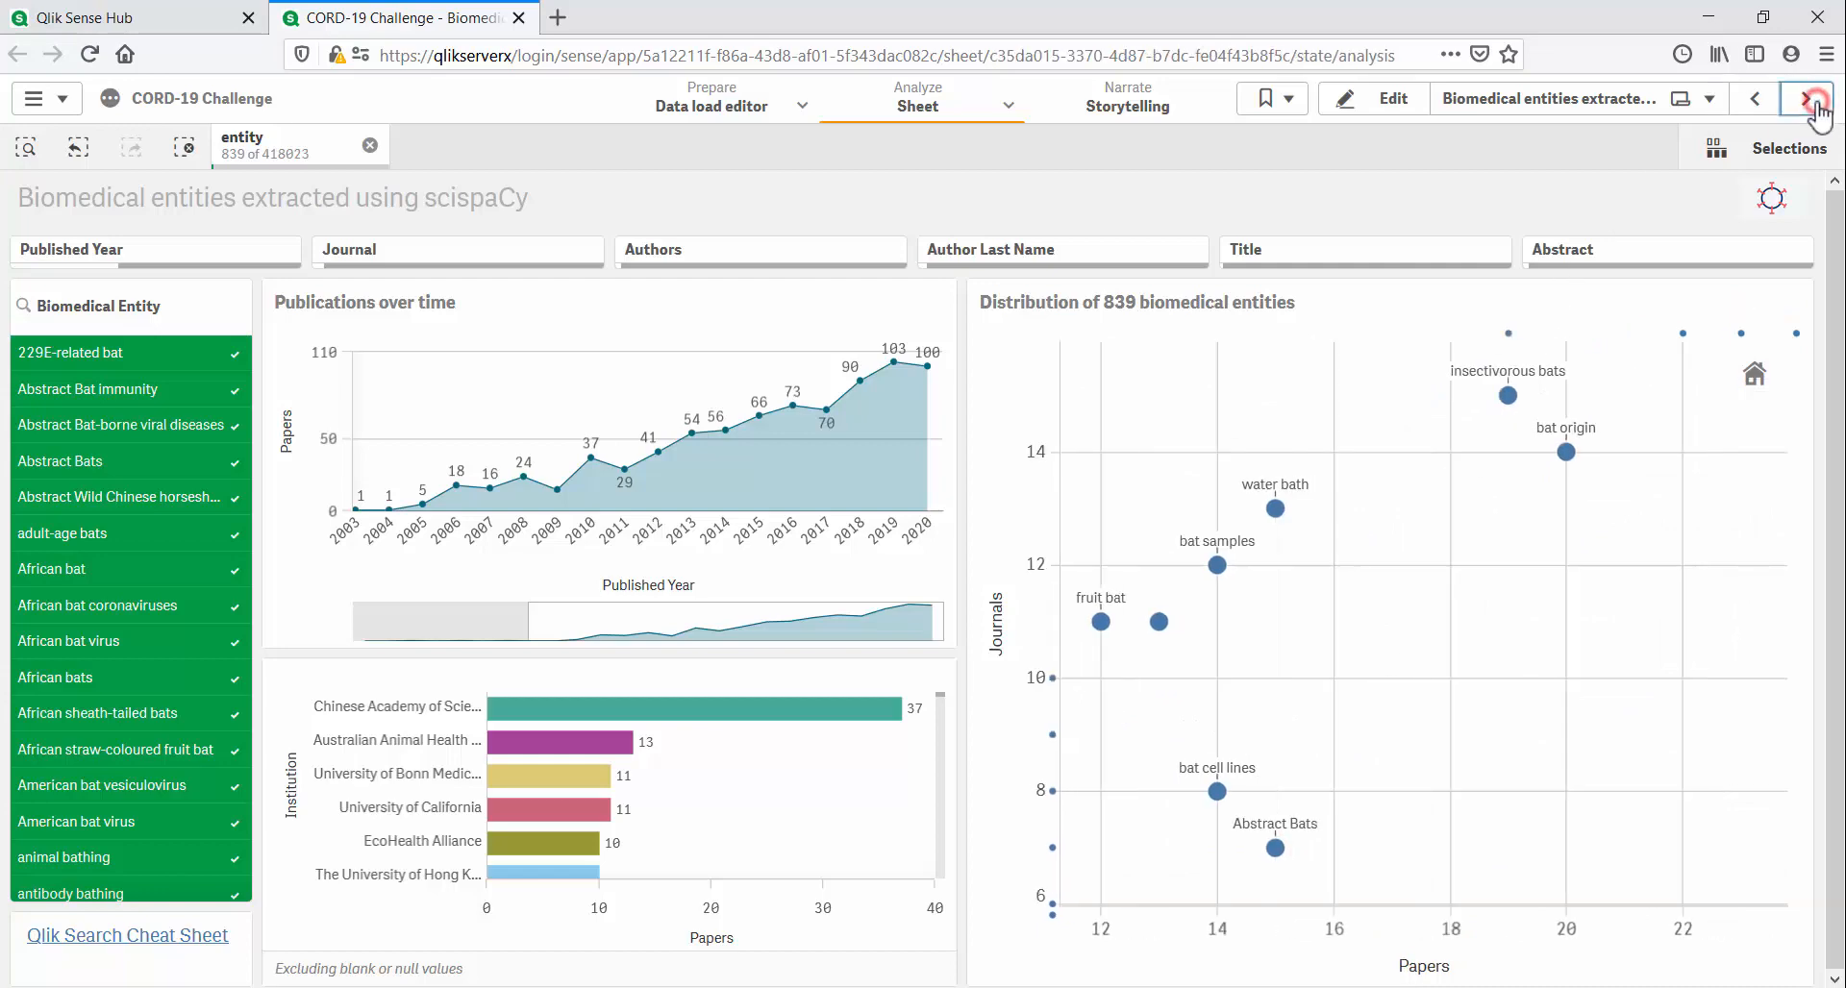
# Step: Clear the bat selection and fill Entity Grouping 1 with the '2019 cov' entities
pyautogui.click(1804, 99)
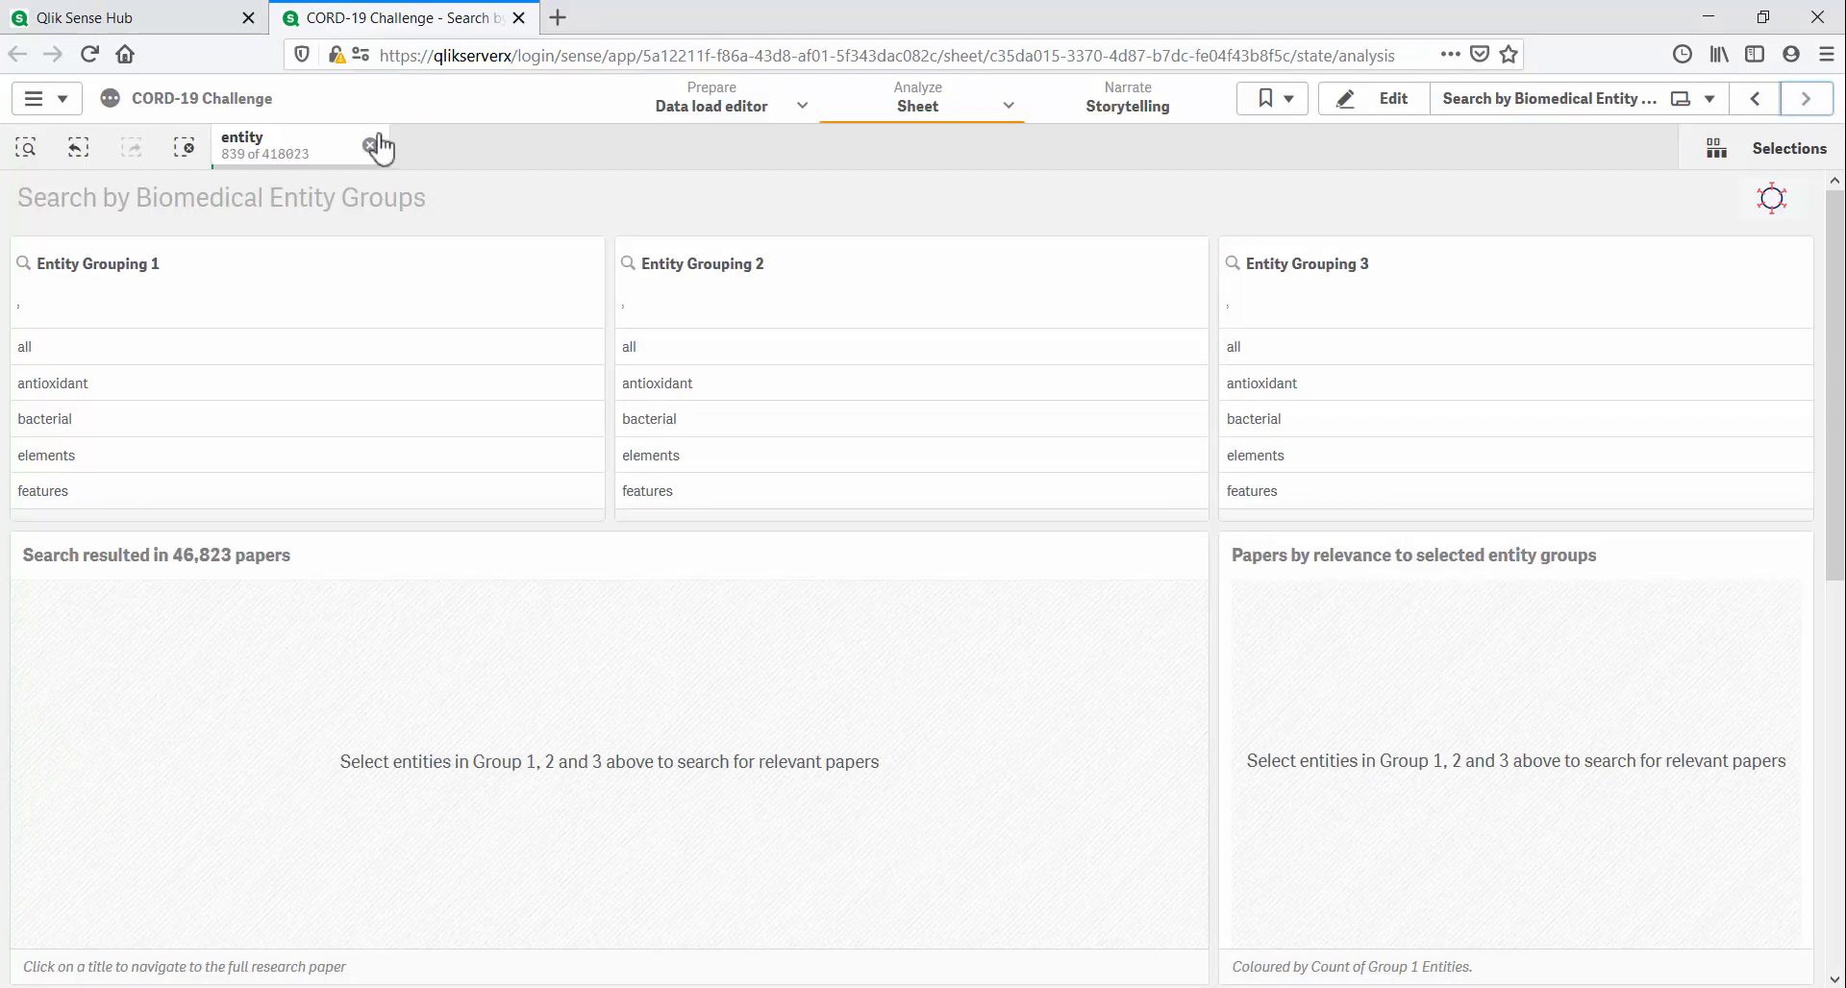
pyautogui.click(370, 146)
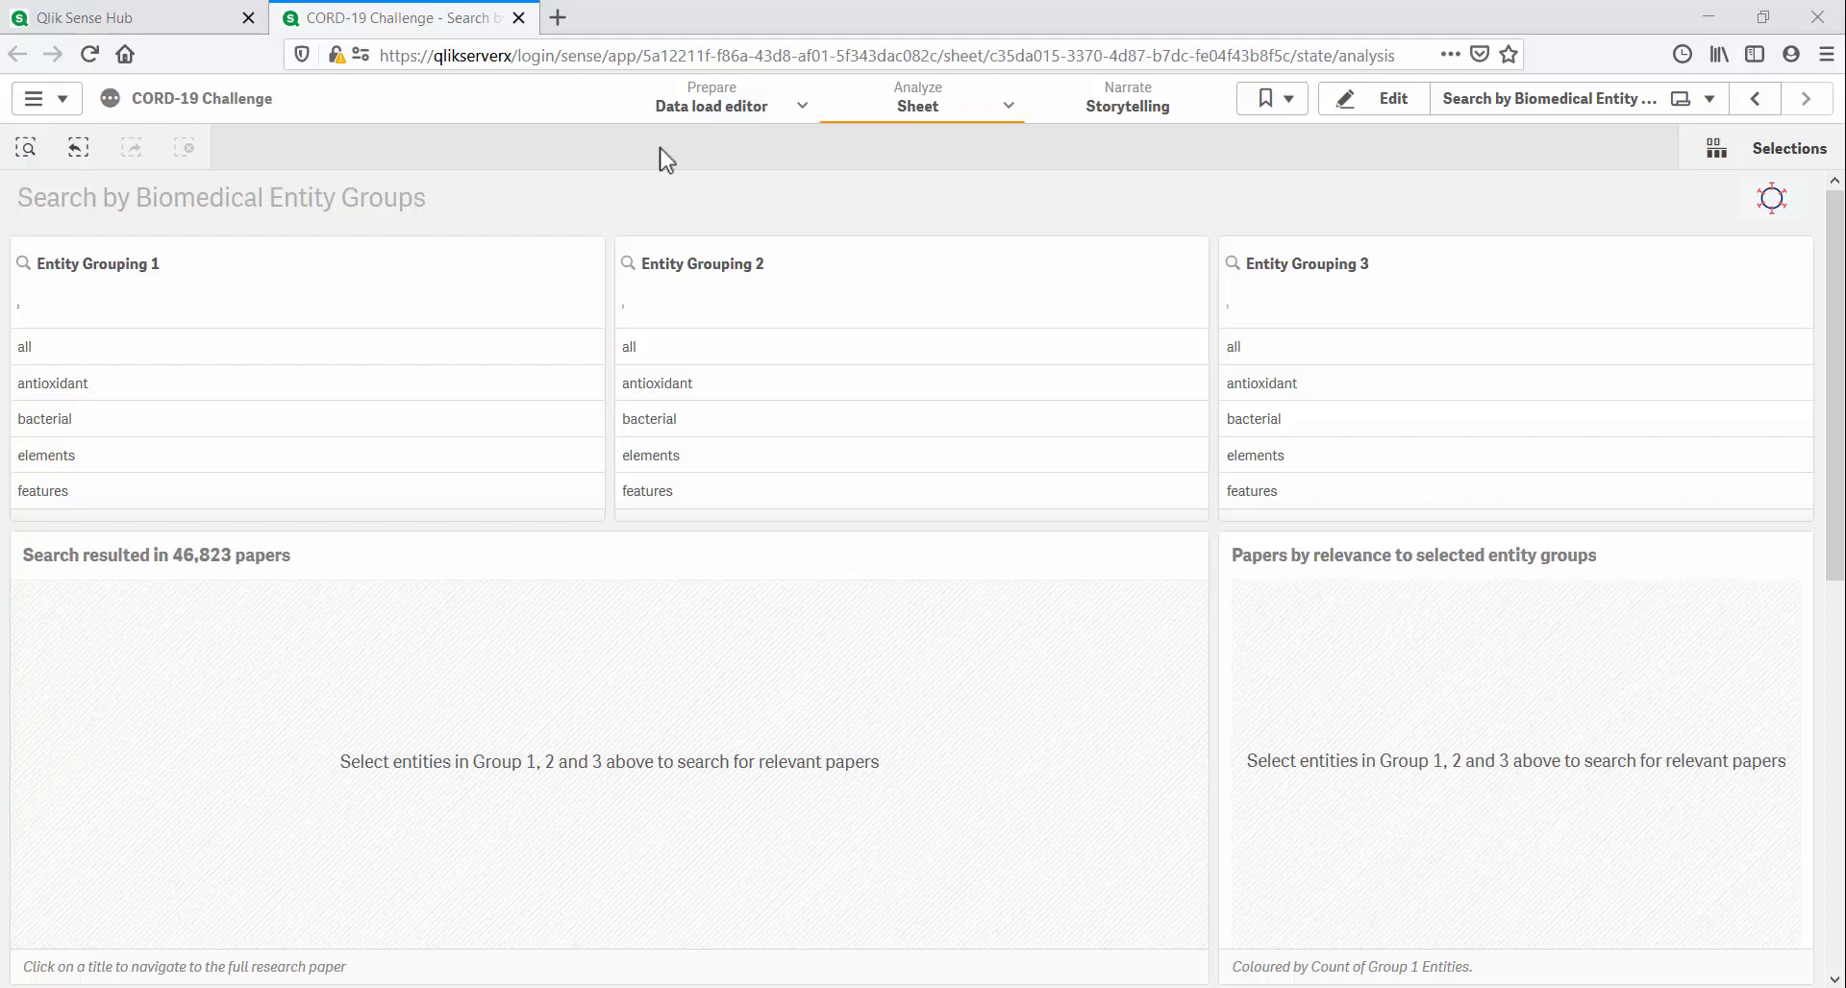
pyautogui.moveTo(592, 170)
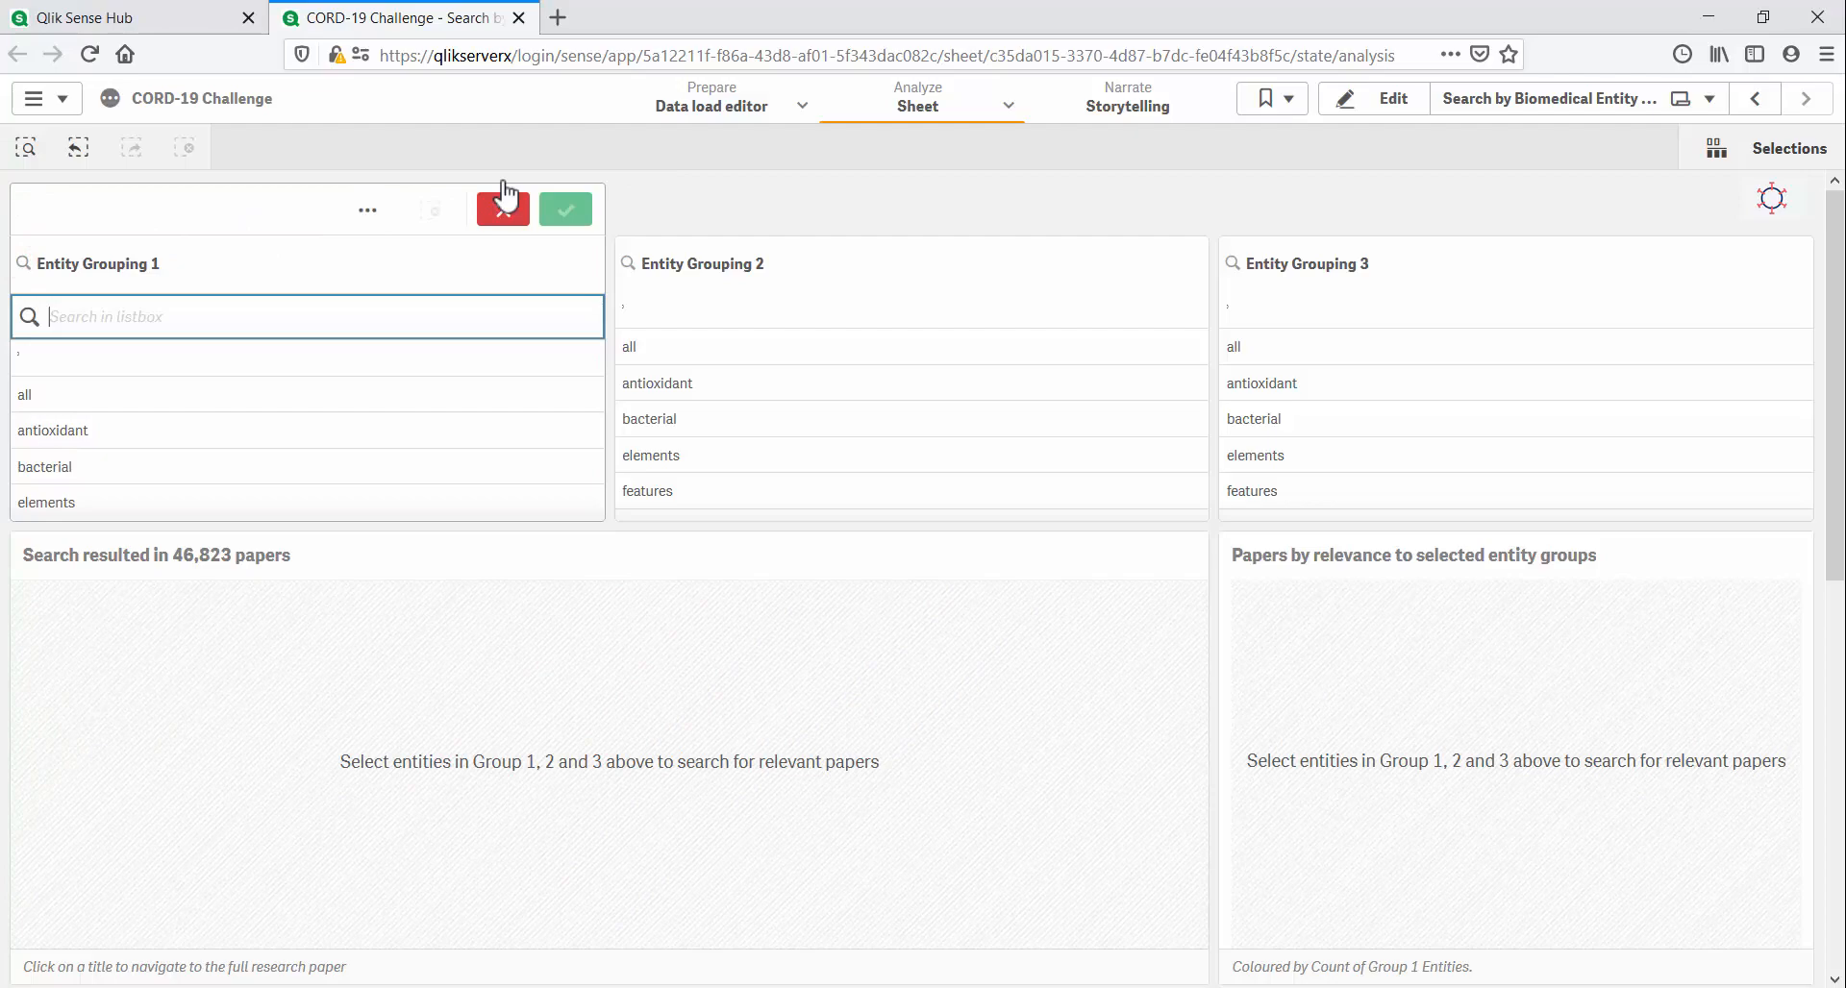
pyautogui.moveTo(745, 199)
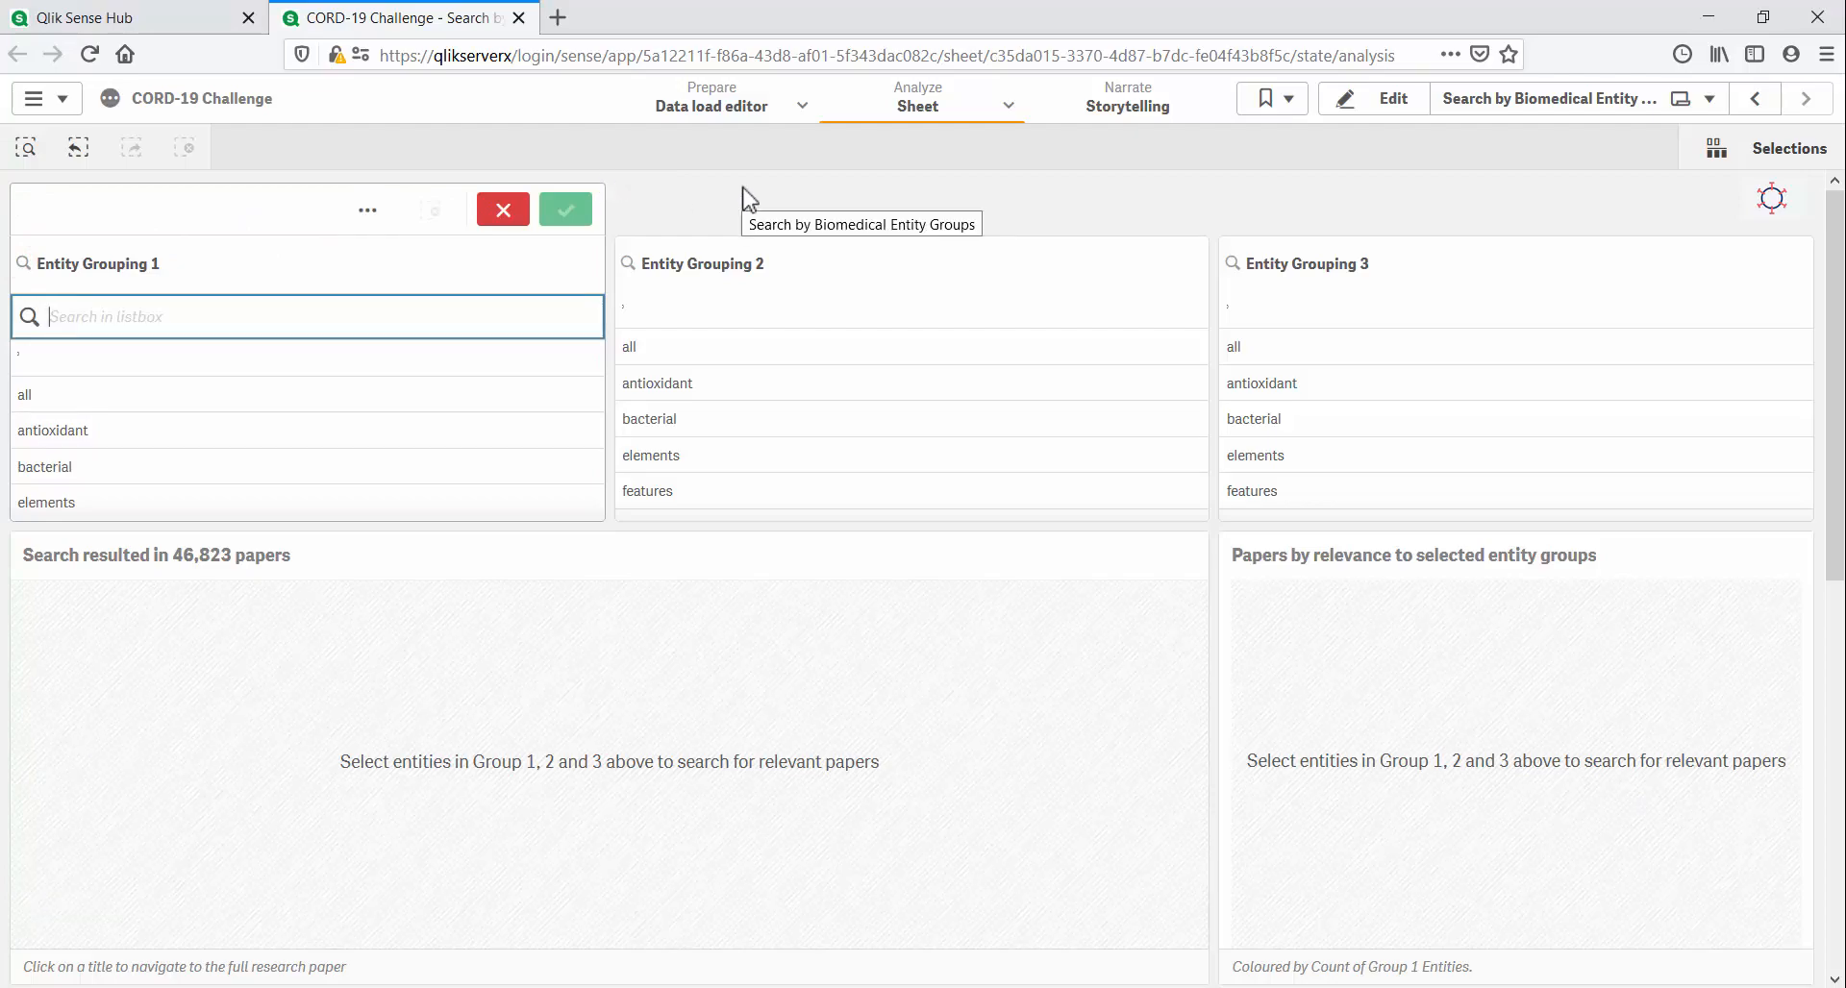
pyautogui.write('201')
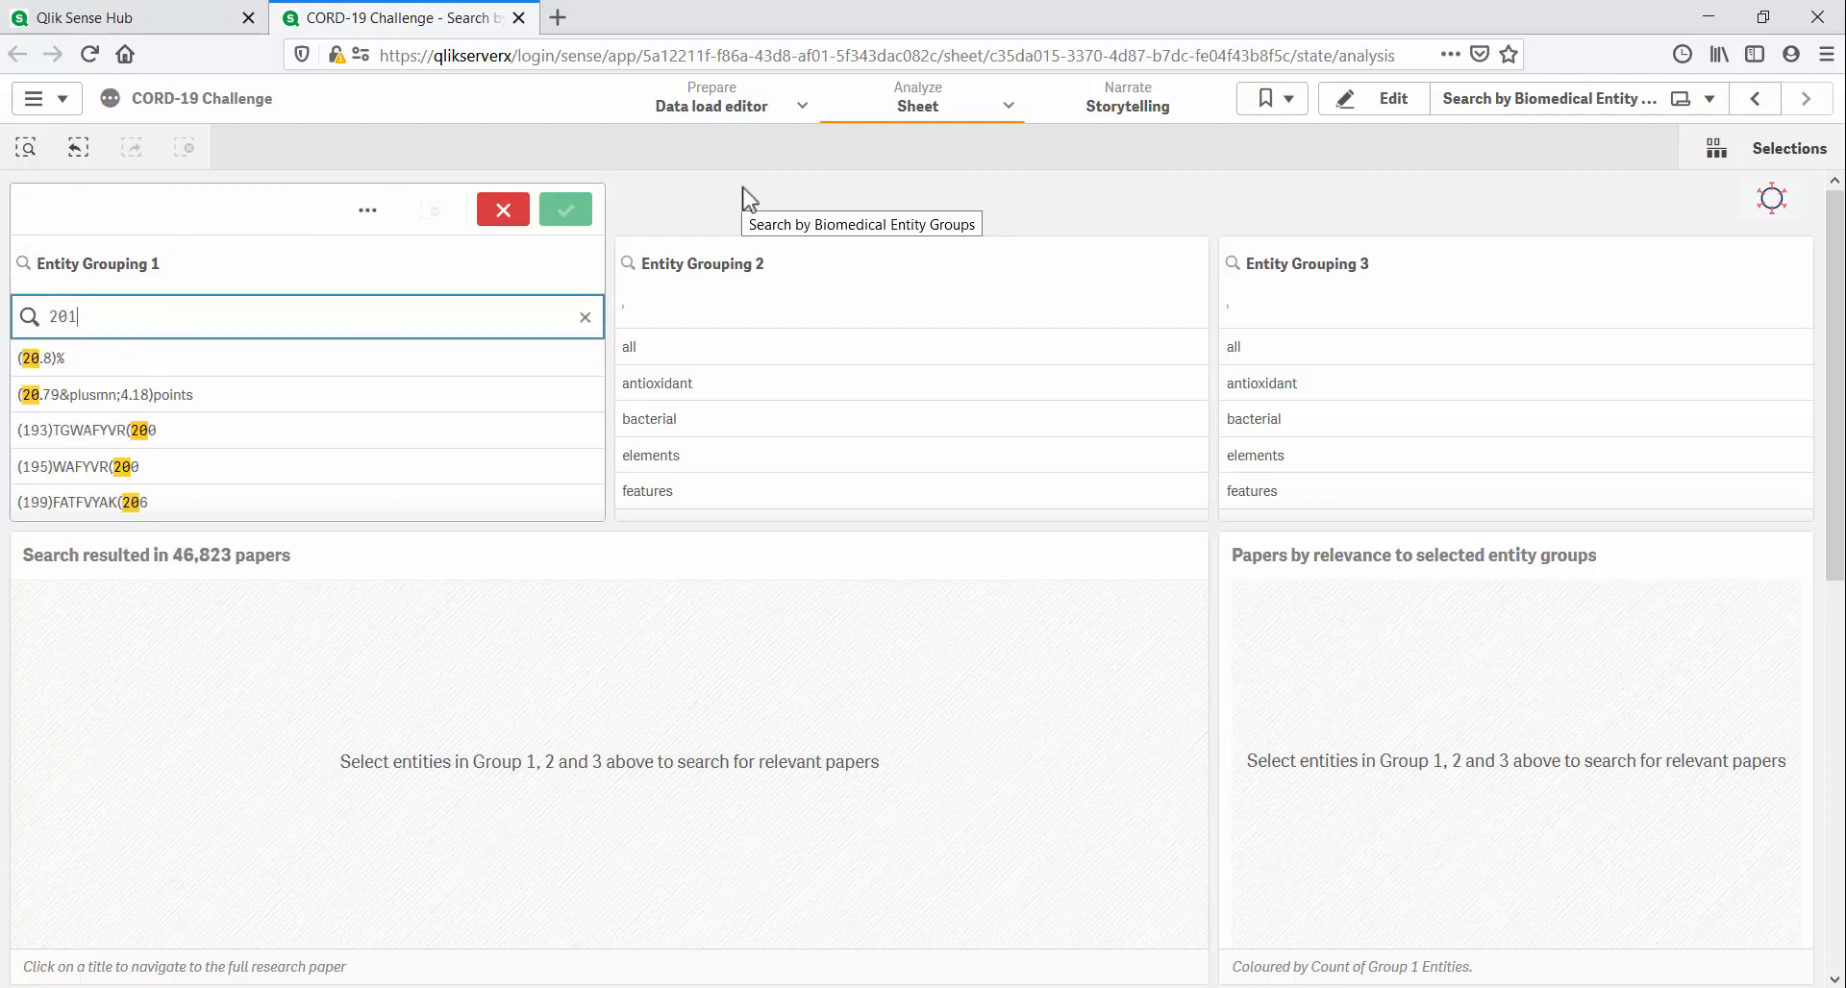
pyautogui.write('2019 cov')
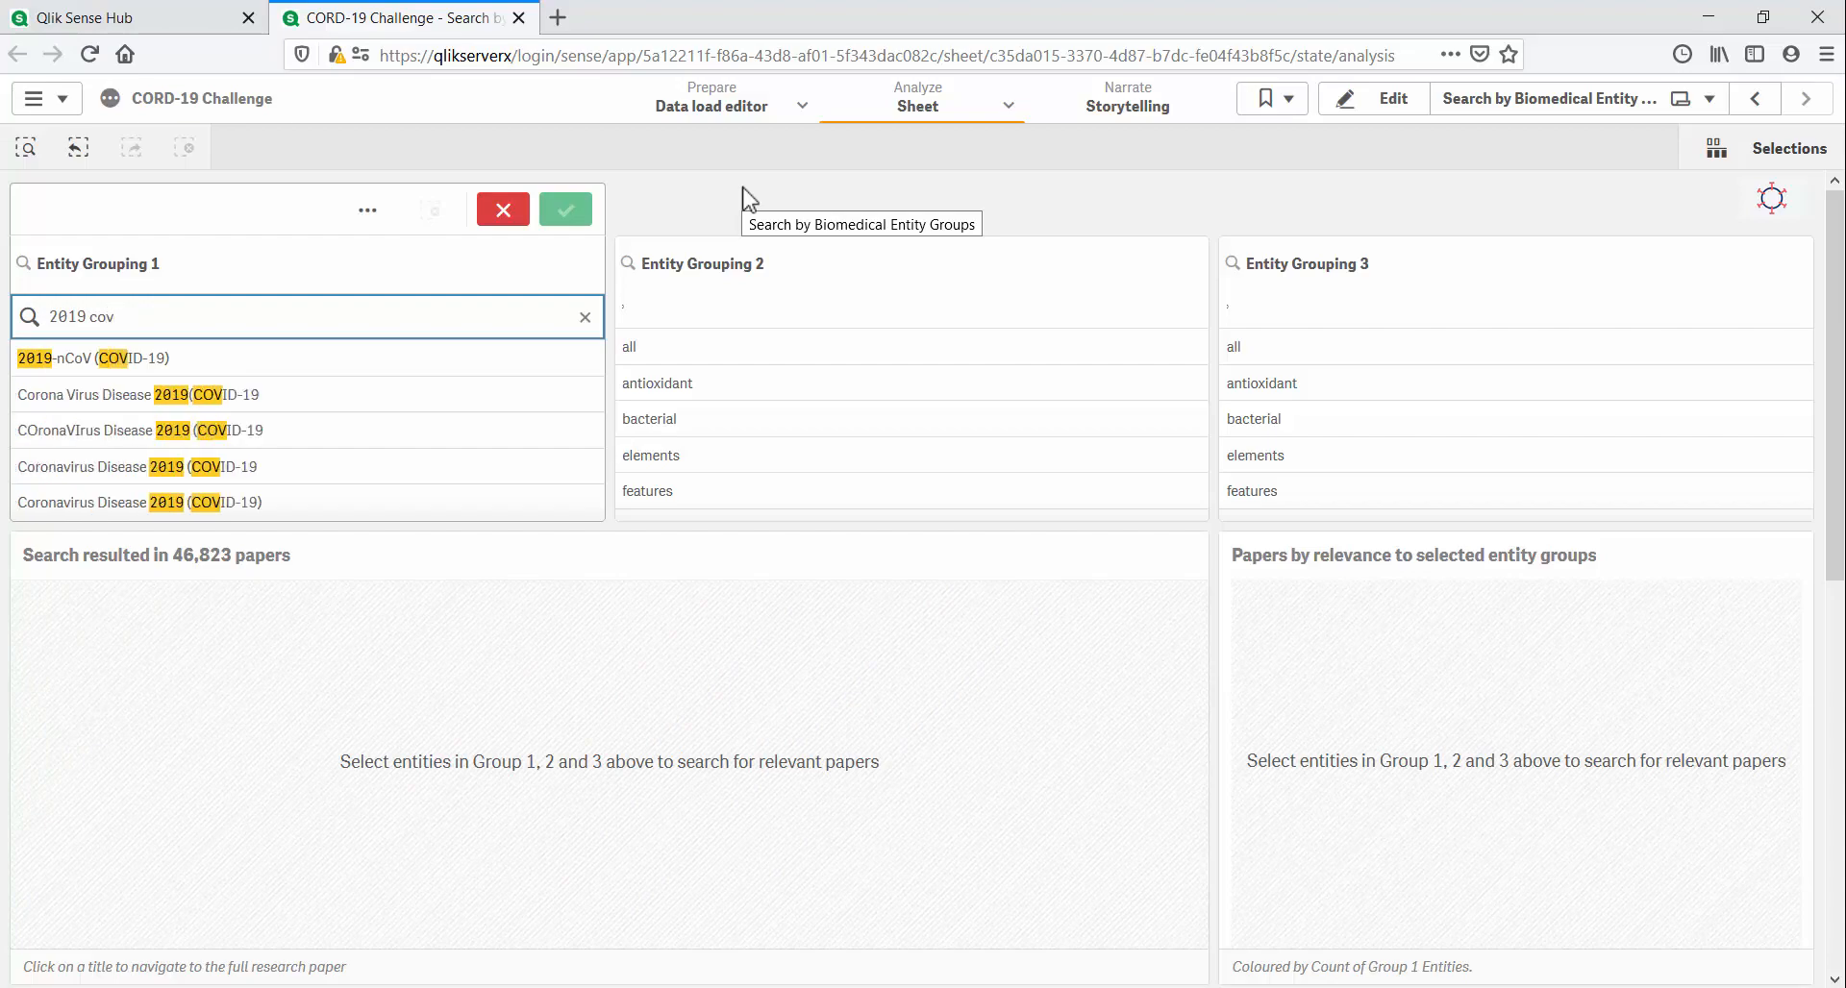
pyautogui.click(566, 210)
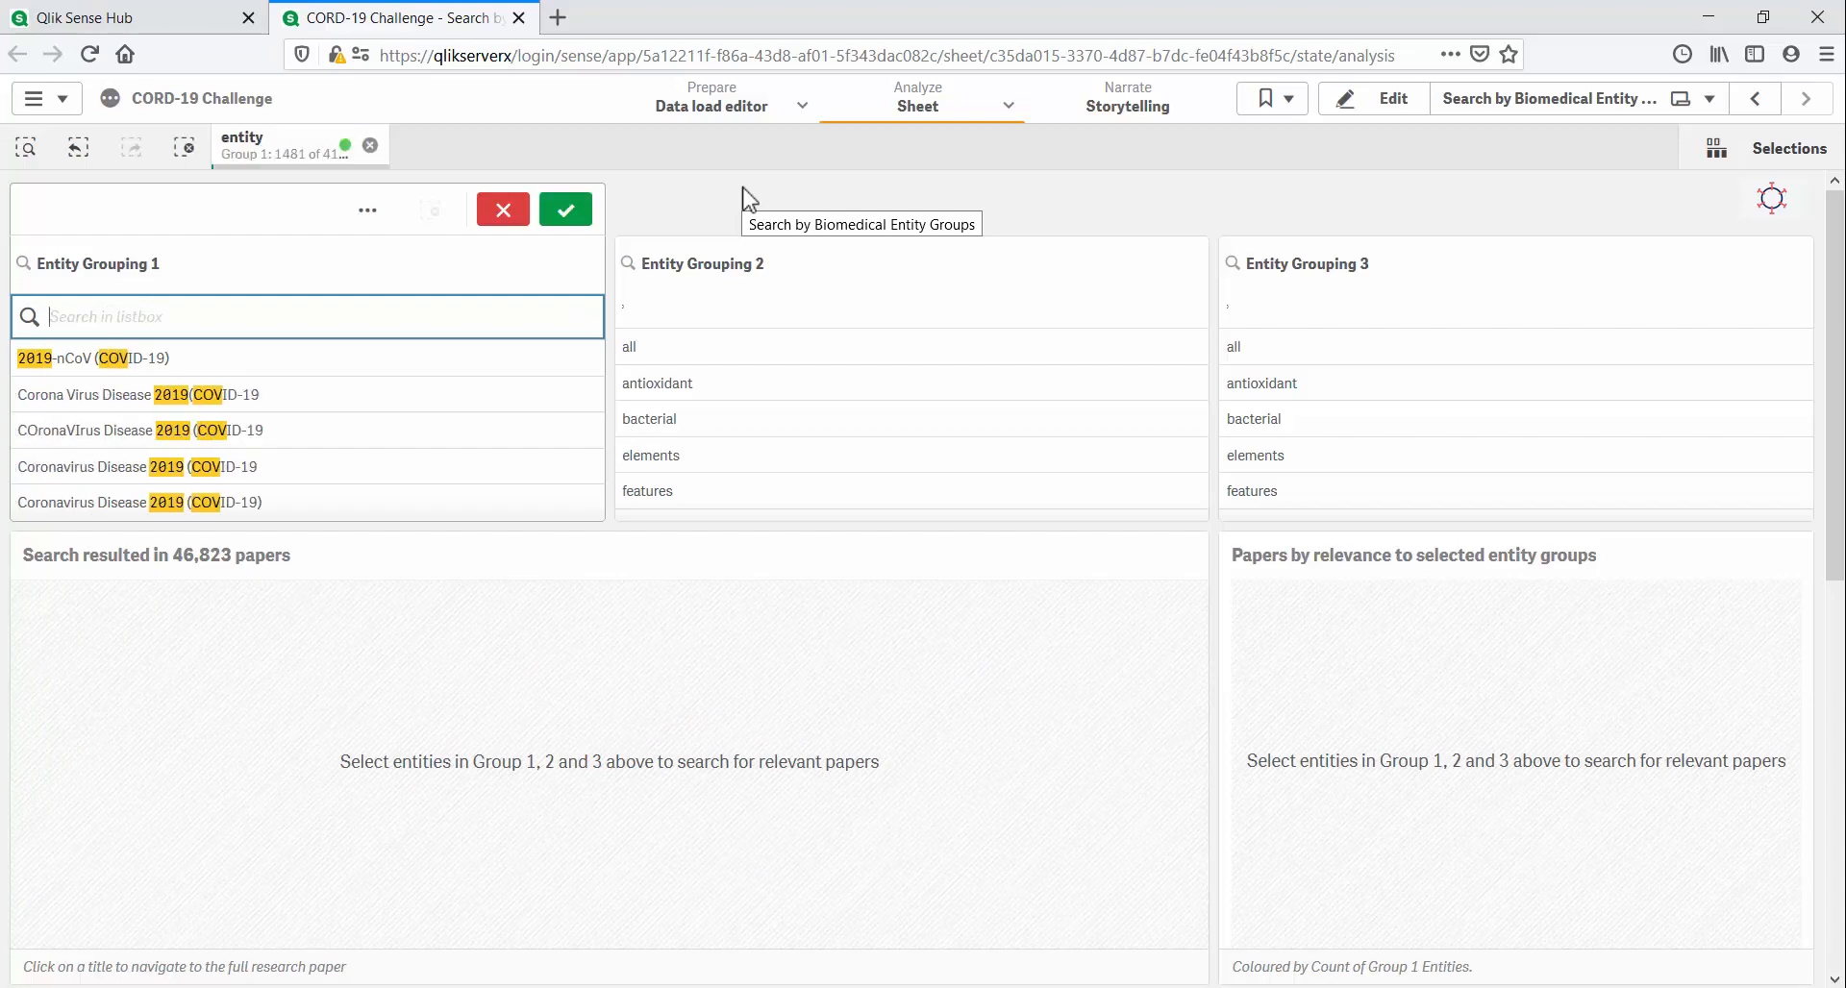
pyautogui.click(564, 209)
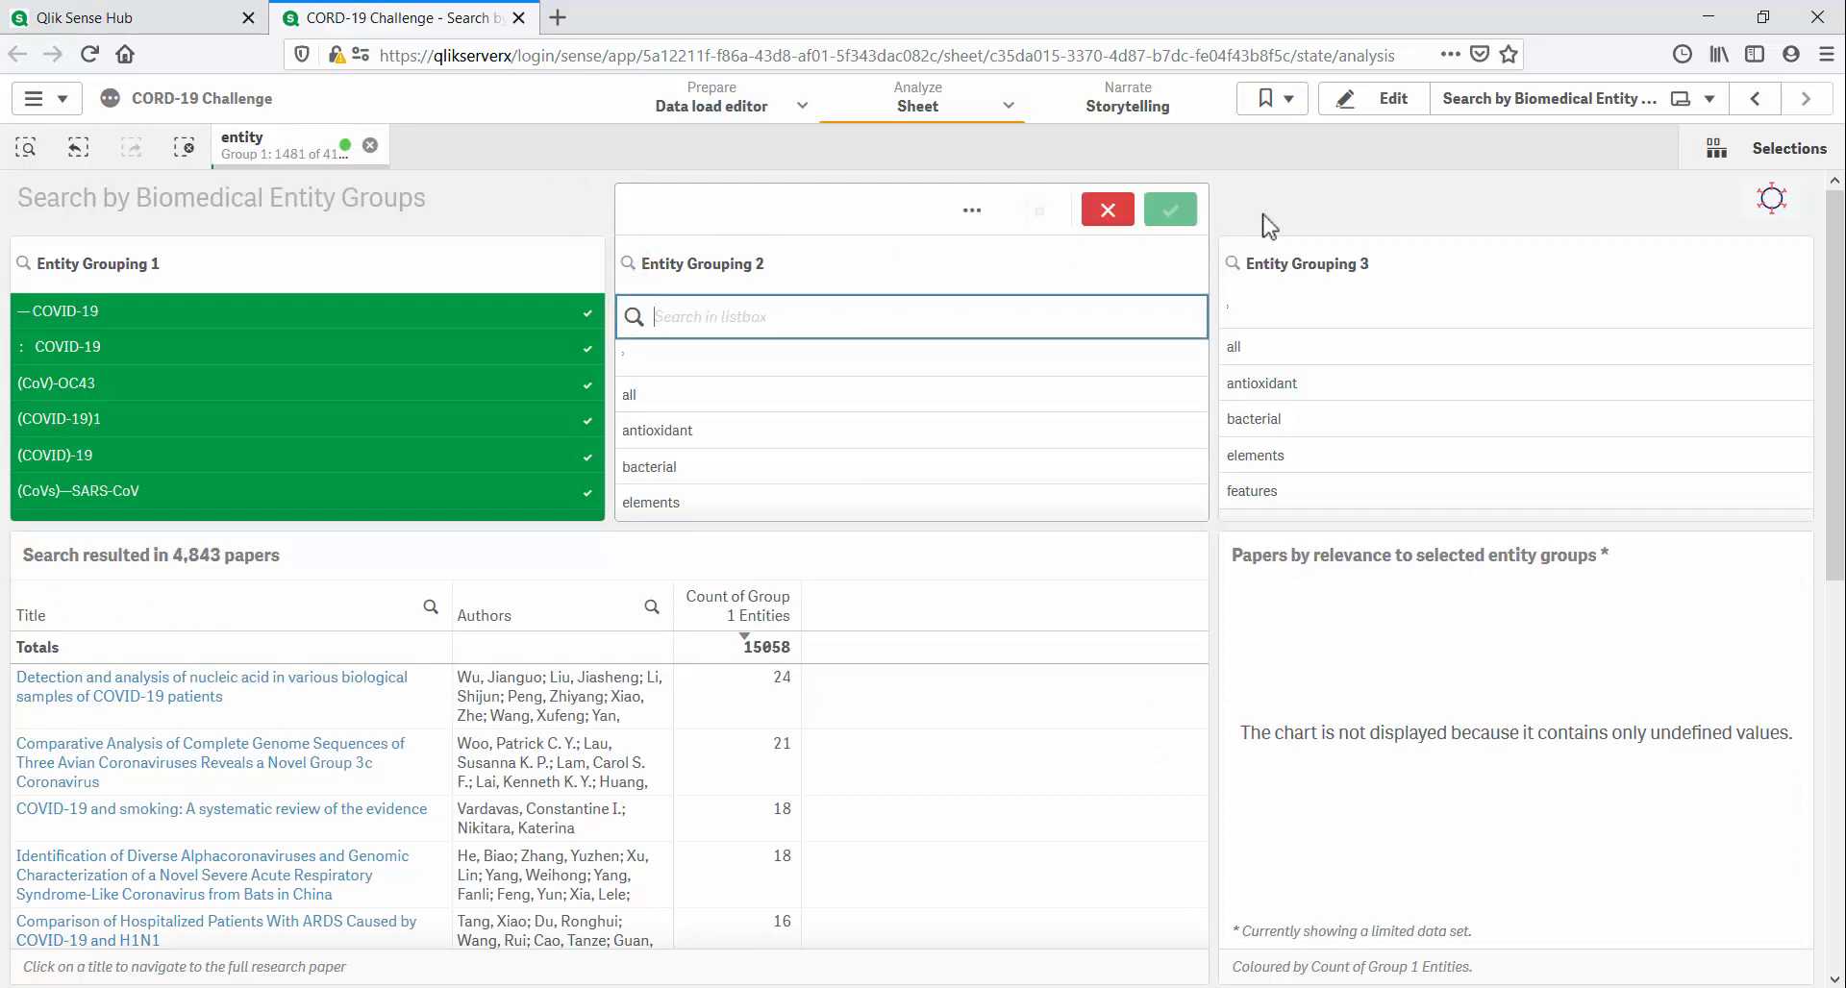
# Step: Confirm 'trans' entities for Group 2 and 'bat' entities for Group 3
pyautogui.write('trans')
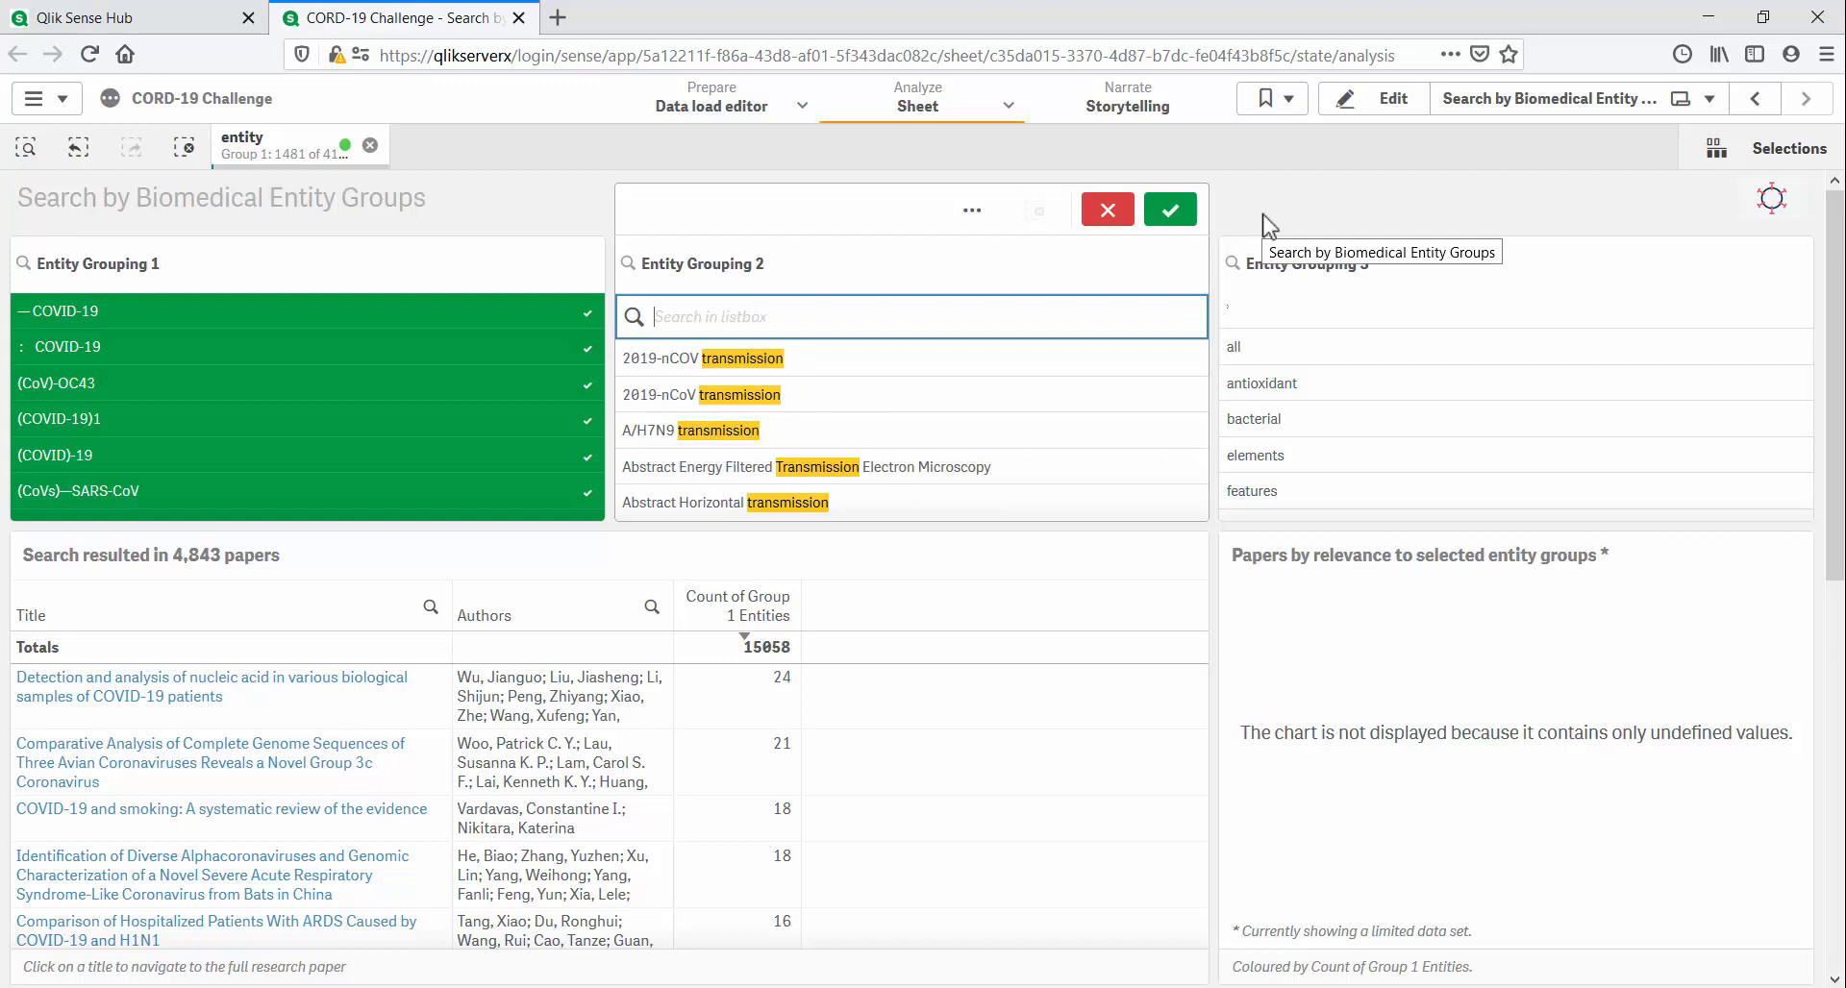
pyautogui.click(1170, 209)
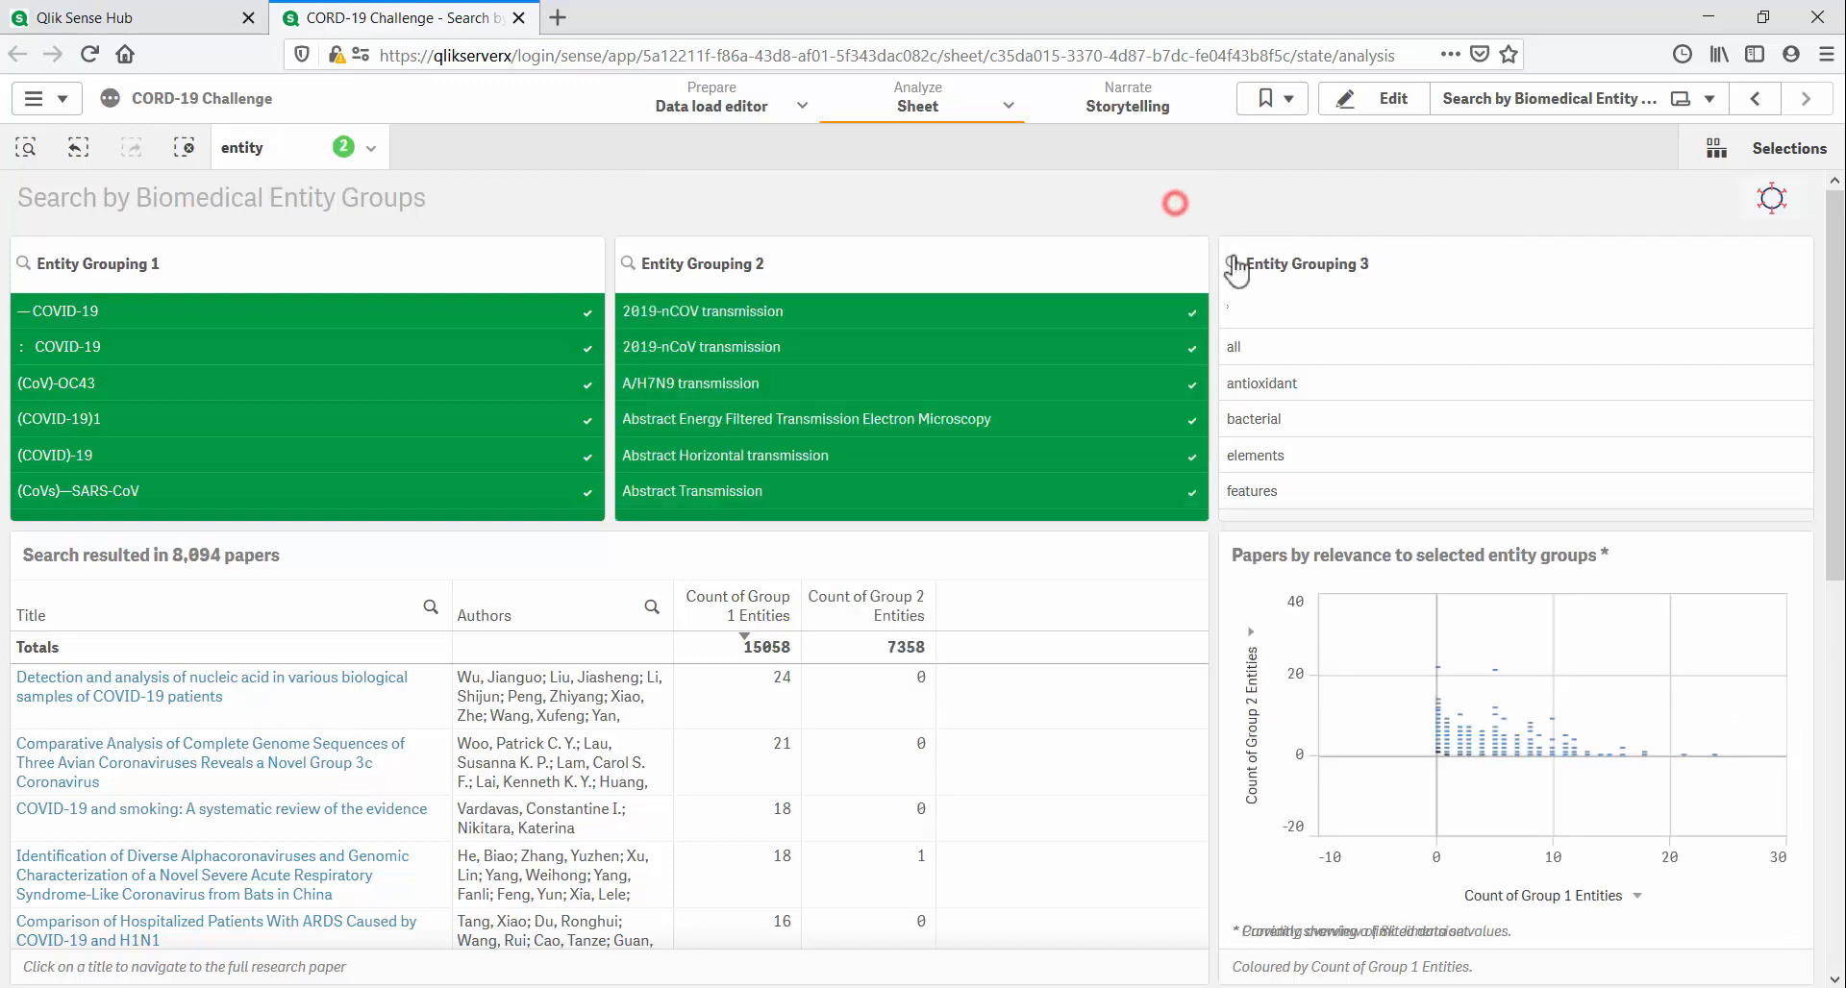
pyautogui.write('bat')
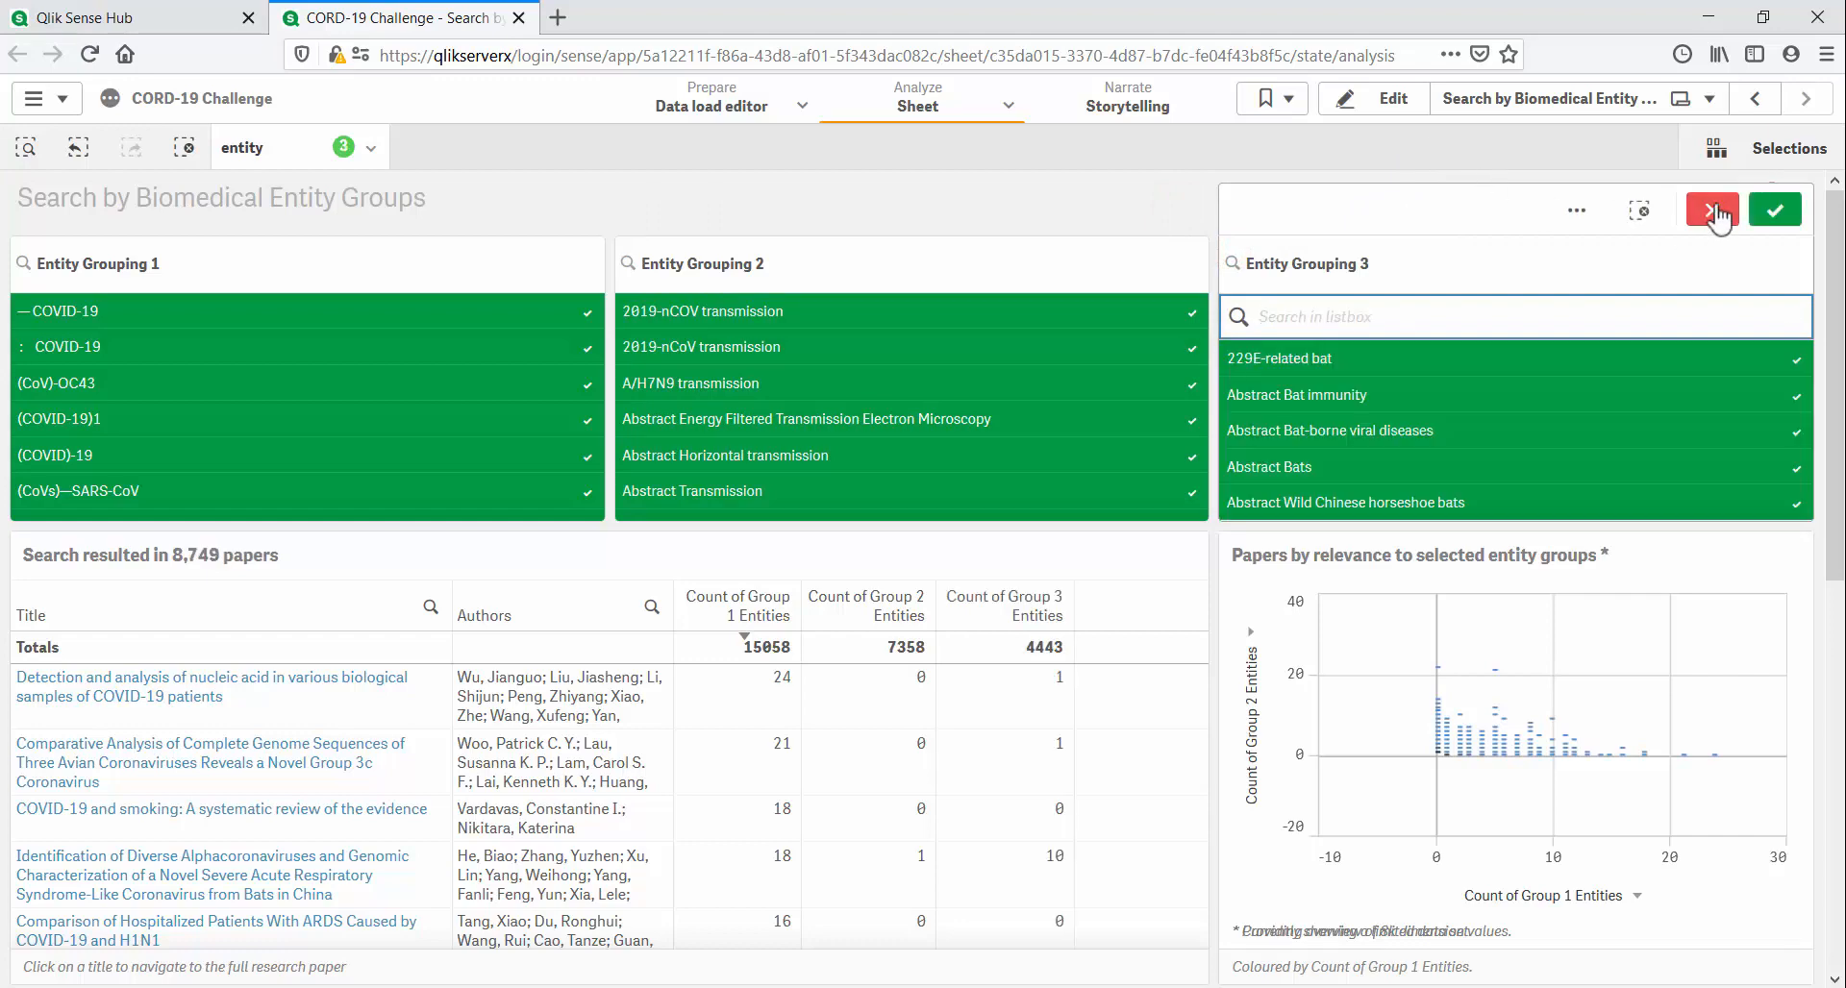
pyautogui.click(1711, 210)
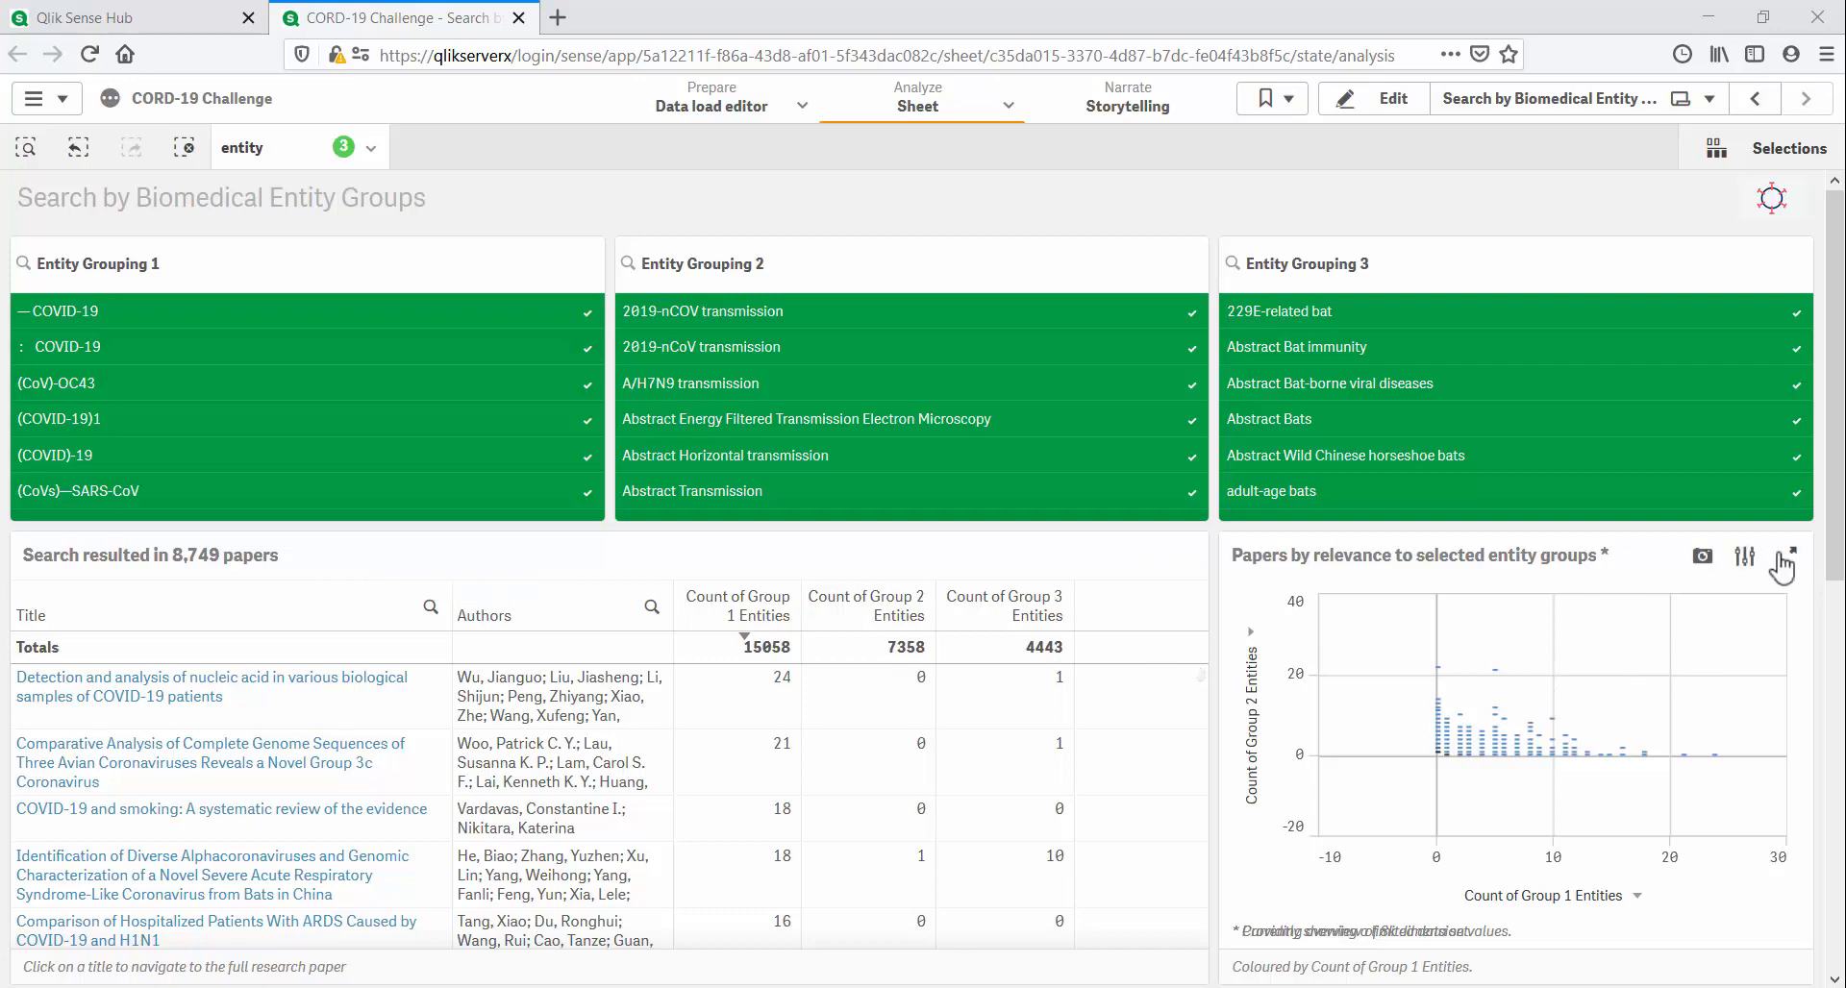
# Step: Range-select 2.8 to 24.7 Group 1 entities on the full-screen 'Papers by relevance' scatterplot
pyautogui.click(1790, 554)
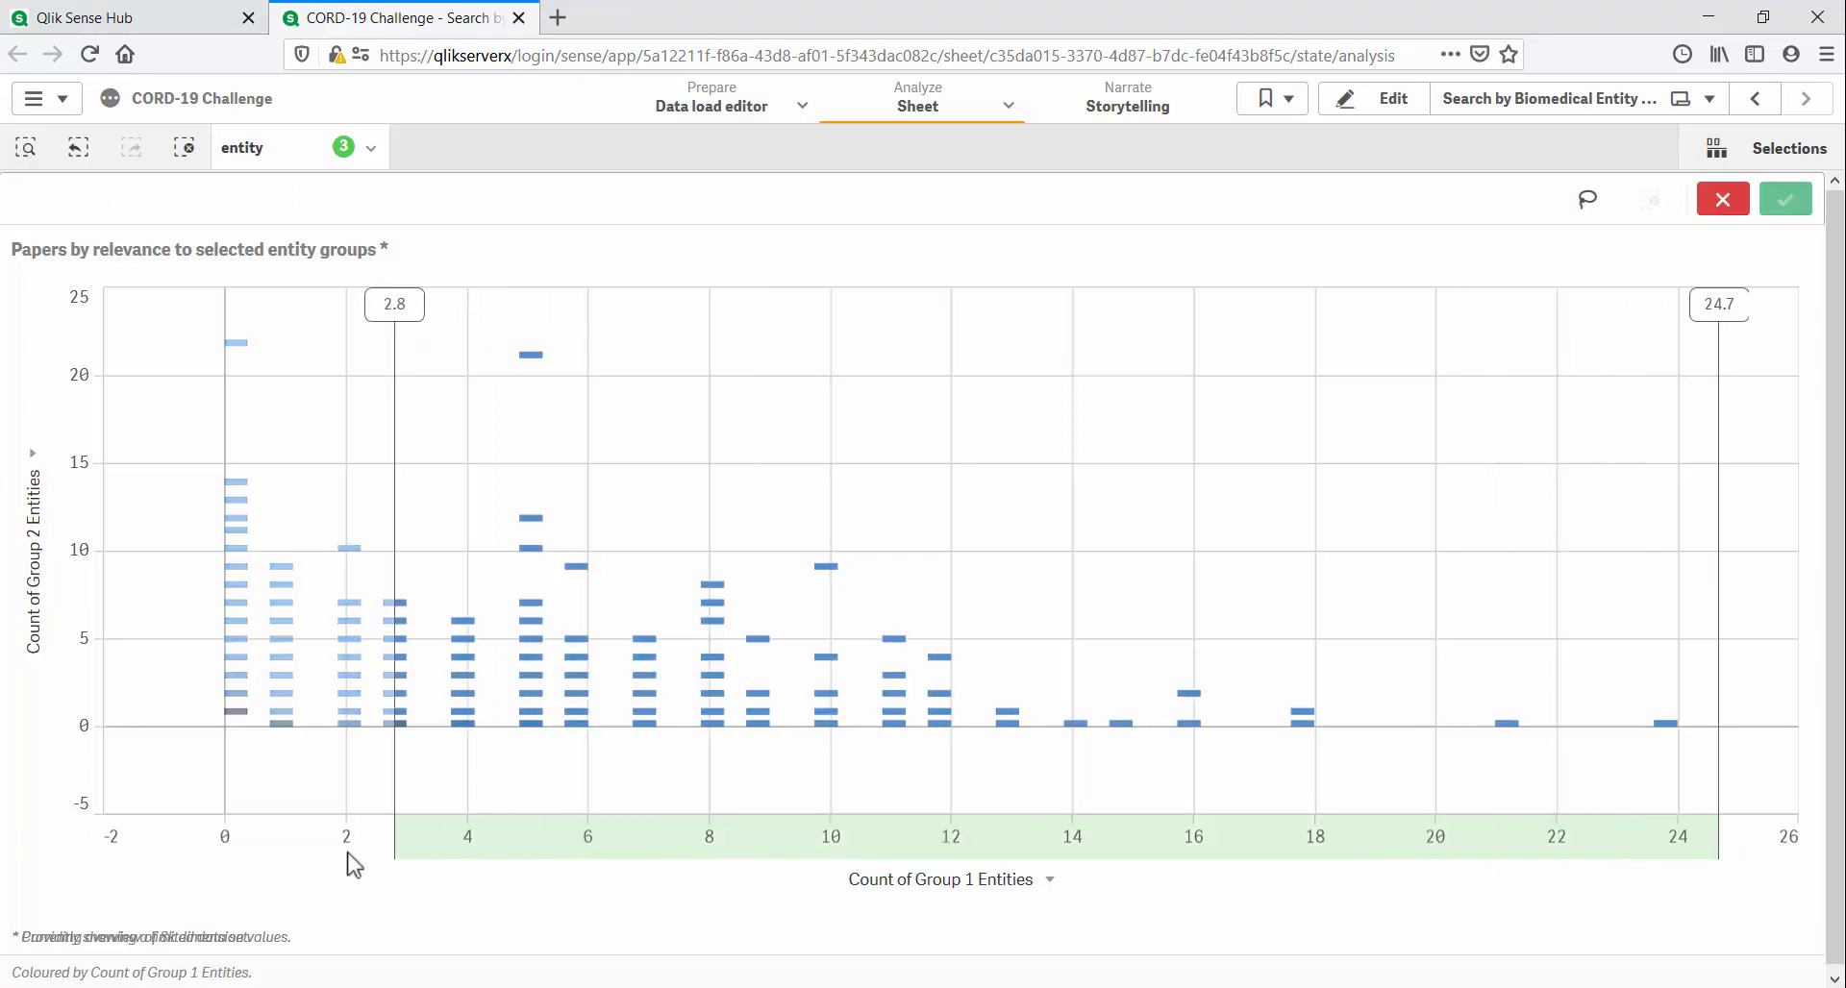
pyautogui.moveTo(394, 836); pyautogui.dragTo(265, 836)
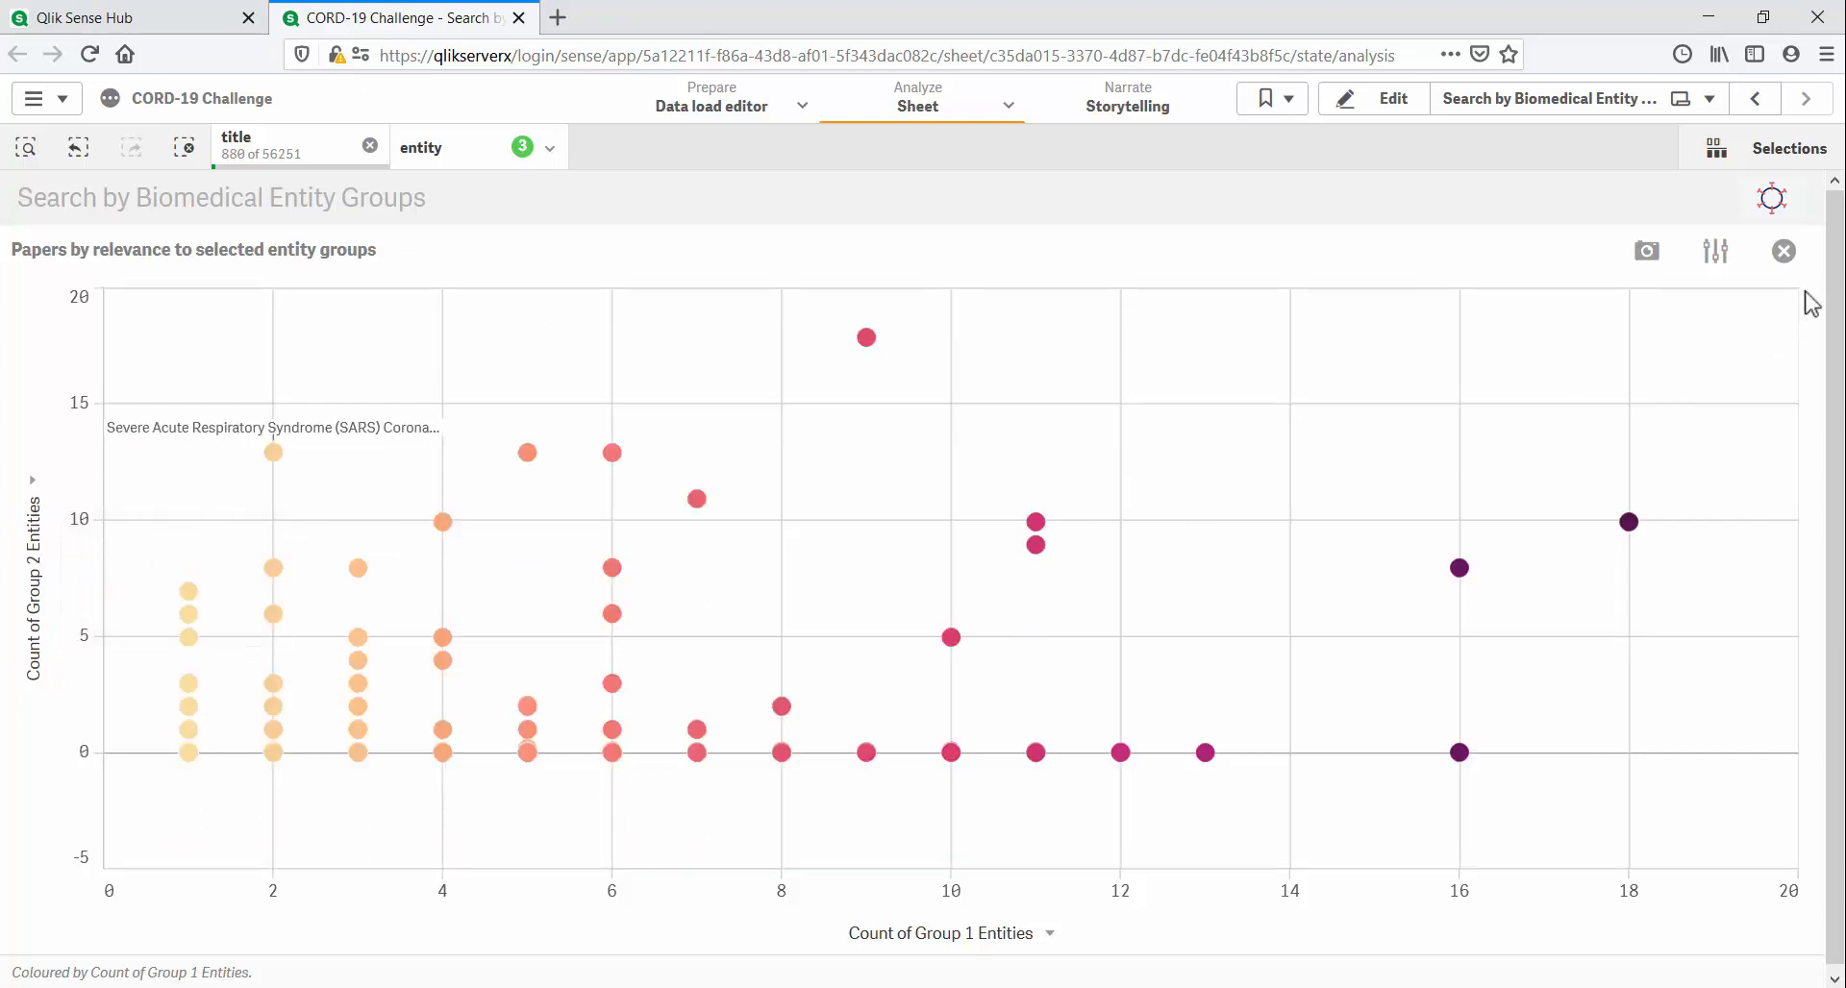
pyautogui.click(1783, 251)
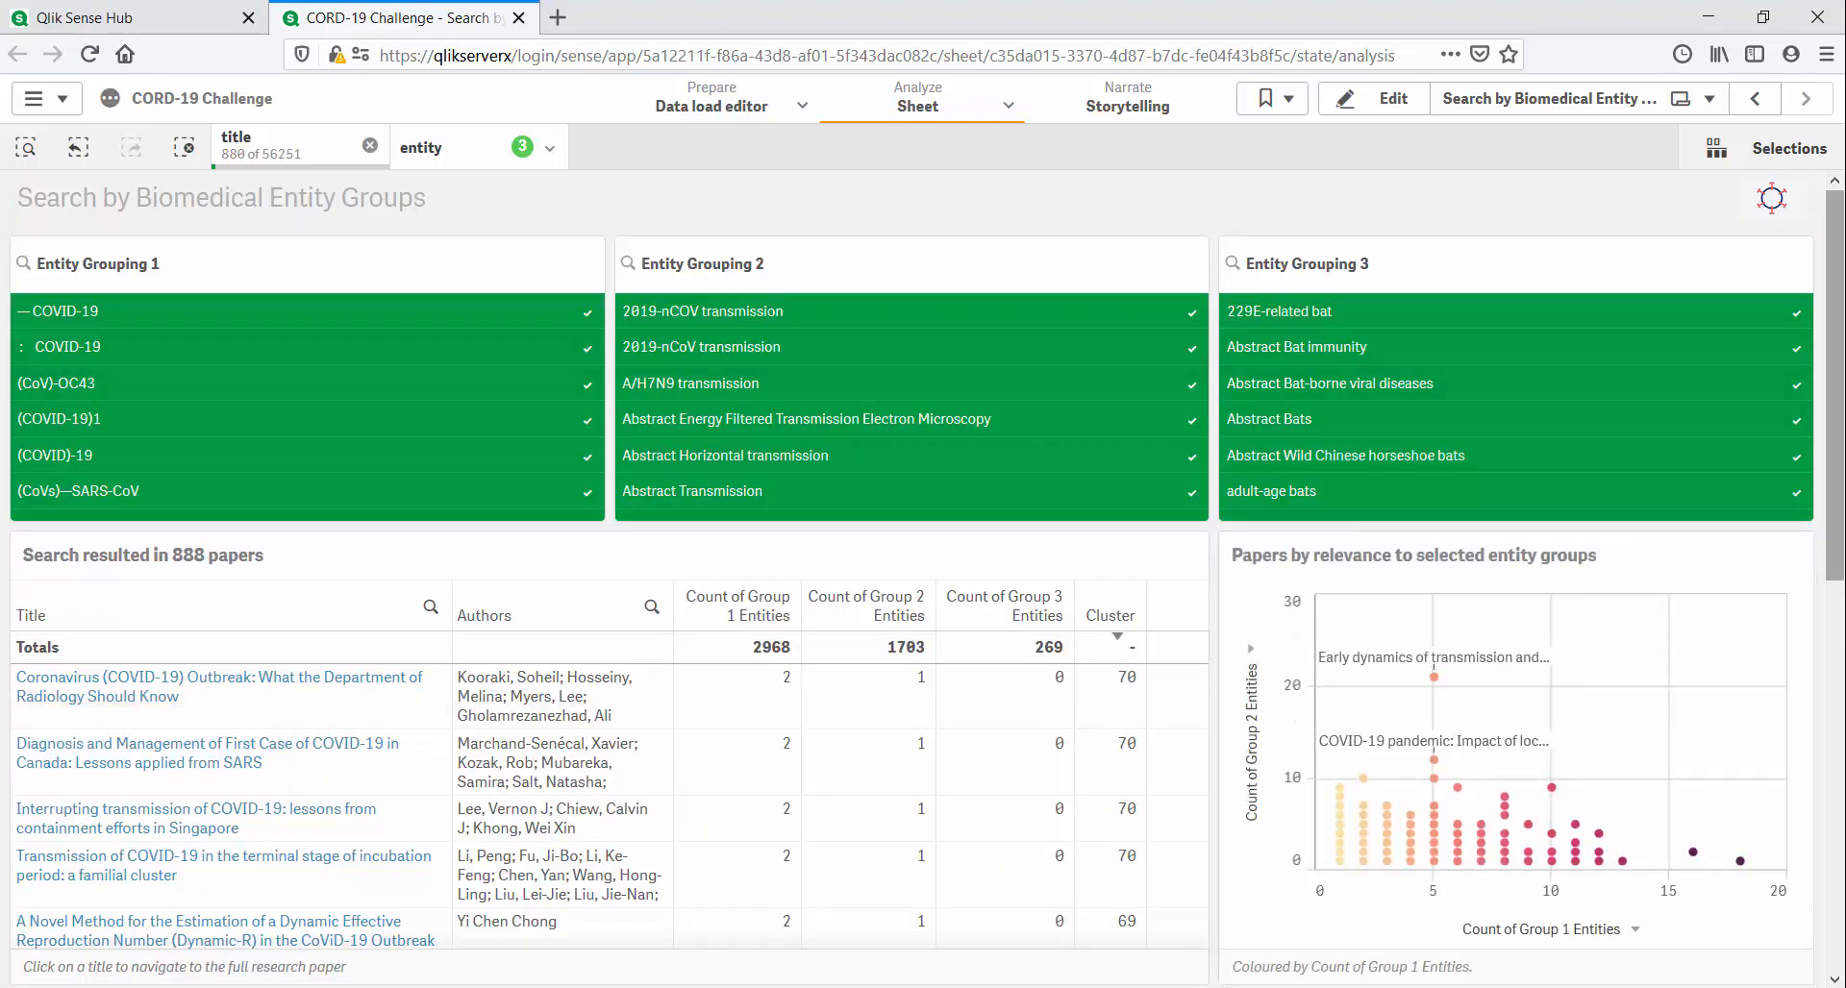
pyautogui.moveTo(260, 586)
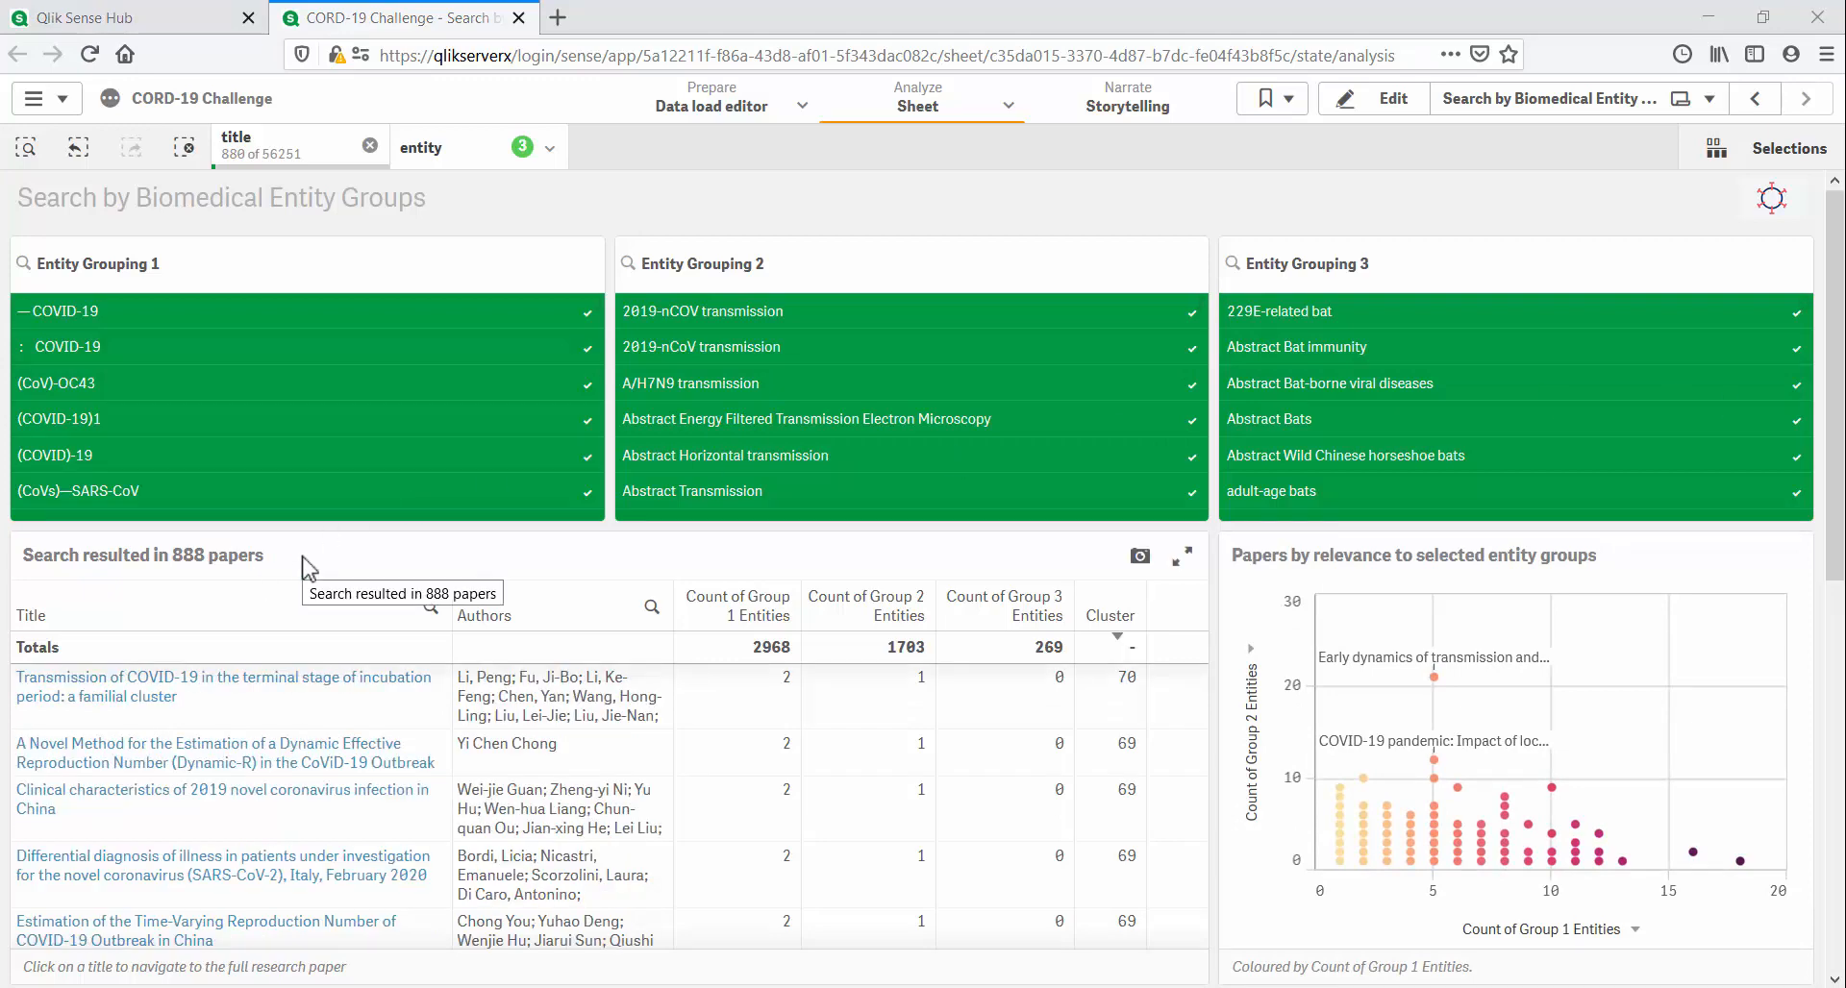
# Step: Scroll down to the 'Clustering of research papers by entity groups' chart
pyautogui.scroll(-3)
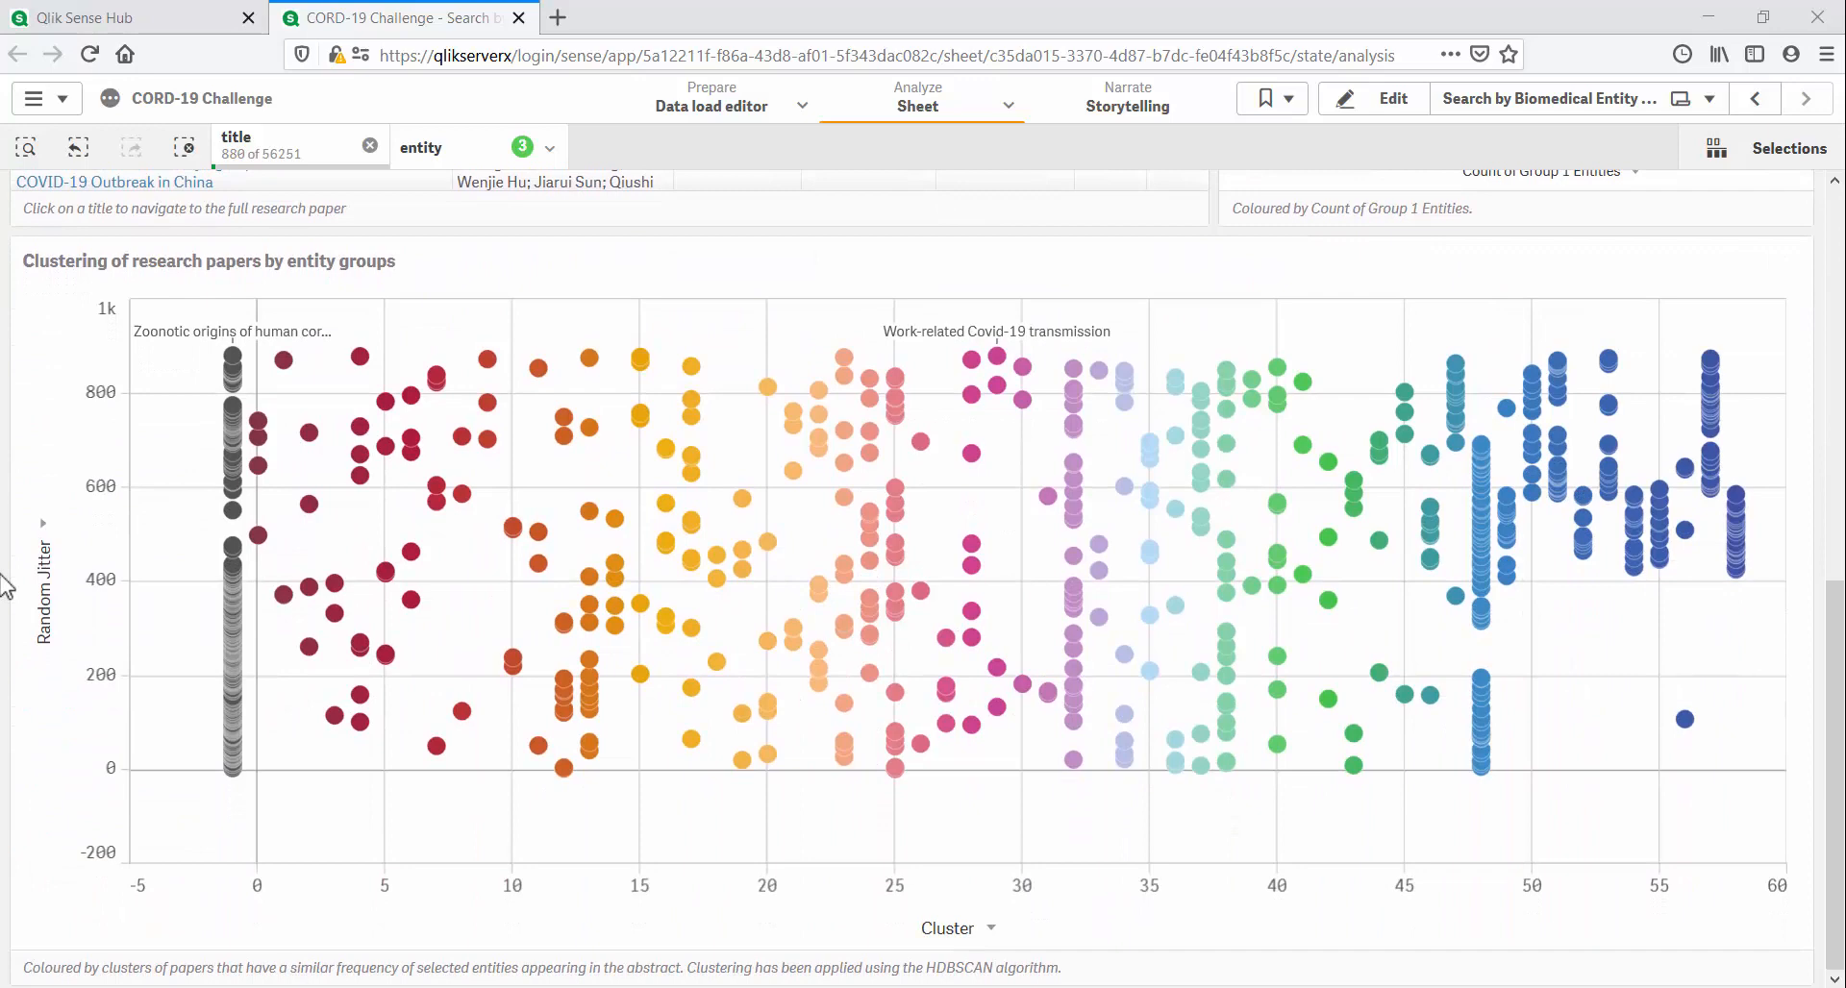
pyautogui.moveTo(260, 427)
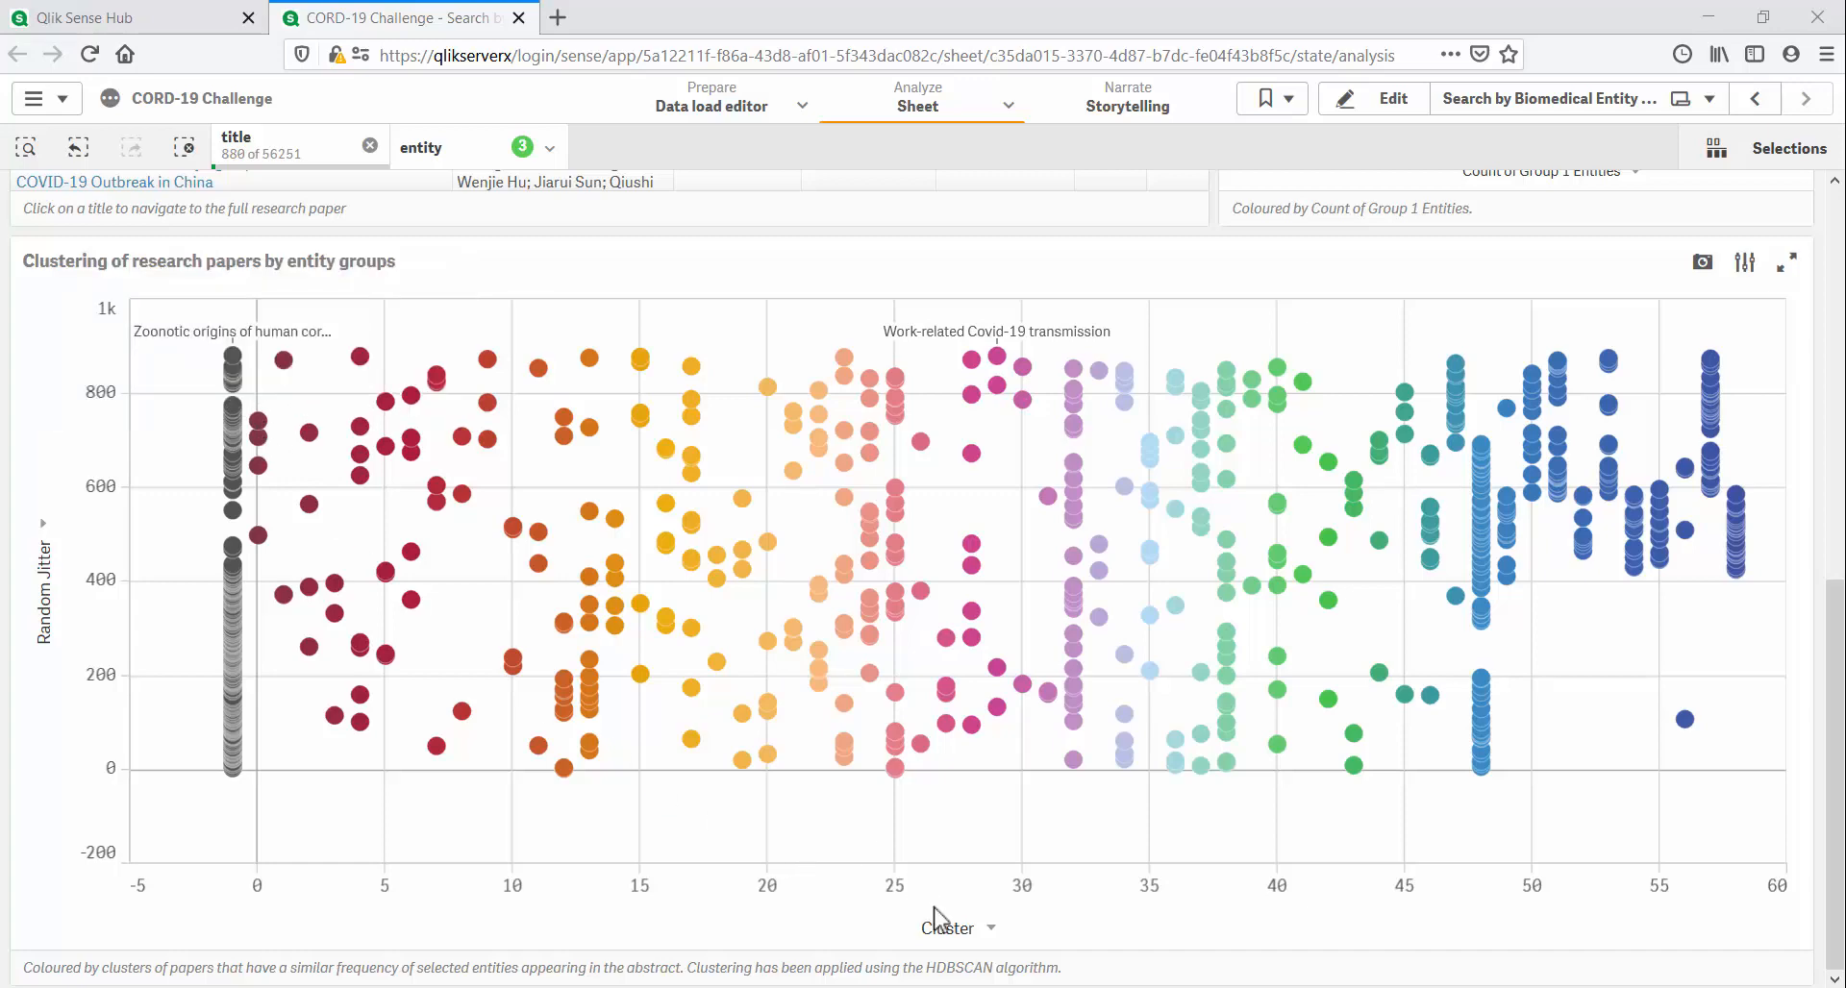
pyautogui.moveTo(298, 903)
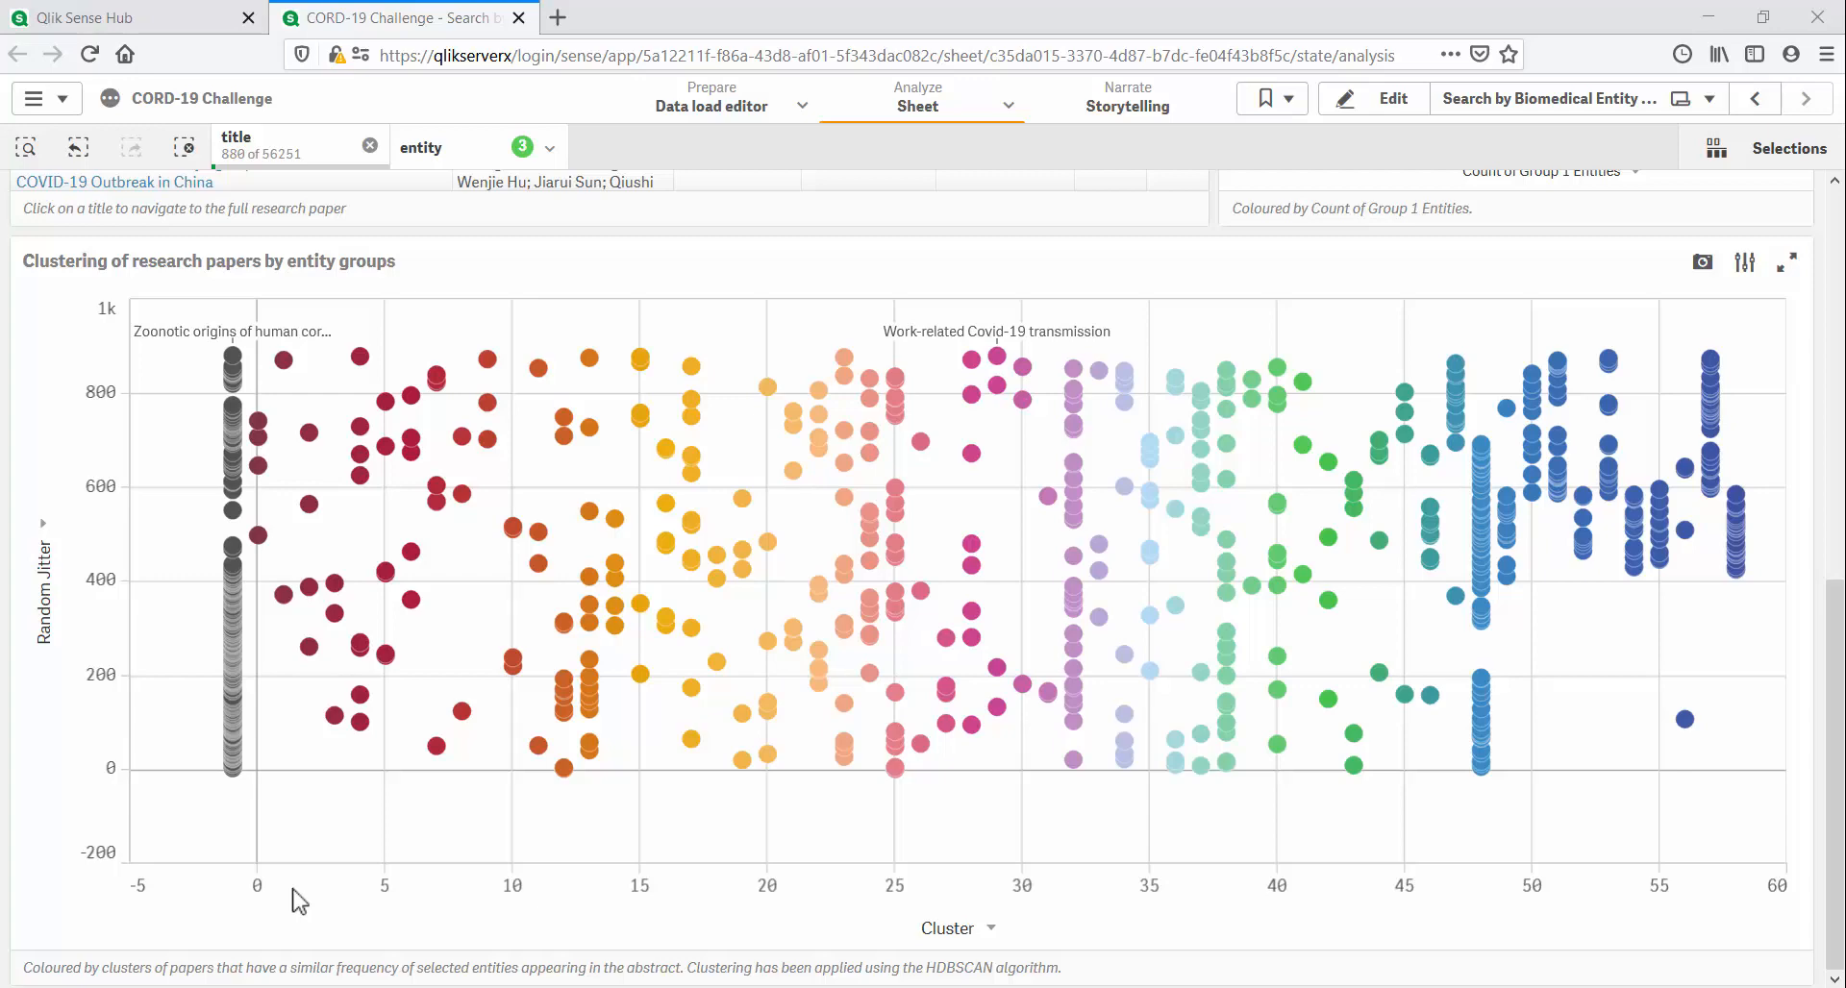
pyautogui.moveTo(1755, 513)
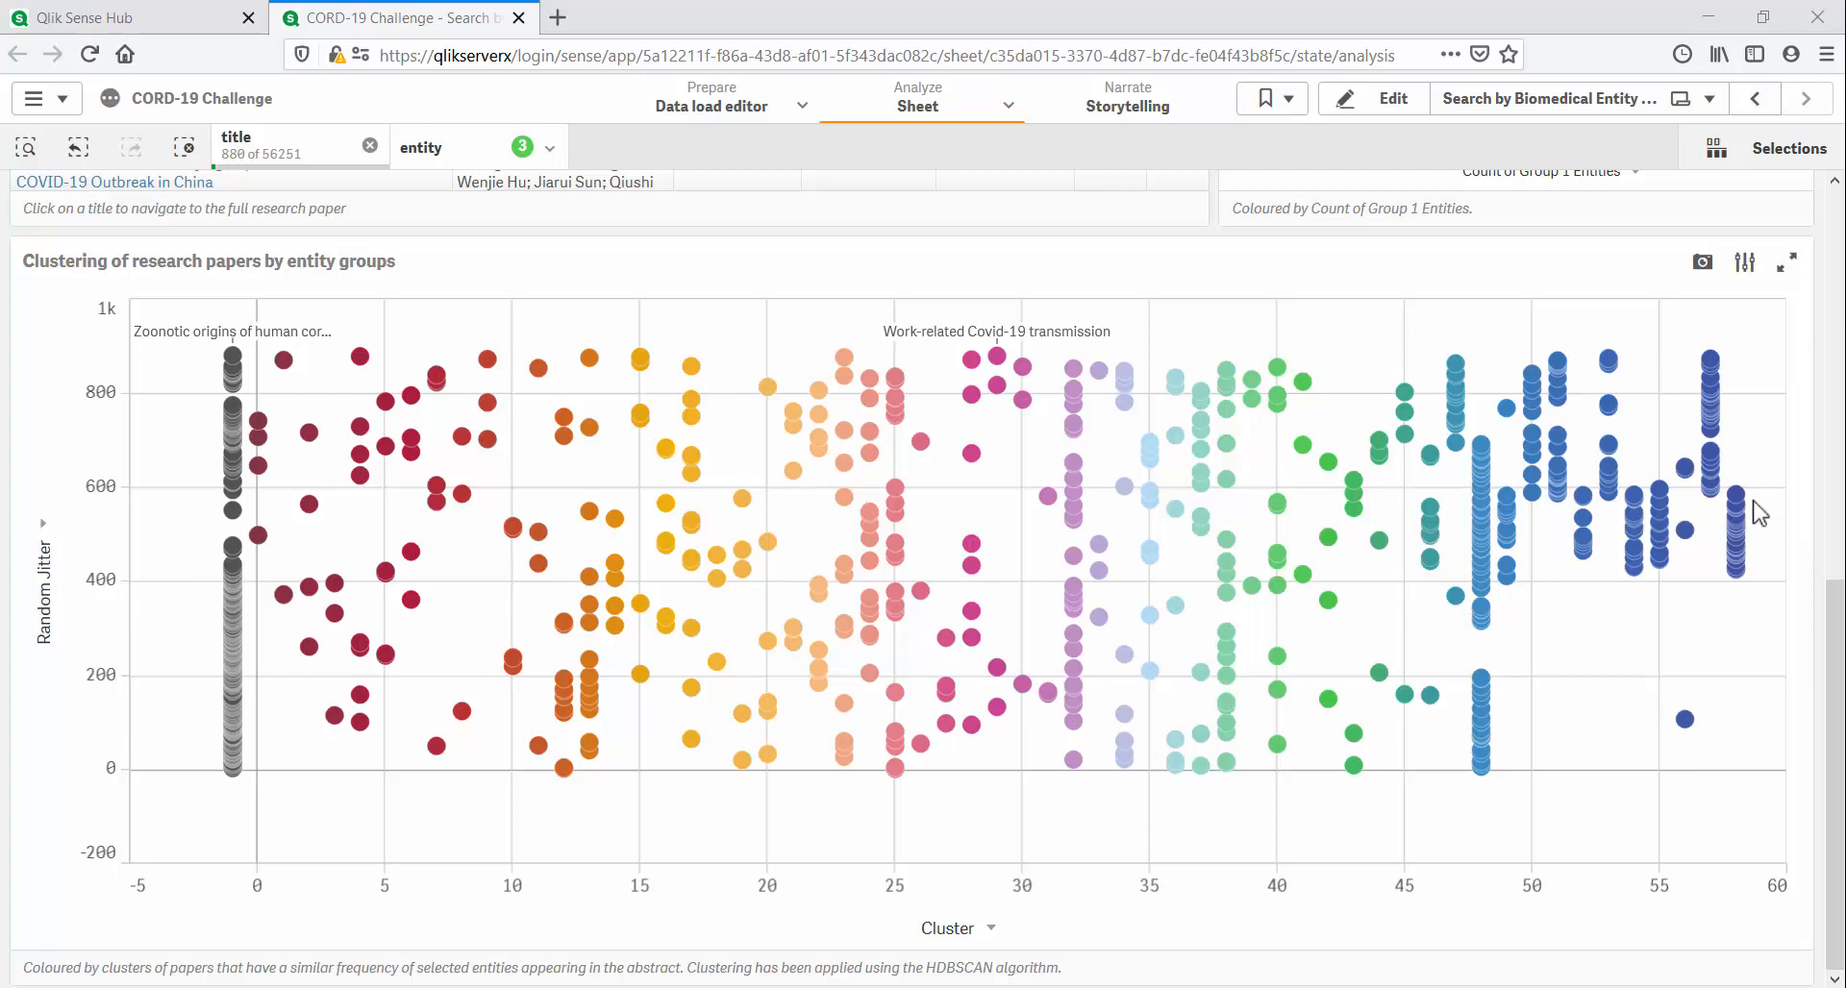
pyautogui.moveTo(1737, 527)
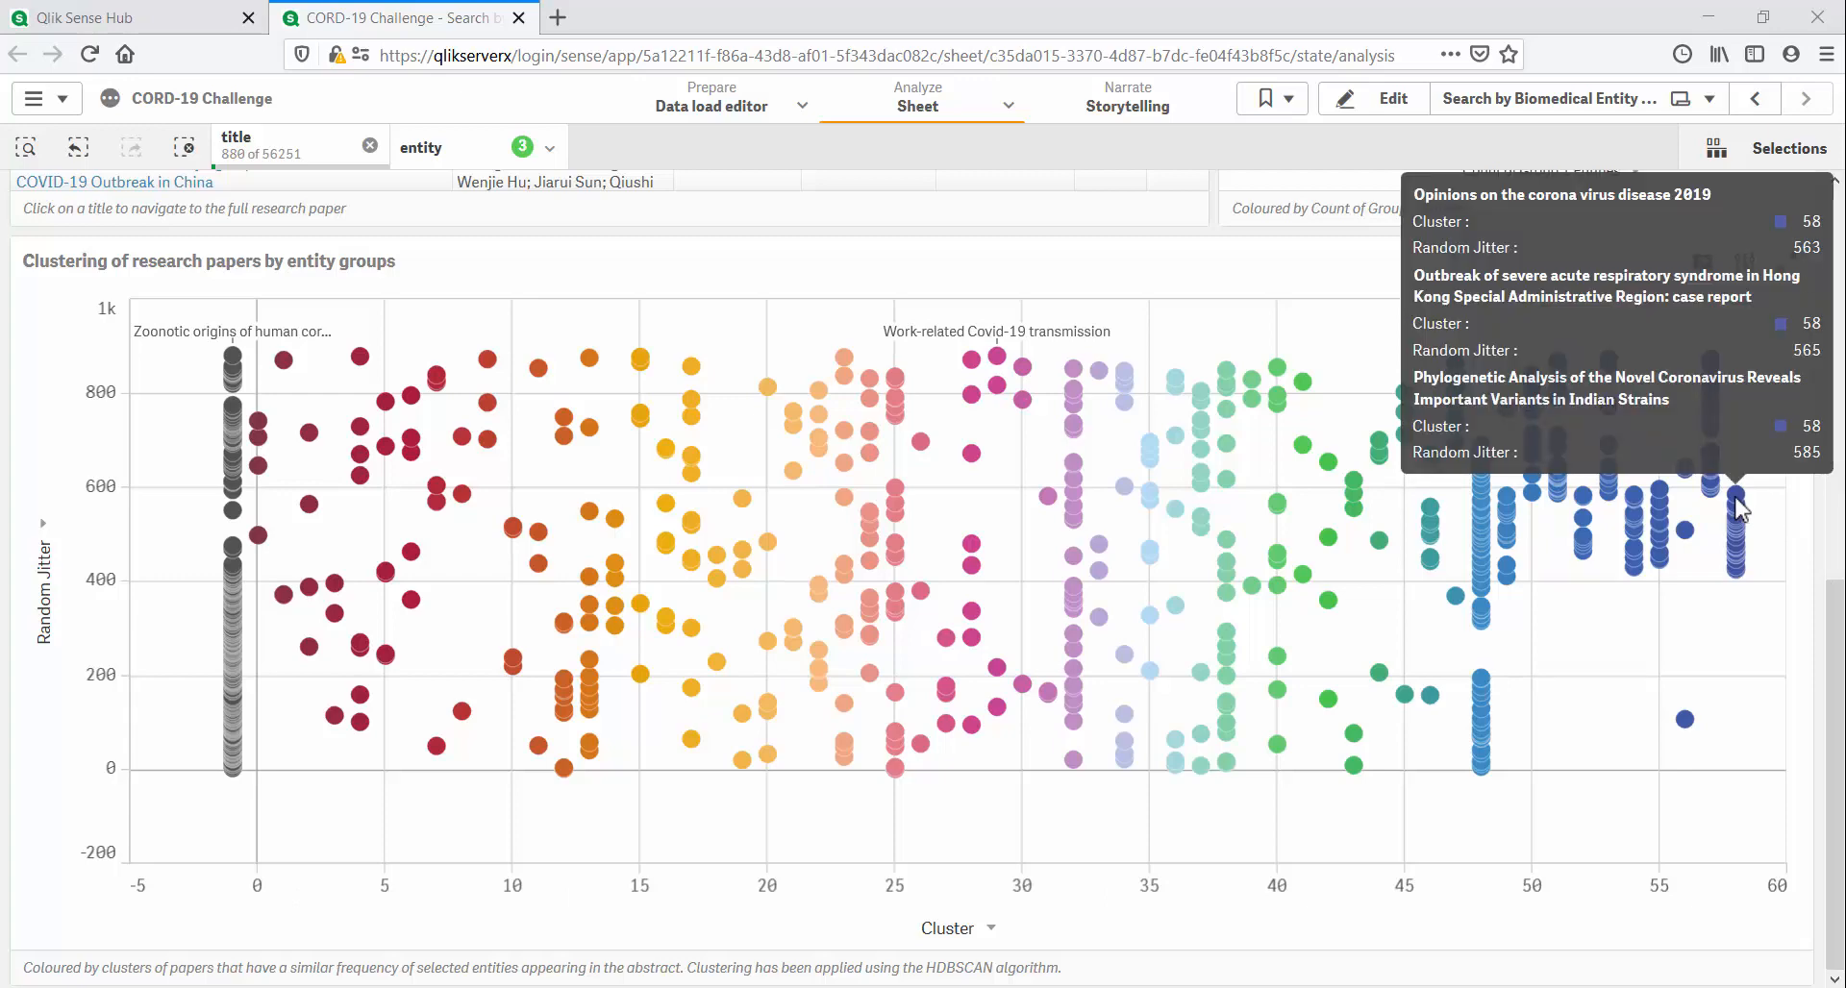
pyautogui.moveTo(1634, 807)
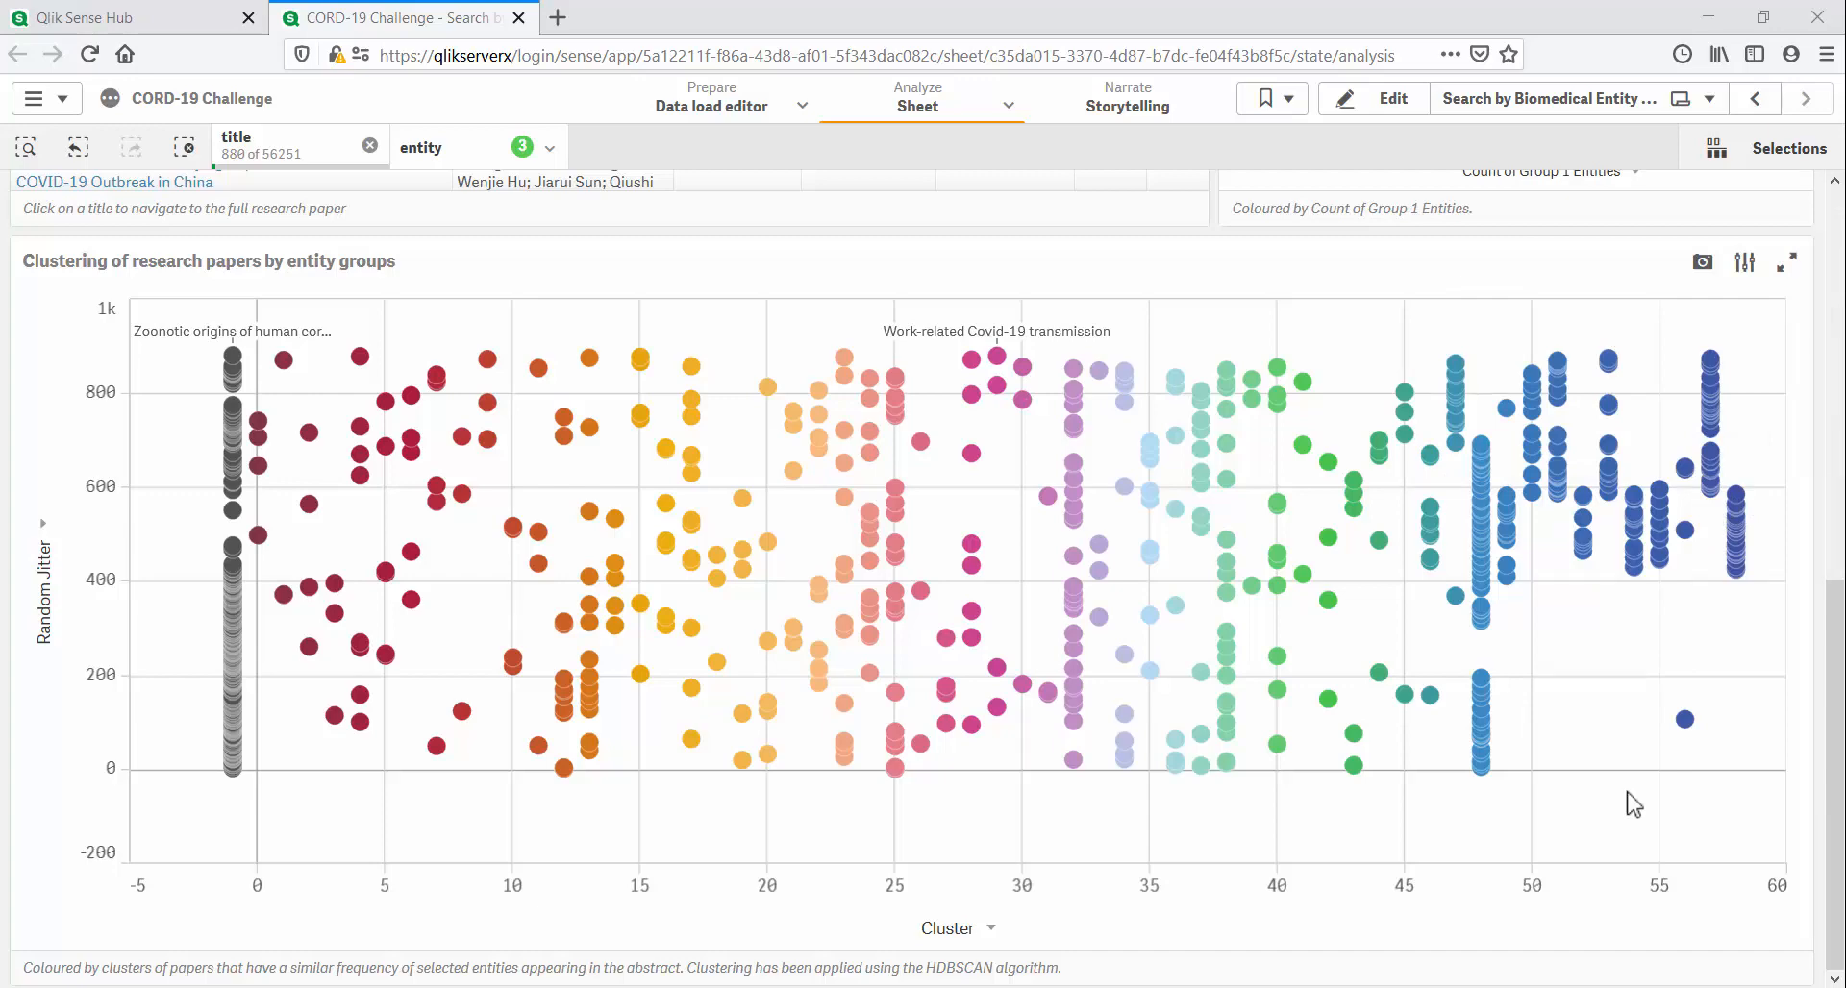
pyautogui.moveTo(433, 907)
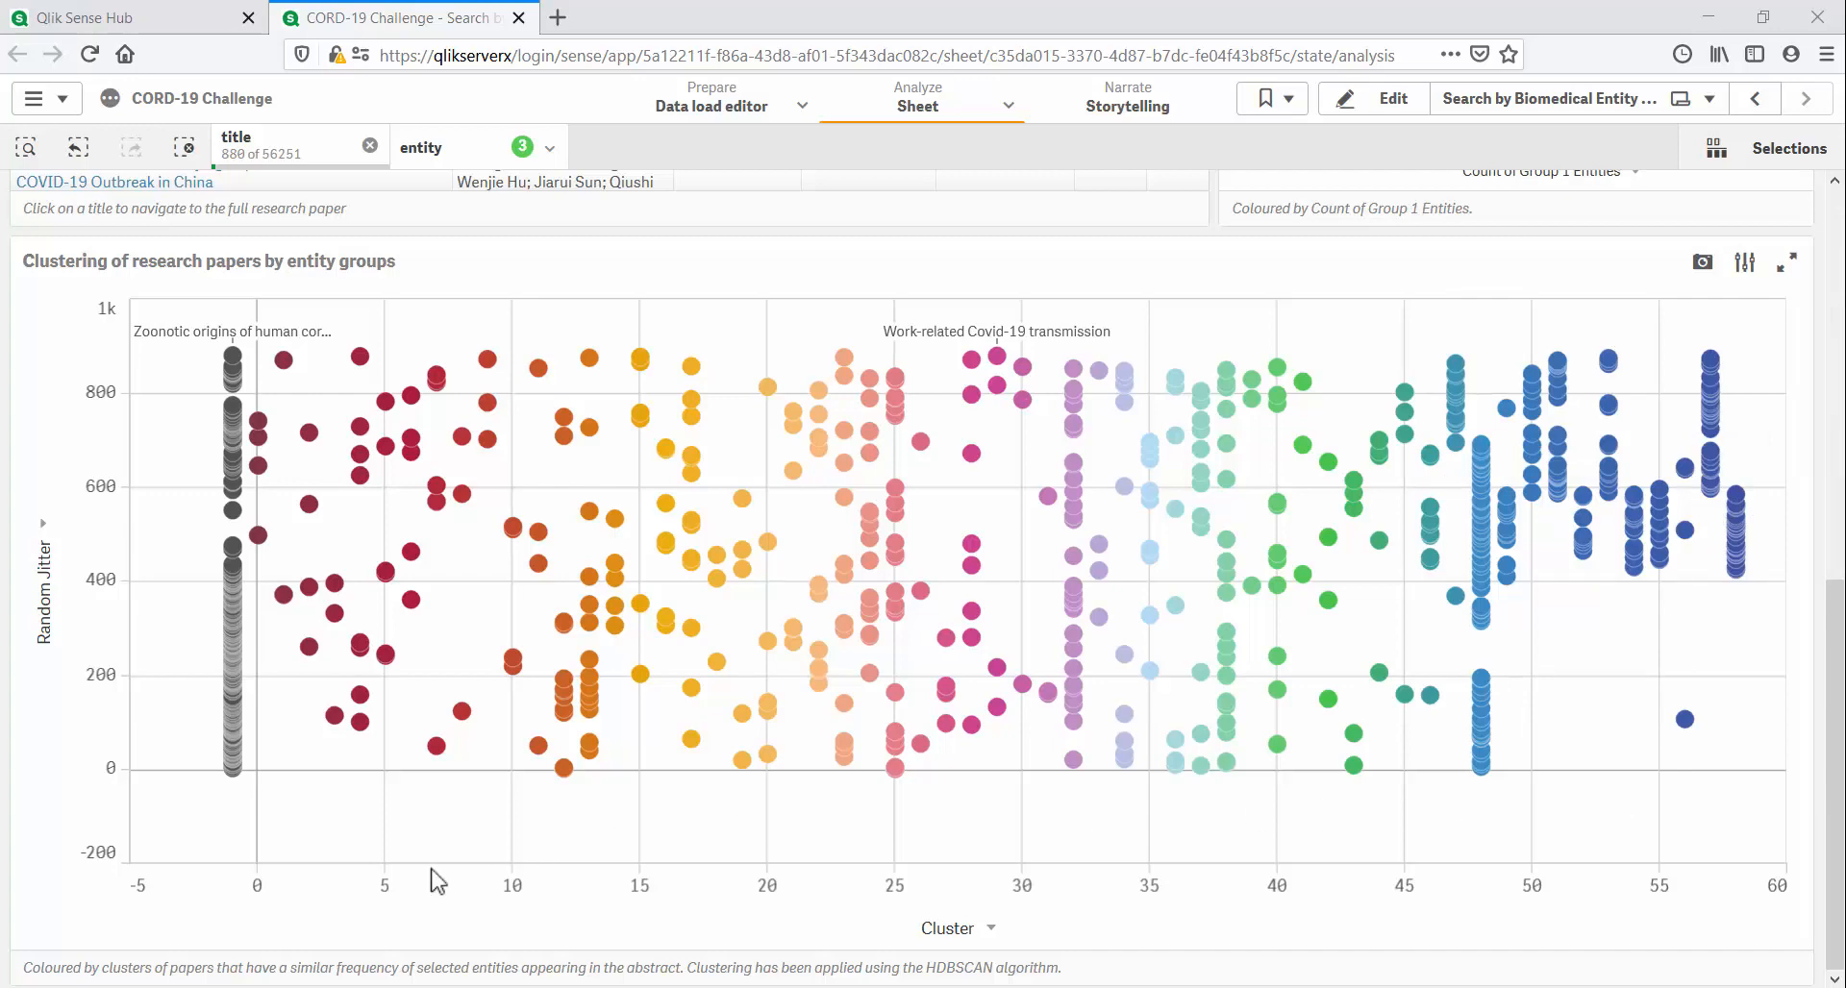
pyautogui.moveTo(228, 510)
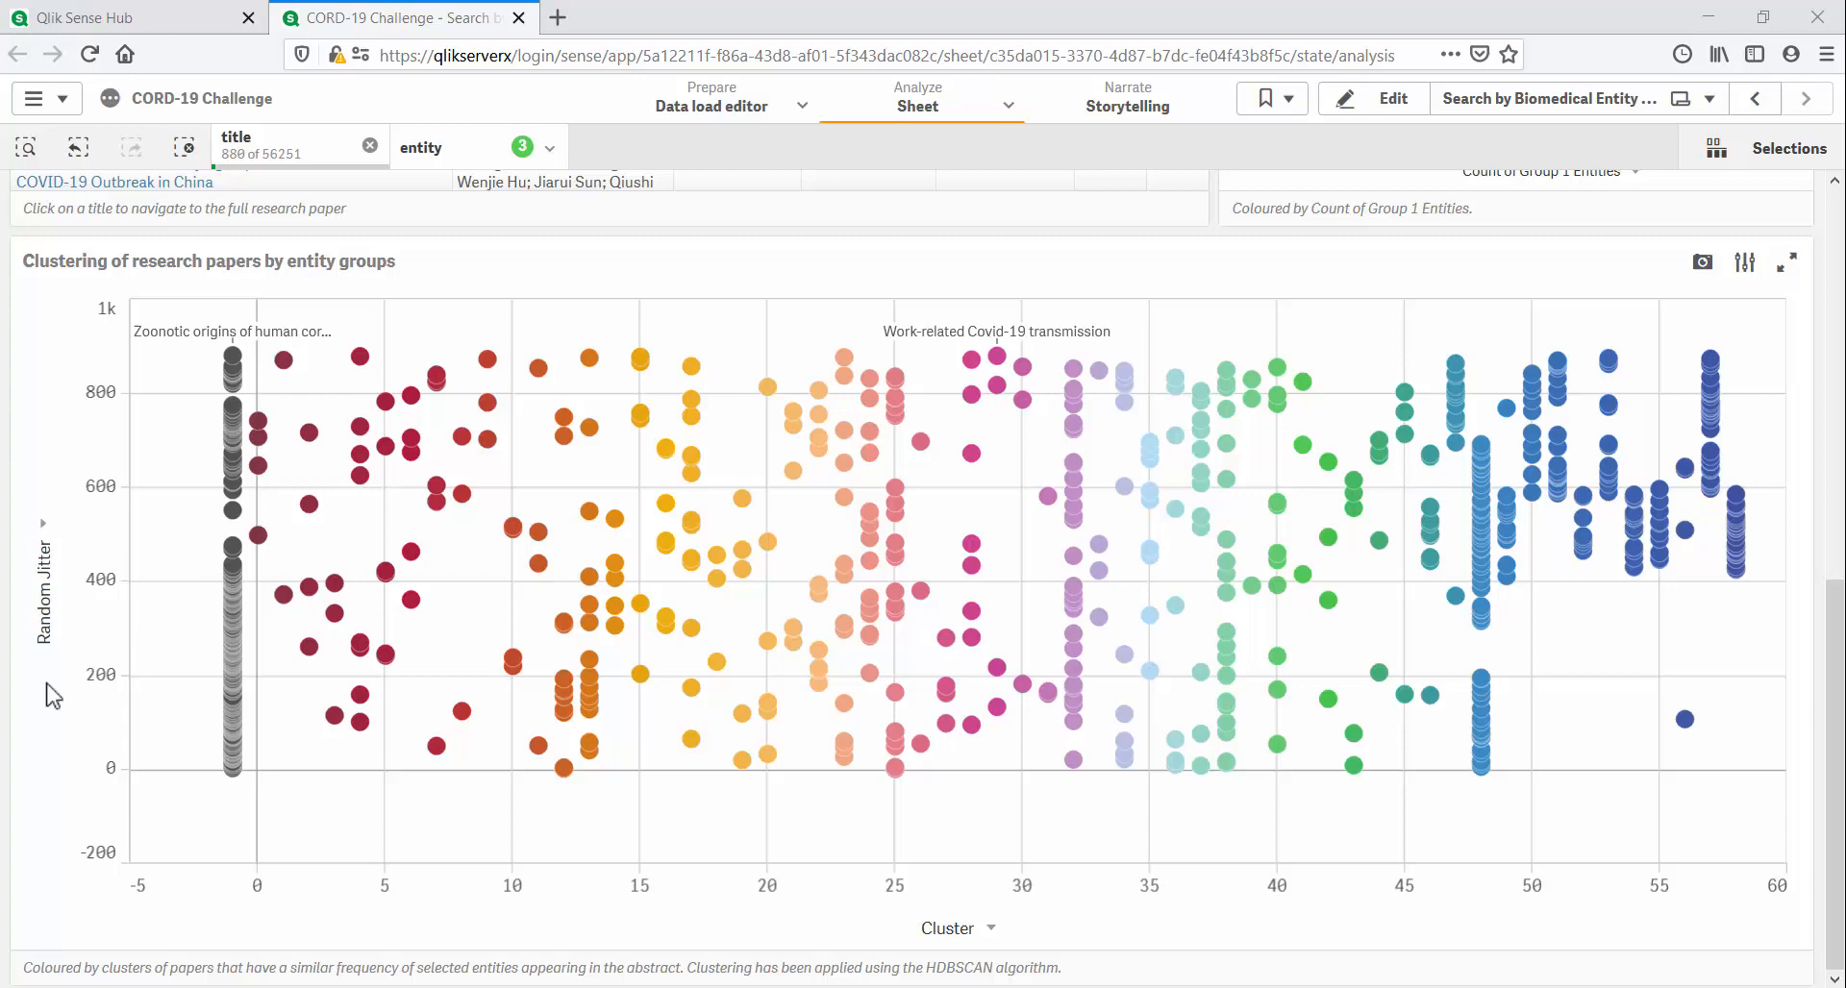
pyautogui.moveTo(157, 784)
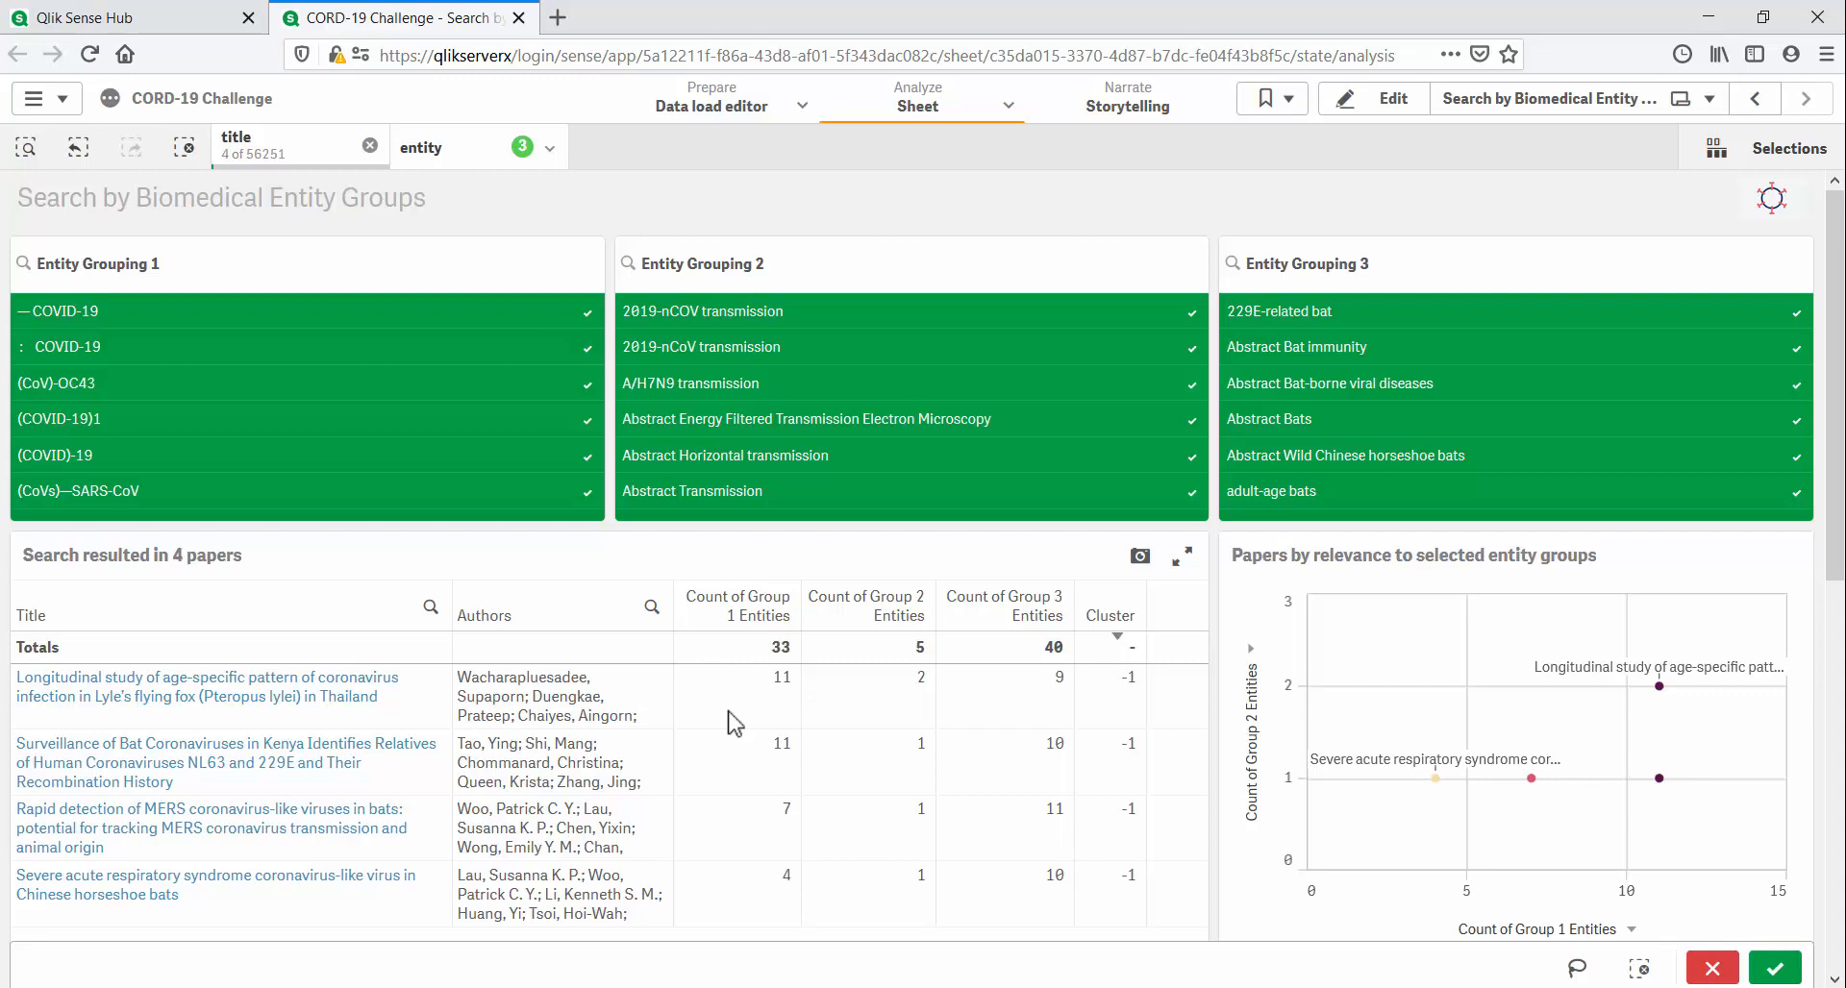
pyautogui.moveTo(795, 657)
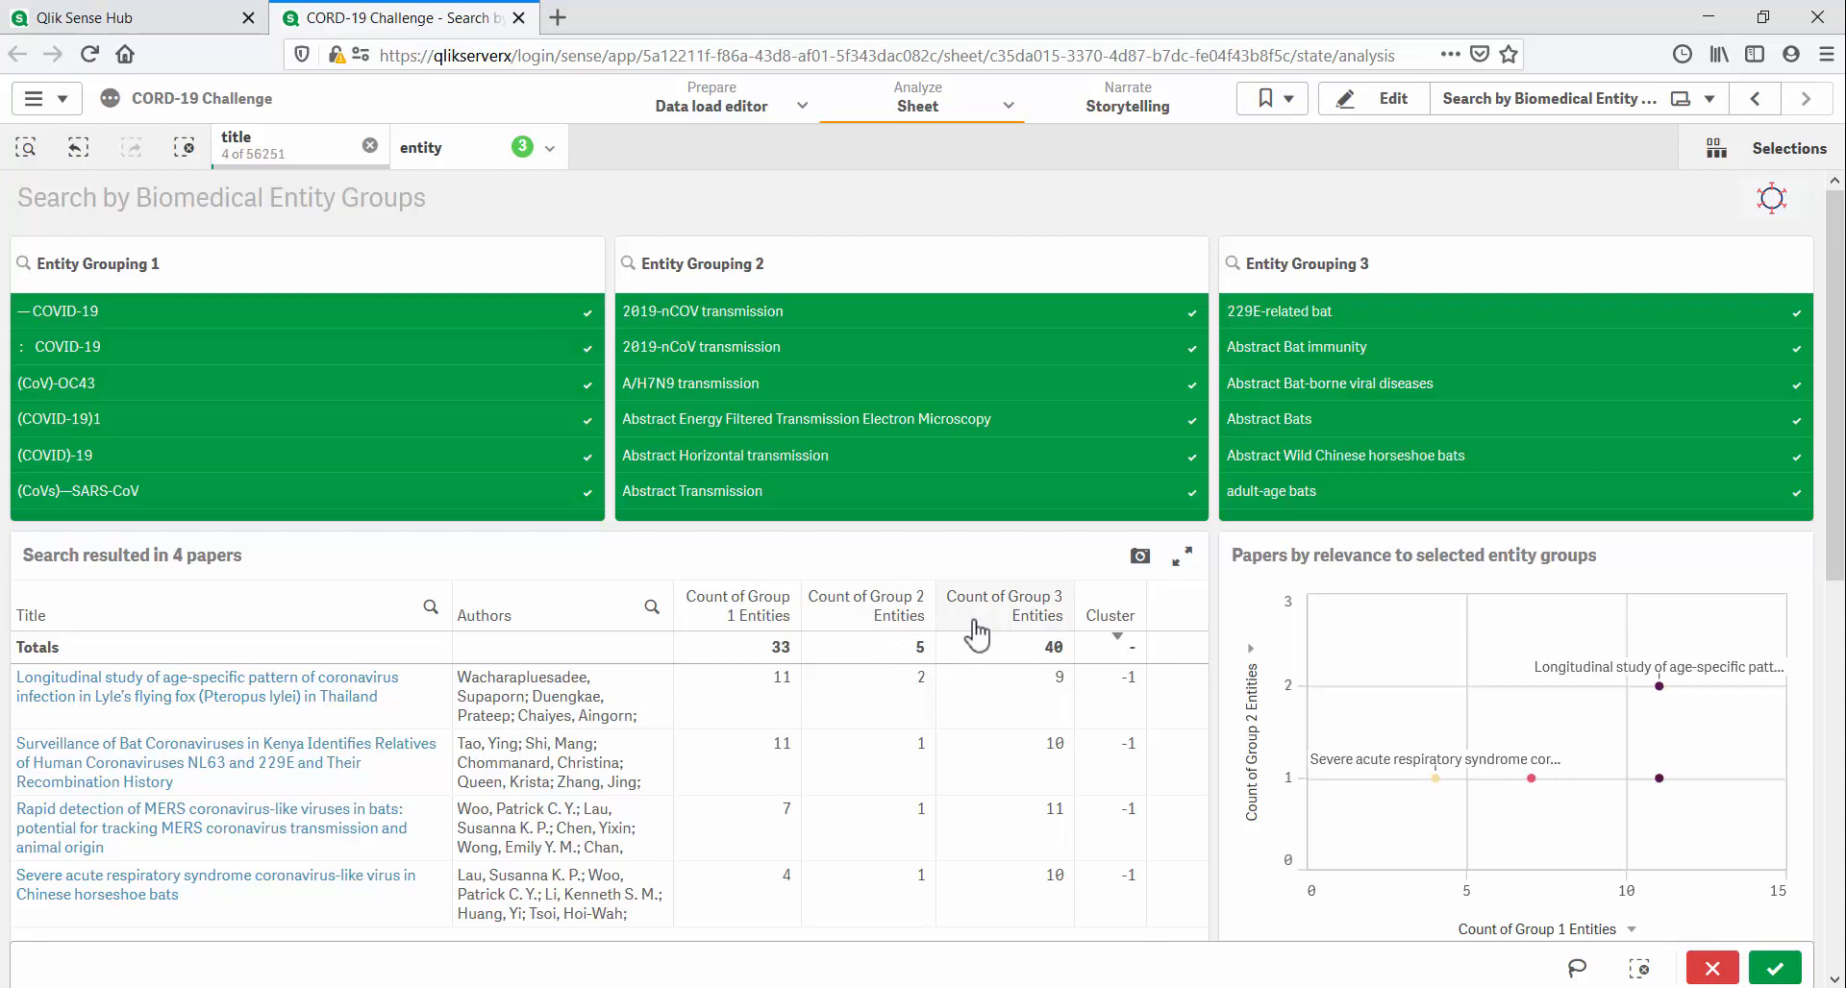
pyautogui.moveTo(742, 712)
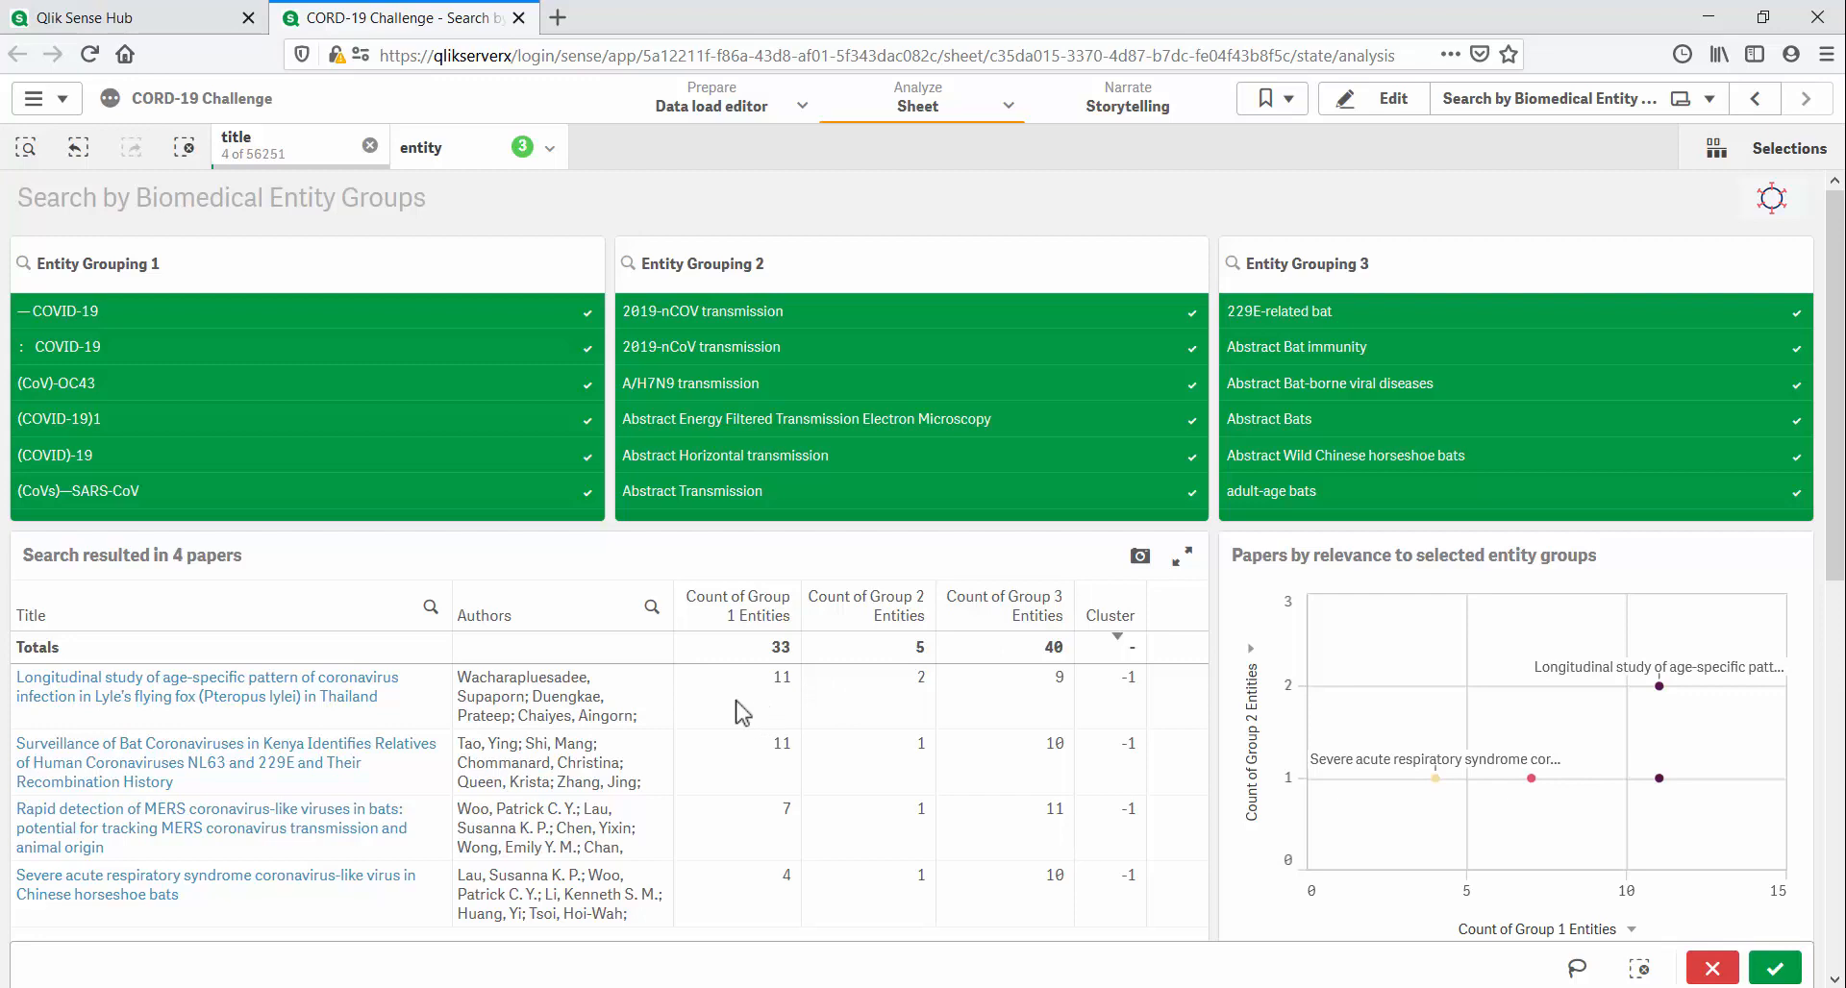
pyautogui.moveTo(731, 905)
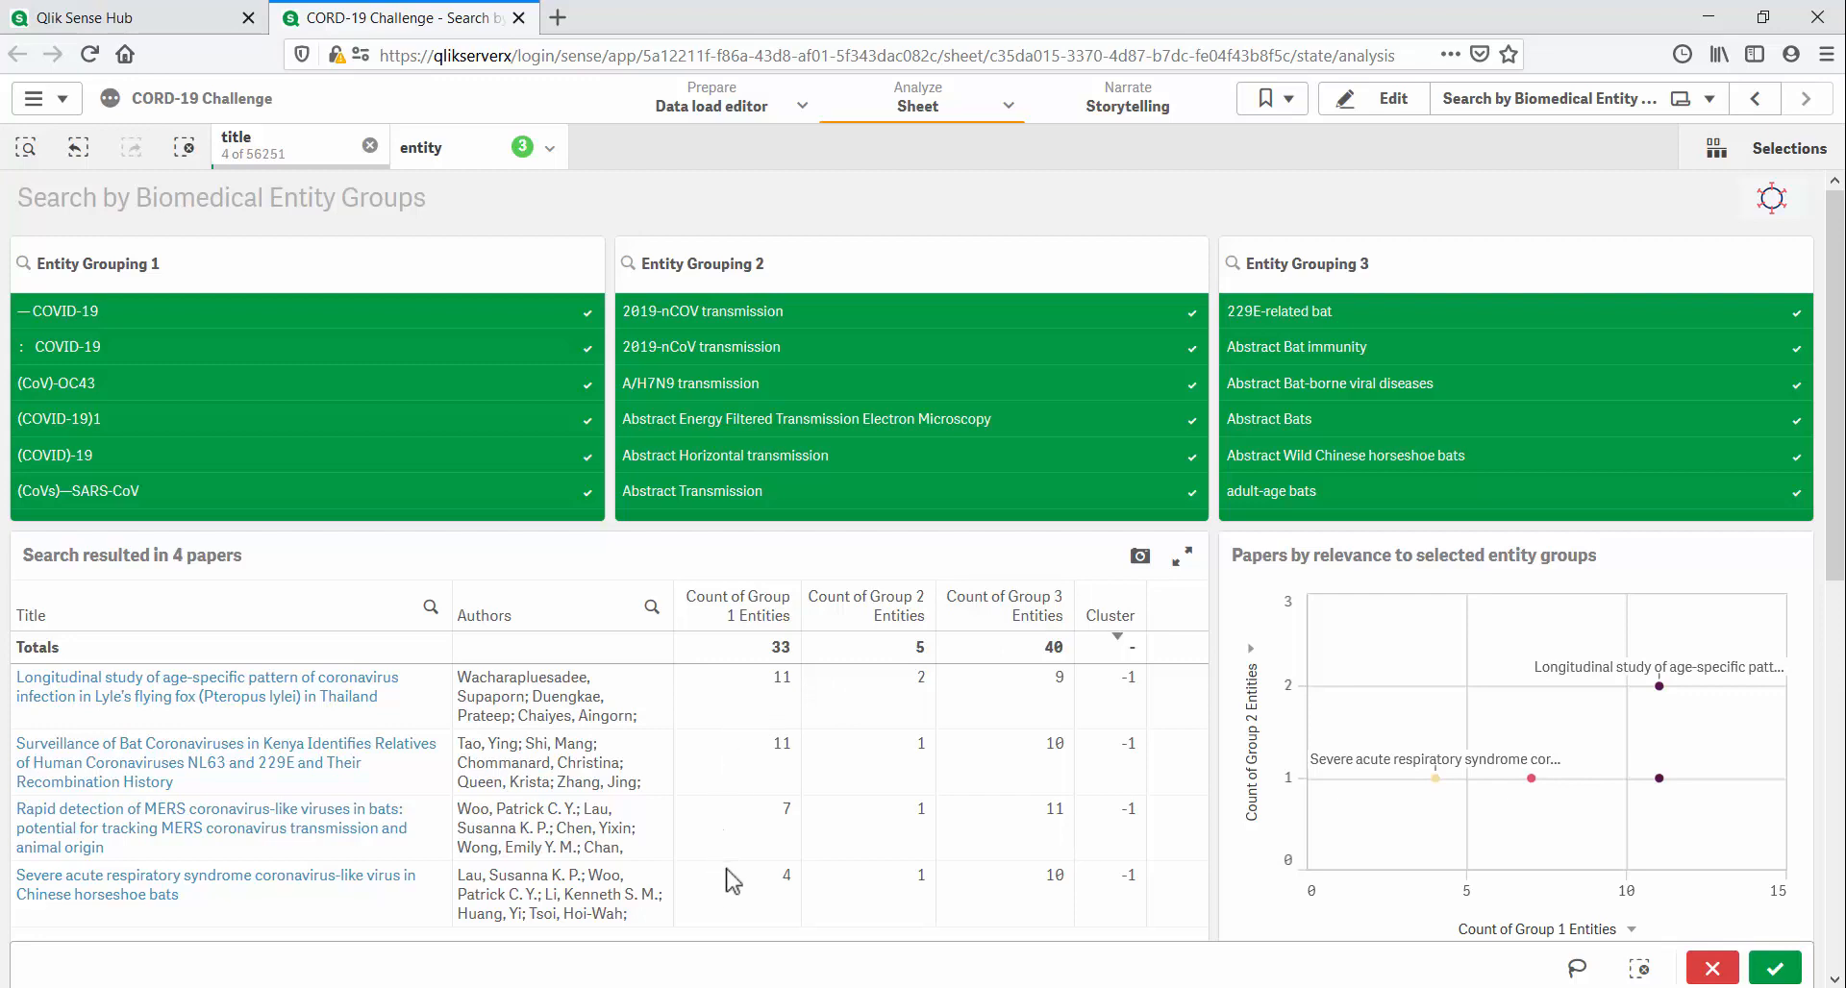
pyautogui.moveTo(857, 865)
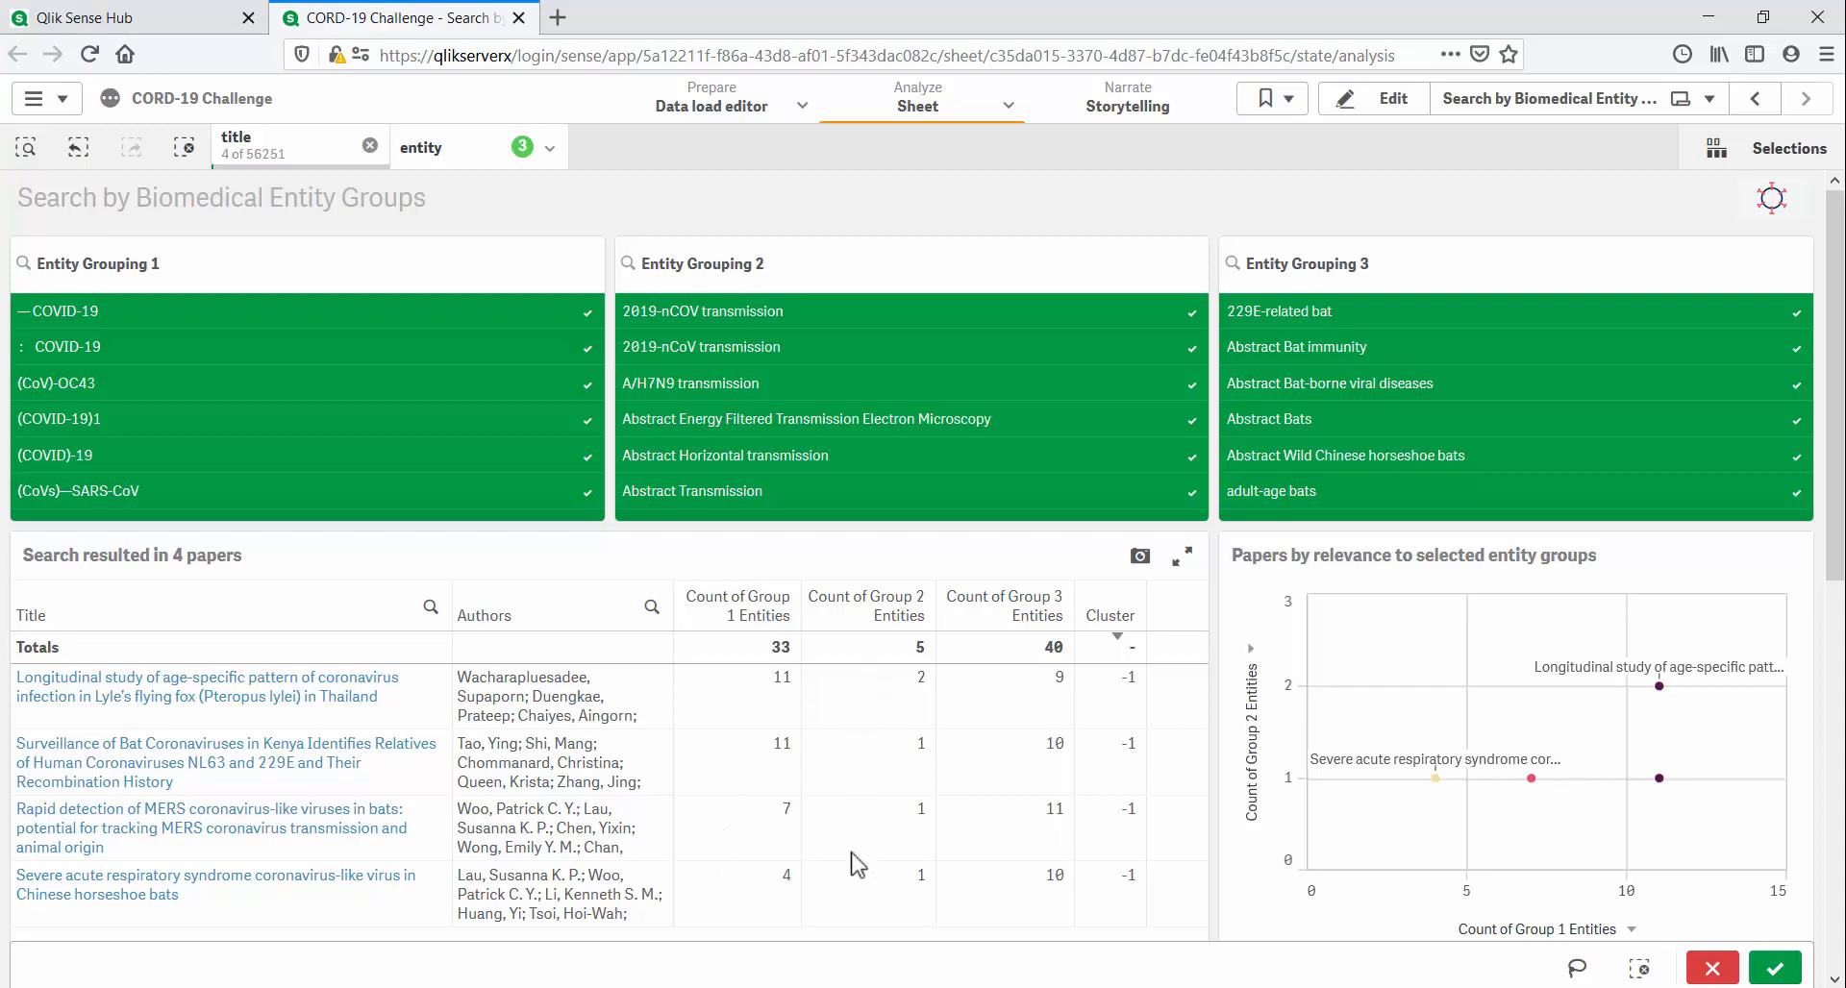
pyautogui.moveTo(1005, 698)
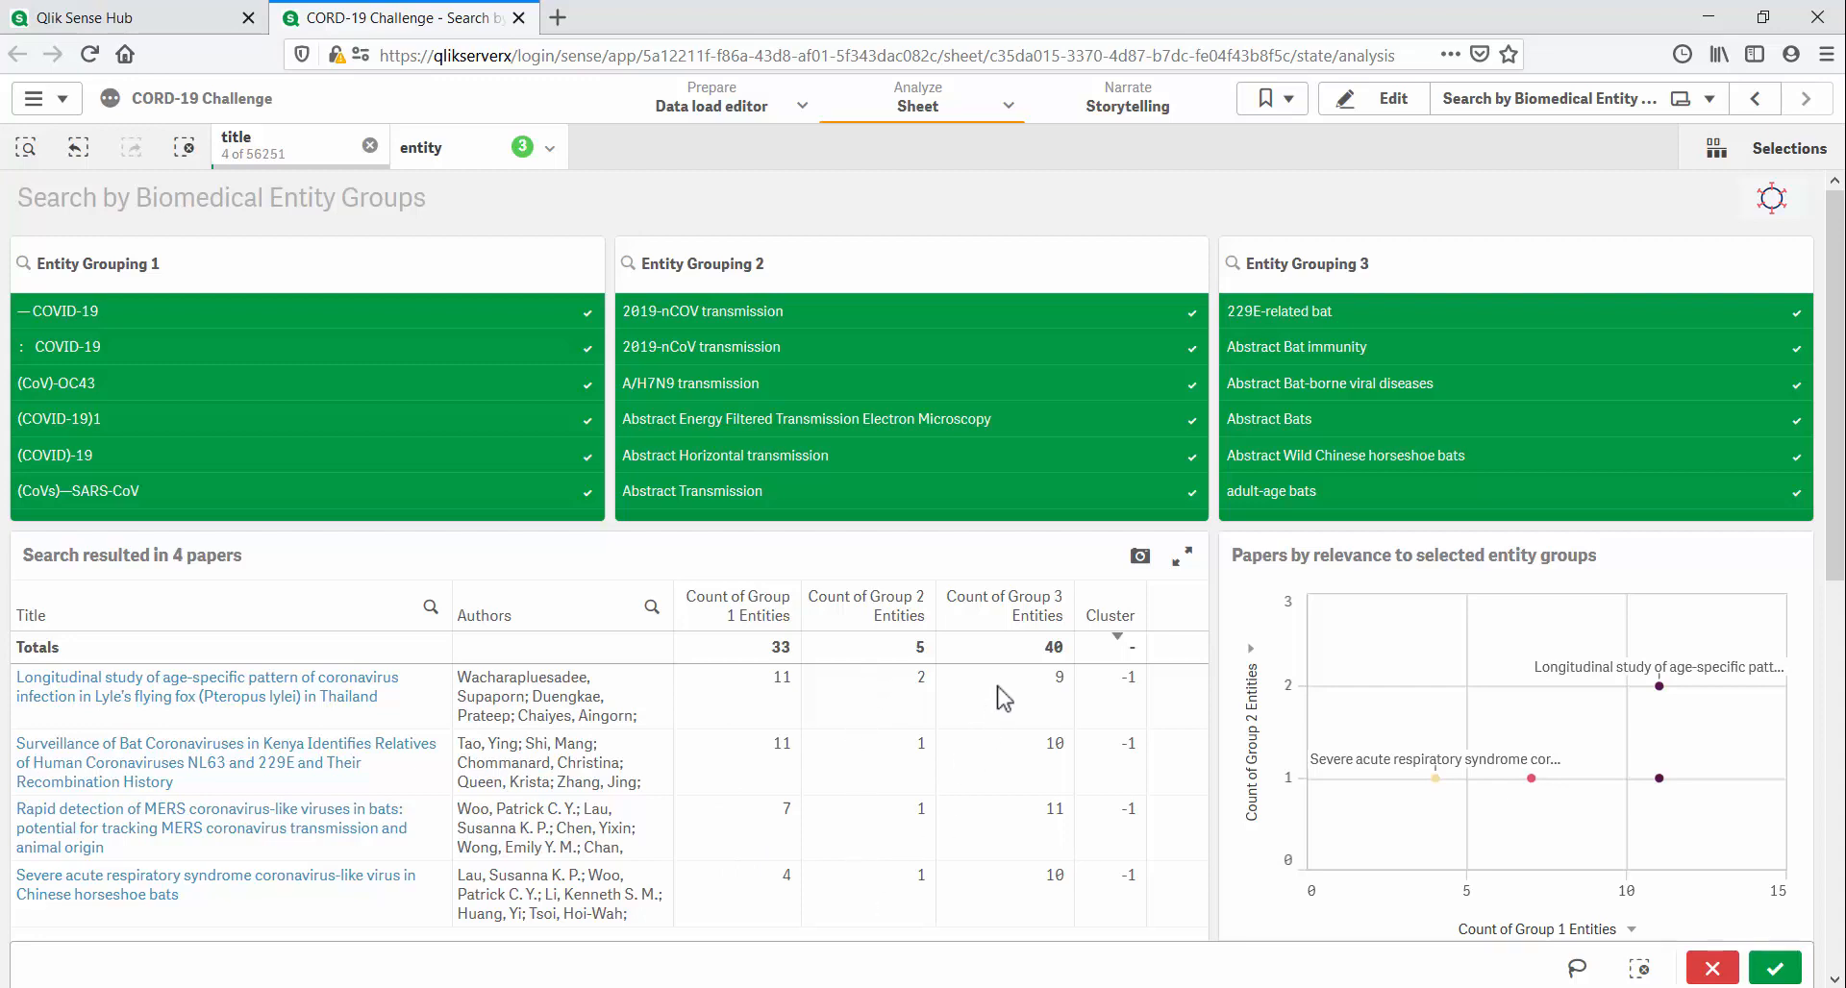
pyautogui.moveTo(1000, 871)
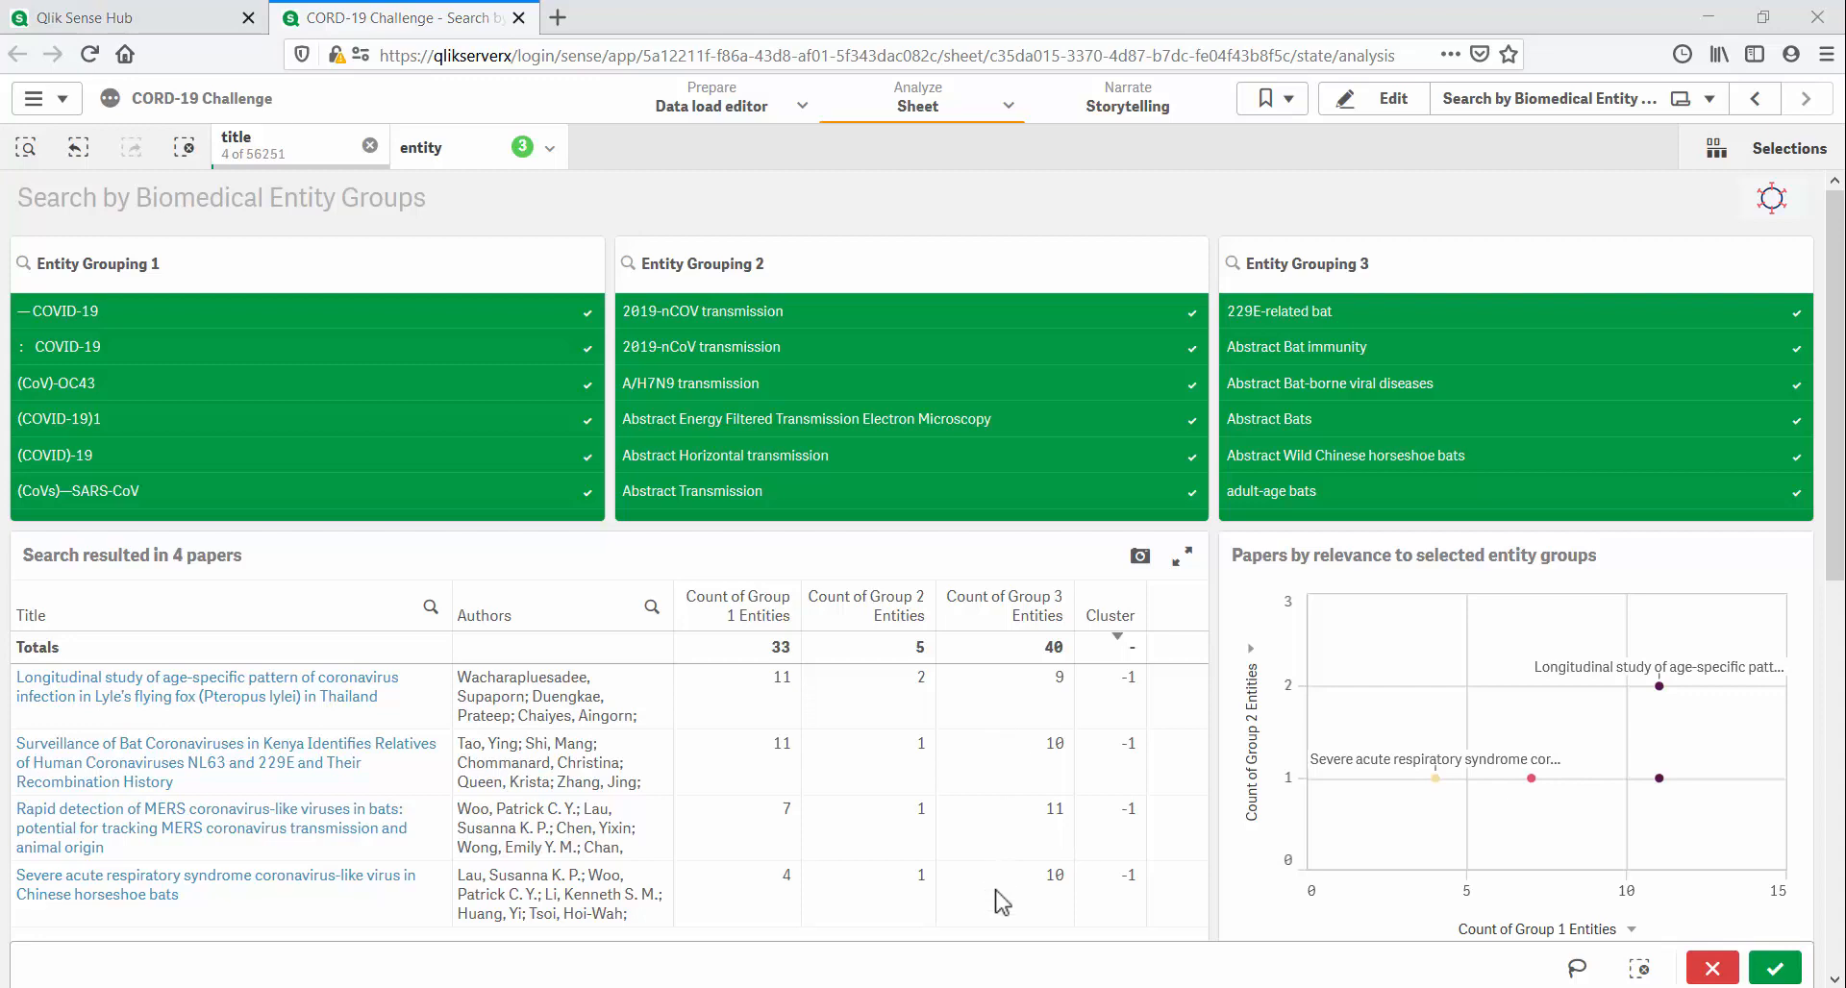
pyautogui.moveTo(435, 697)
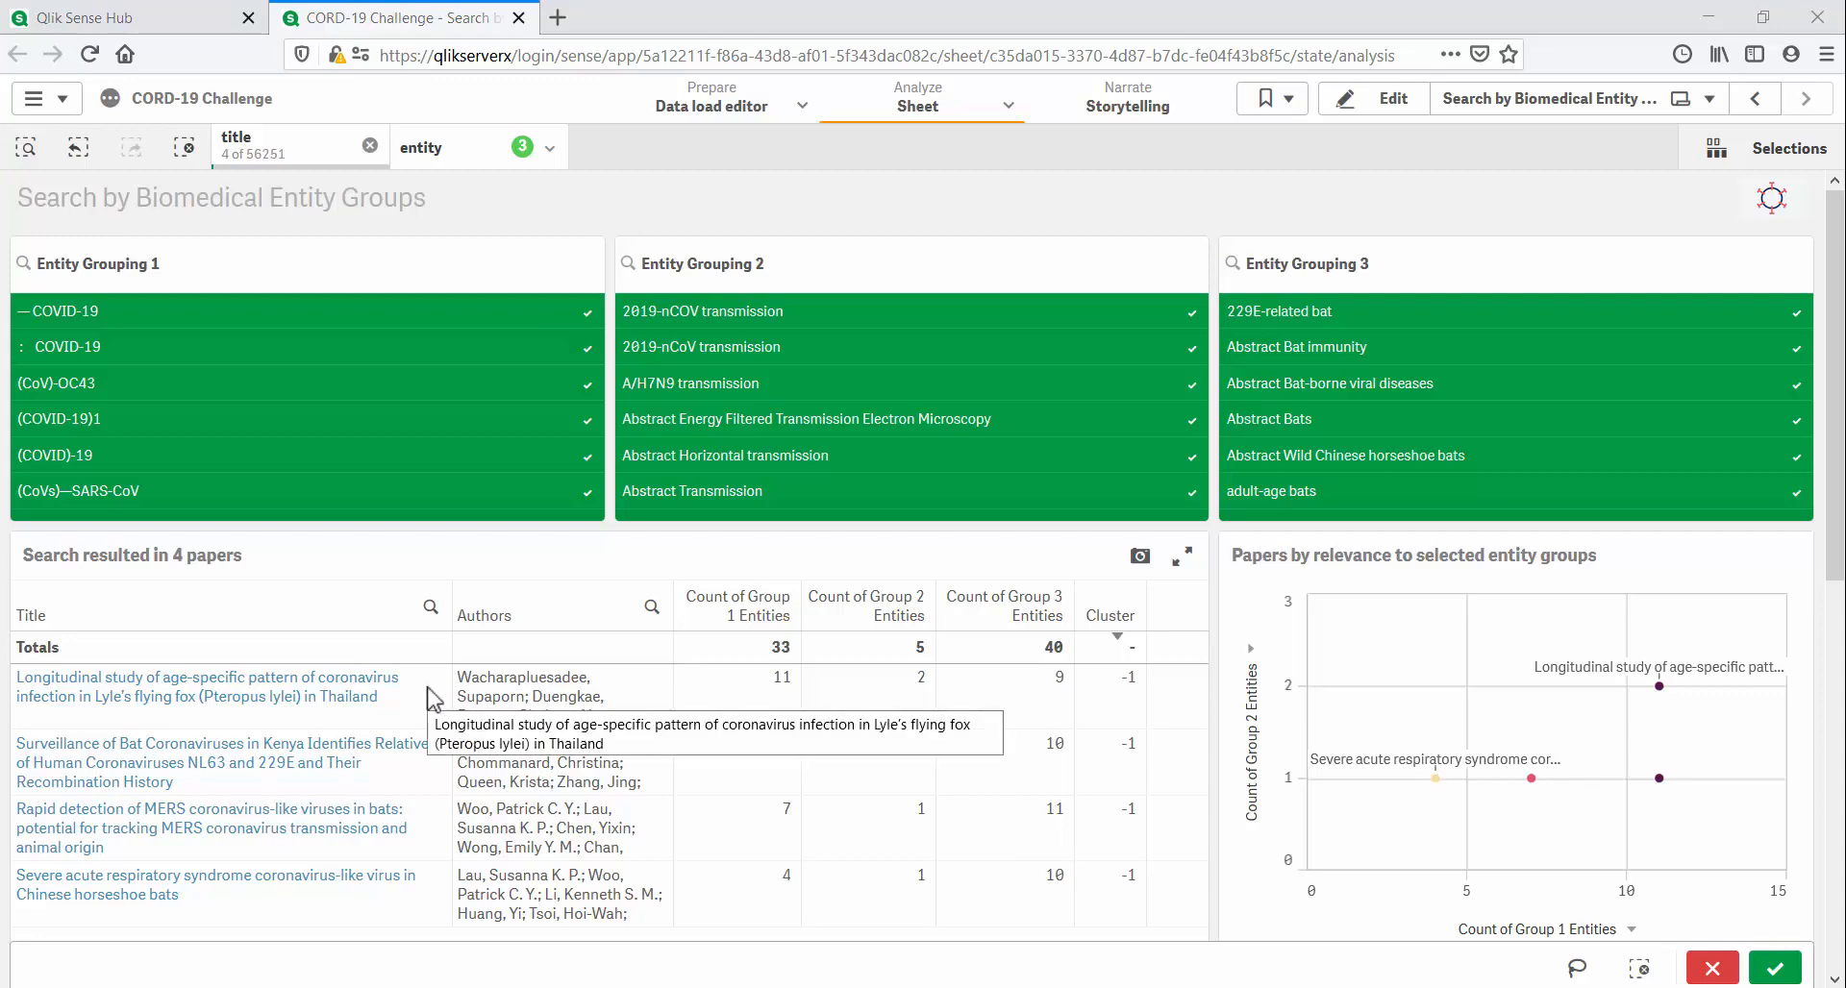
pyautogui.moveTo(370, 779)
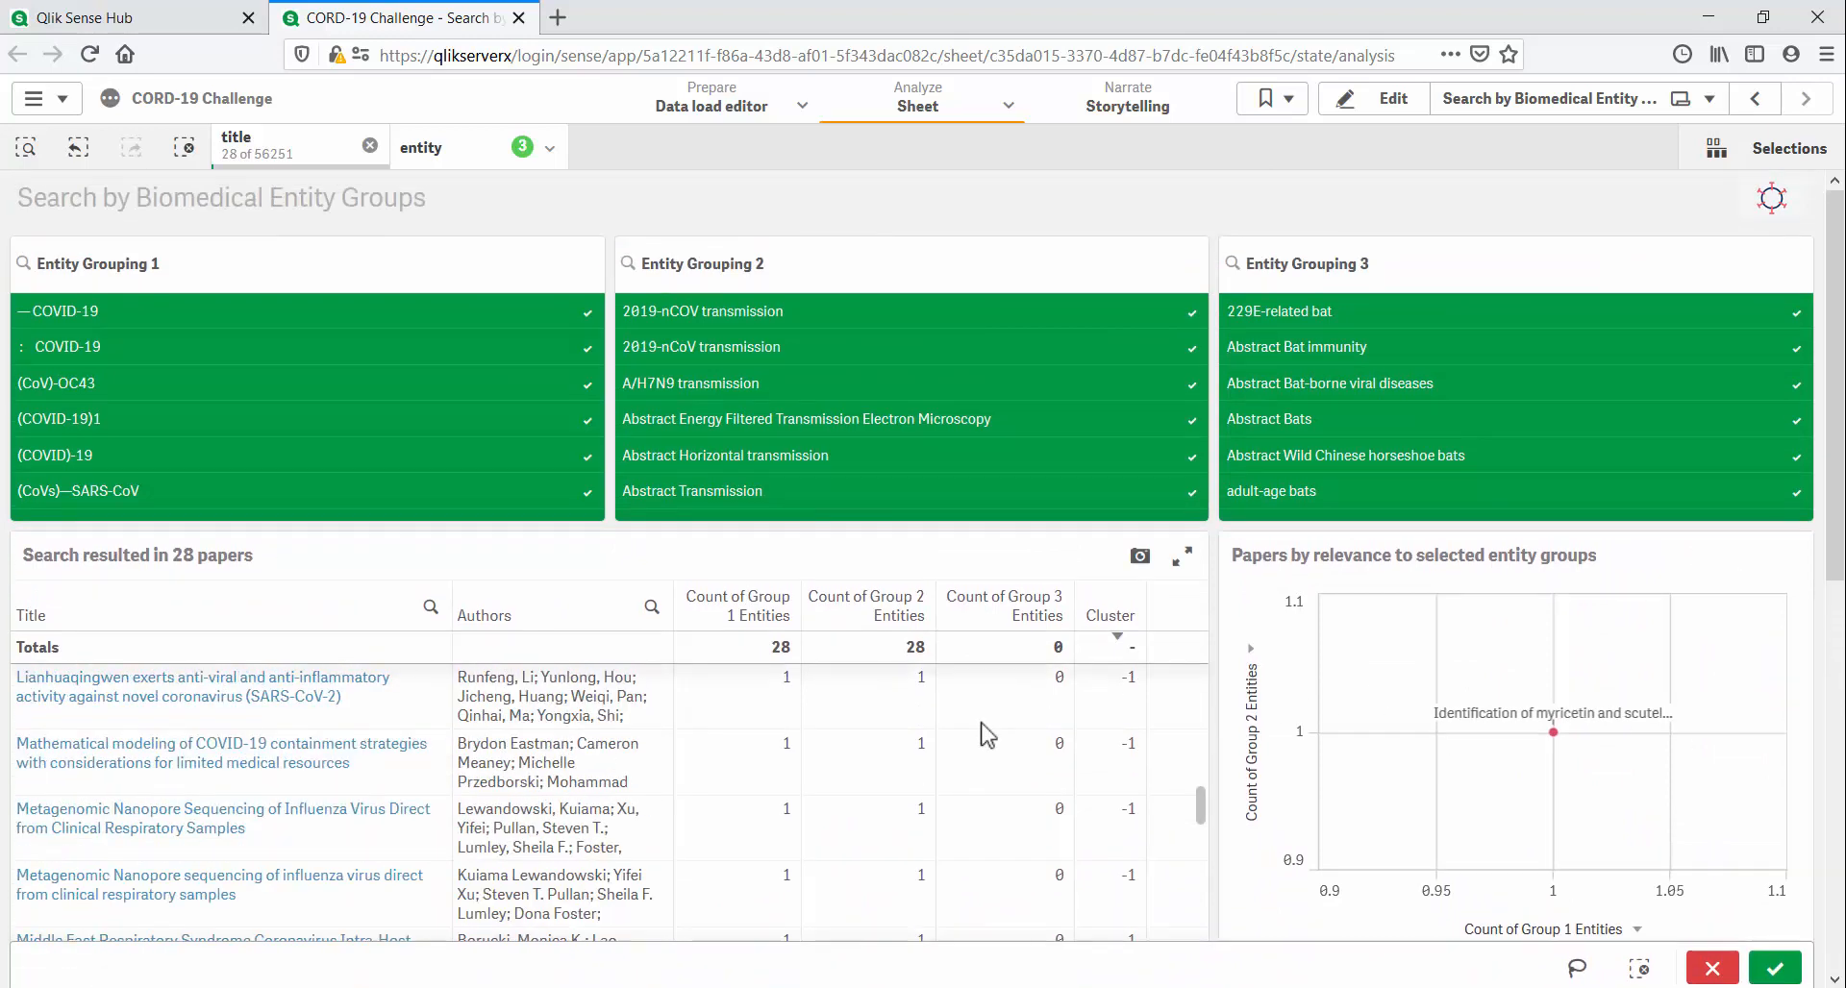
# Step: Scroll the 28-paper results table to reveal further titles
pyautogui.scroll(-3)
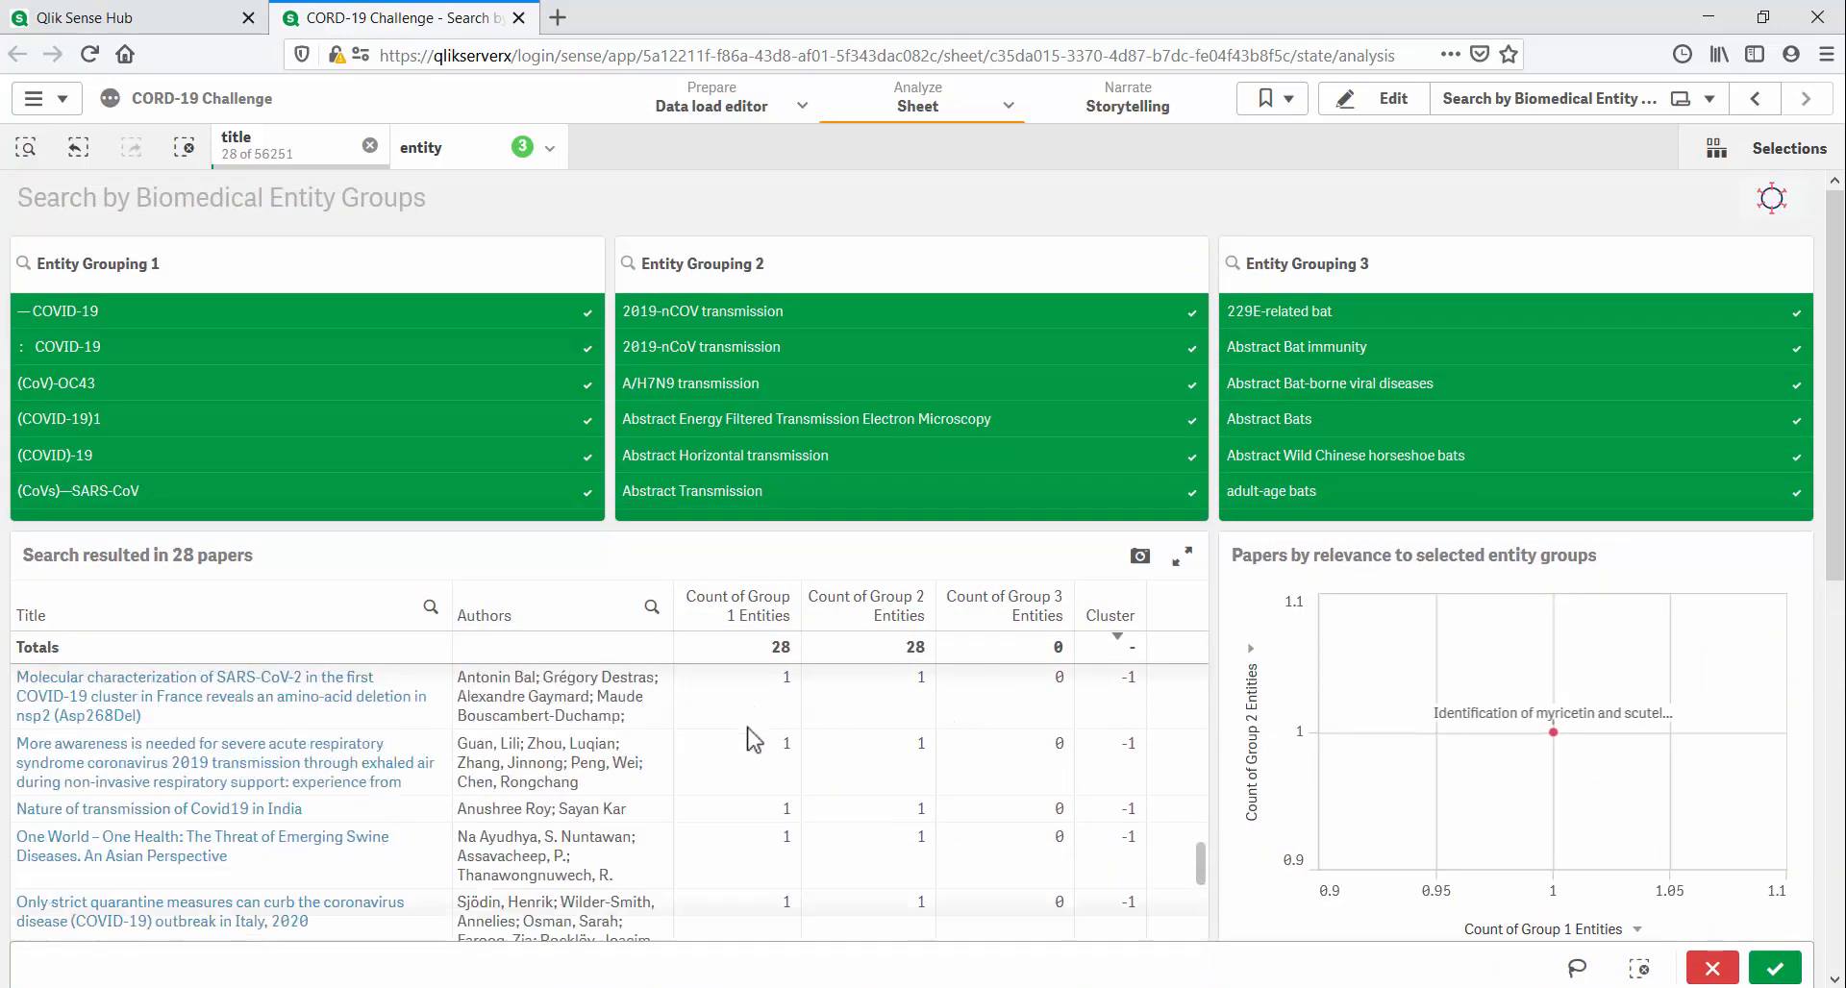